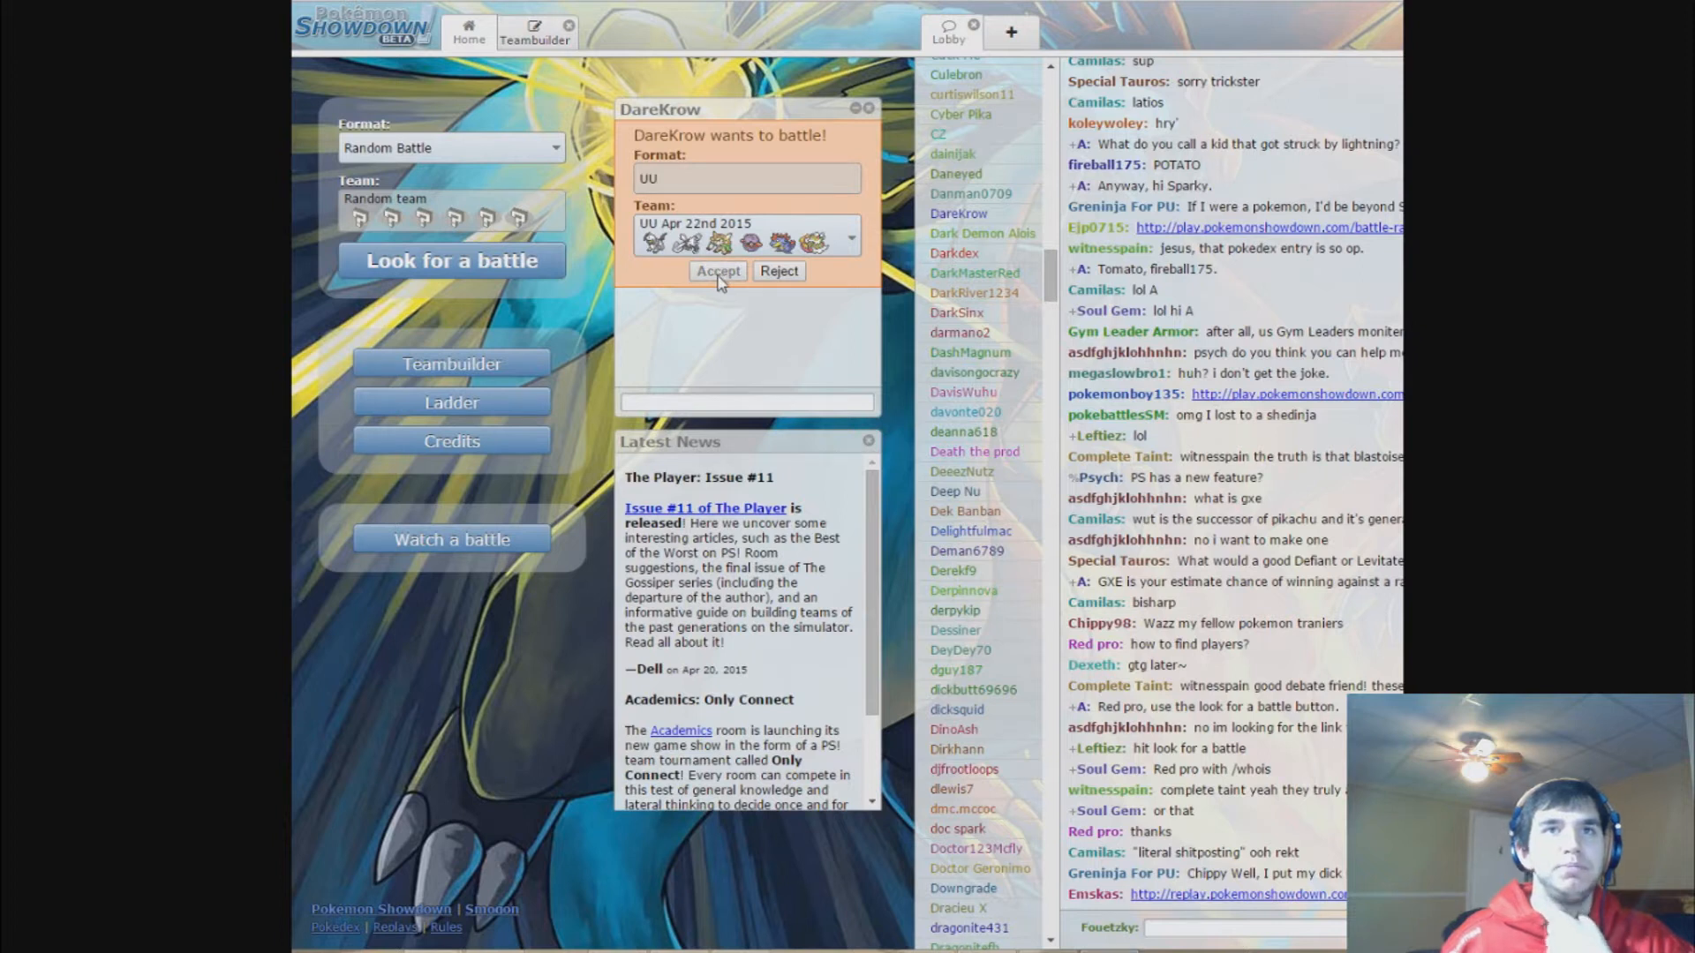
- Accept DareKrow's UU battle challenge from the lobby popup
click(718, 272)
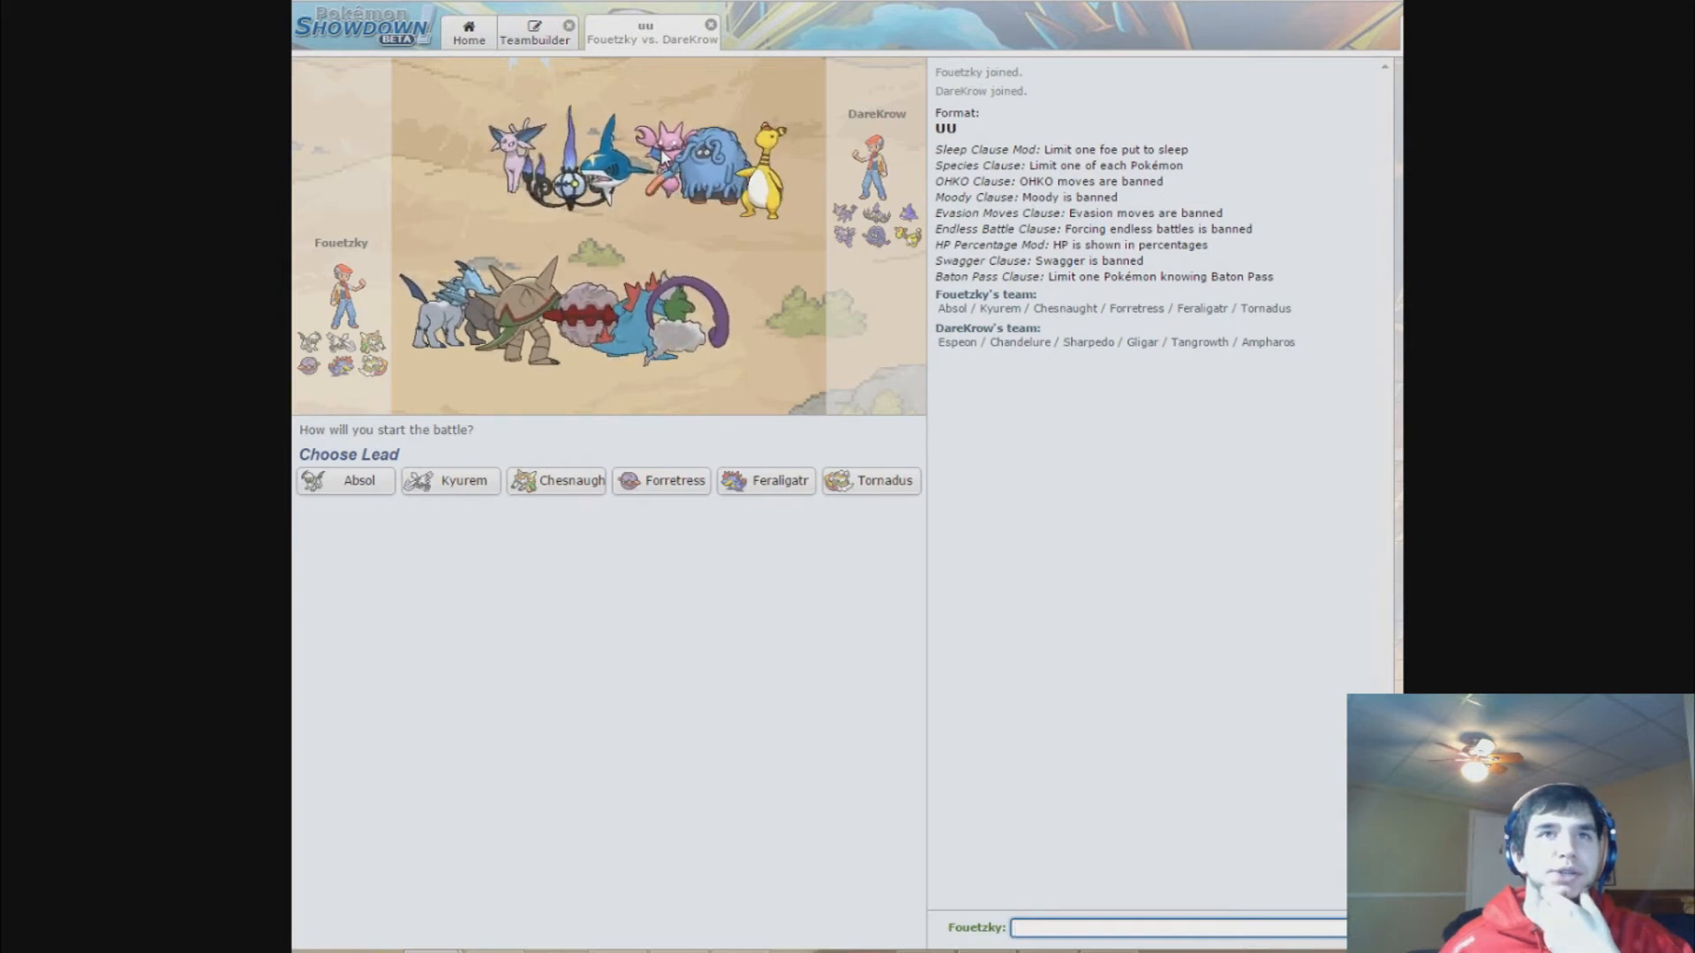
mouse_move(672, 480)
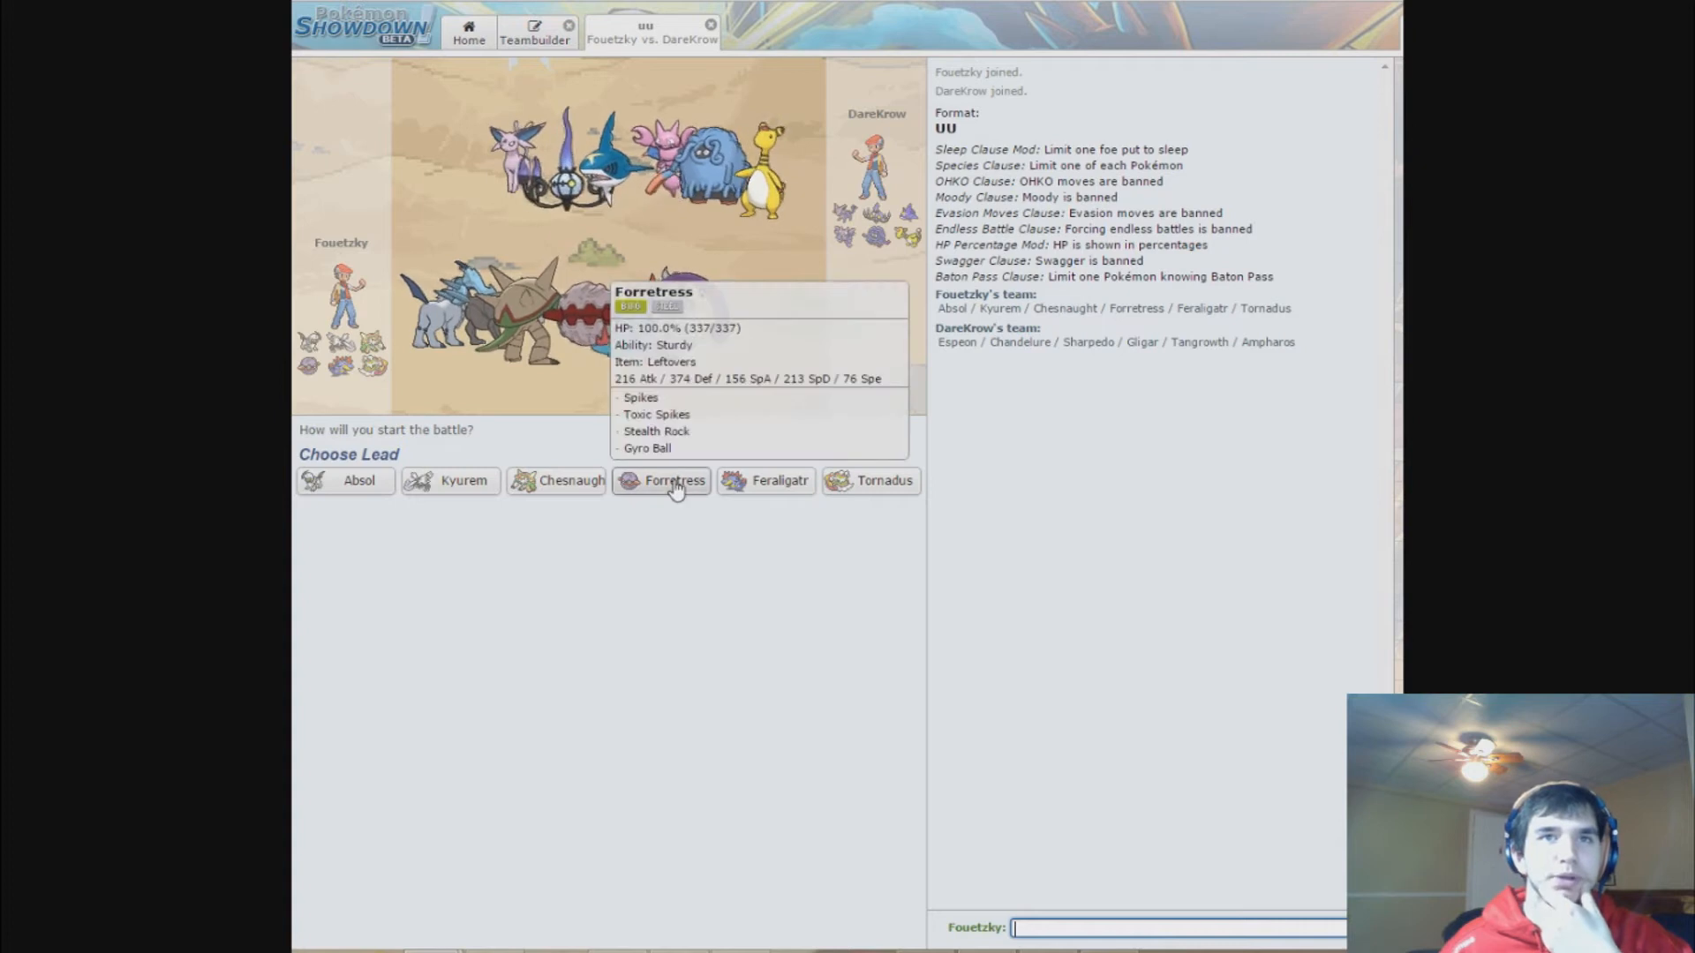
mouse_move(662, 489)
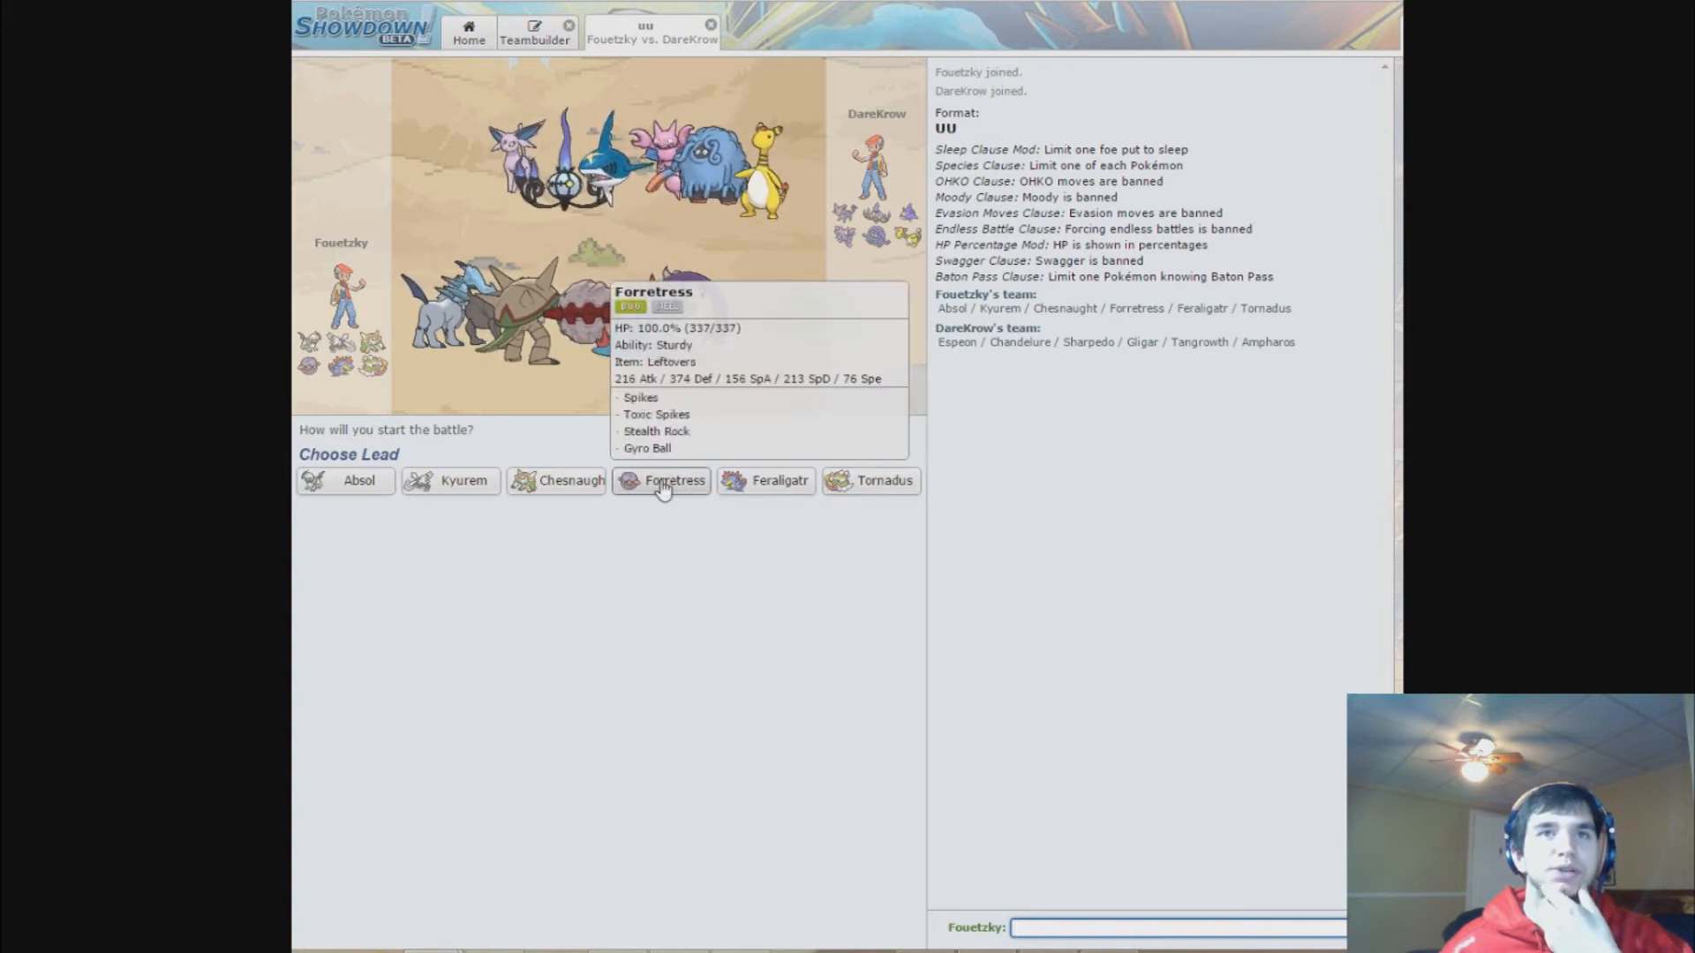
- Send Forretress out as the lead against Gligar
click(661, 480)
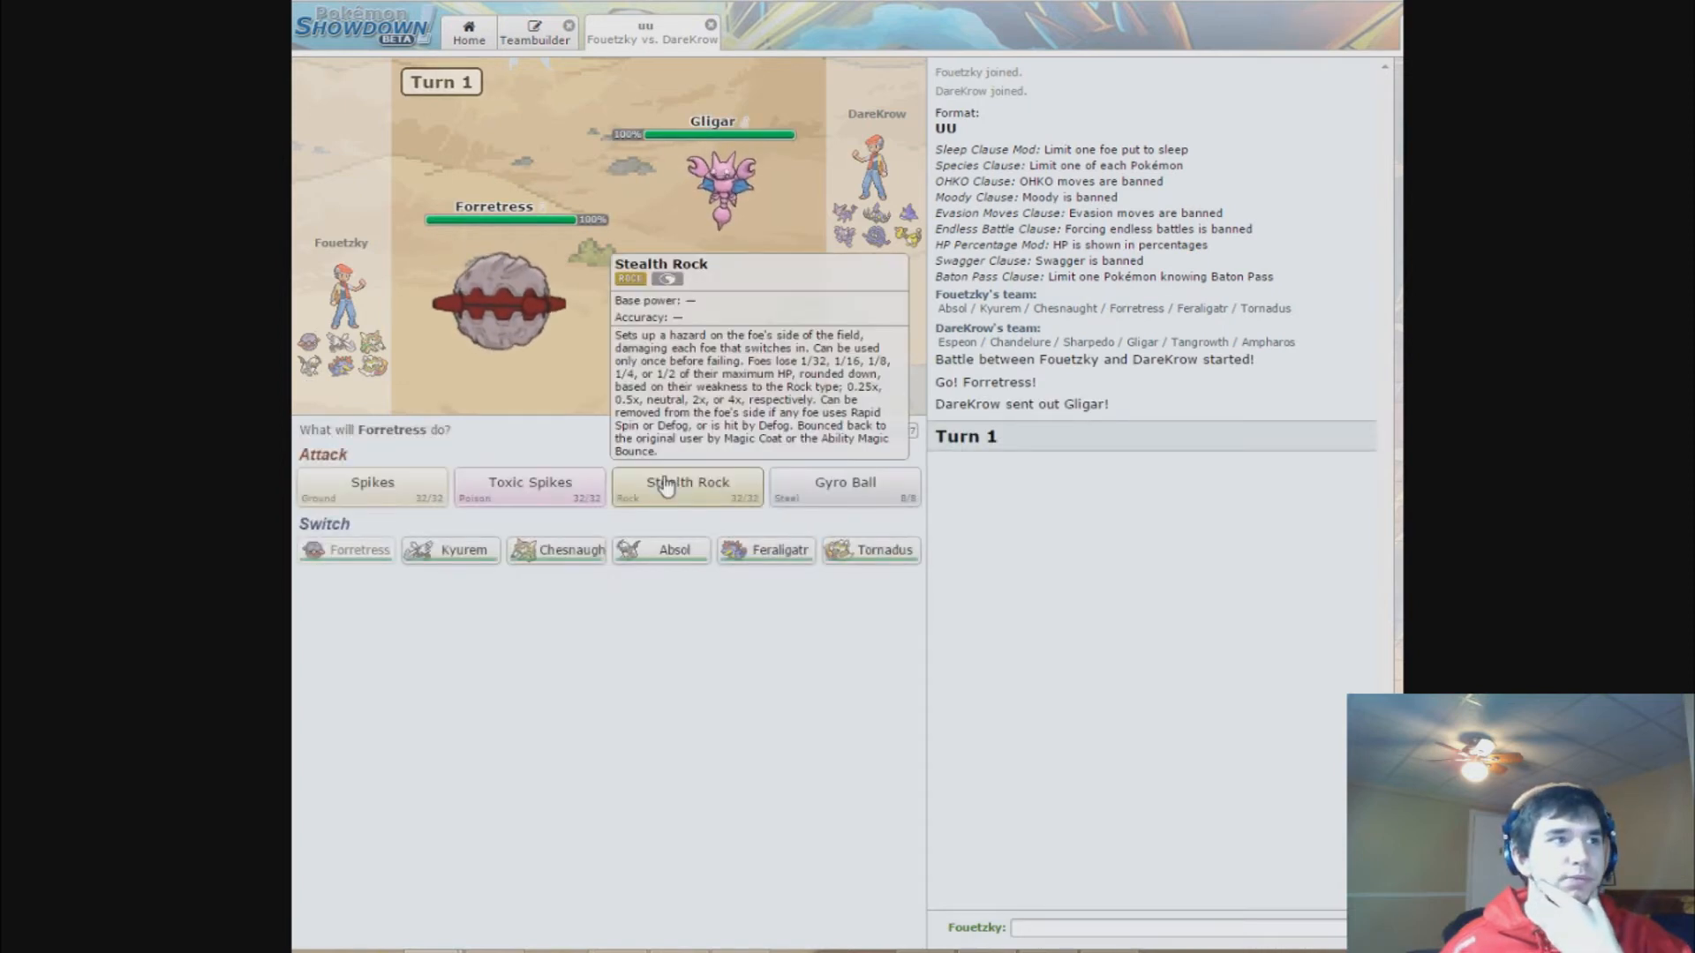
mouse_move(845, 484)
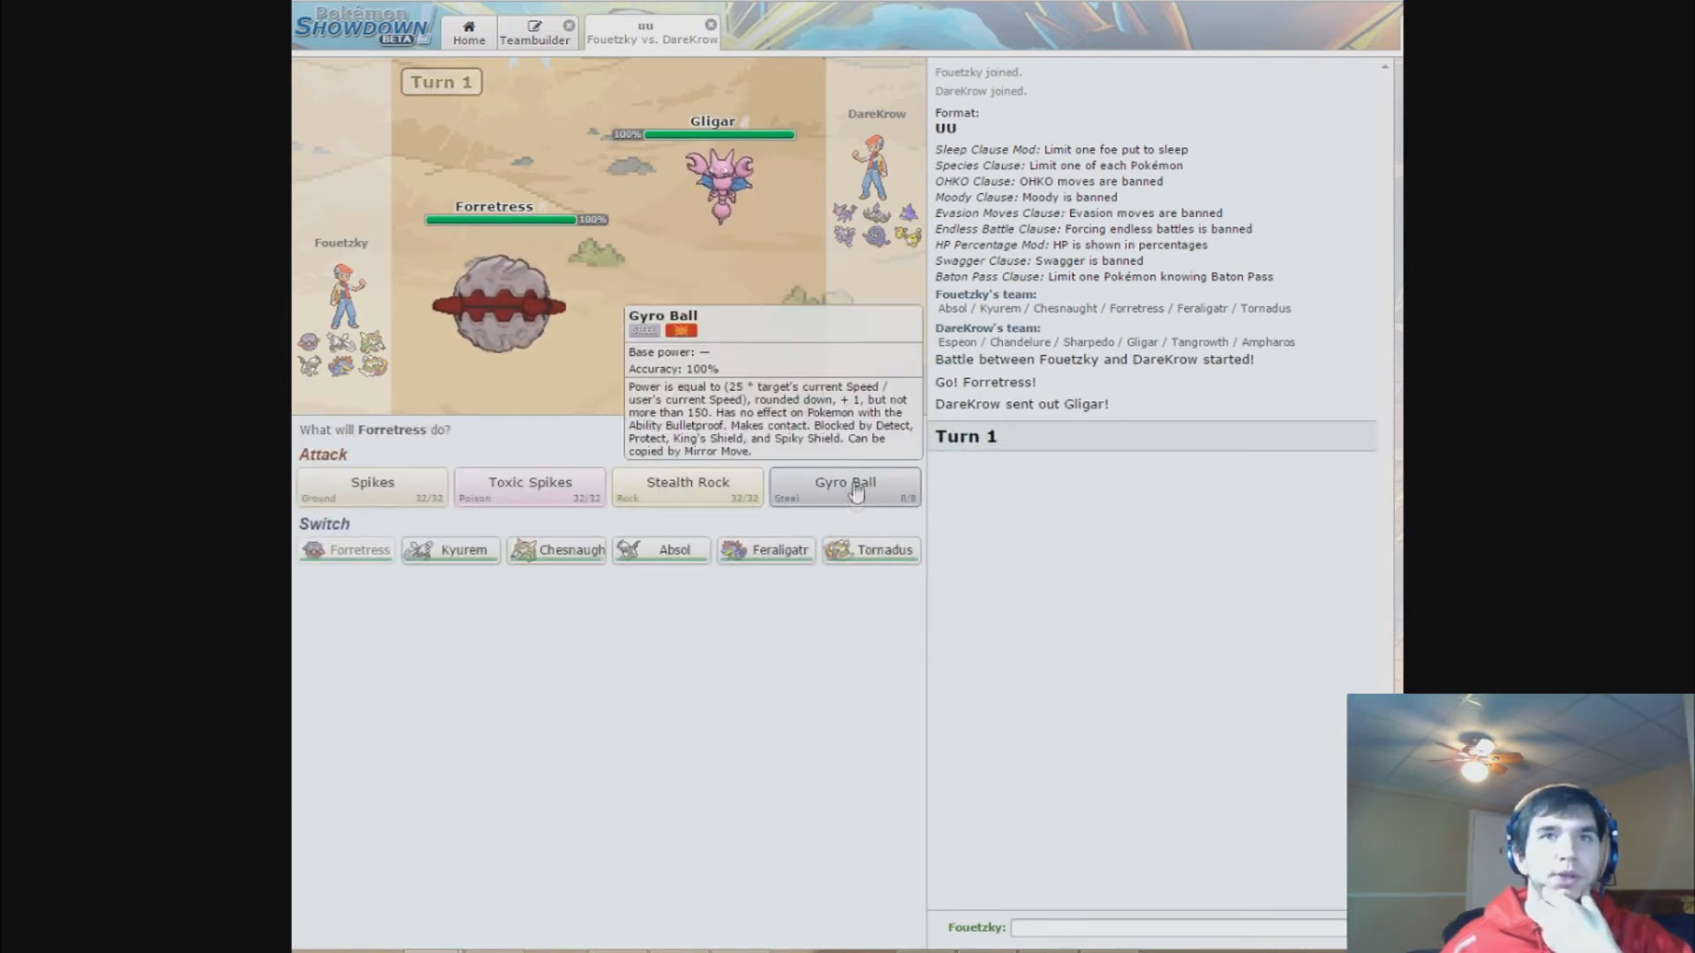
mouse_move(500, 314)
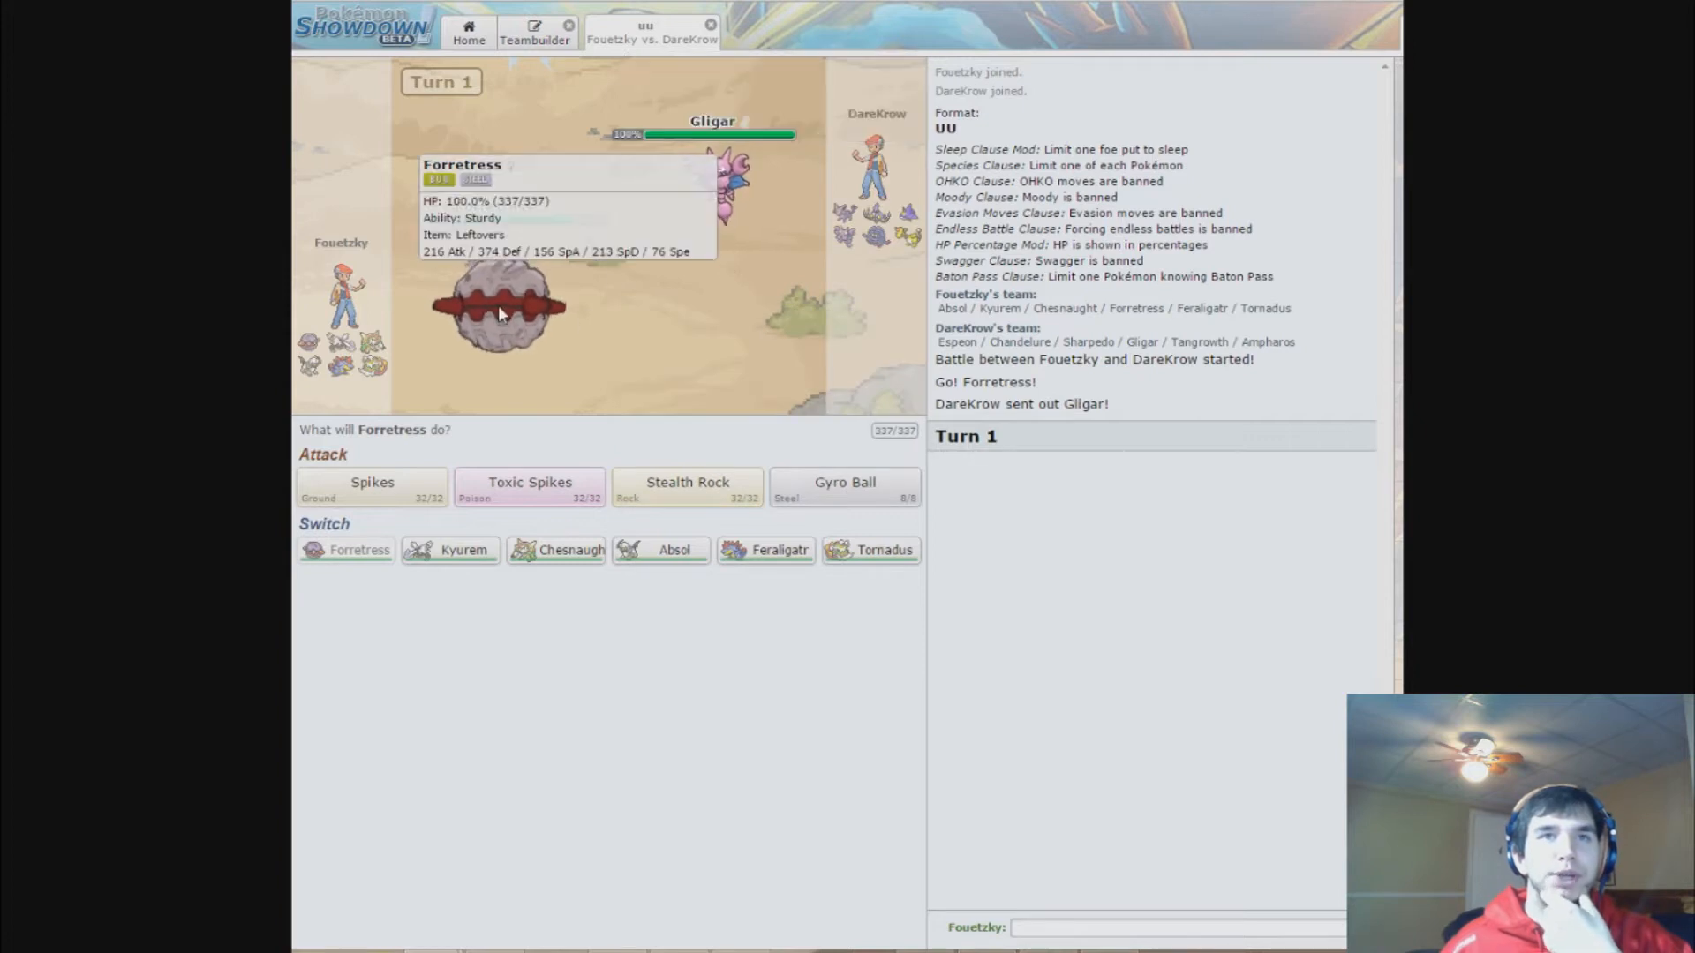
mouse_move(713, 189)
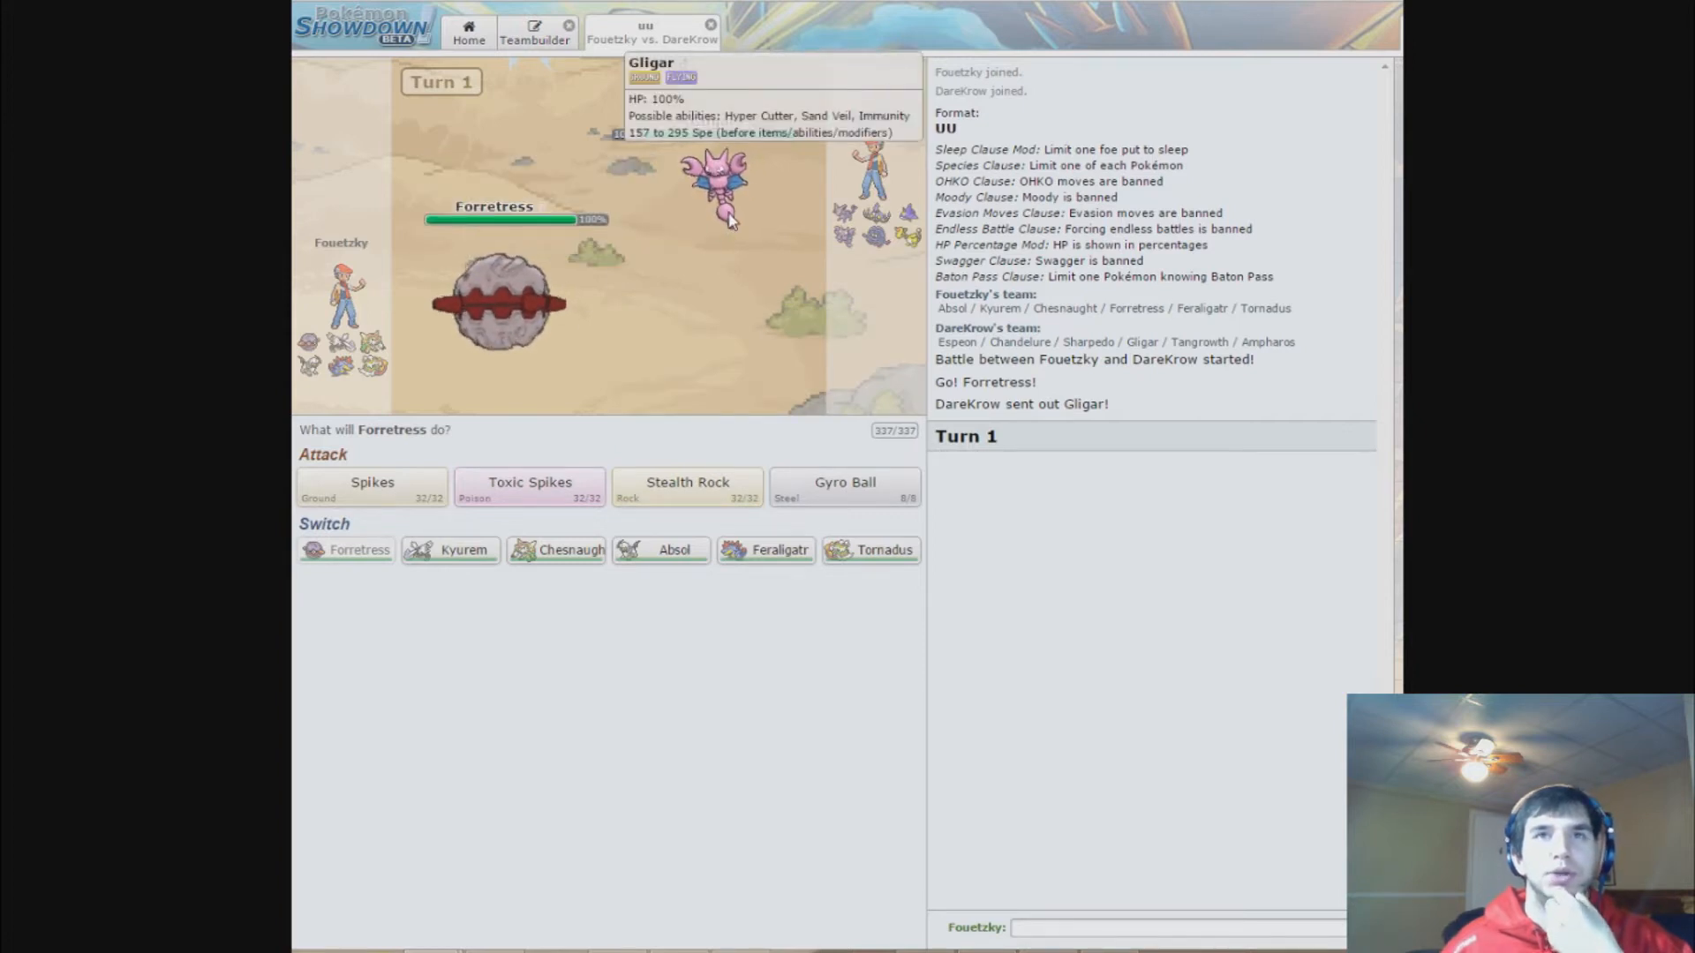
mouse_move(498, 307)
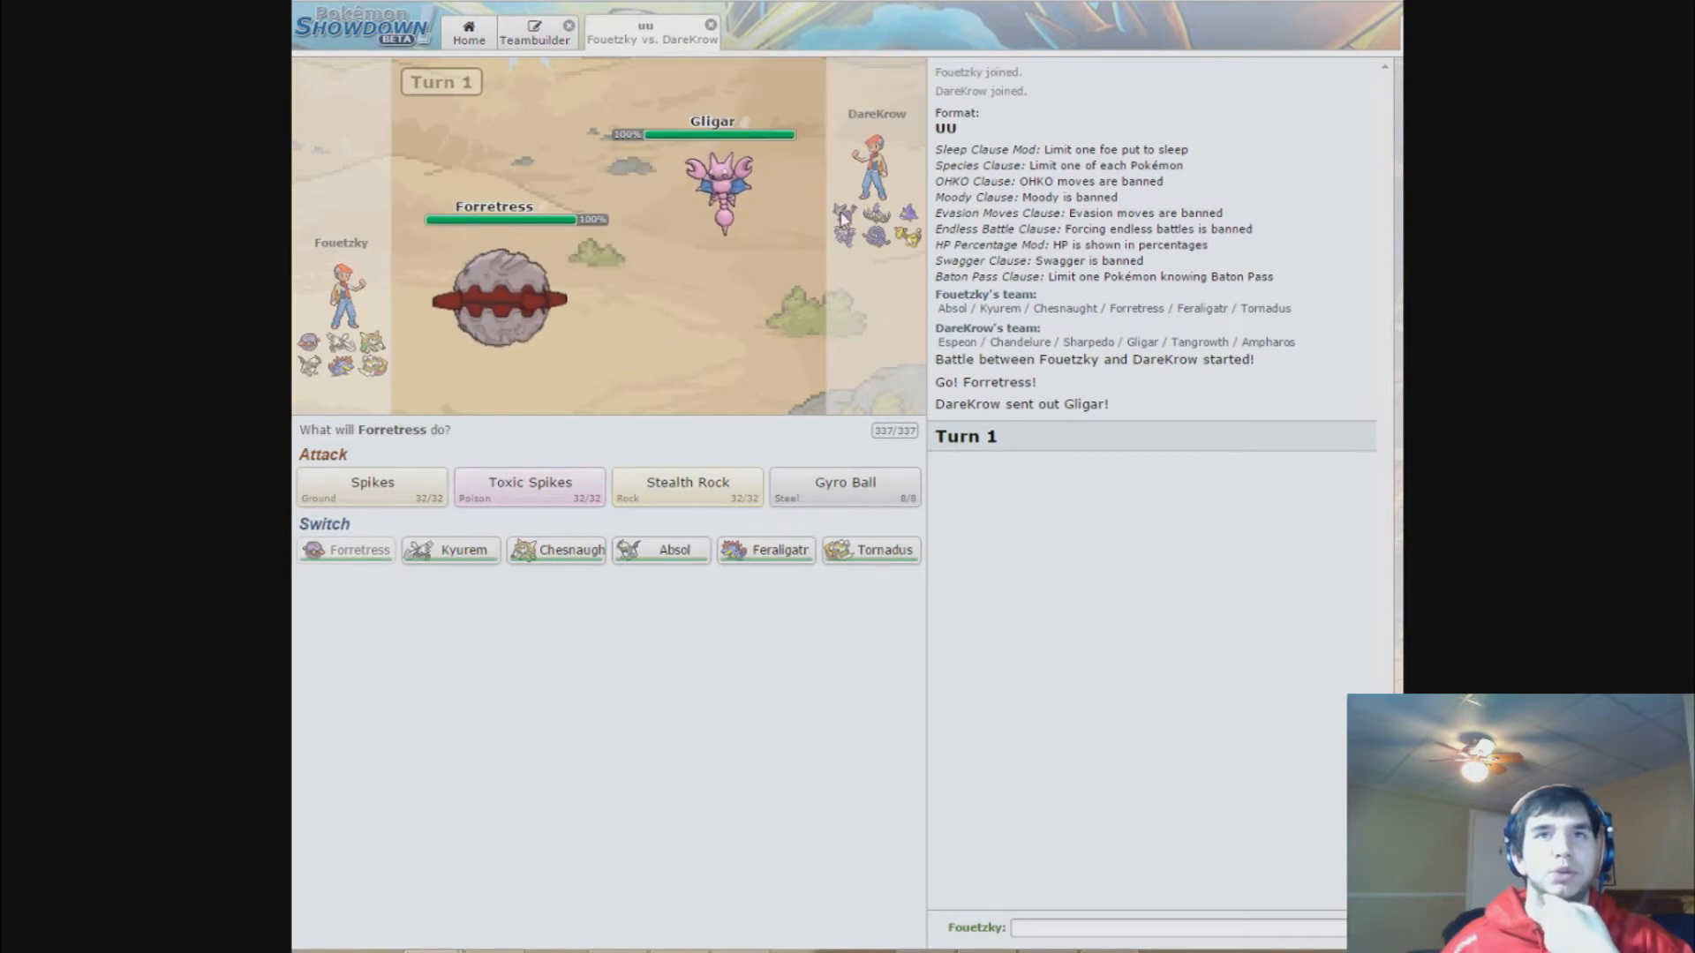
mouse_move(842, 217)
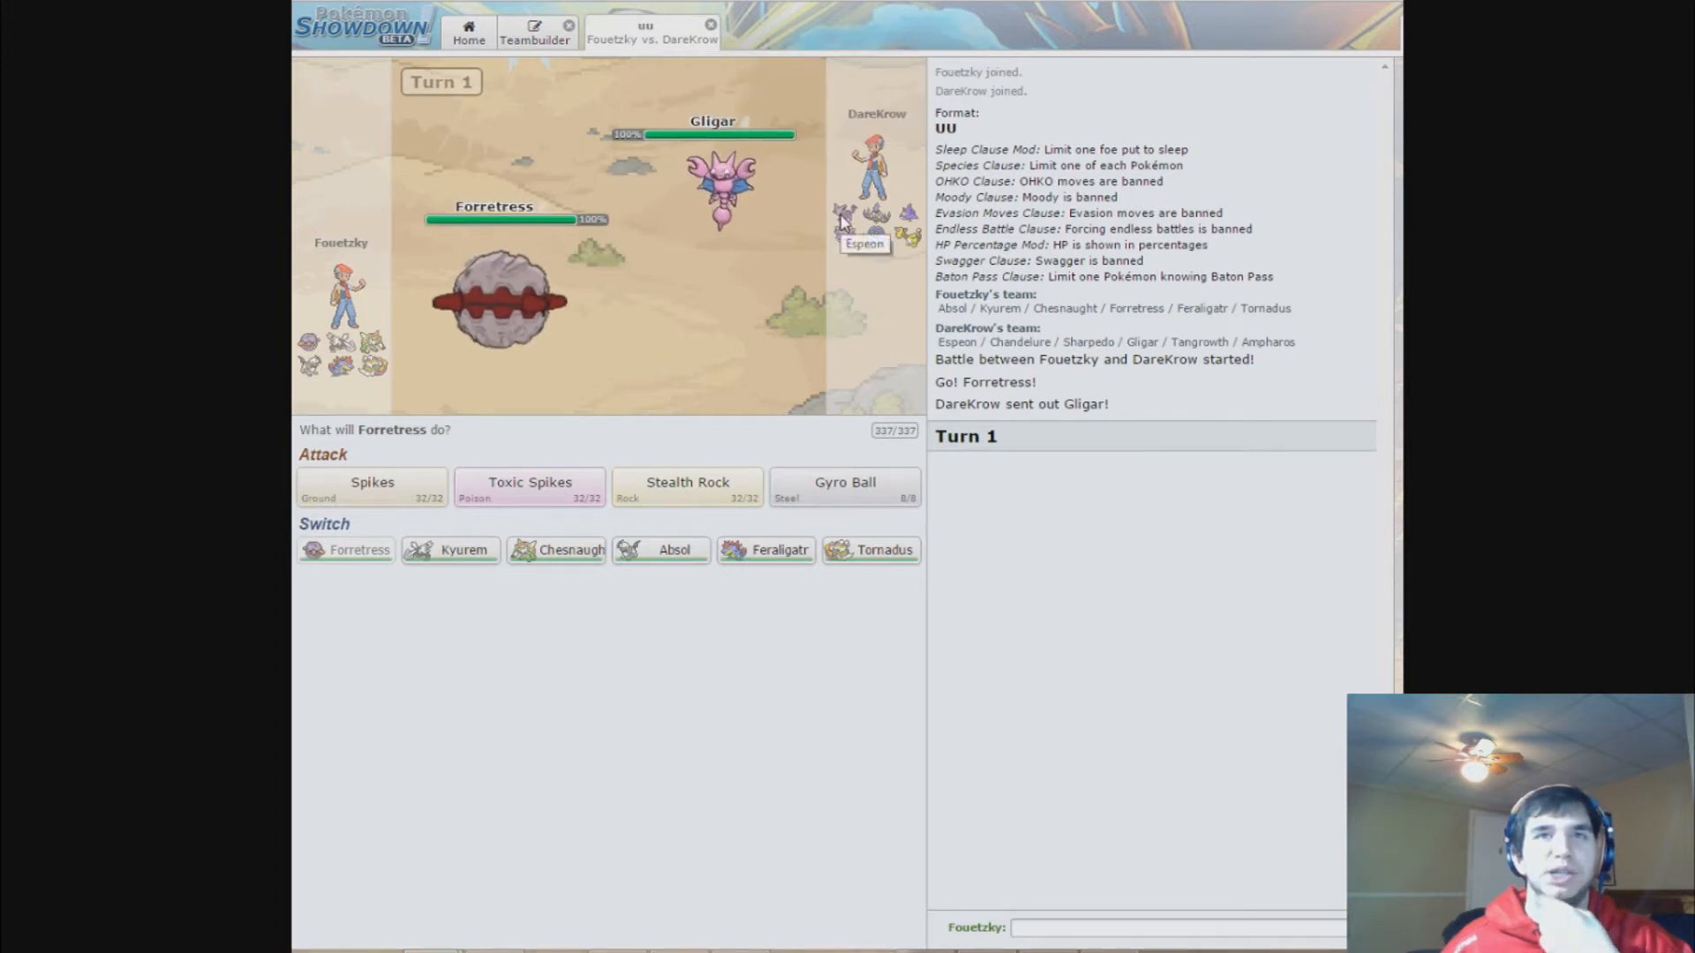
mouse_move(448, 549)
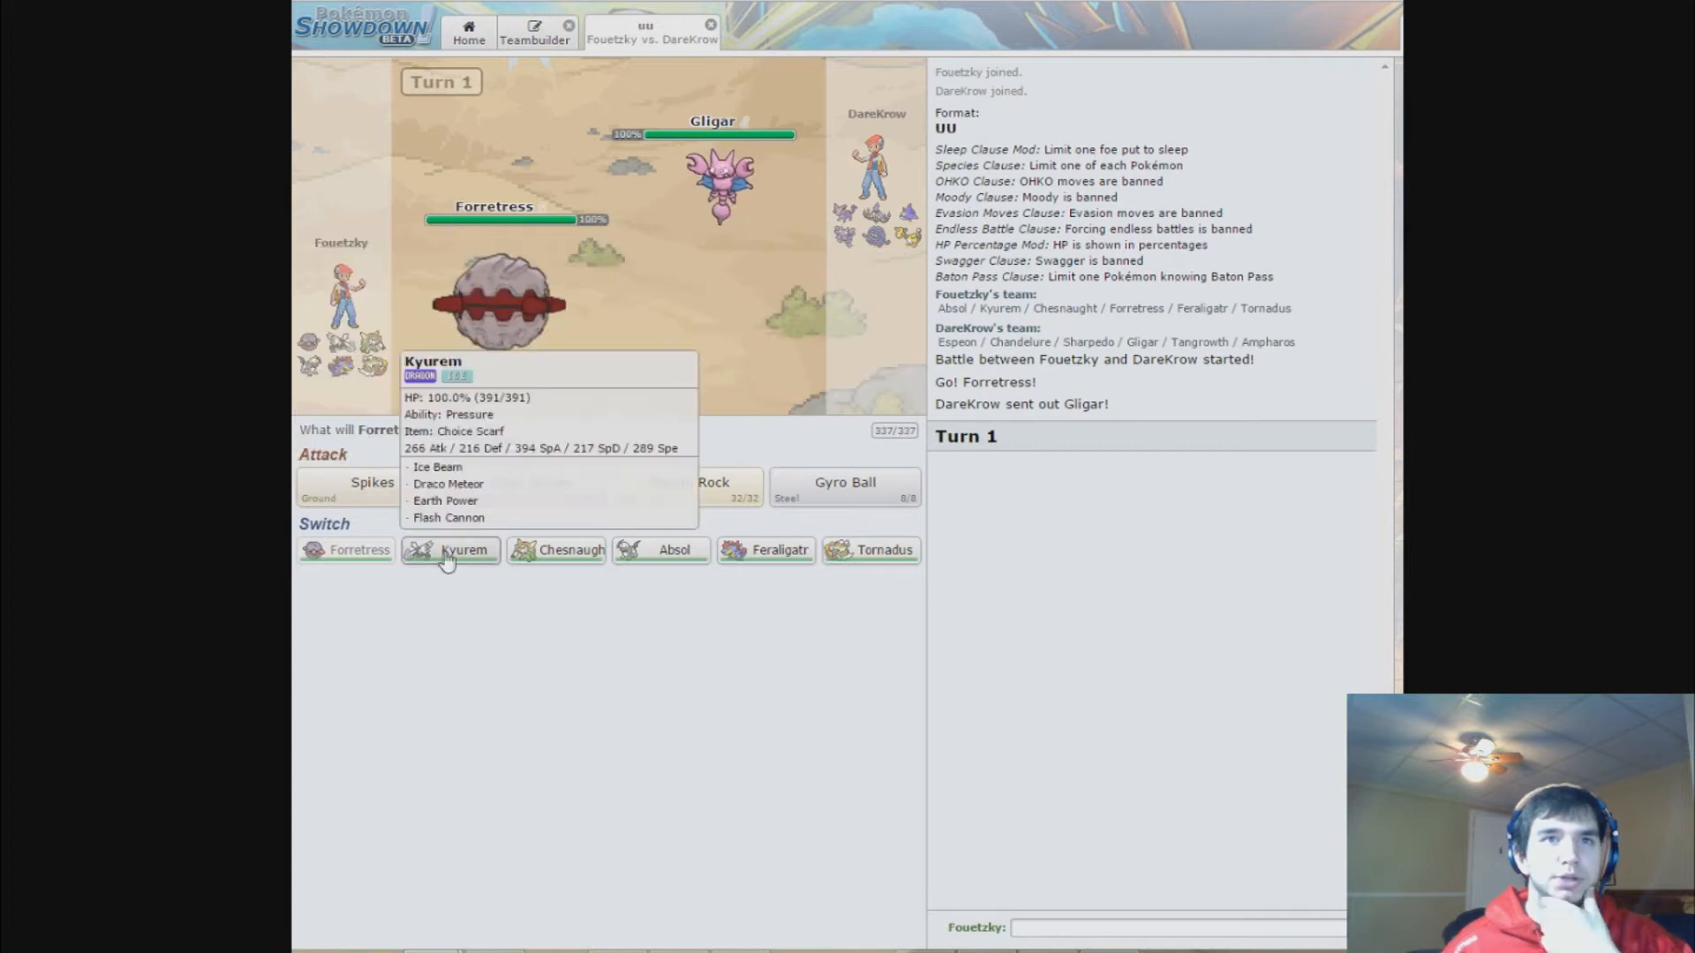
mouse_move(661, 549)
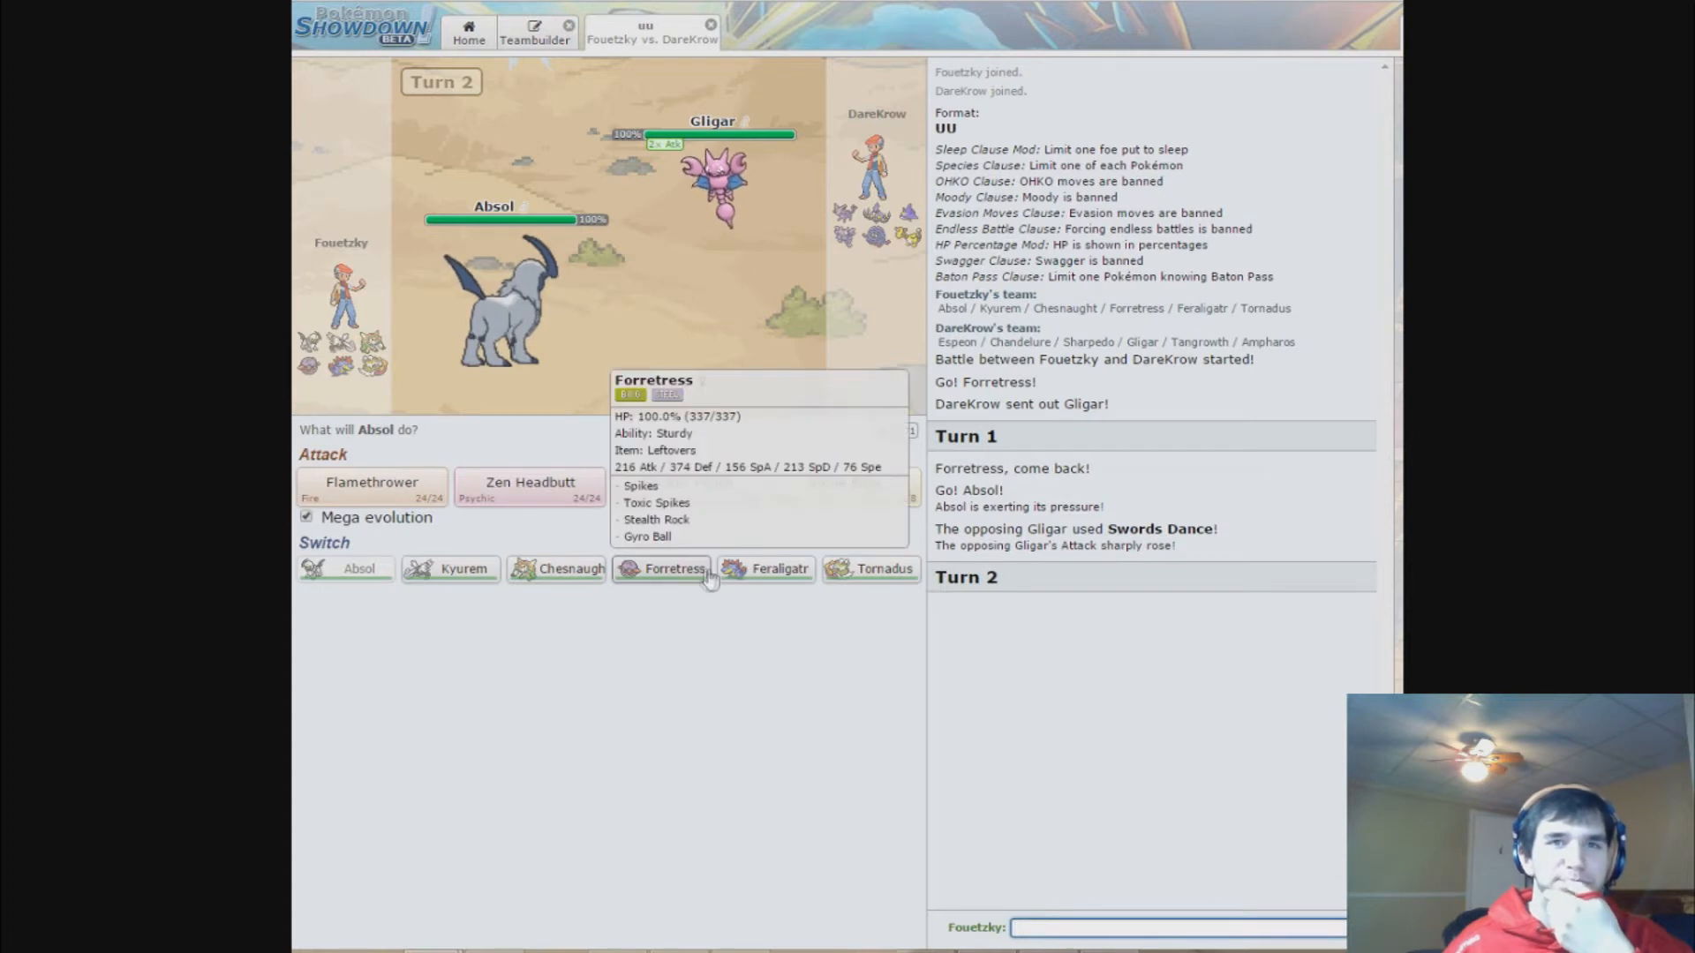
mouse_move(764, 569)
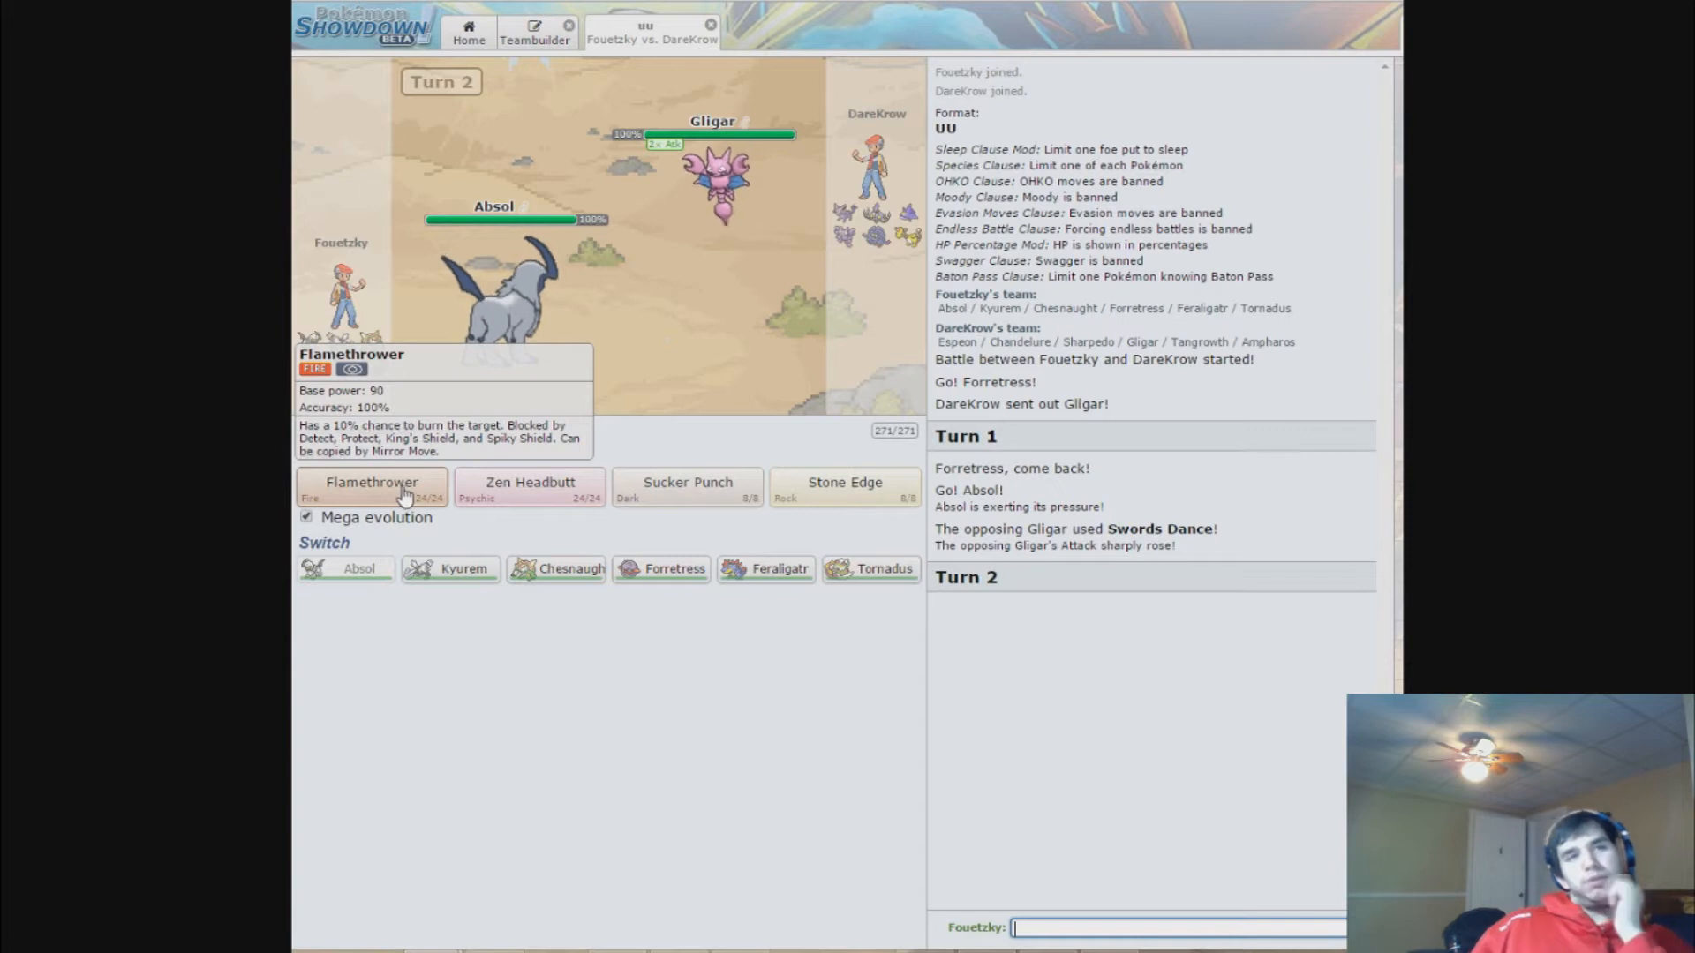
mouse_move(871, 568)
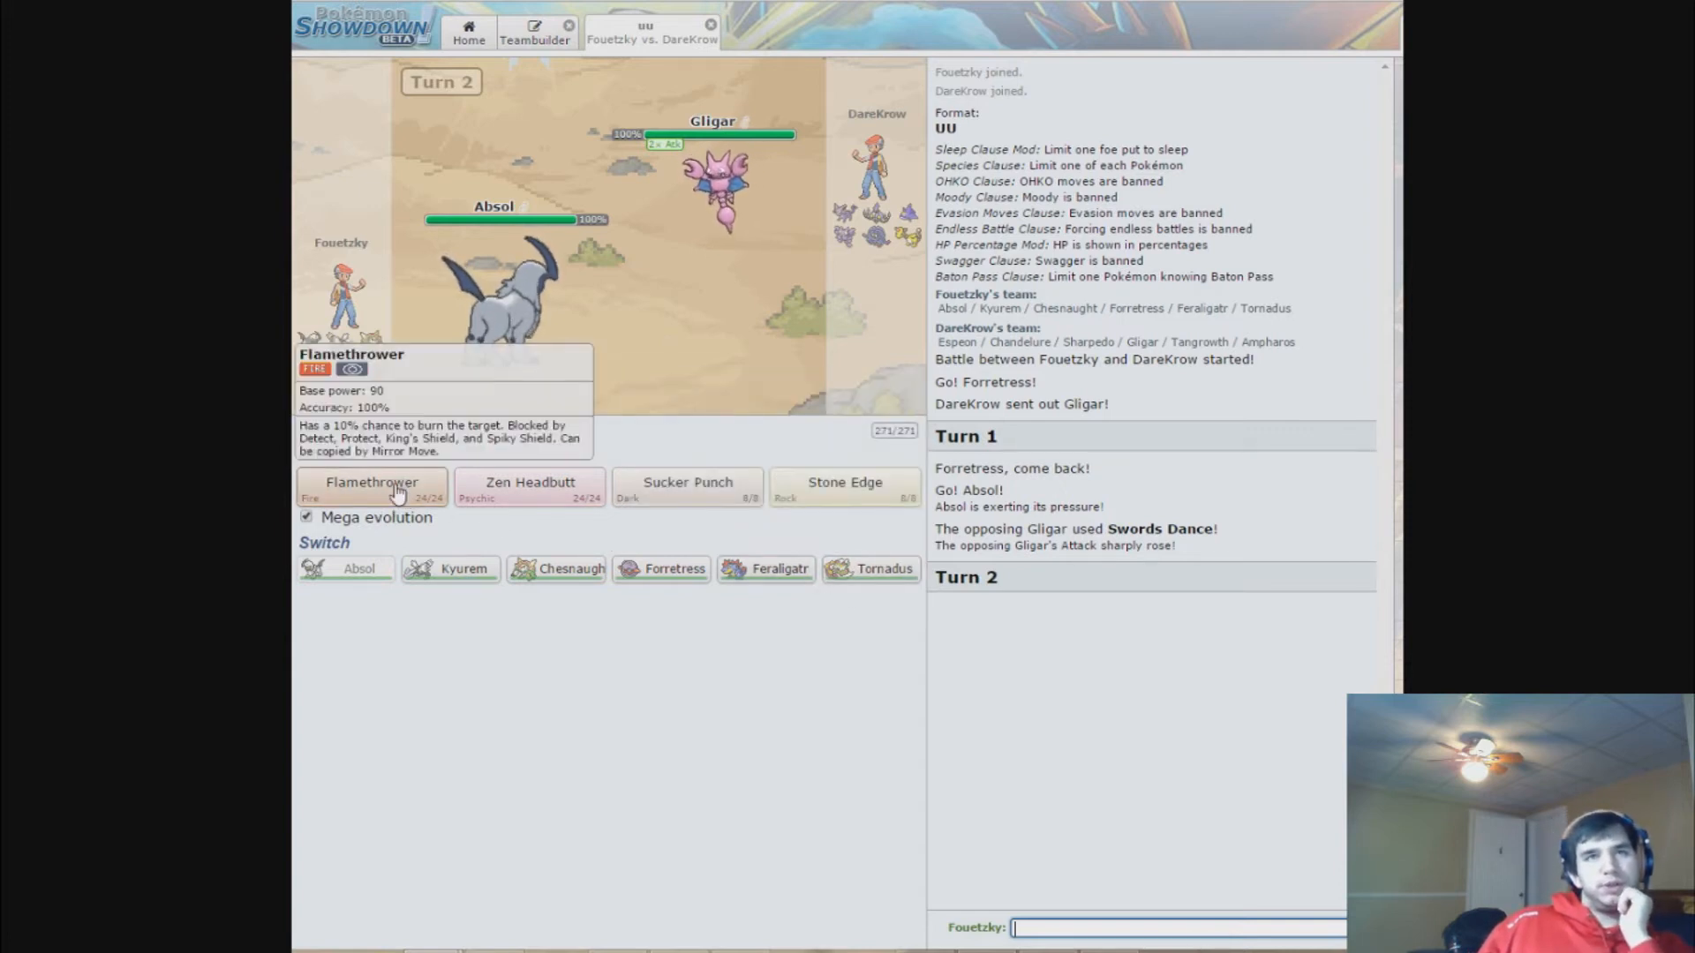
mouse_move(713, 194)
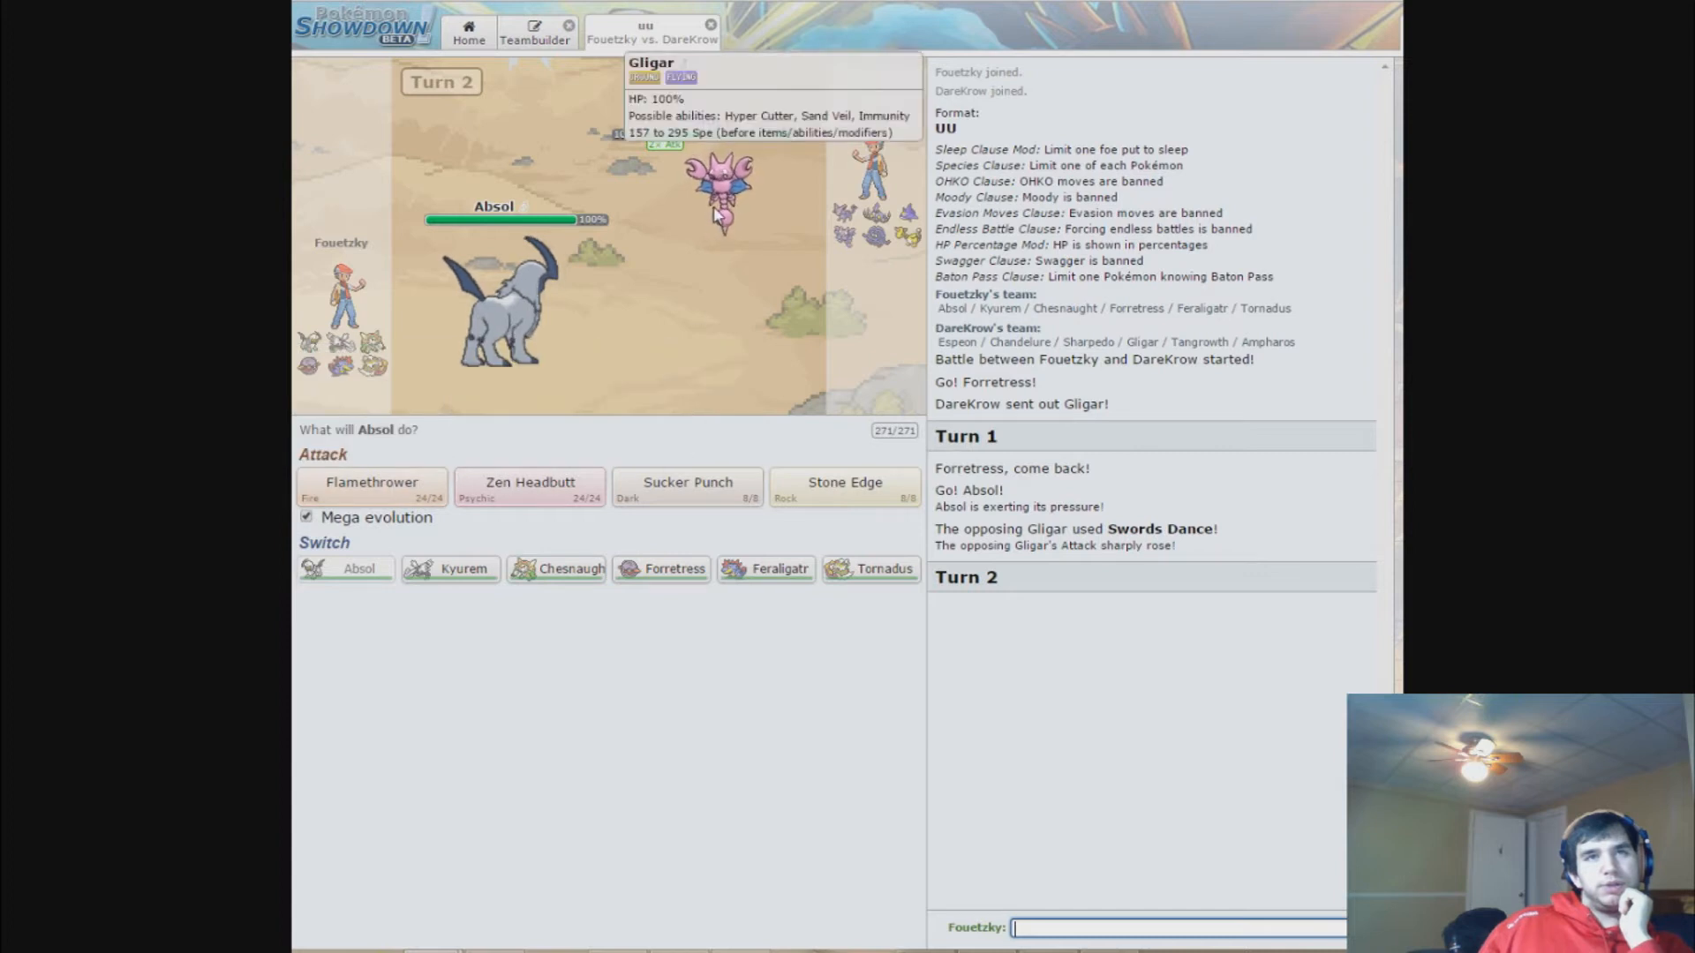
mouse_move(373, 487)
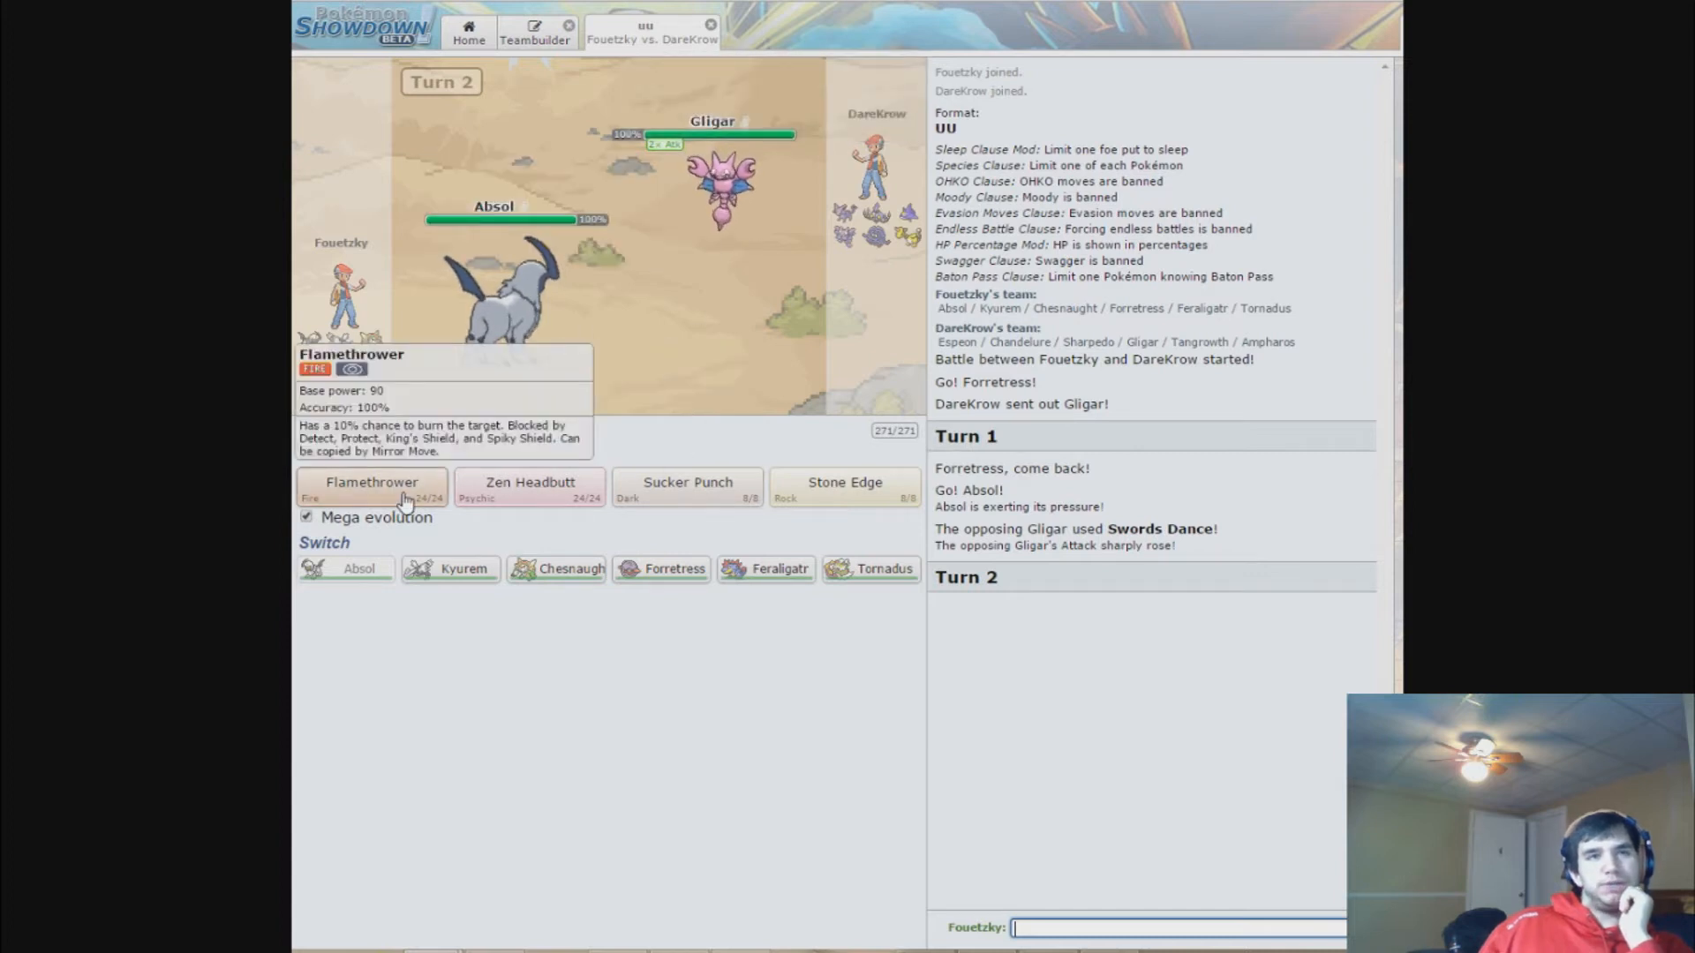
- Have Mega Absol use Flamethrower on Gligar for turn two
click(370, 482)
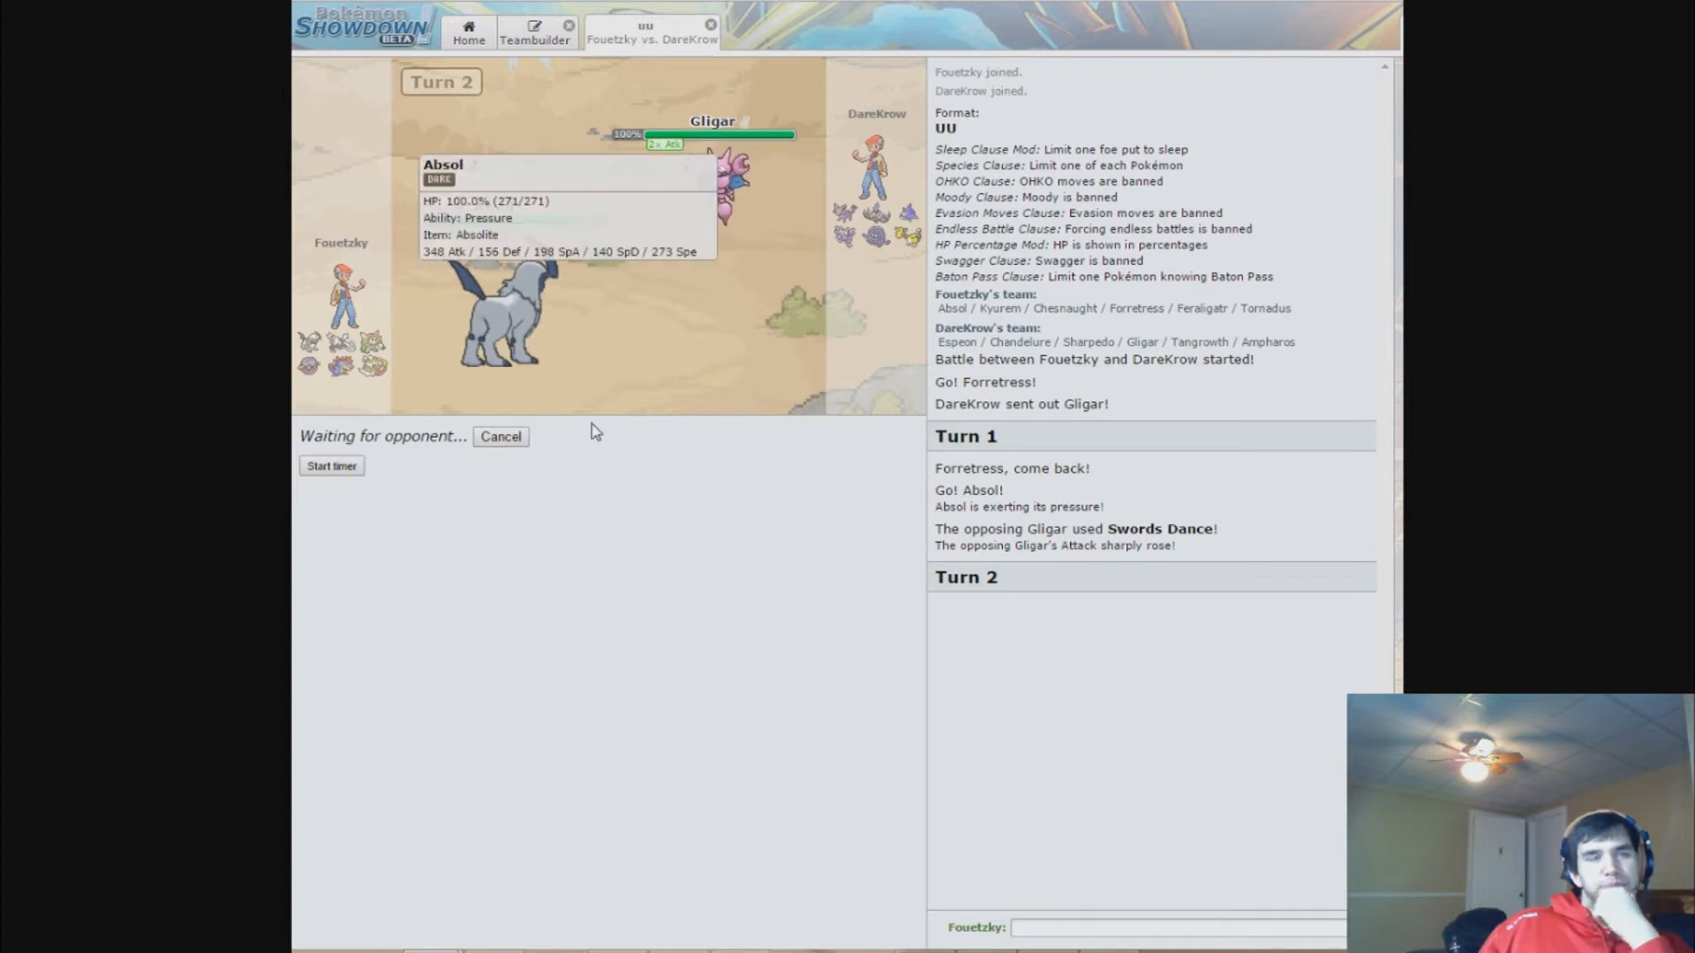
- Start the battle timer and fire Absol's Flamethrower into the incoming Espeon
click(330, 464)
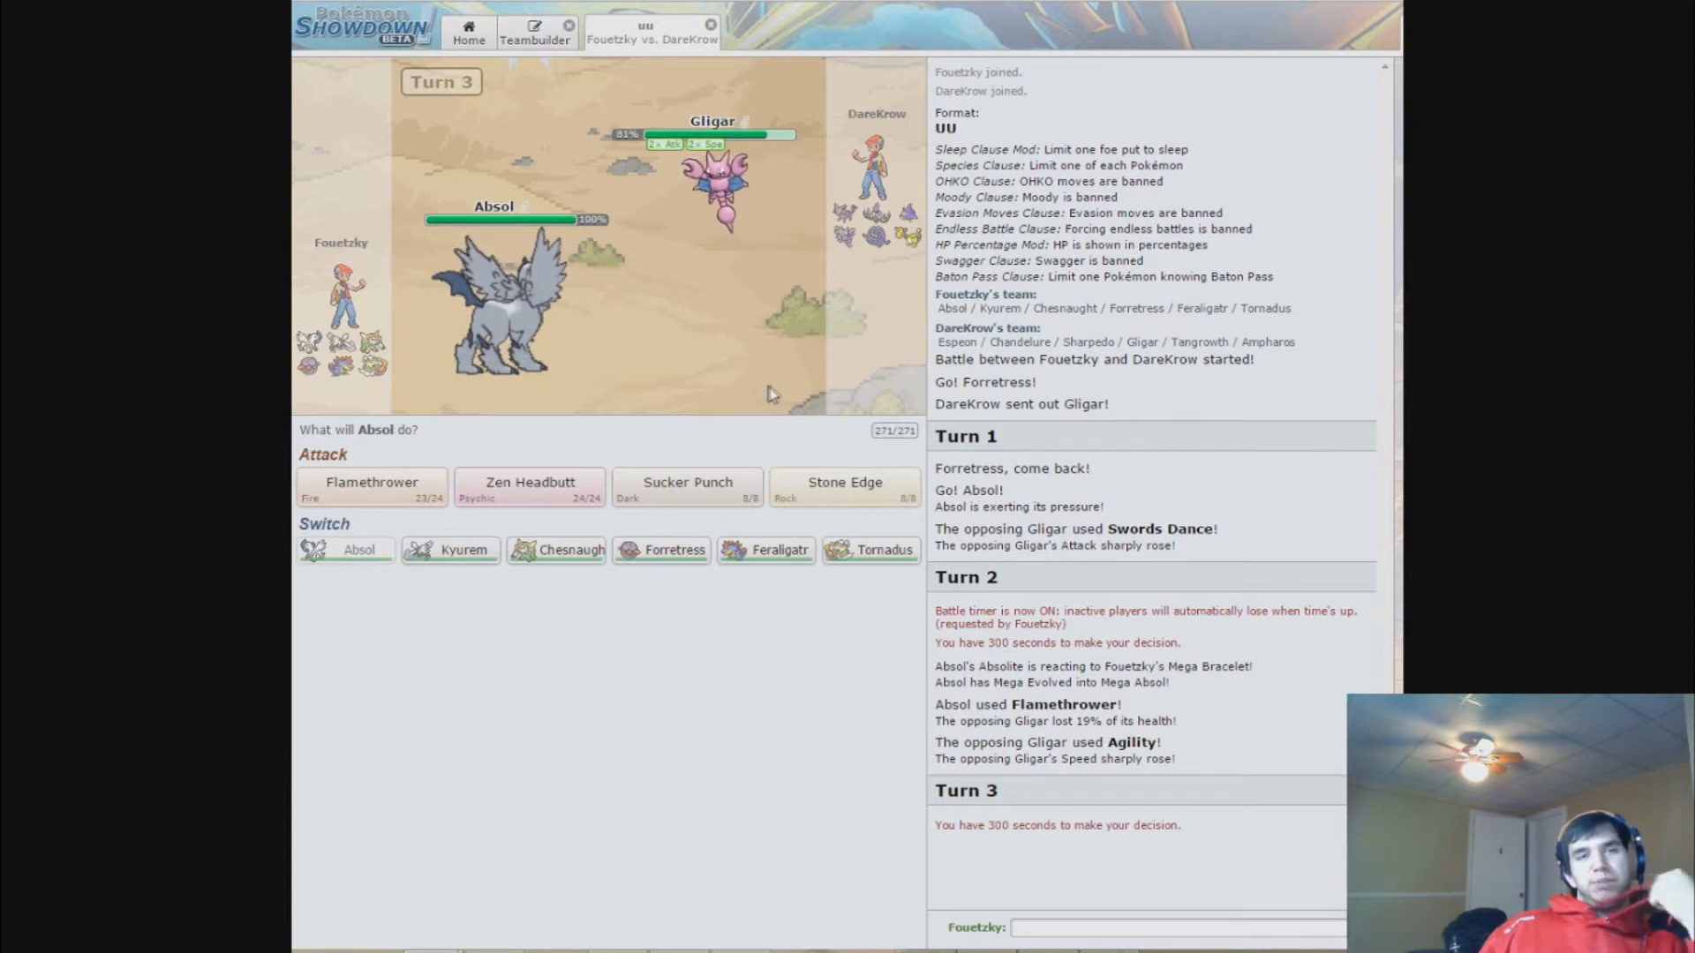
mouse_move(868, 549)
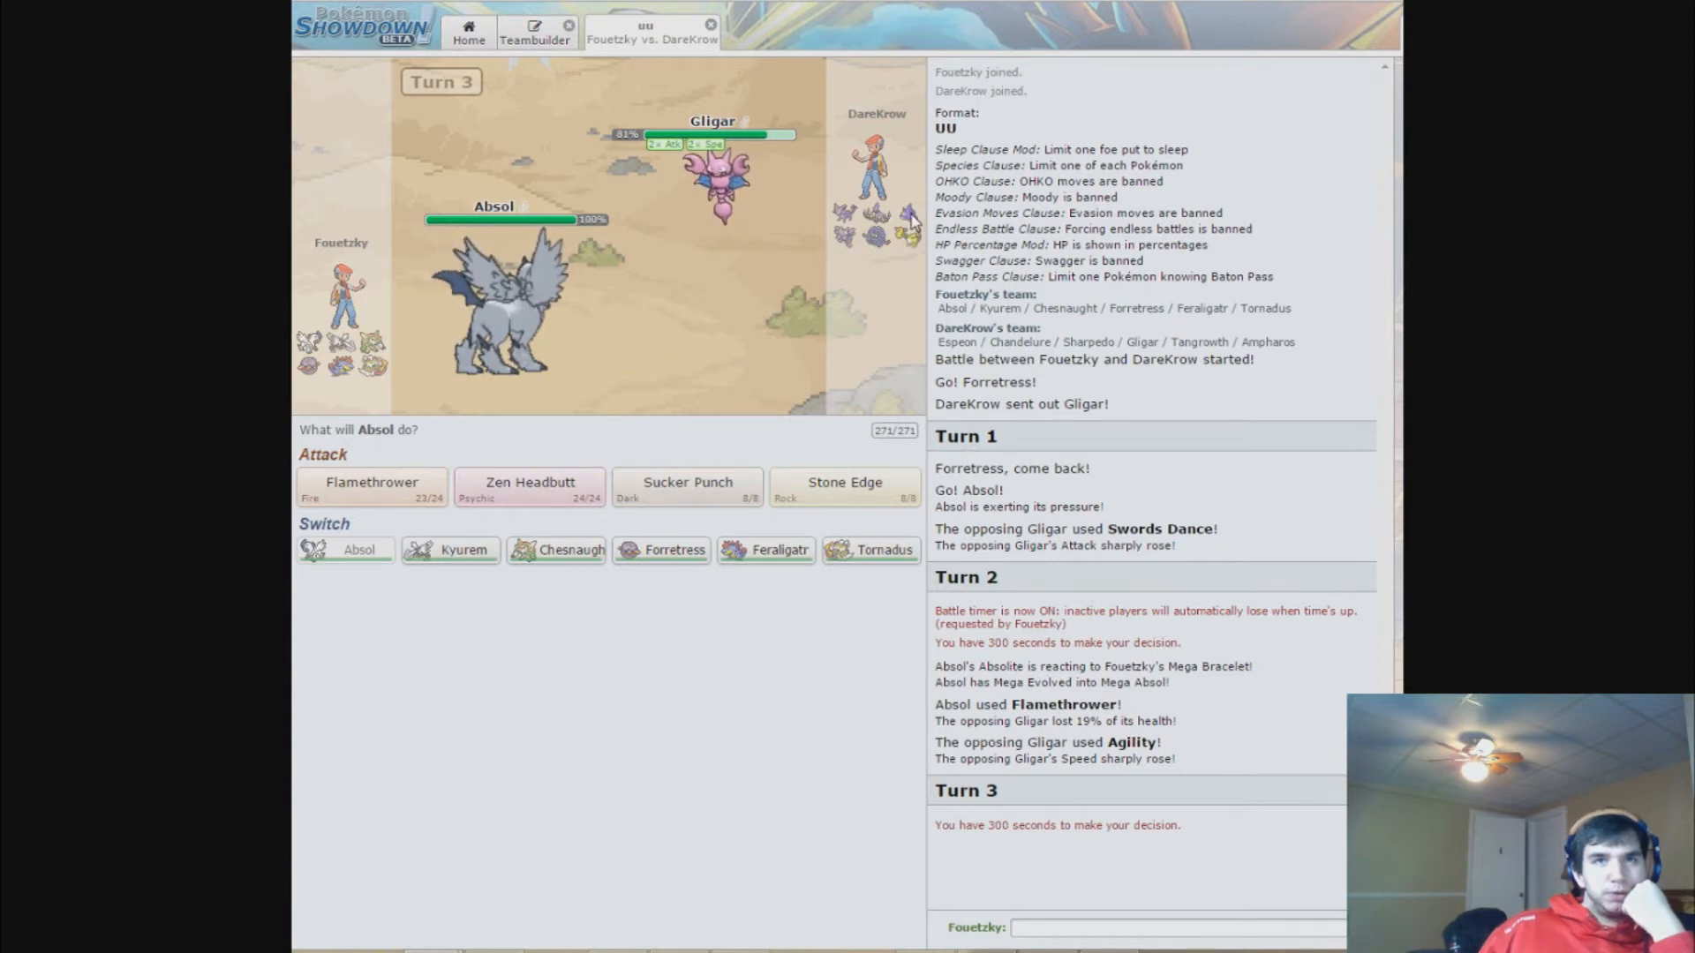
mouse_move(849, 233)
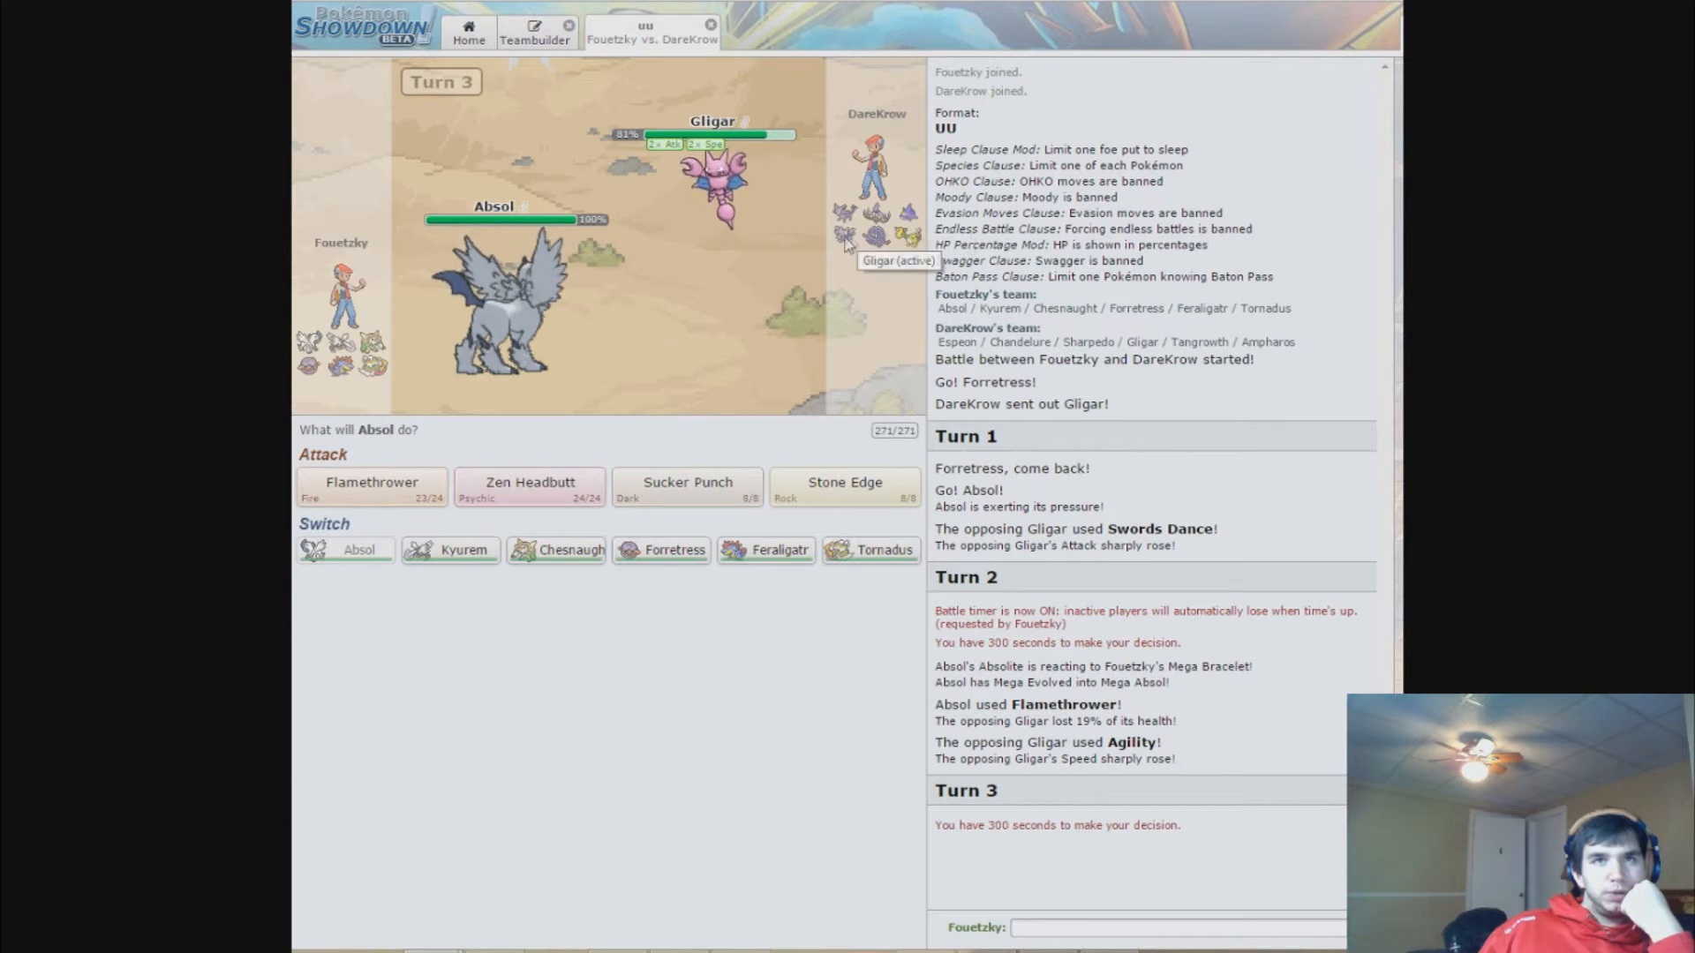
mouse_move(875, 235)
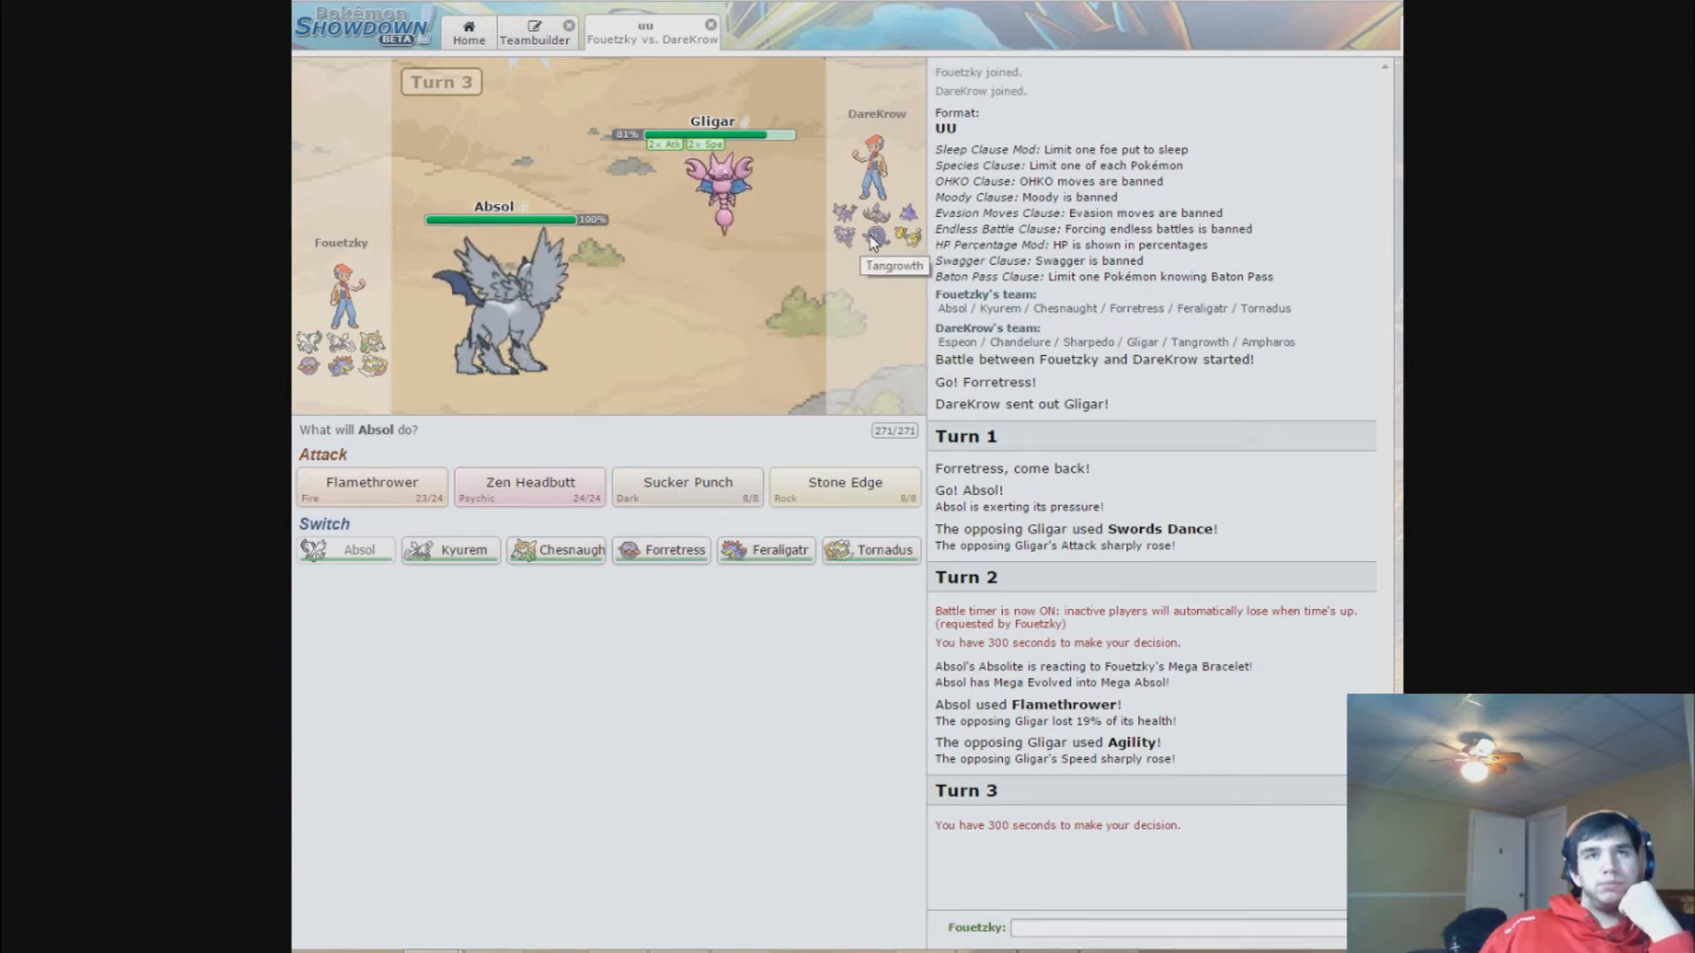
mouse_move(844, 210)
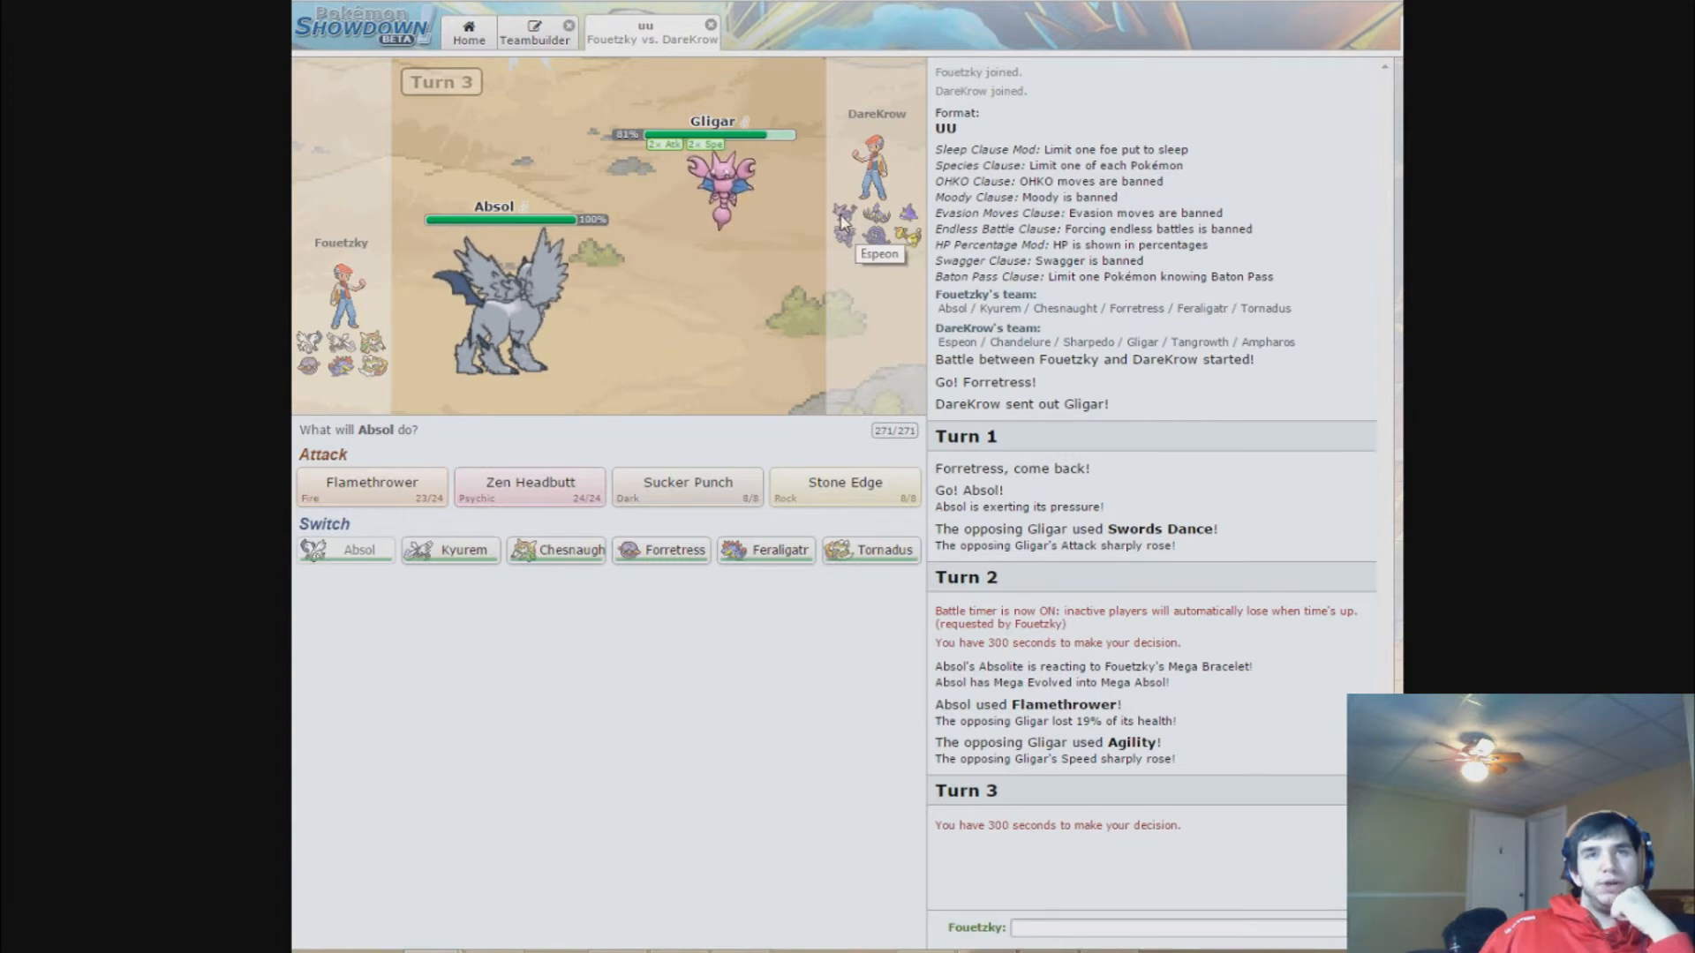
mouse_move(710, 415)
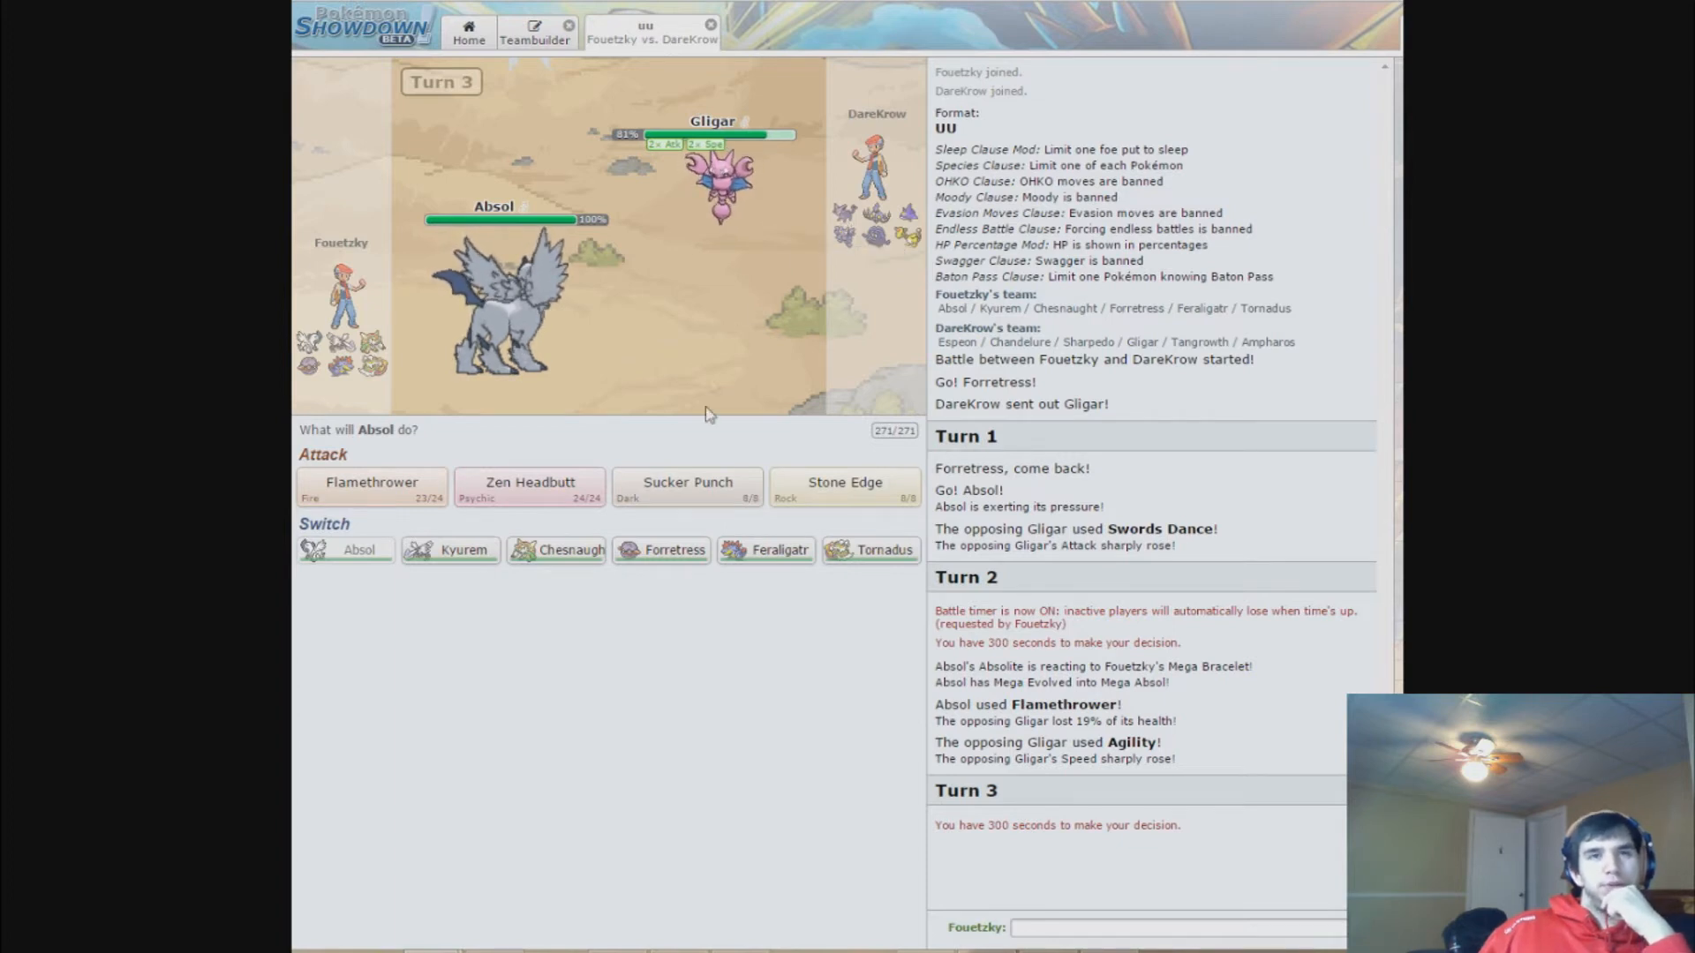
mouse_move(527, 487)
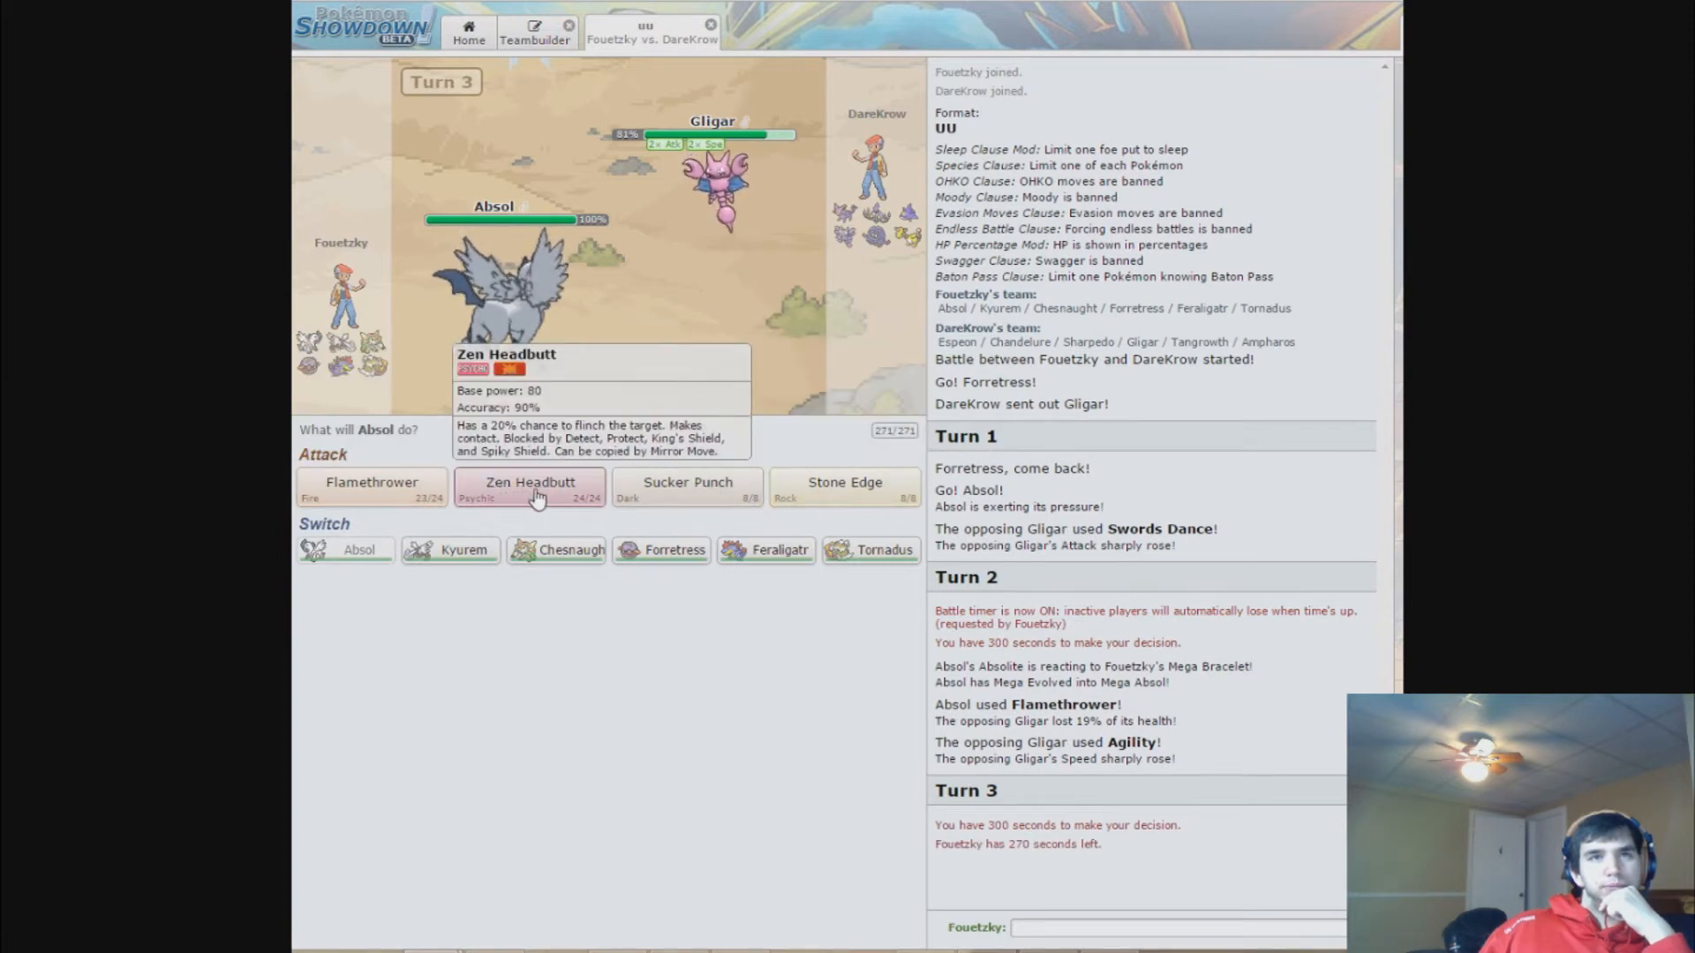
click(528, 489)
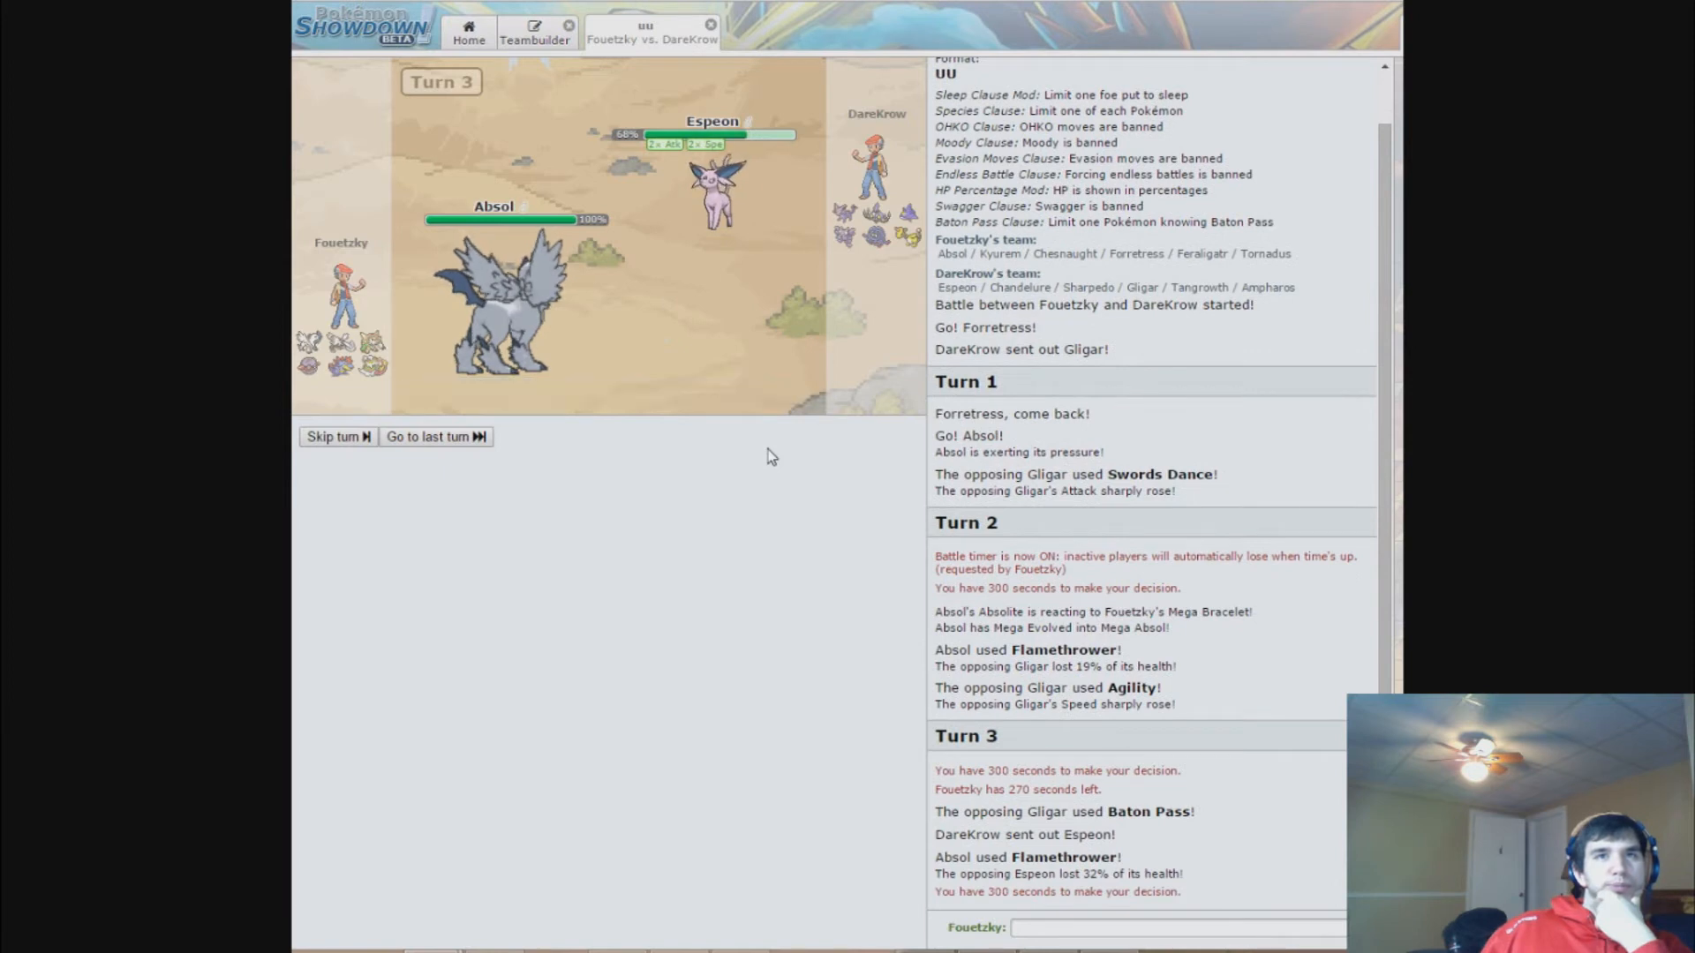
- Knock out the weakened Espeon with Absol's Stone Edge
click(431, 436)
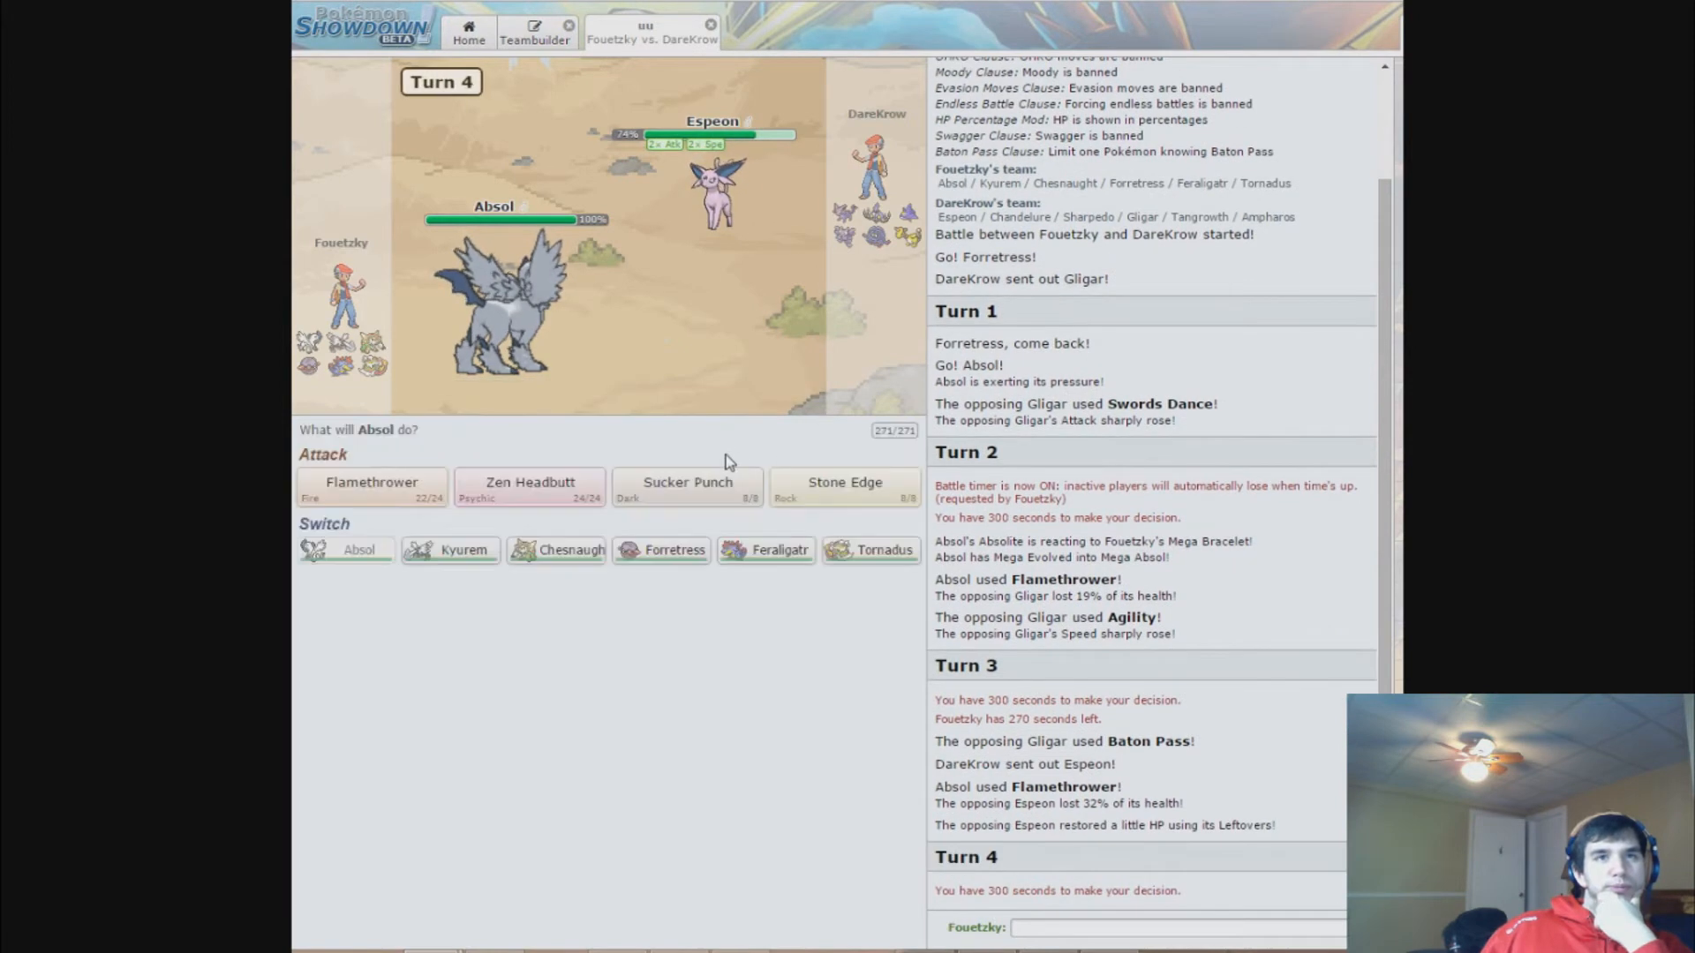
mouse_move(686, 487)
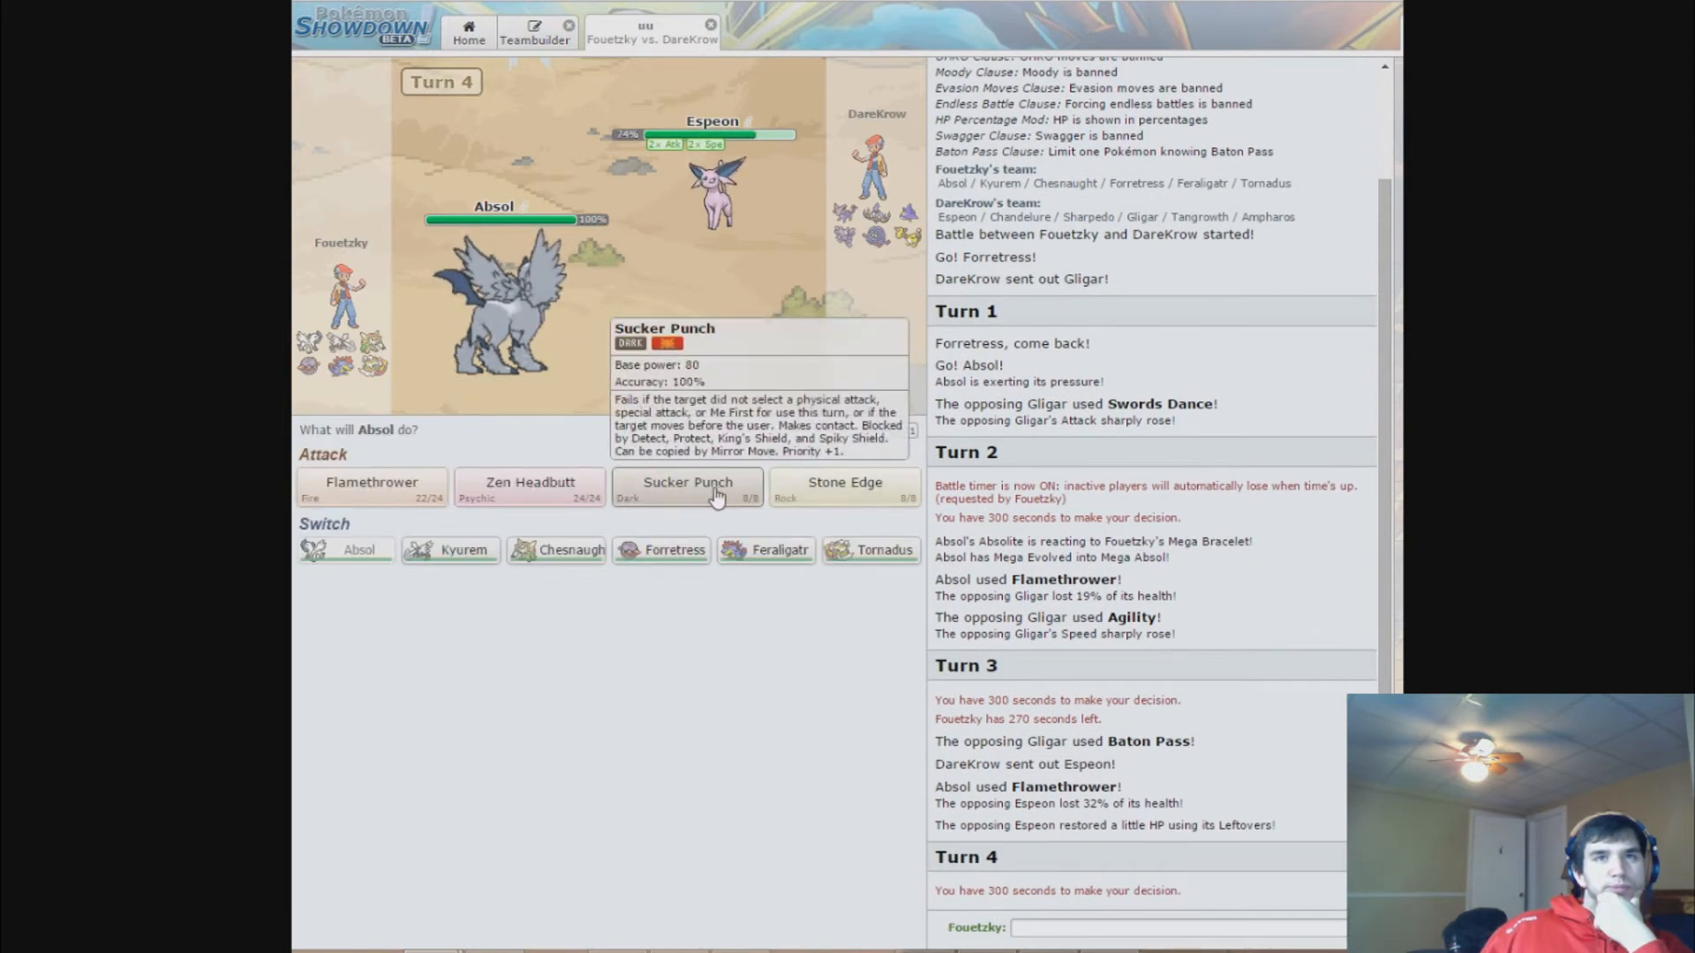
mouse_move(712, 189)
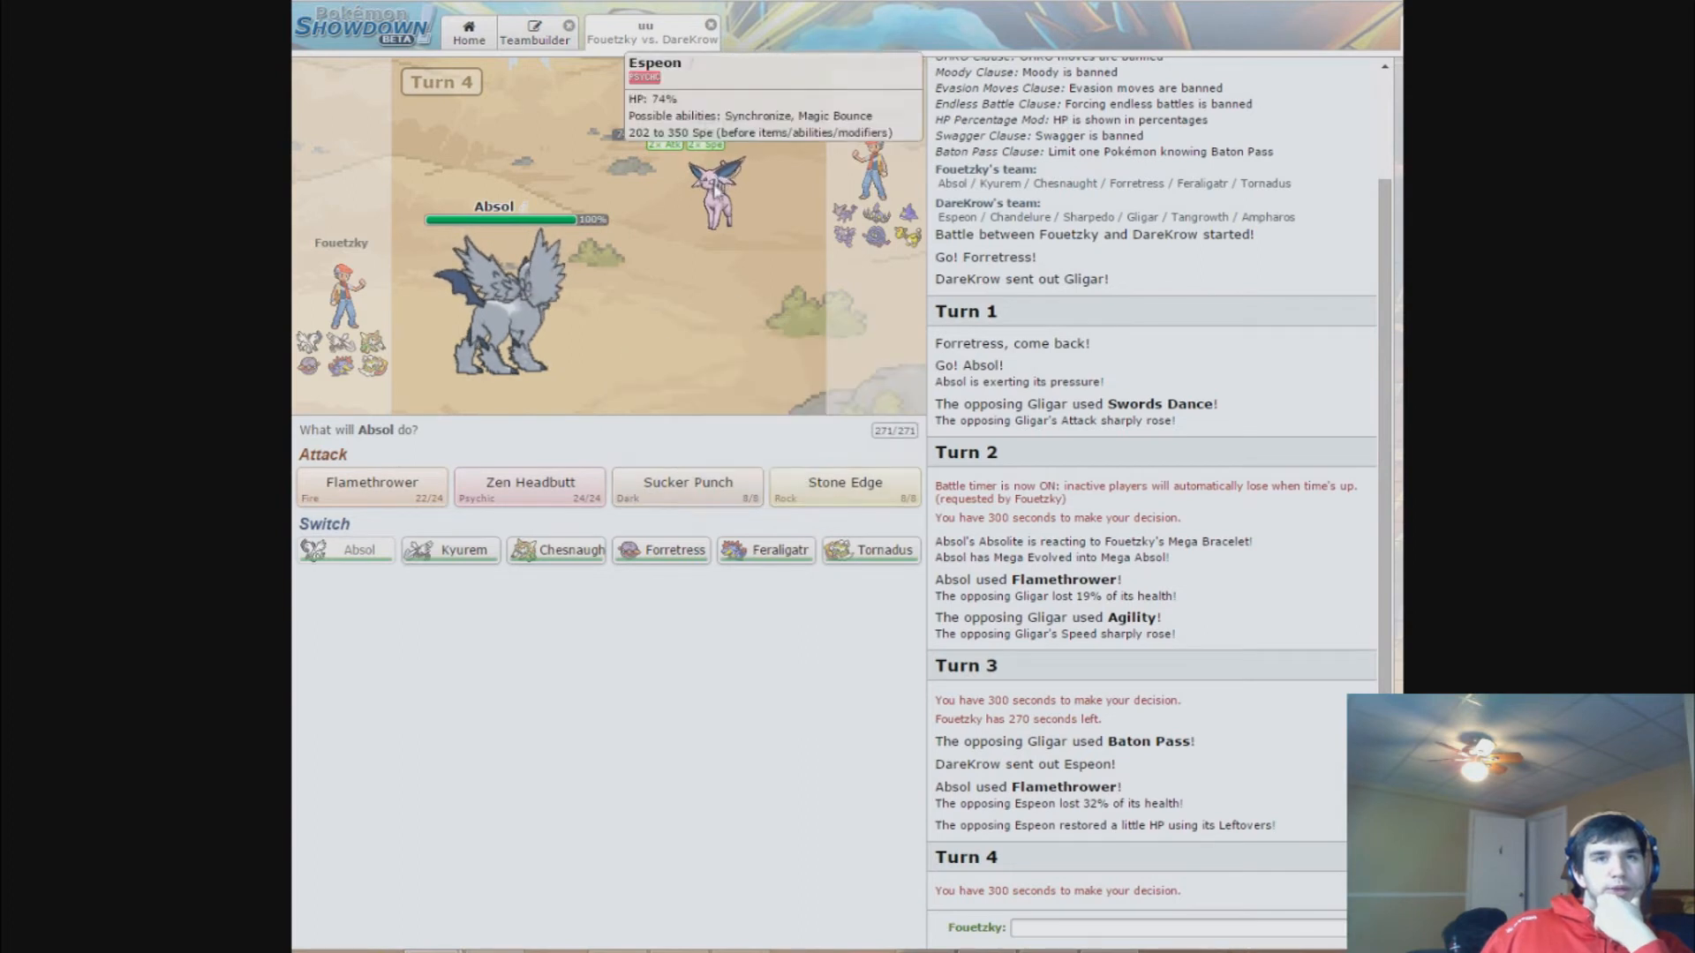
mouse_move(535, 378)
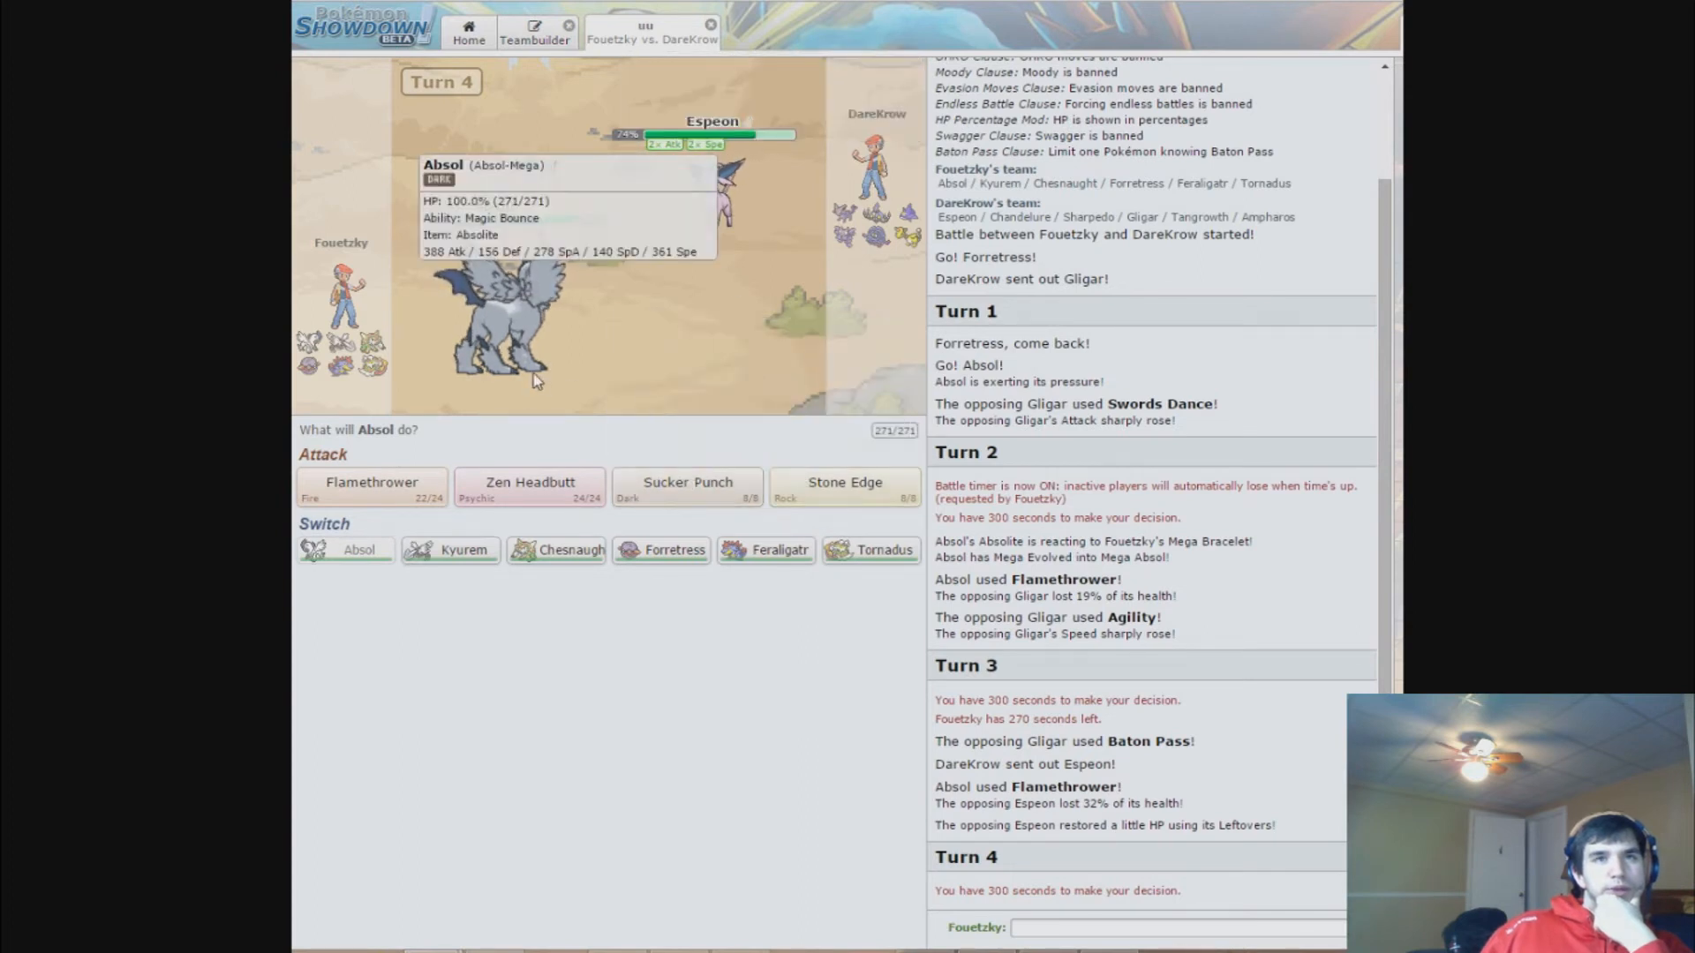
mouse_move(727, 277)
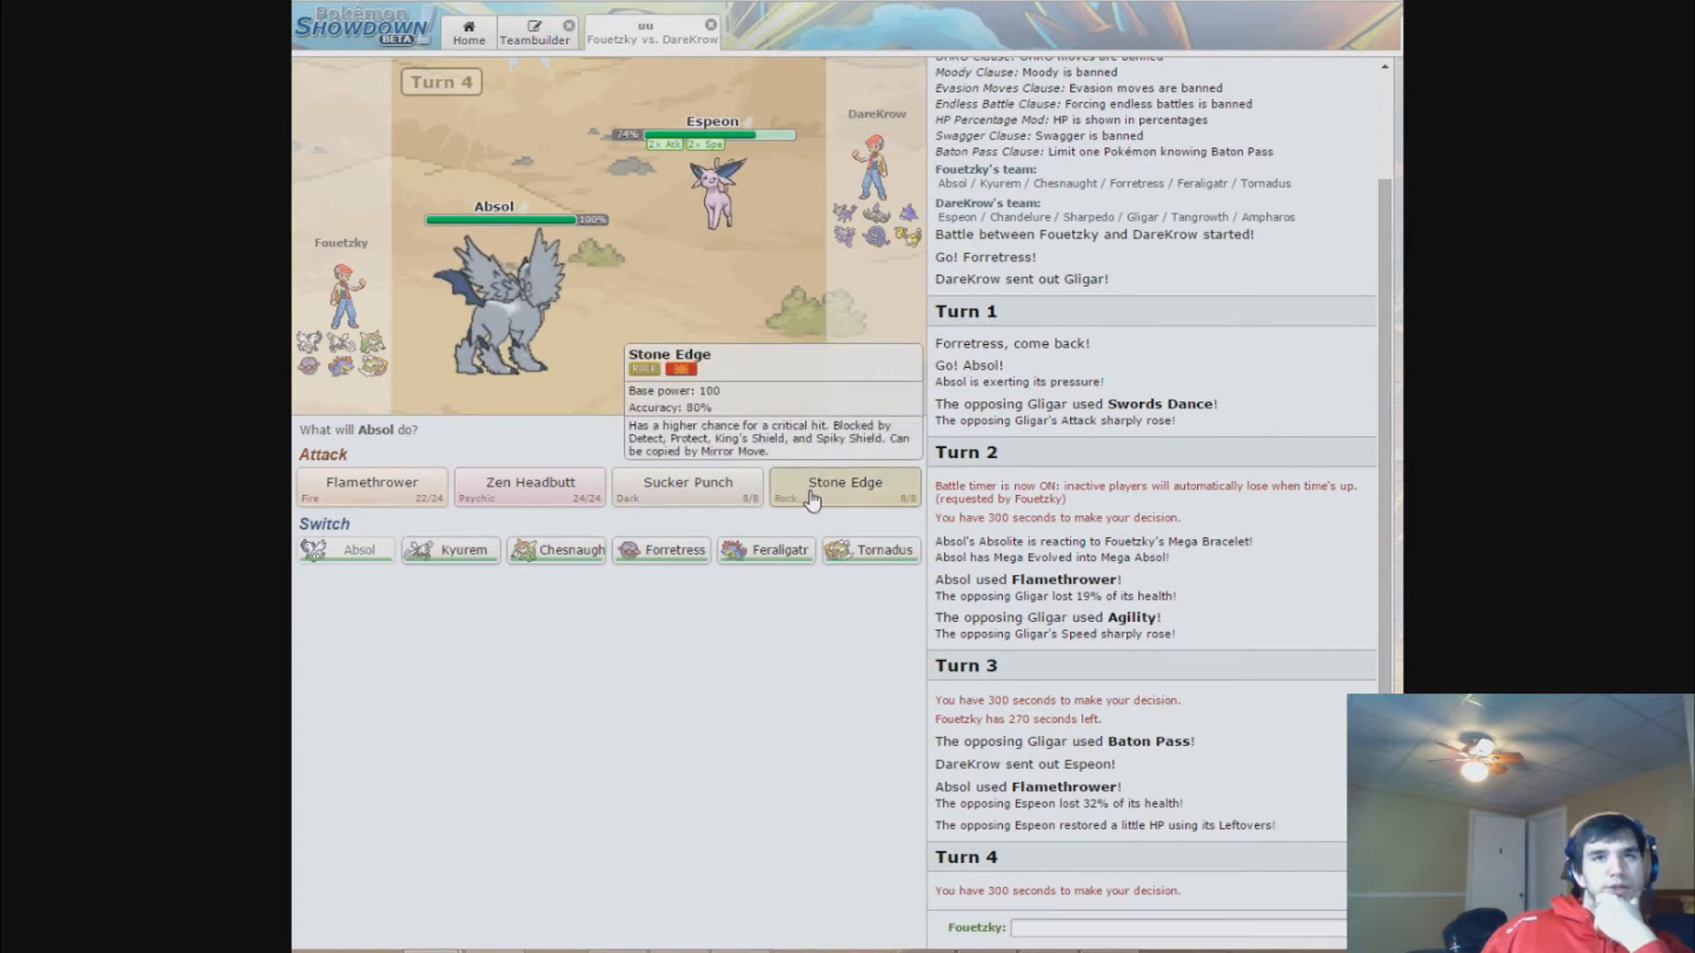
click(844, 482)
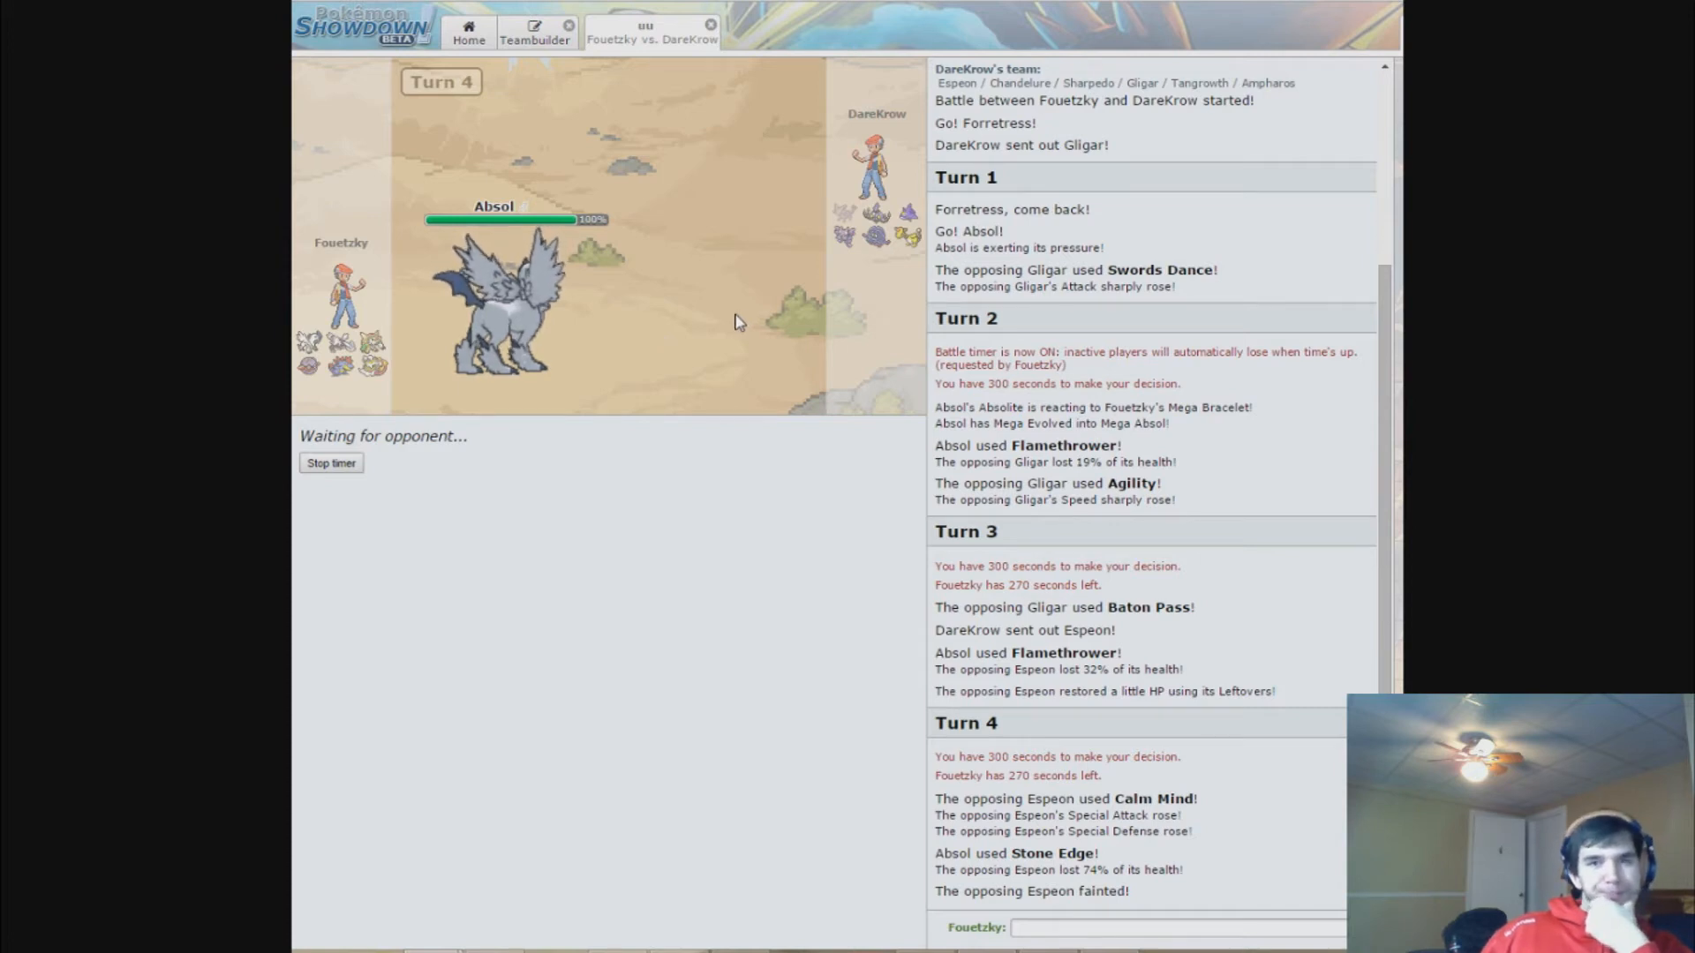
- Hit the incoming Ampharos with Absol's Zen Headbutt on turn 5
scroll(down, 3)
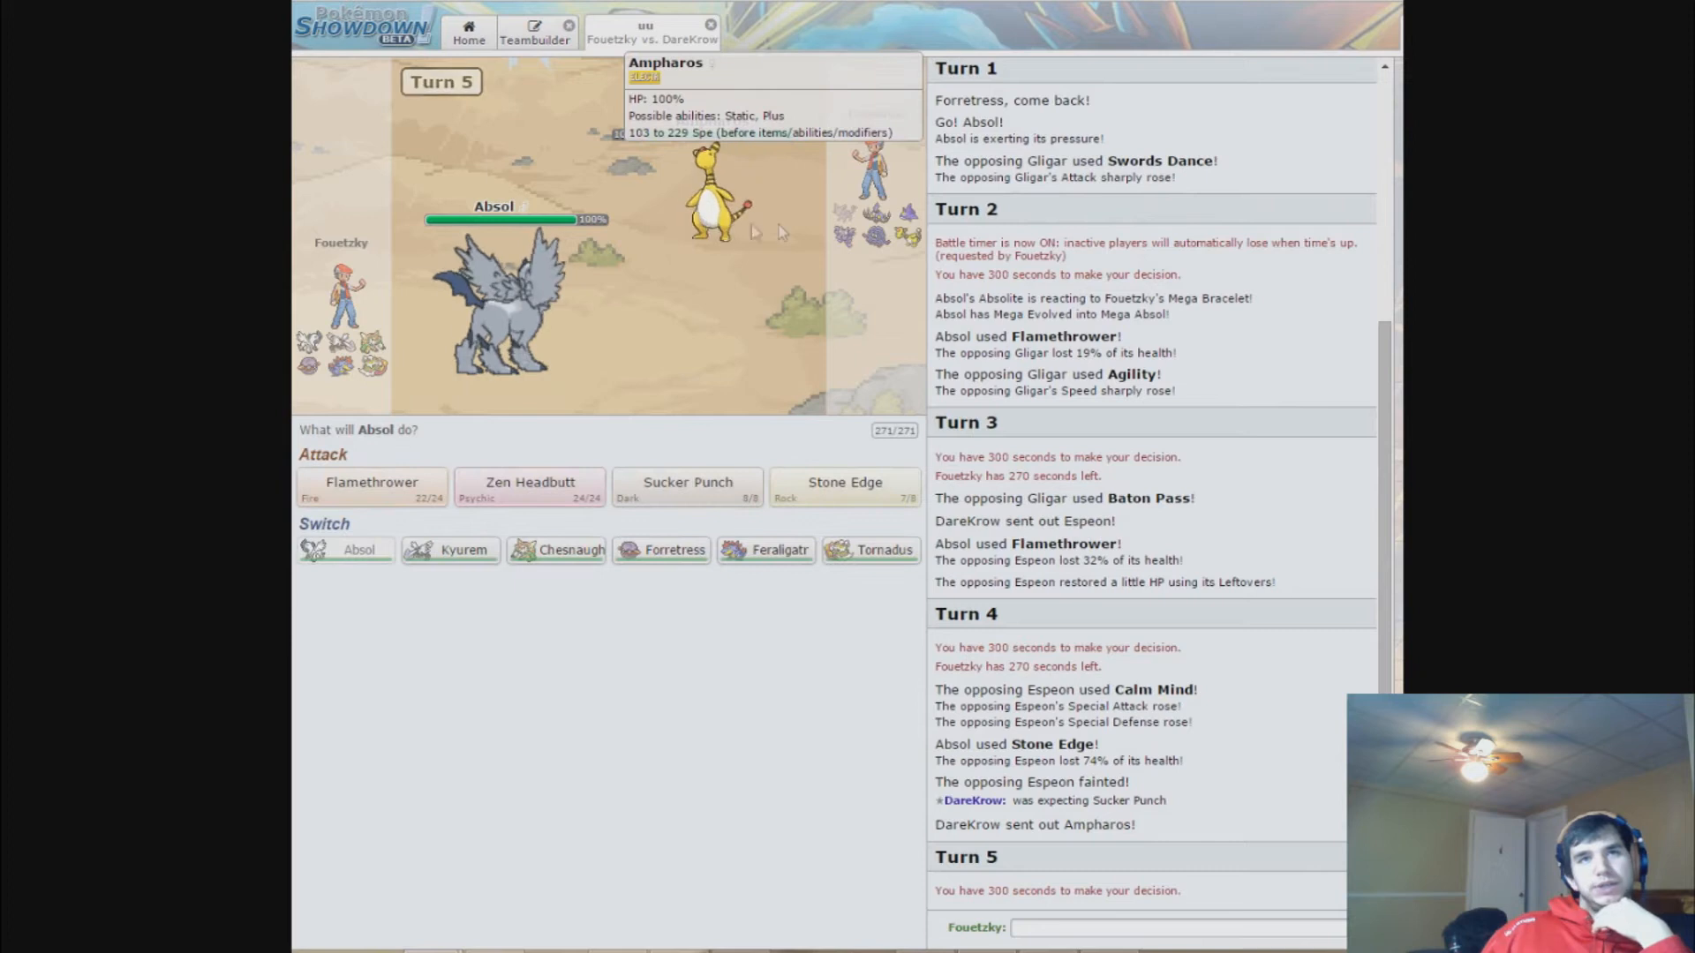
mouse_move(908, 238)
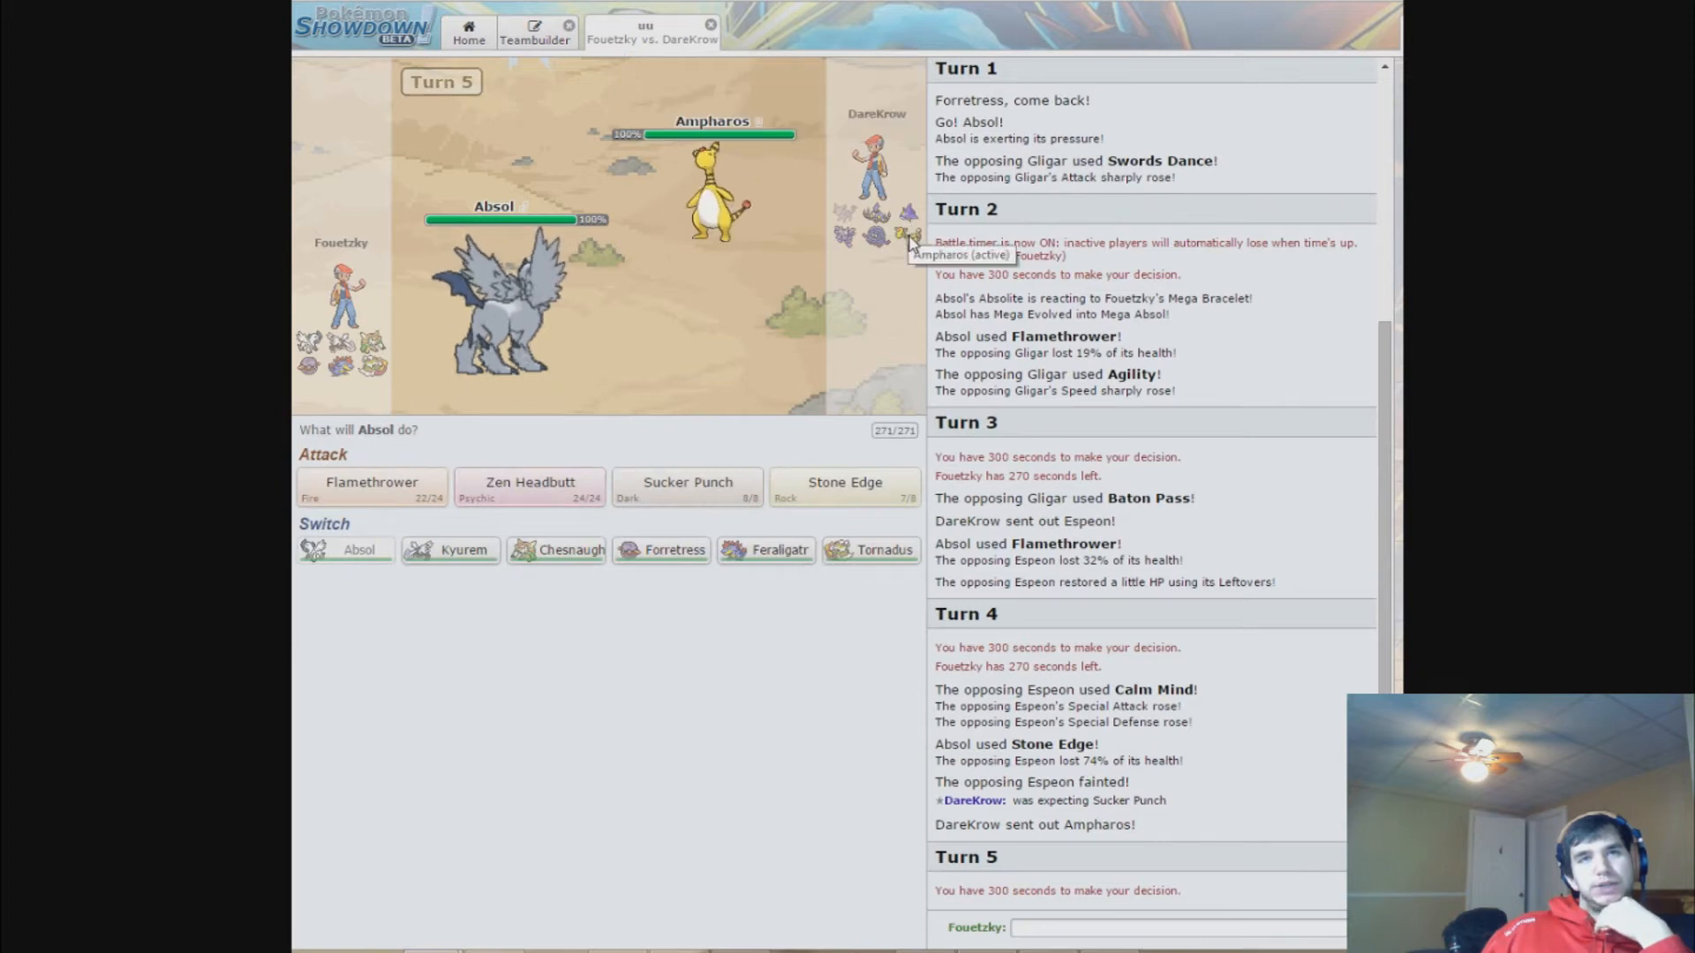
mouse_move(907, 227)
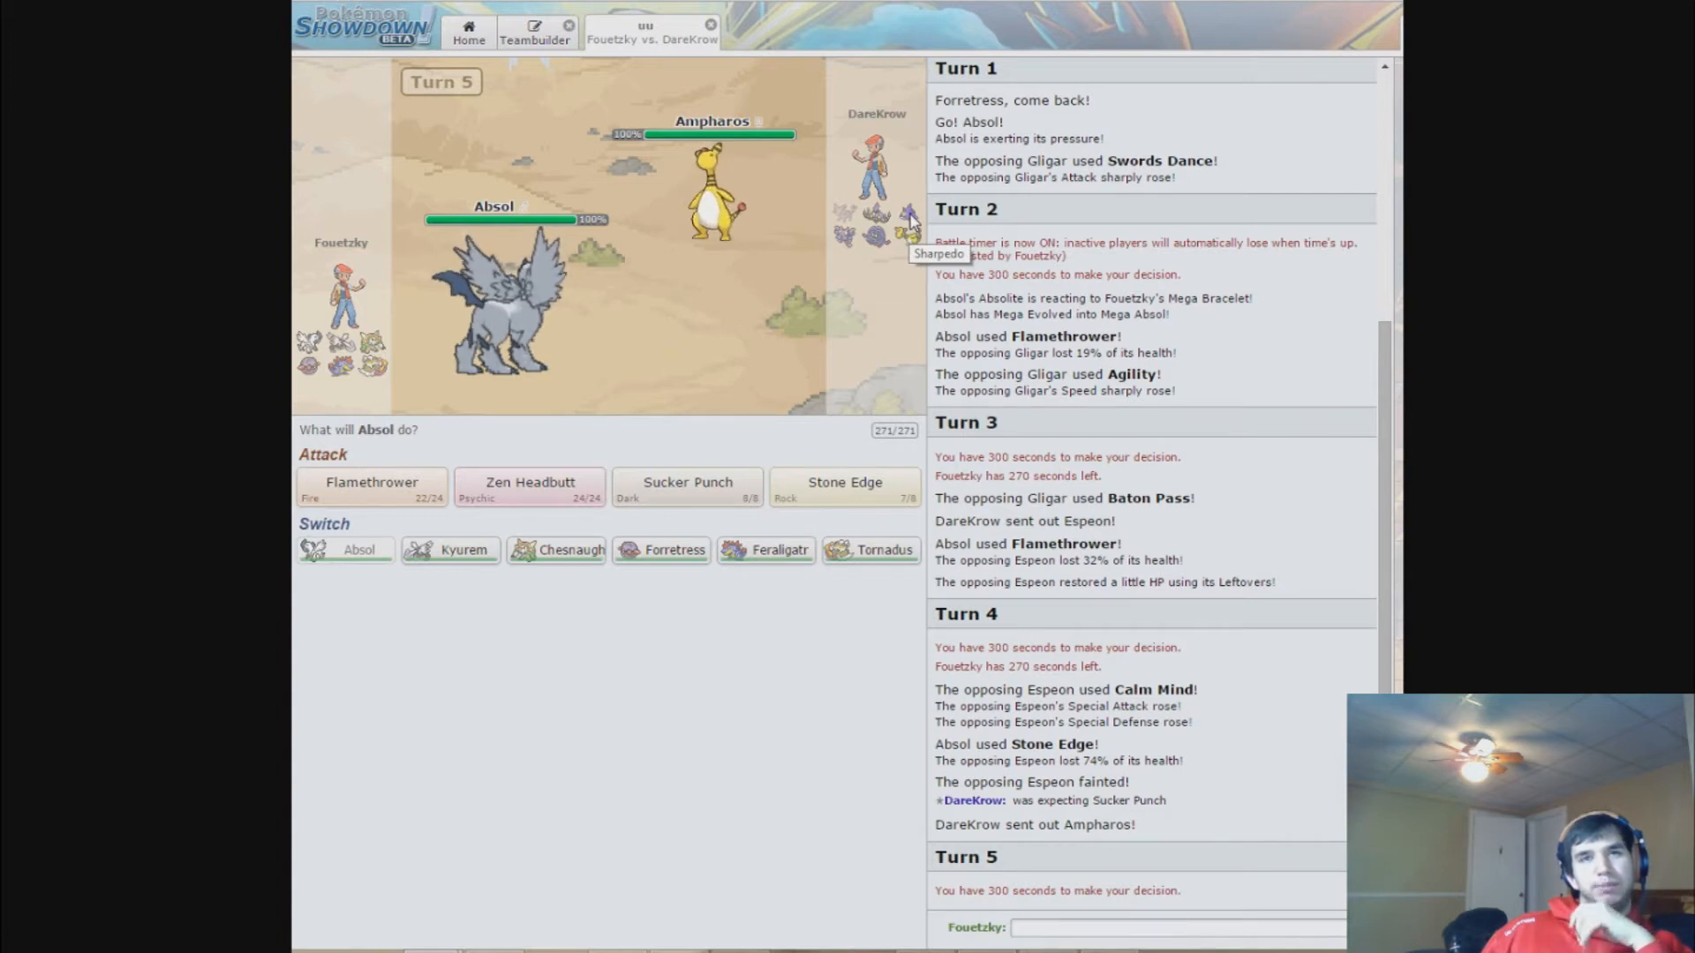
mouse_move(724, 422)
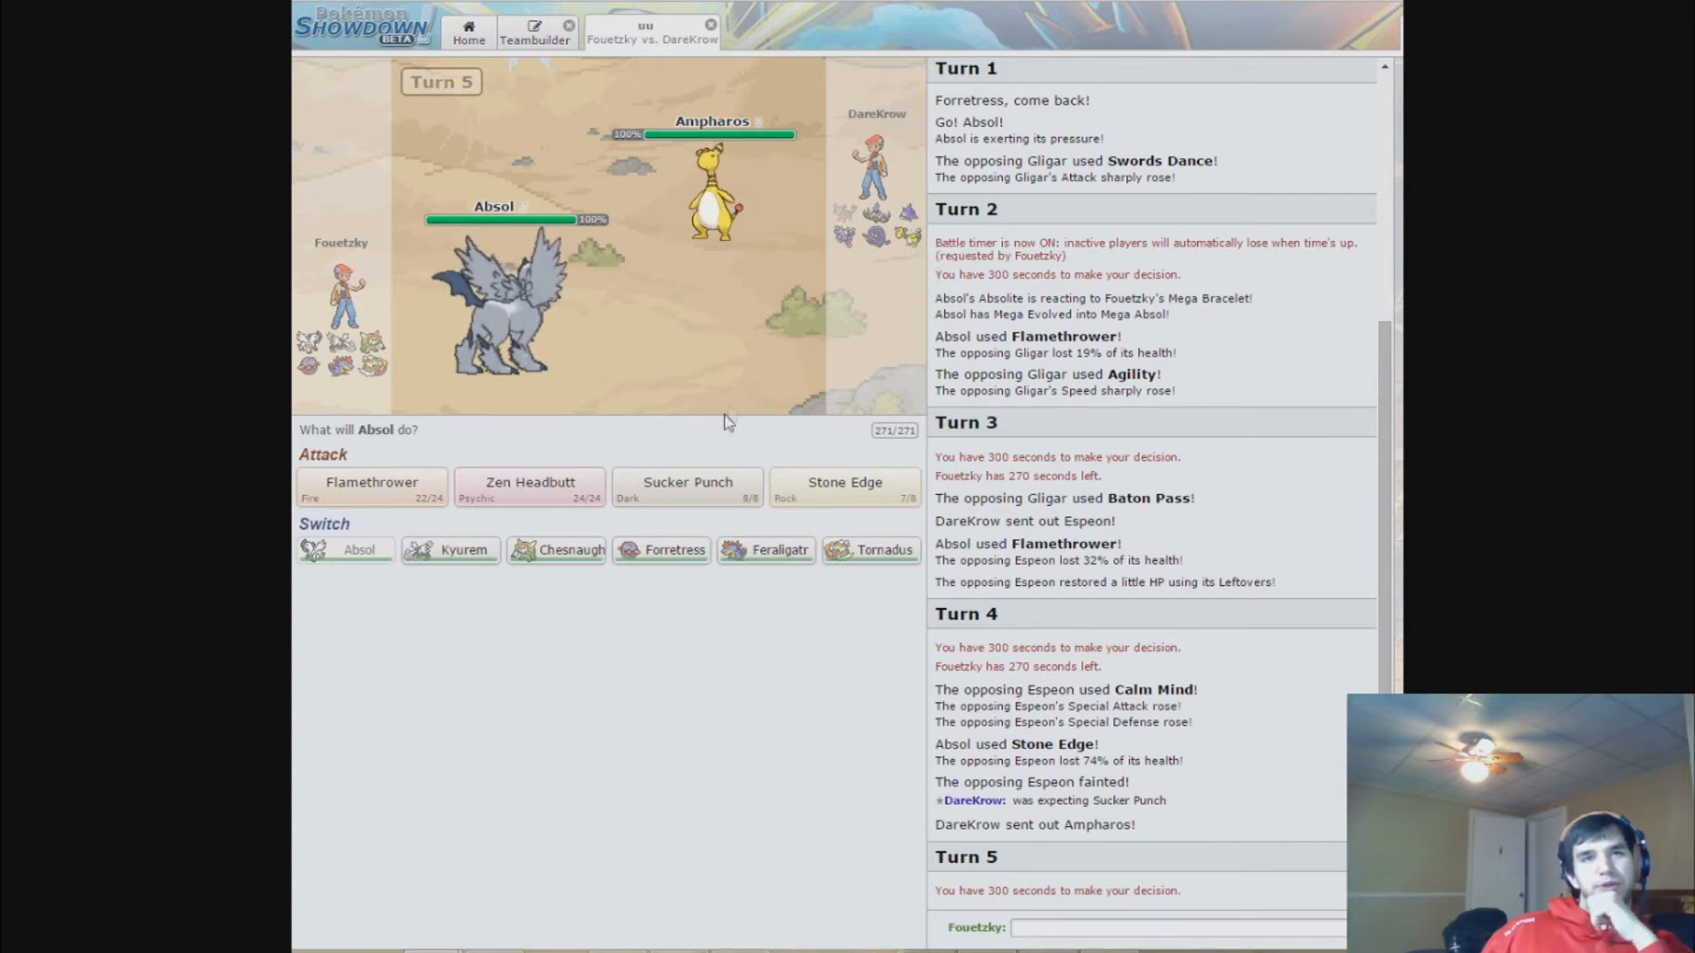
mouse_move(529, 487)
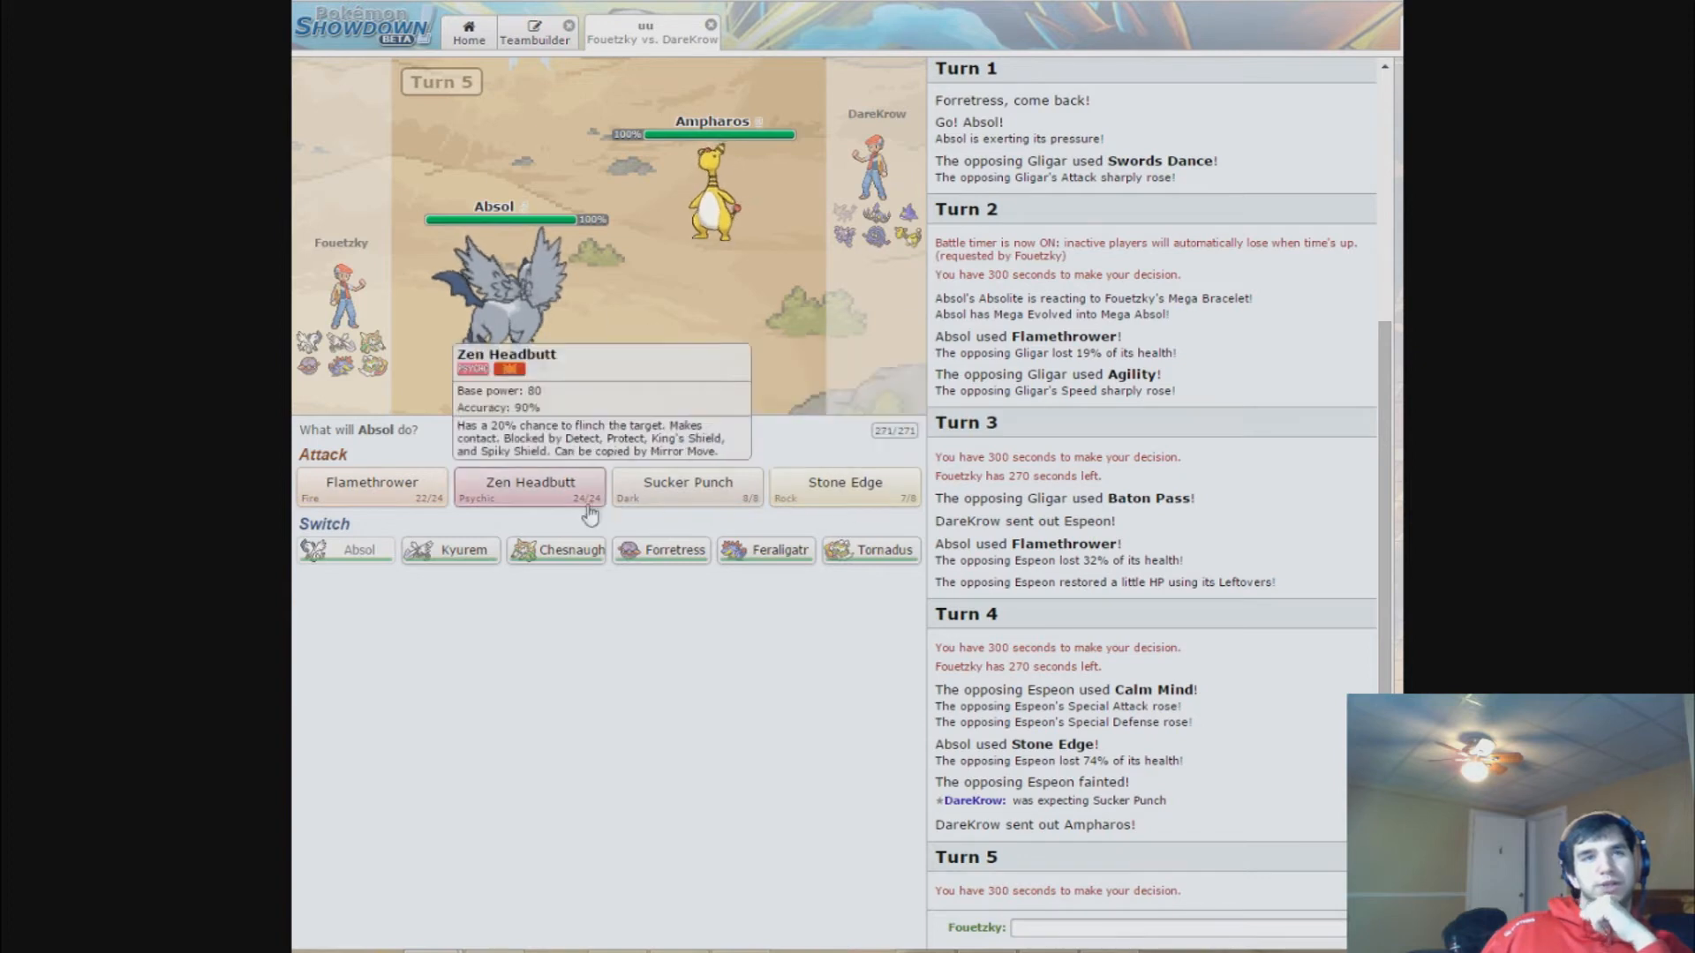
mouse_move(560, 498)
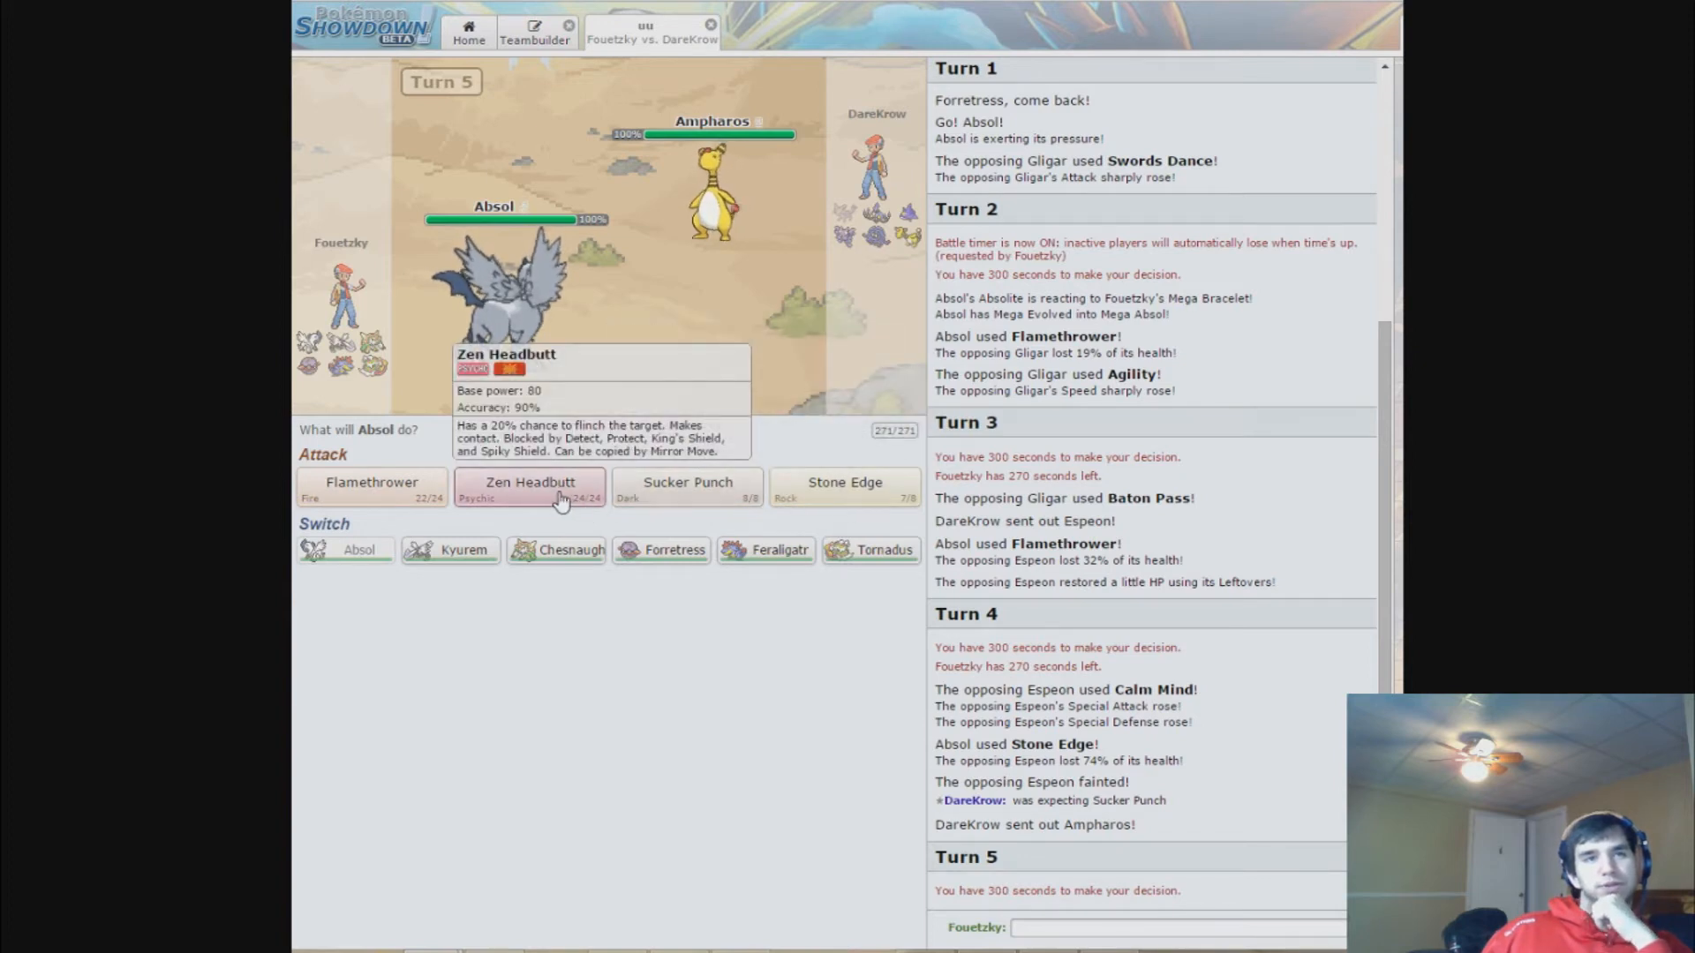
mouse_move(635, 369)
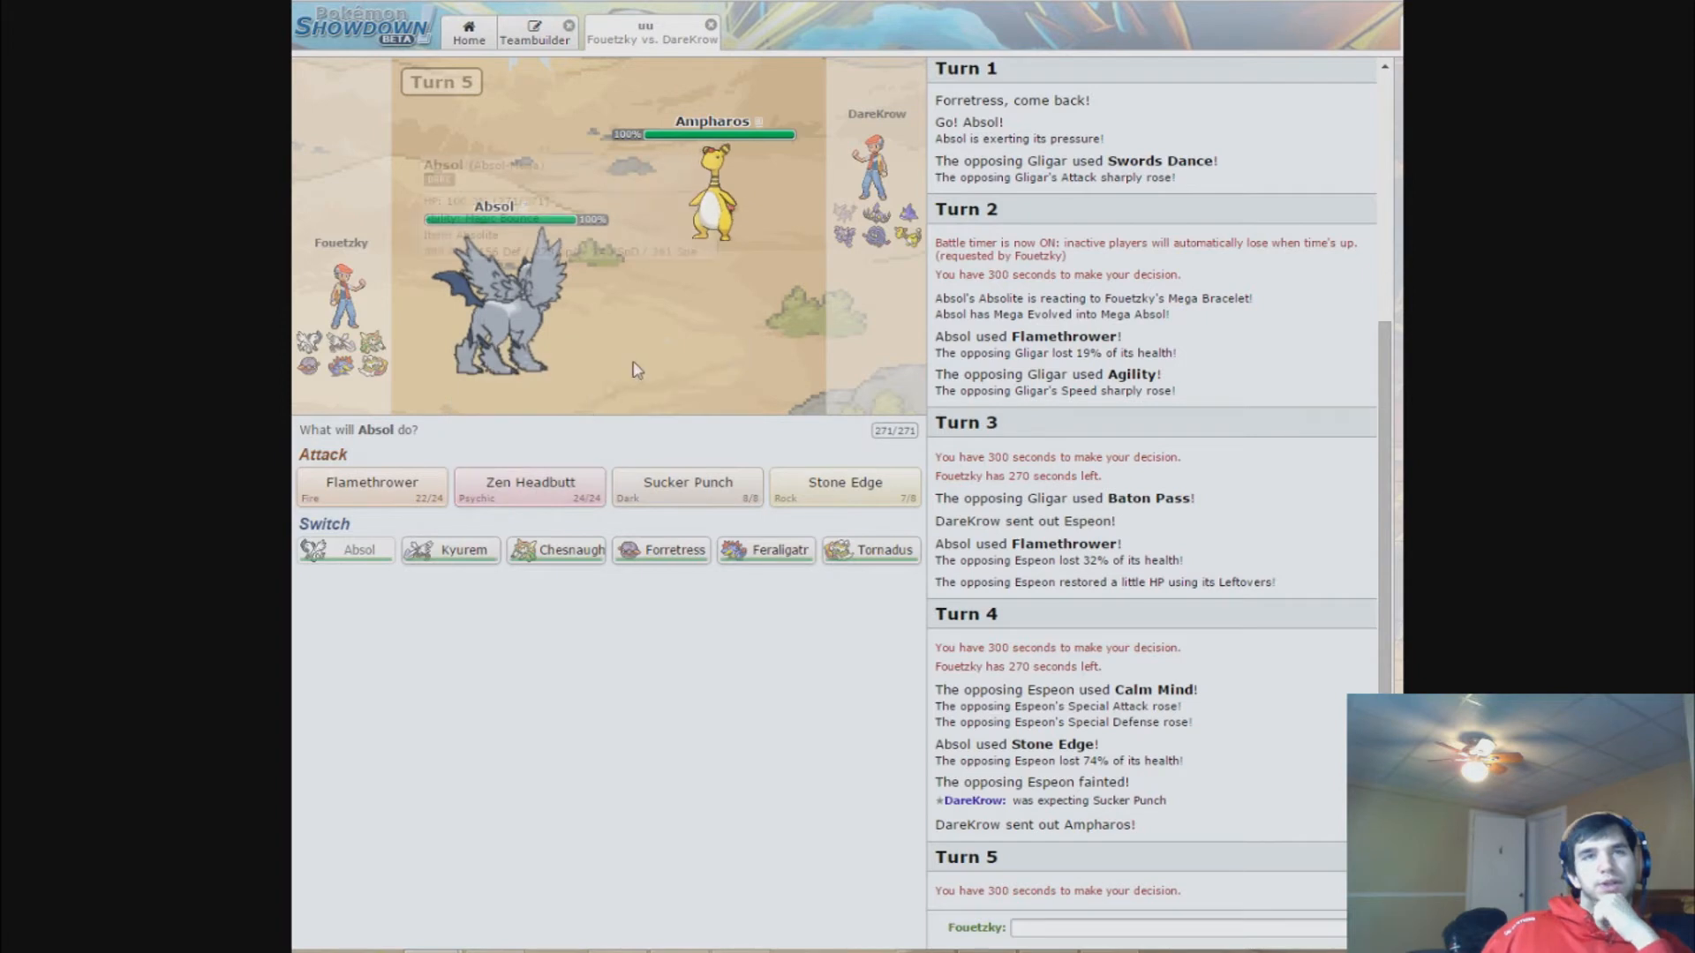
mouse_move(528, 487)
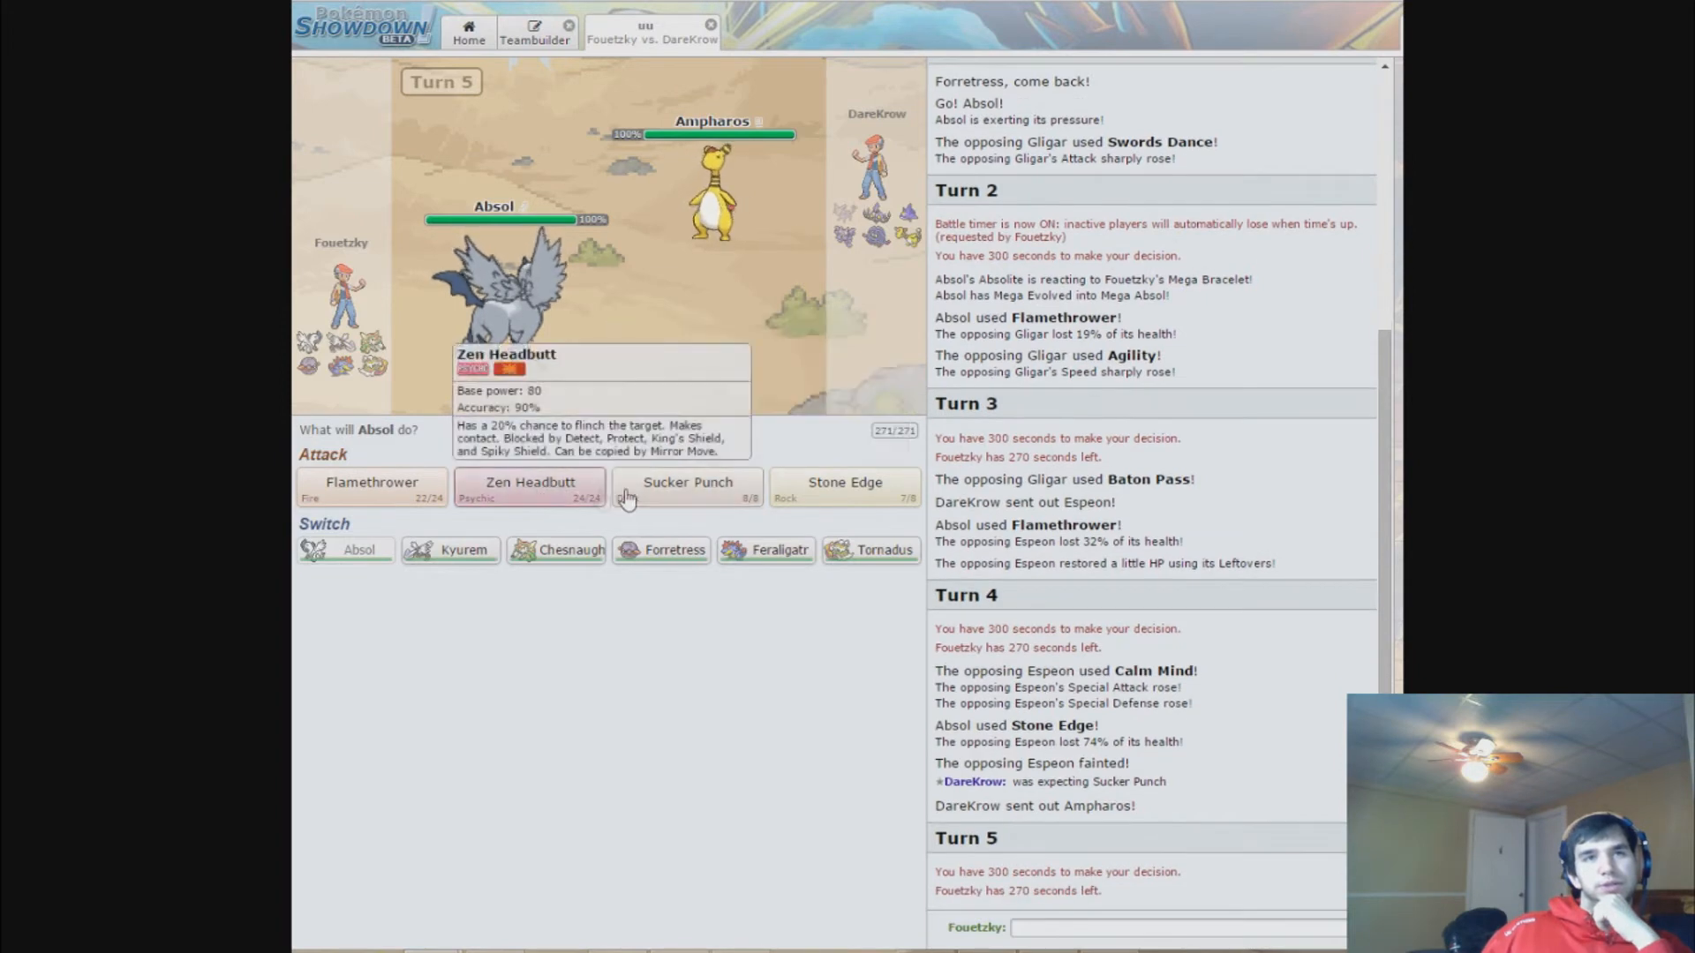
mouse_move(846, 482)
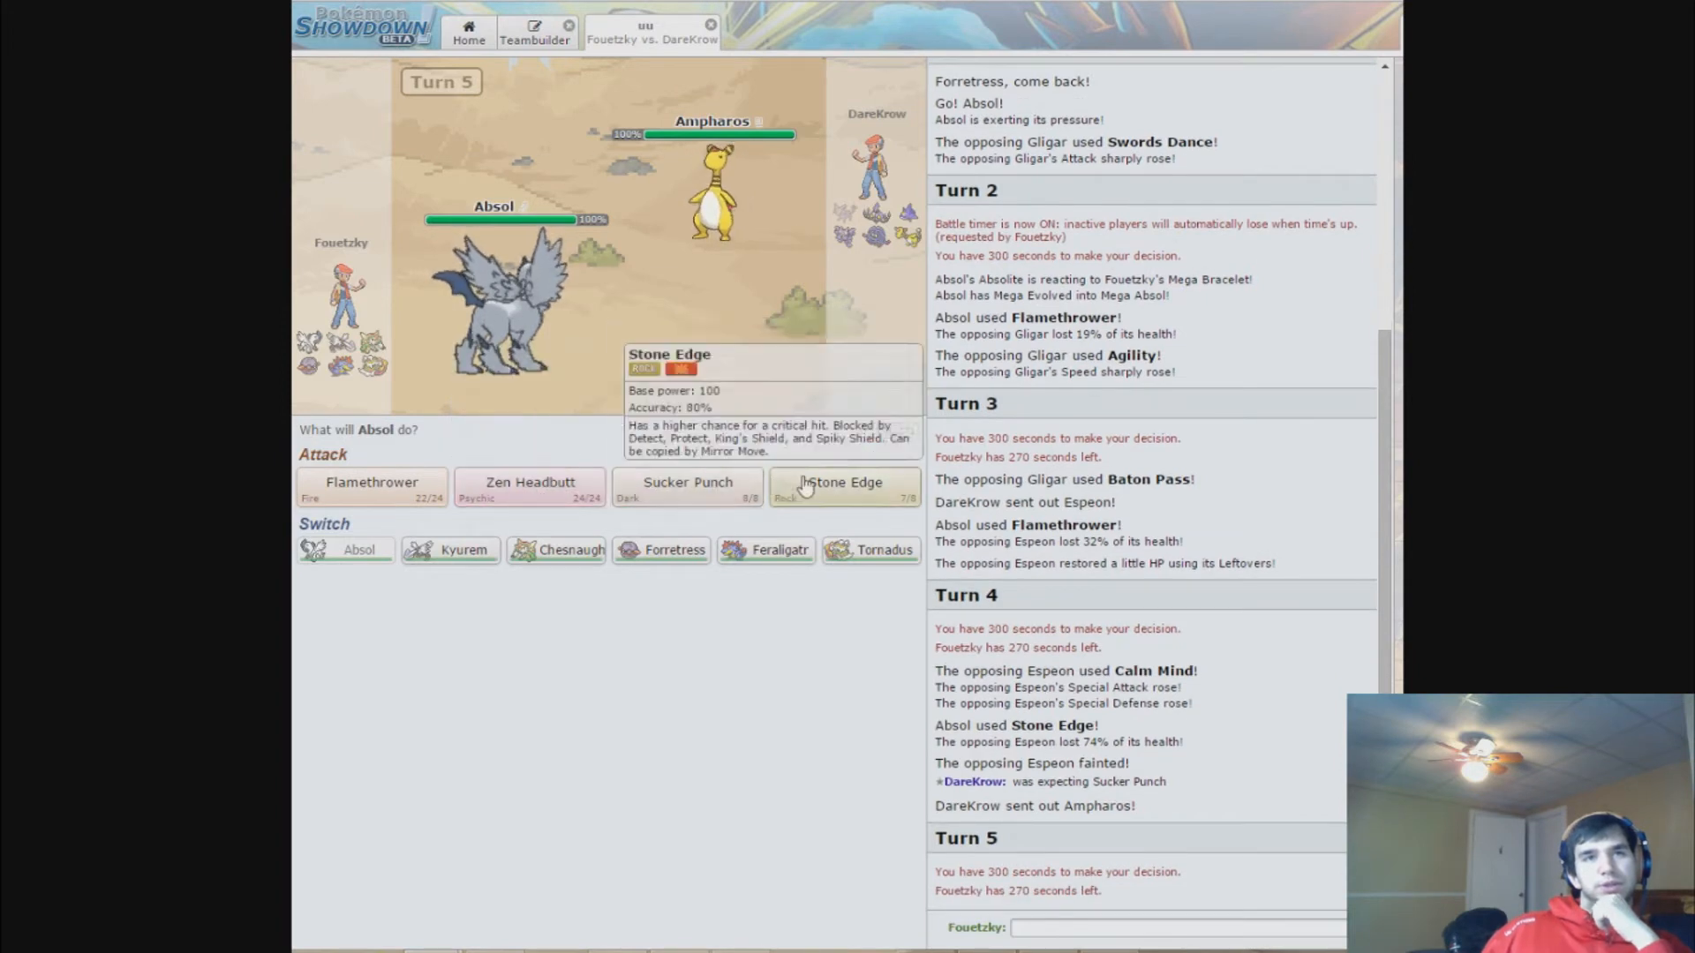
mouse_move(529, 482)
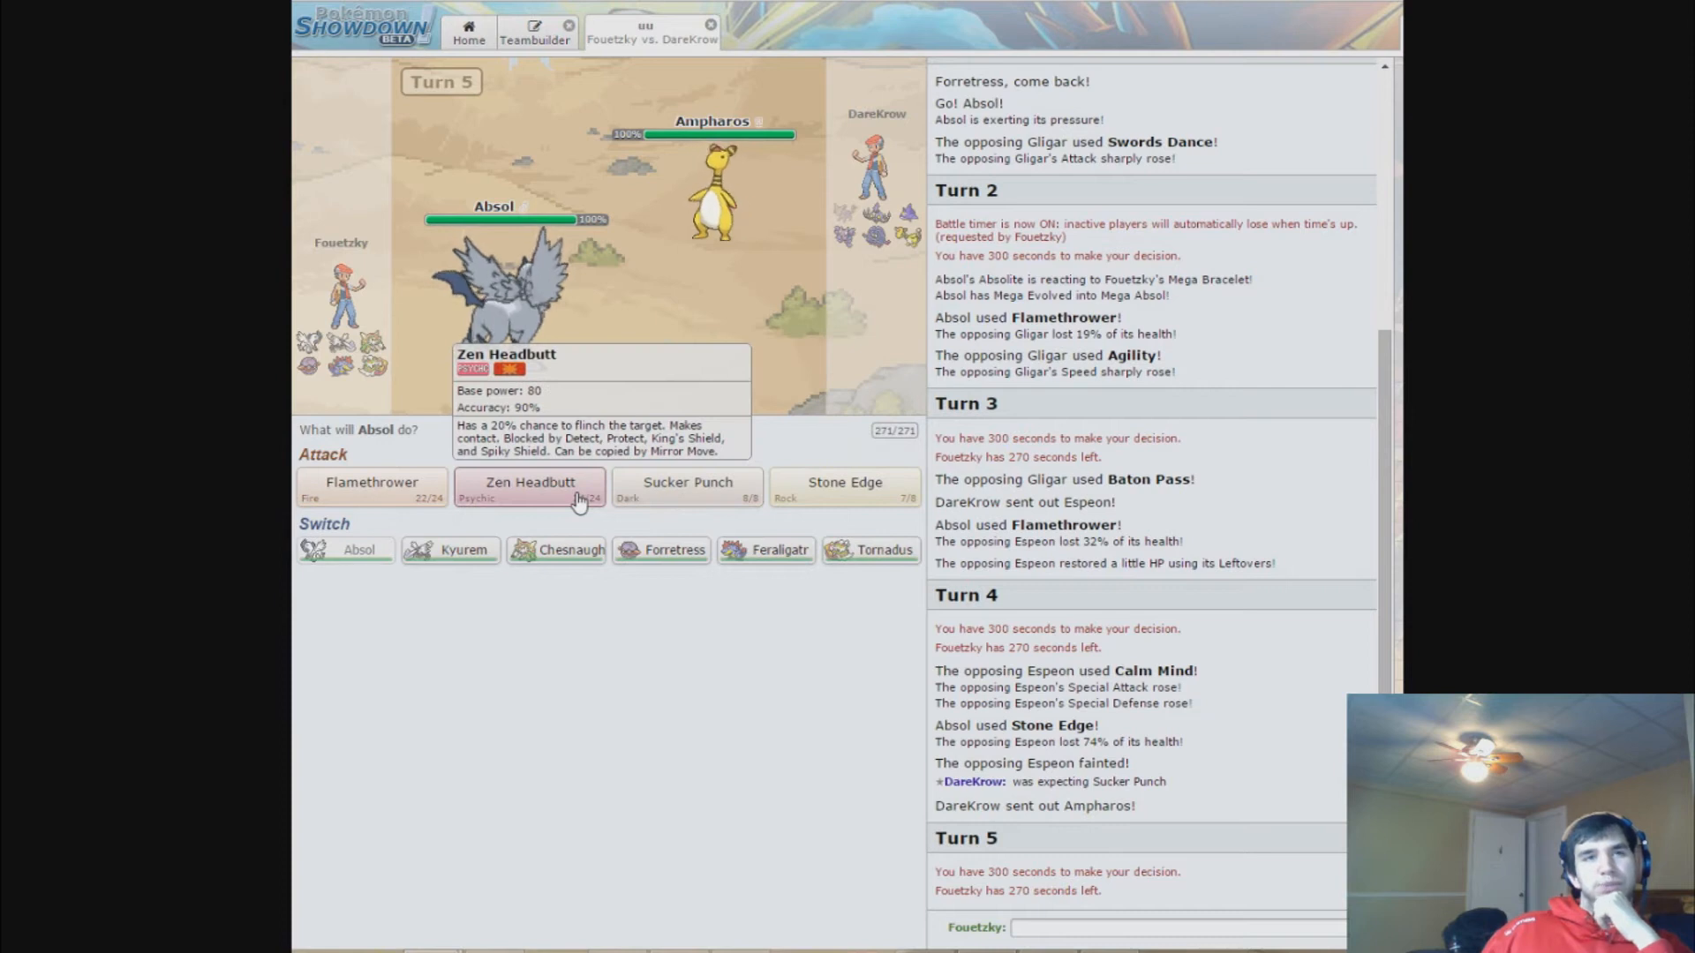
click(528, 487)
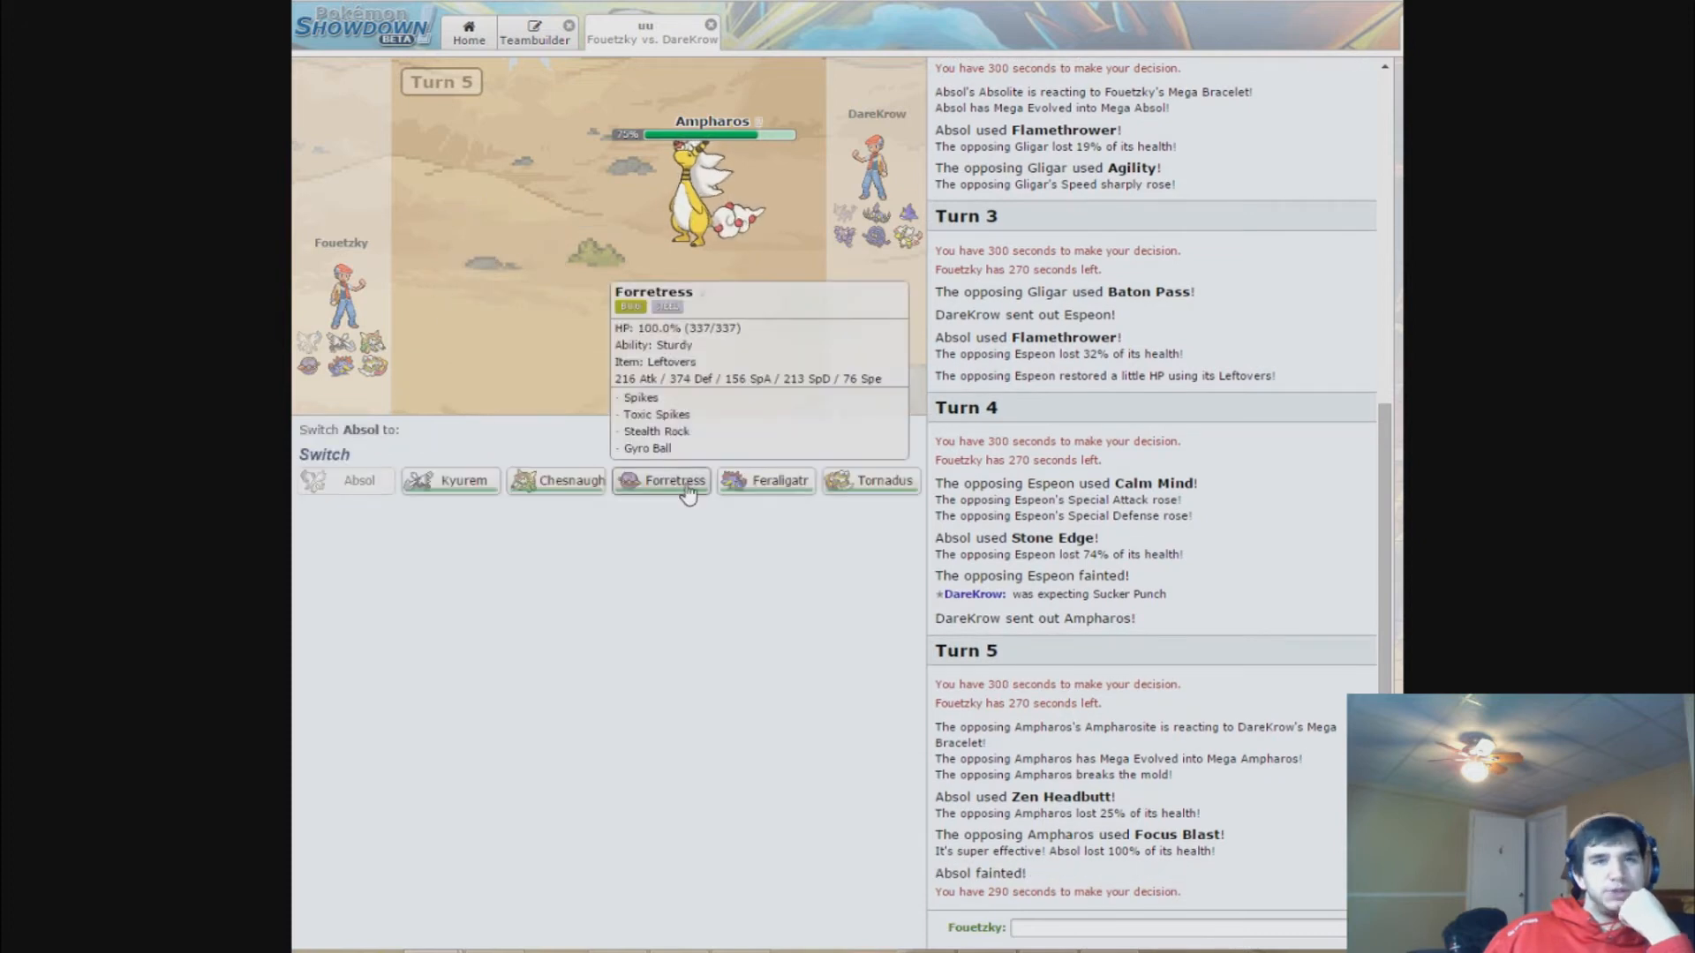
- Bring in Forretress for fainted Absol and lay two layers of Toxic Spikes
click(662, 480)
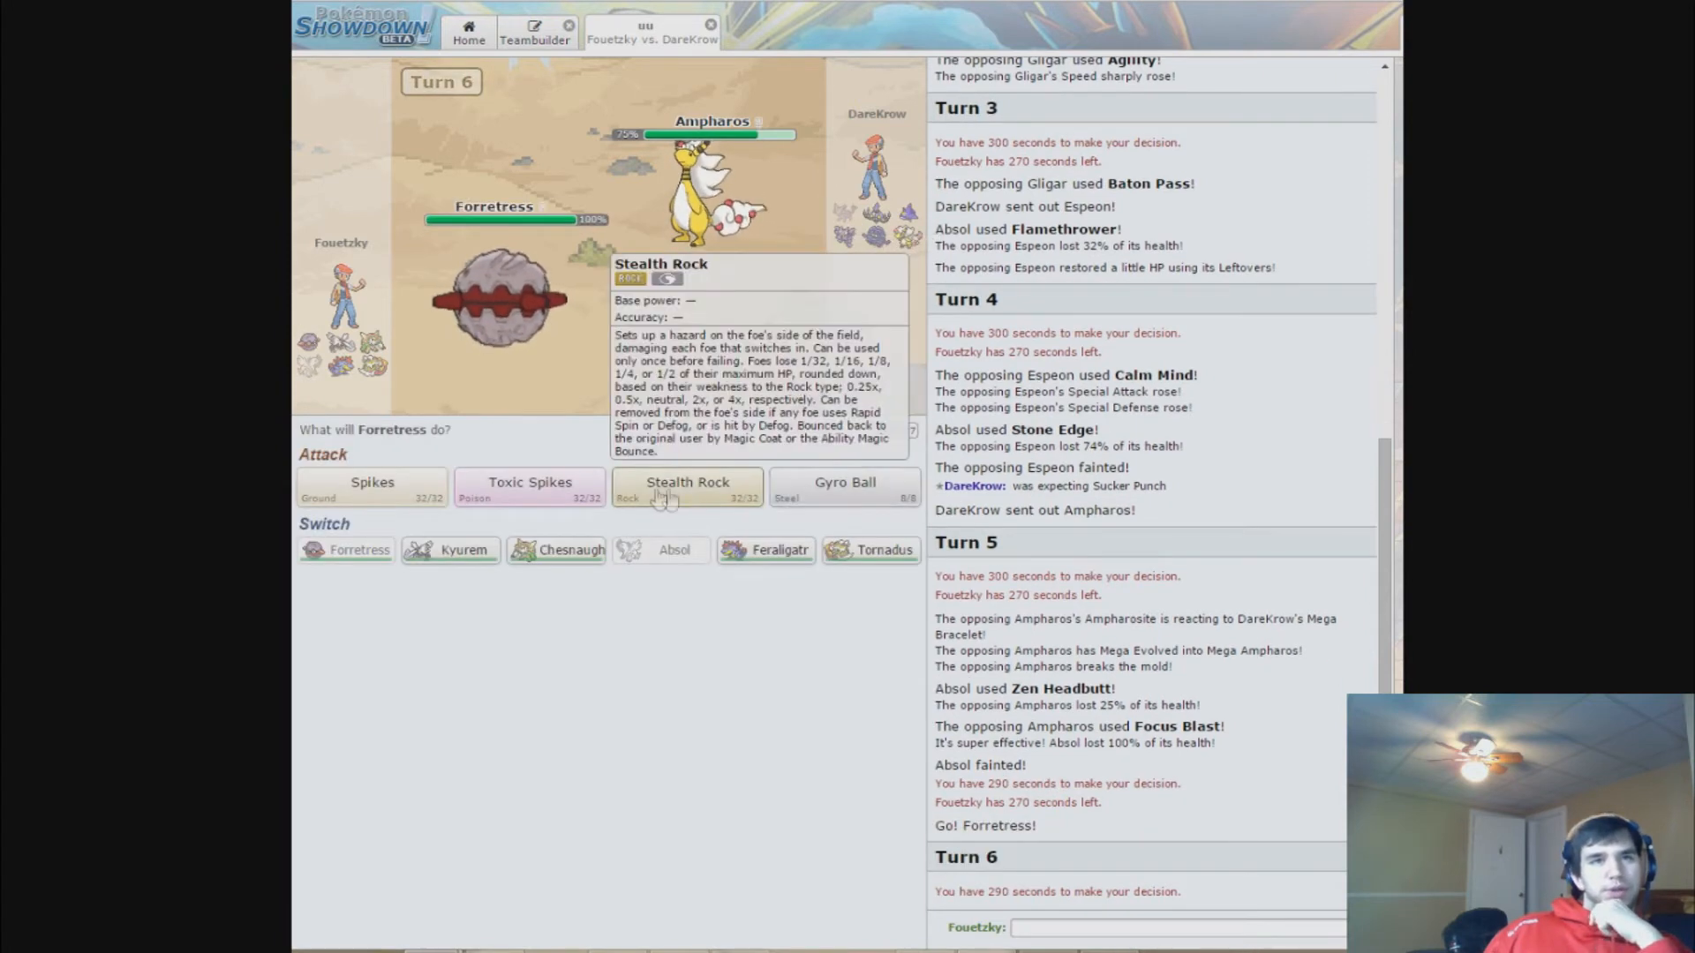
click(687, 482)
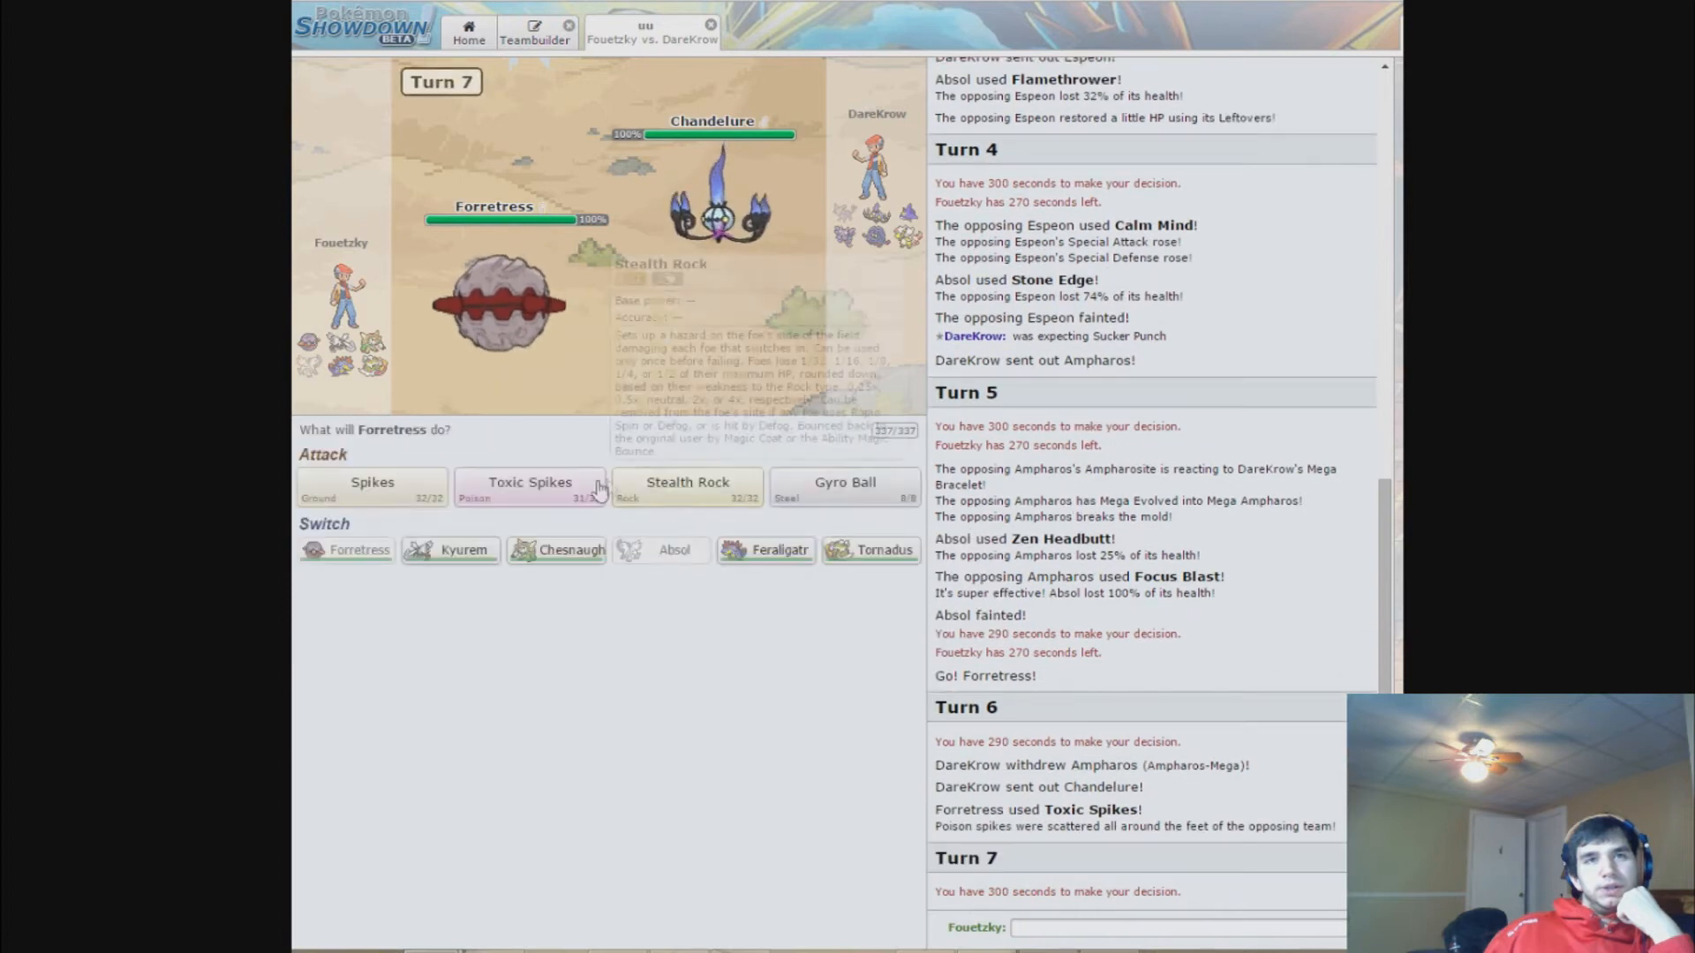
click(687, 482)
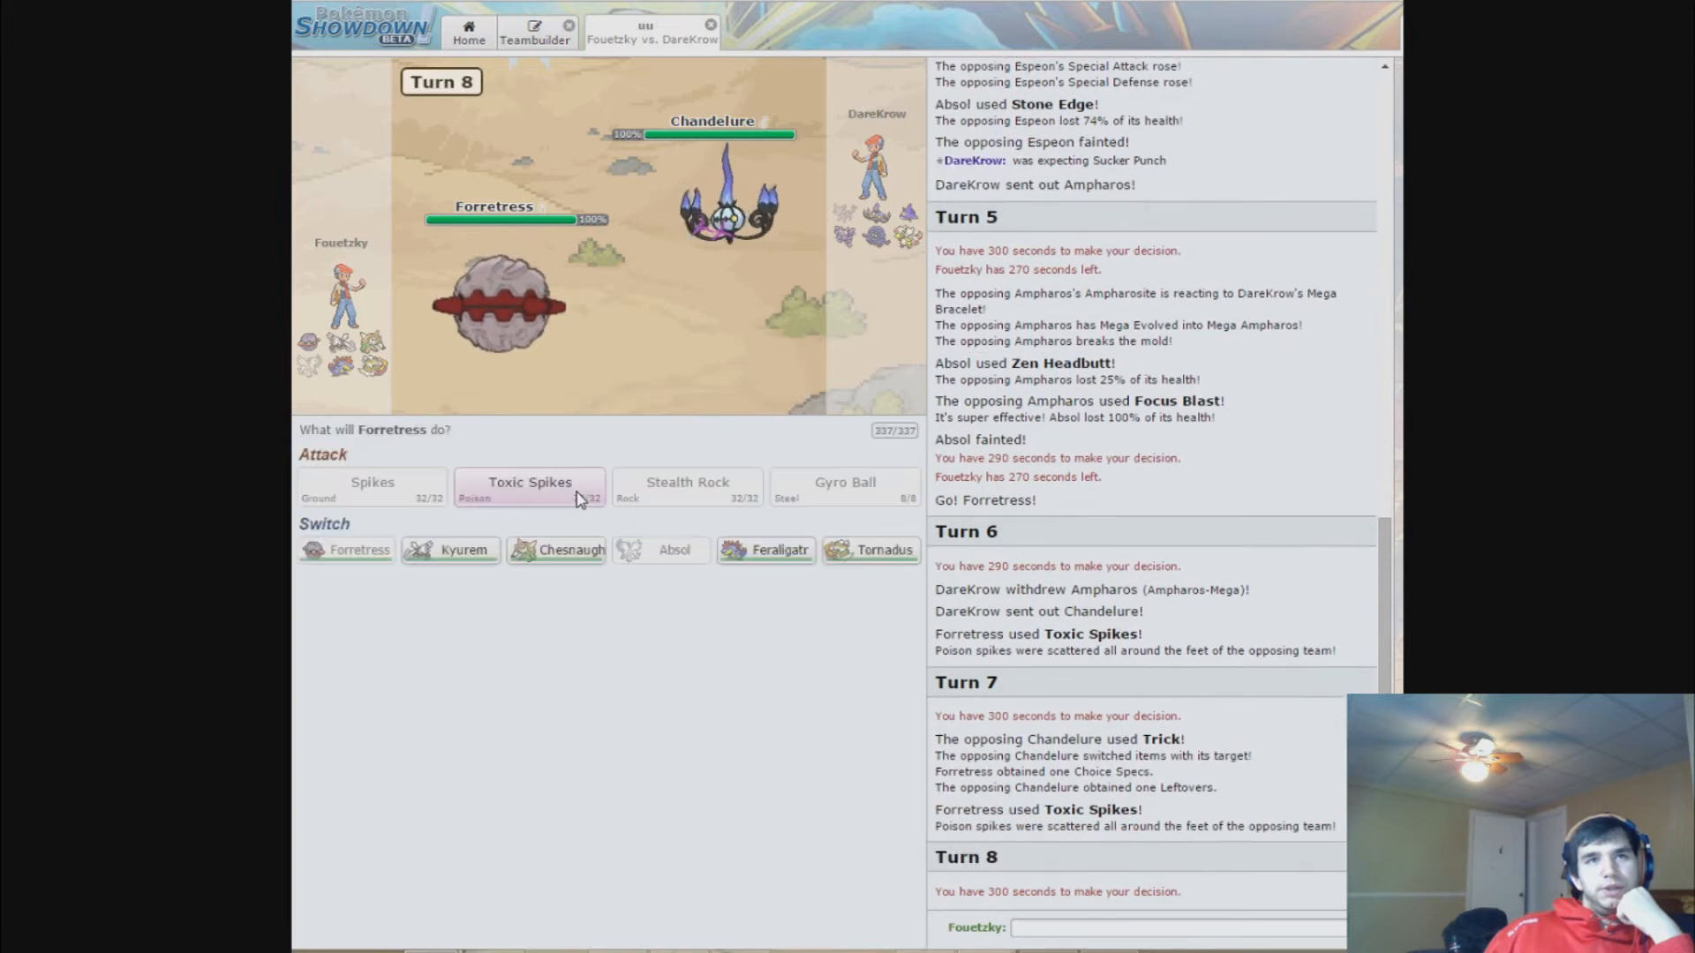
mouse_move(764, 549)
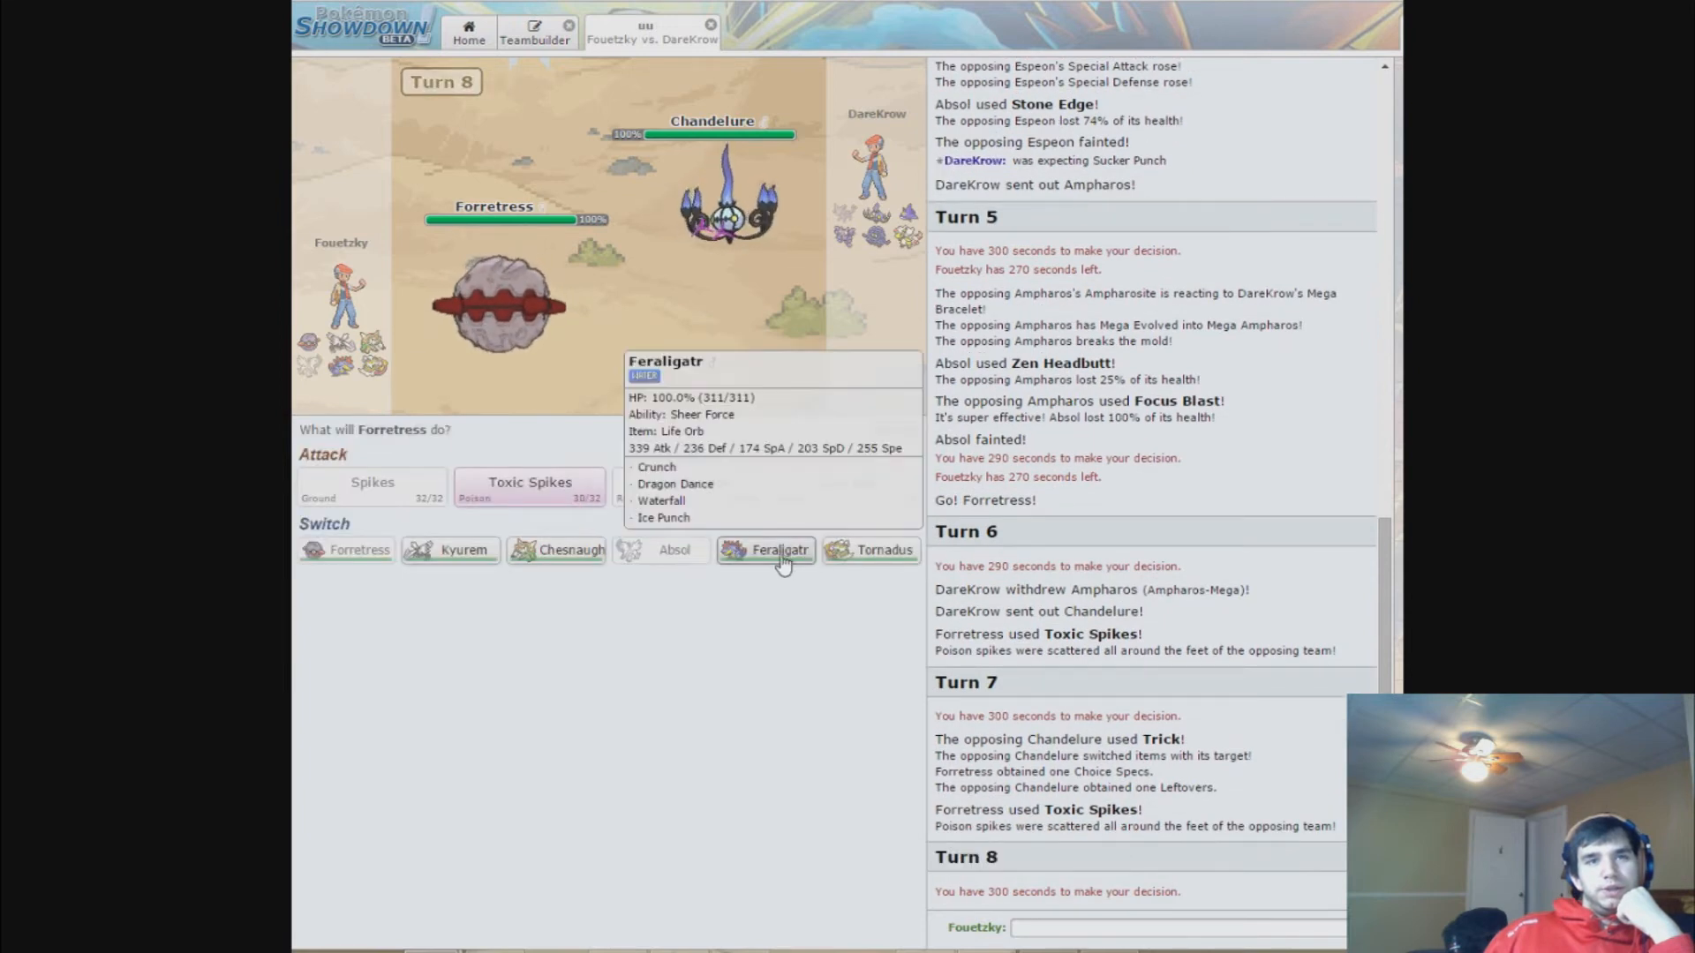
mouse_move(882, 549)
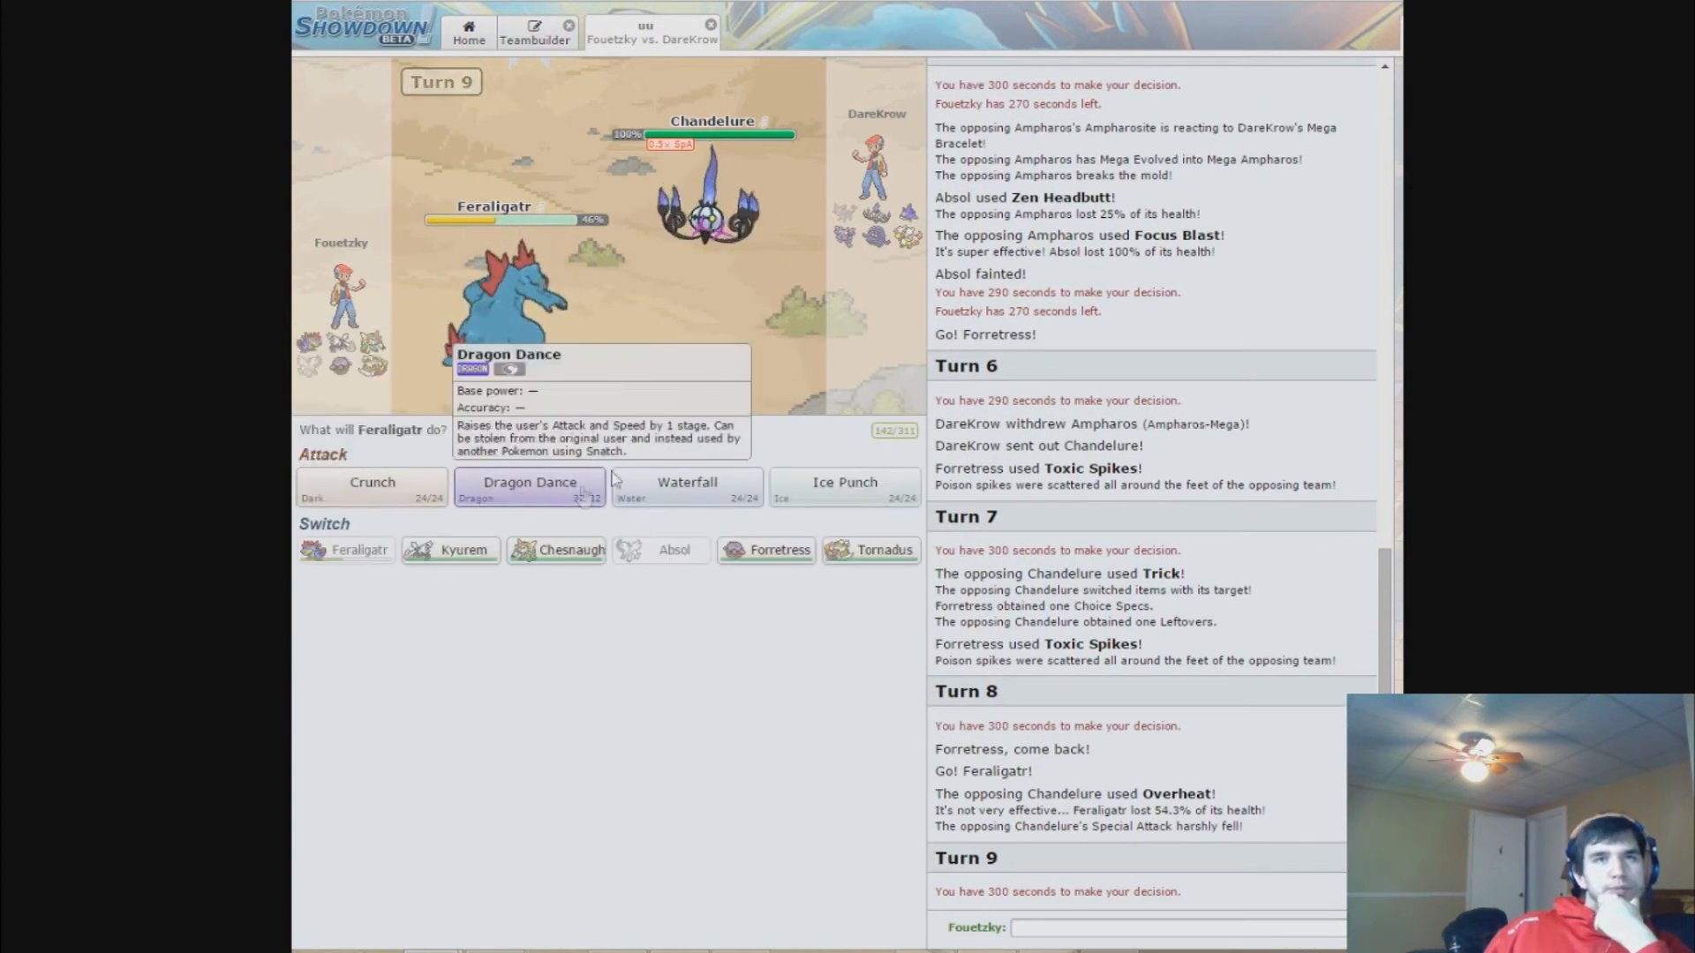
mouse_move(711, 194)
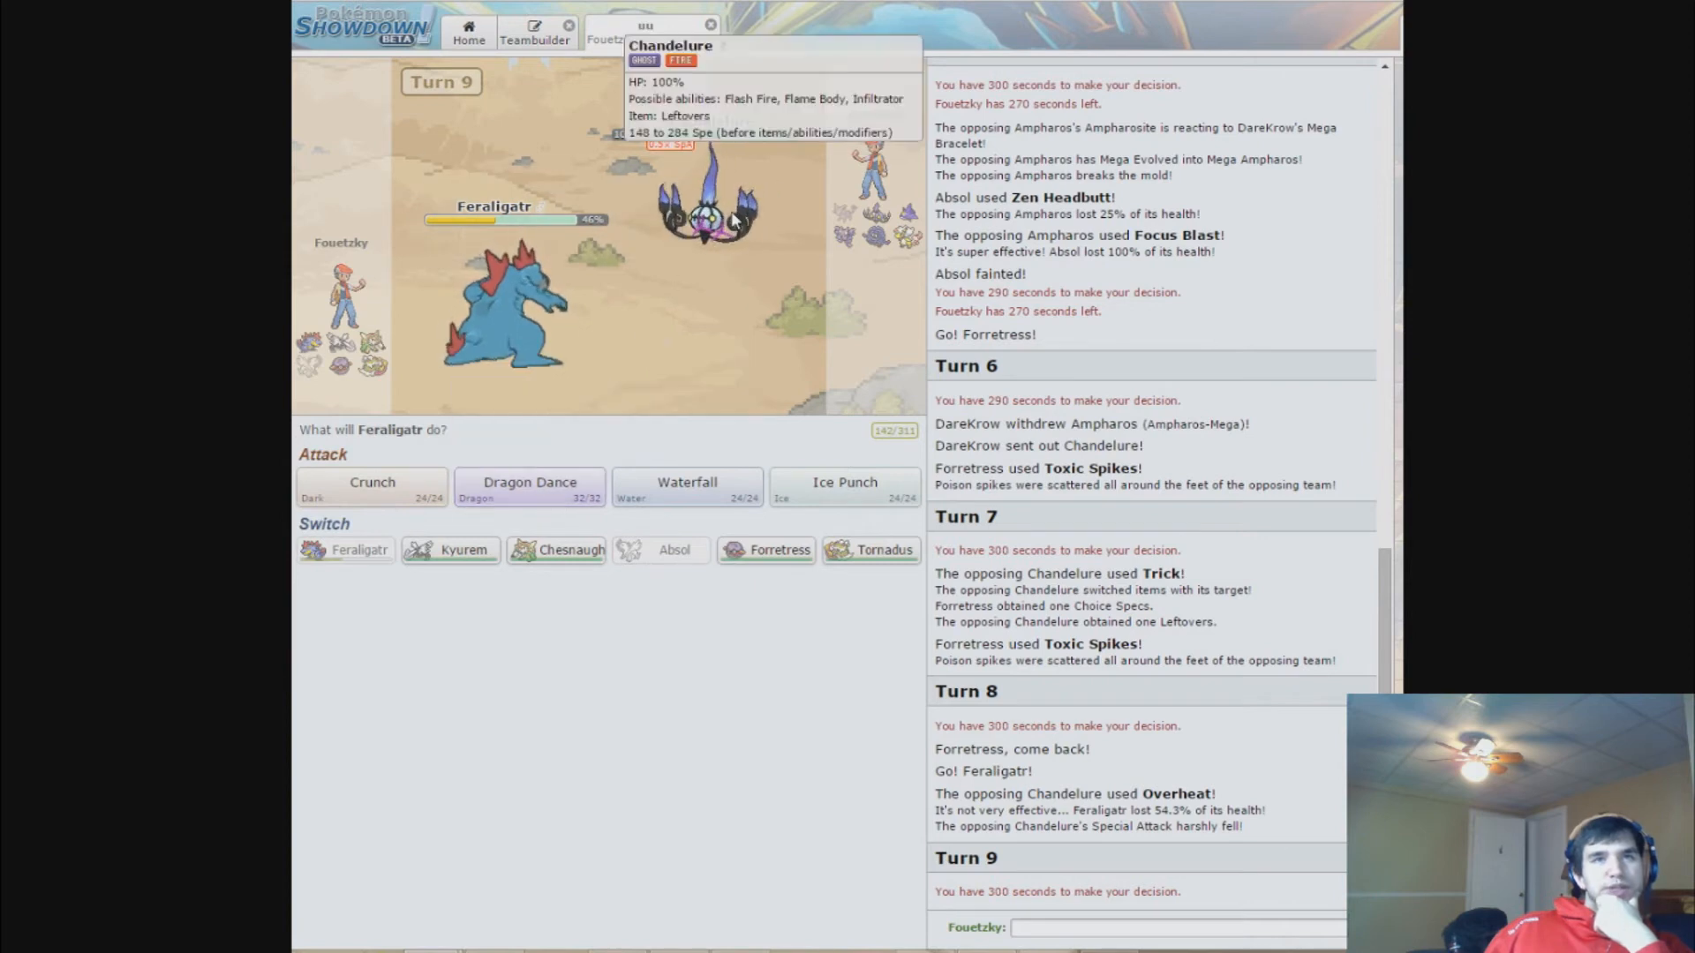
mouse_move(530, 489)
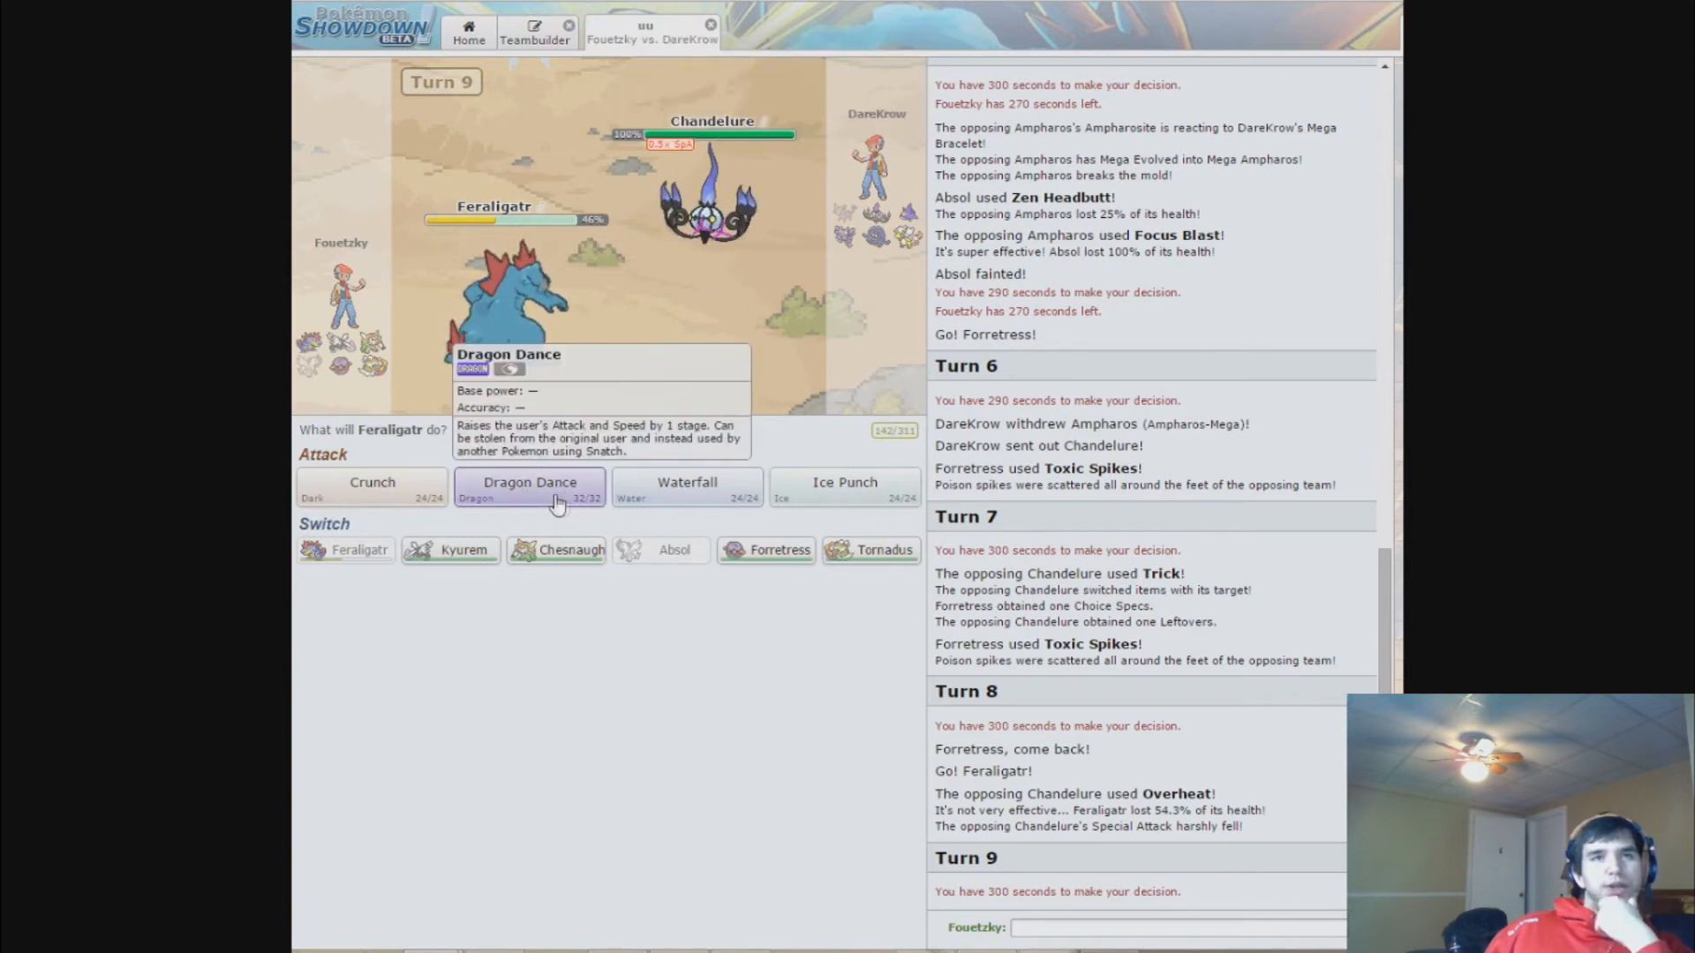
- Have Feraligatr use Dragon Dance to boost Attack and Speed against Chandelure
click(529, 482)
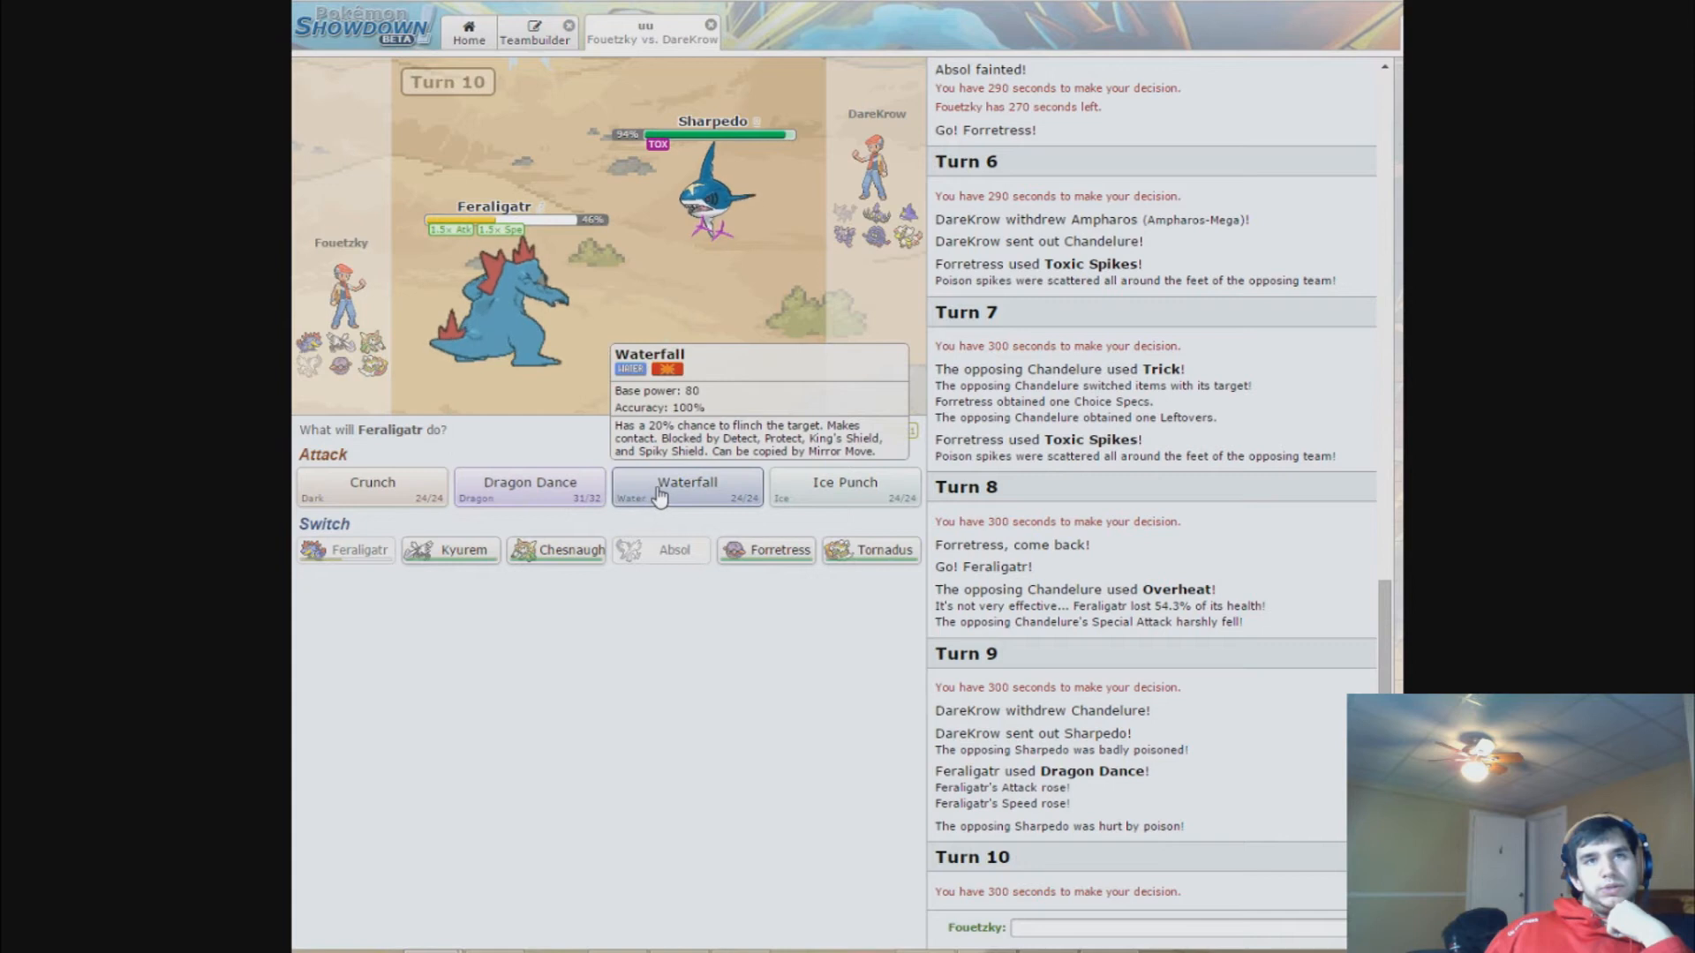
- Dragon Dance again with Feraligatr, then send Forretress in after it faints to Sharpedo
click(687, 484)
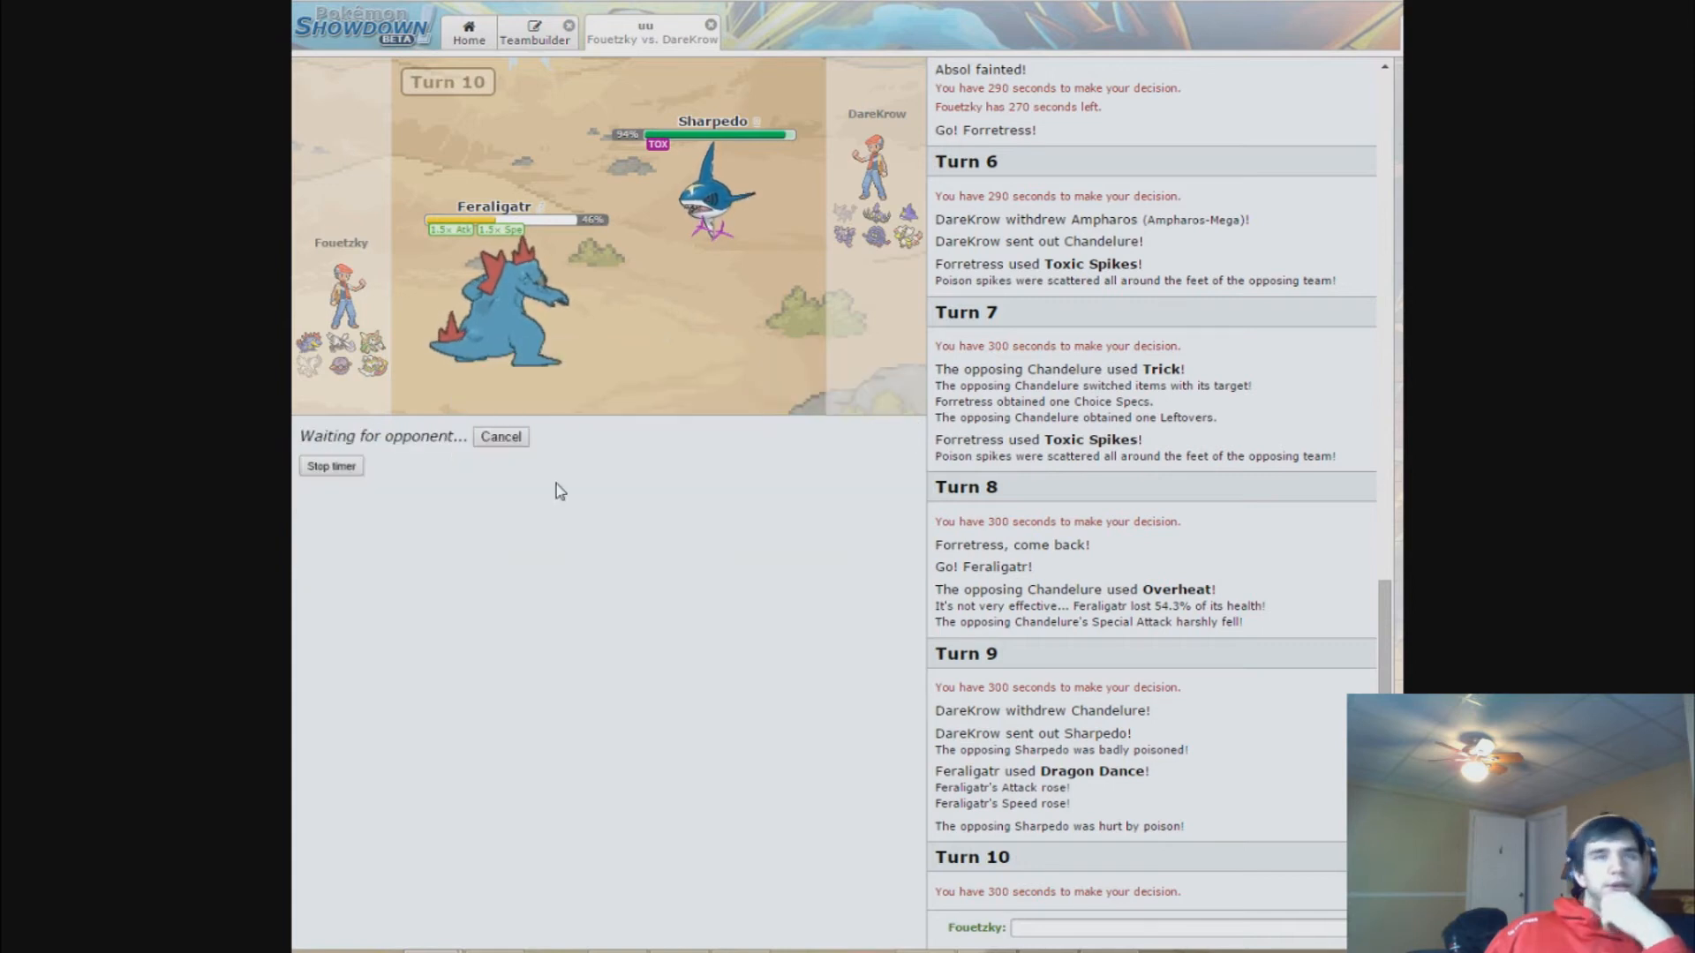
mouse_move(570, 495)
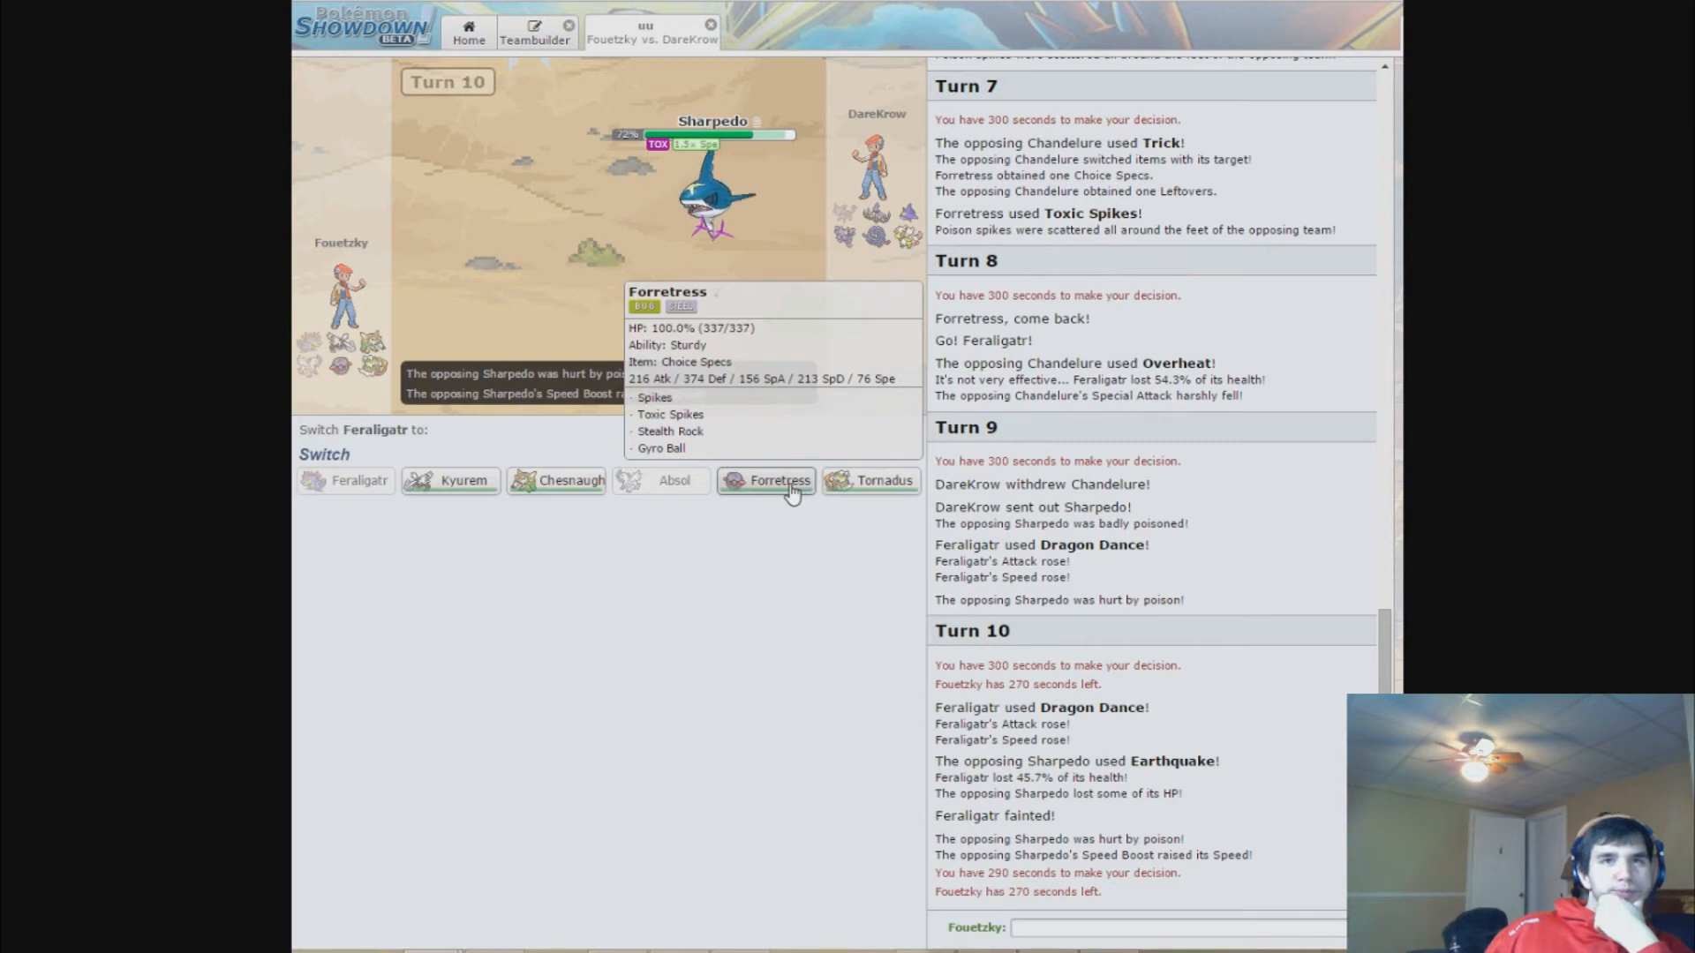
click(768, 481)
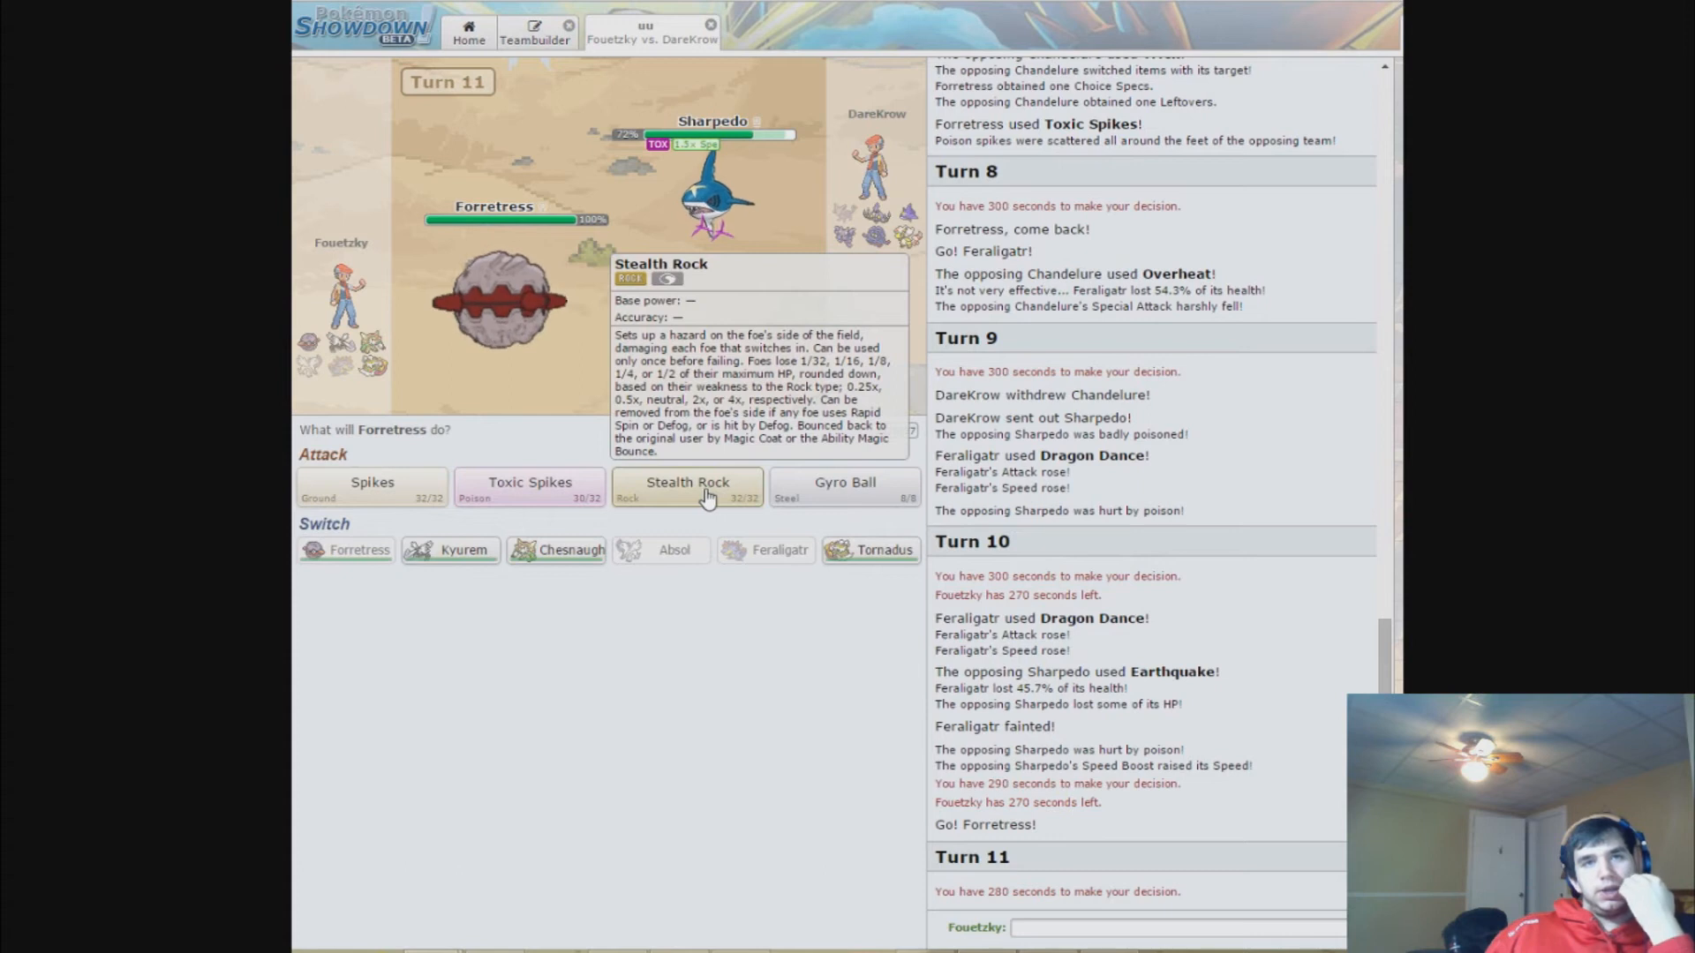
- Have Forretress set Stealth Rock on DareKrow's side of the field
click(687, 482)
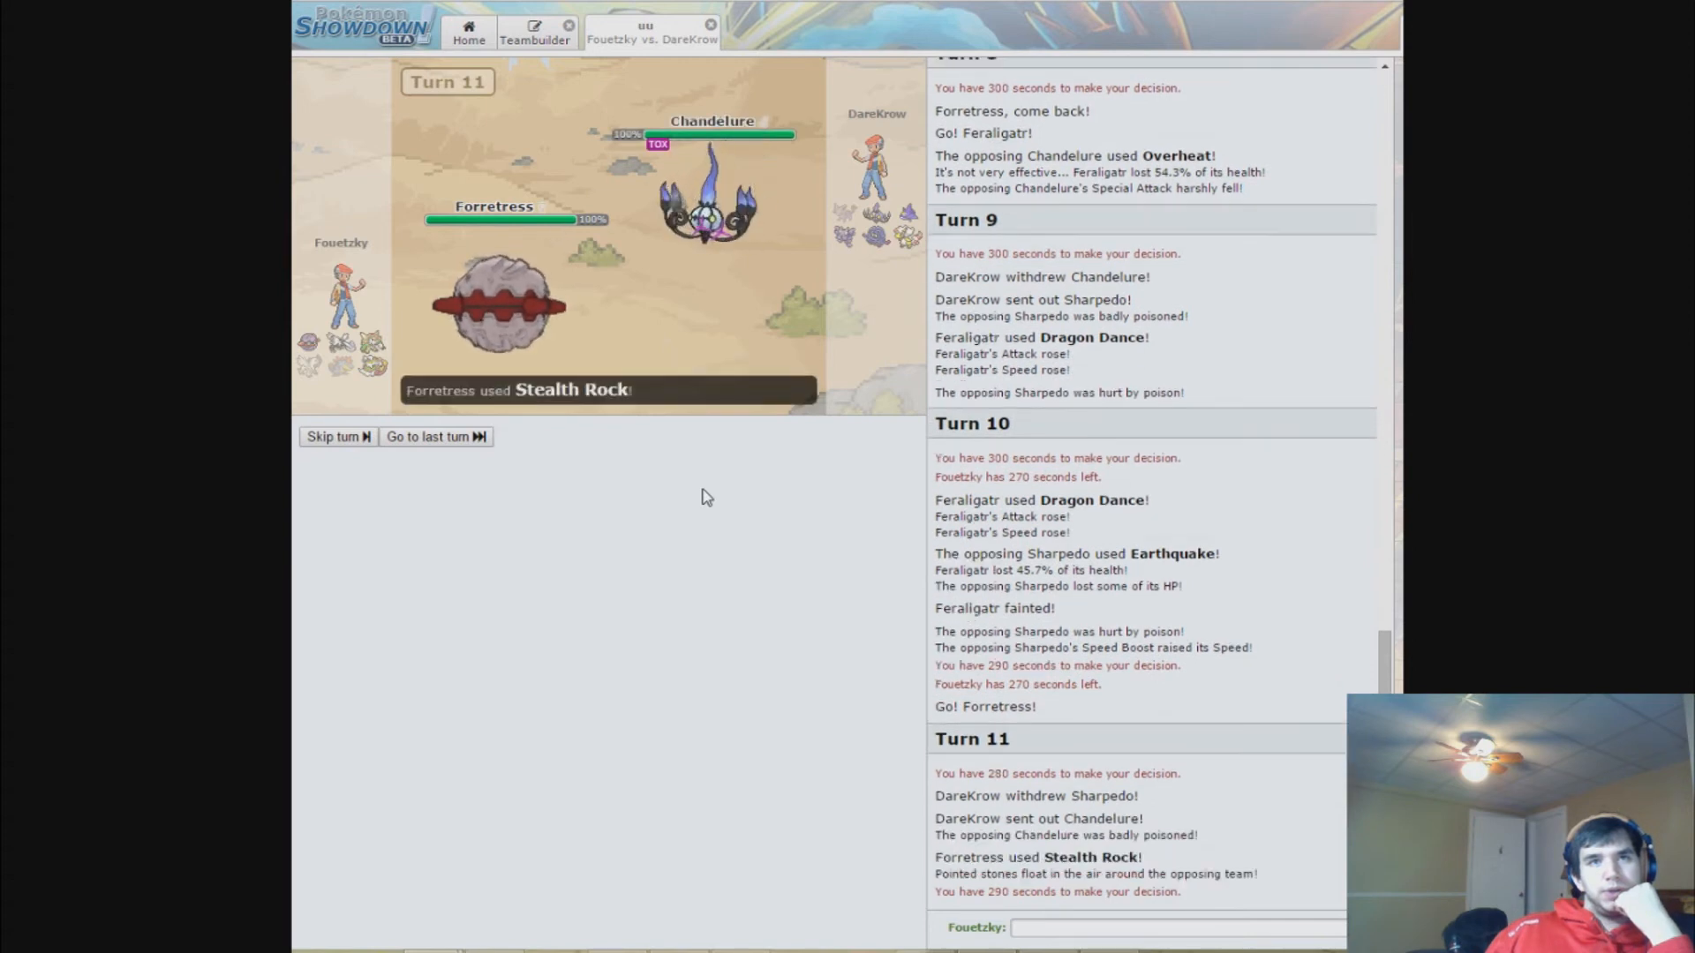
scroll(down, 3)
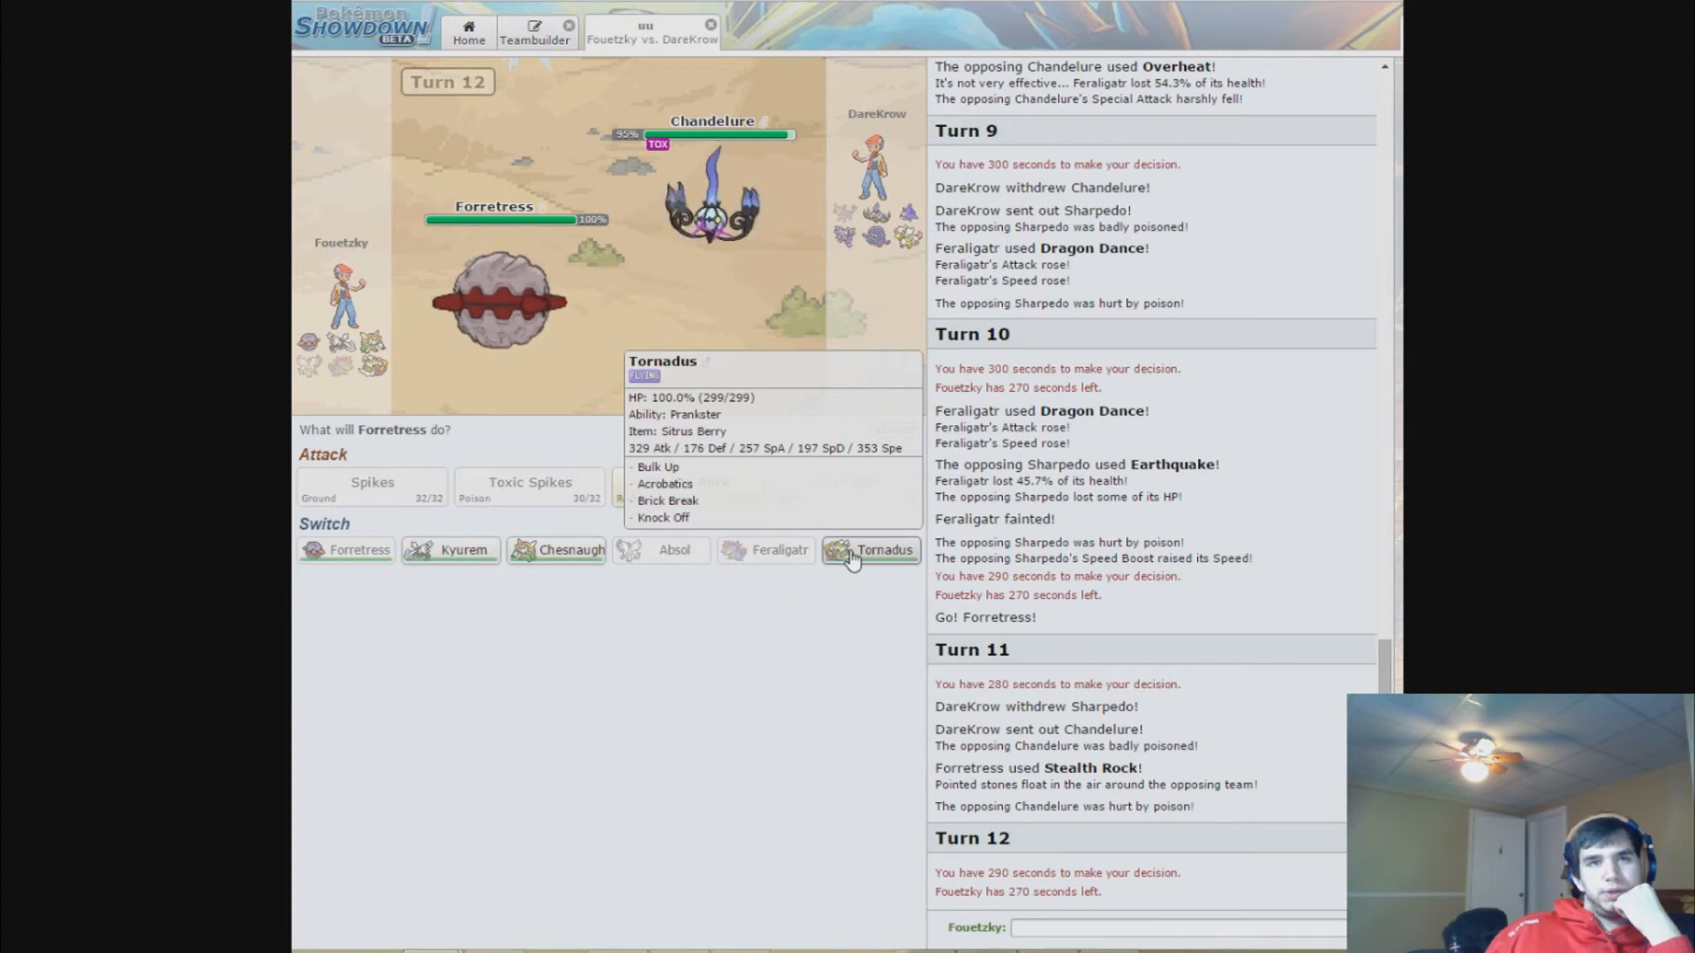
mouse_move(450, 549)
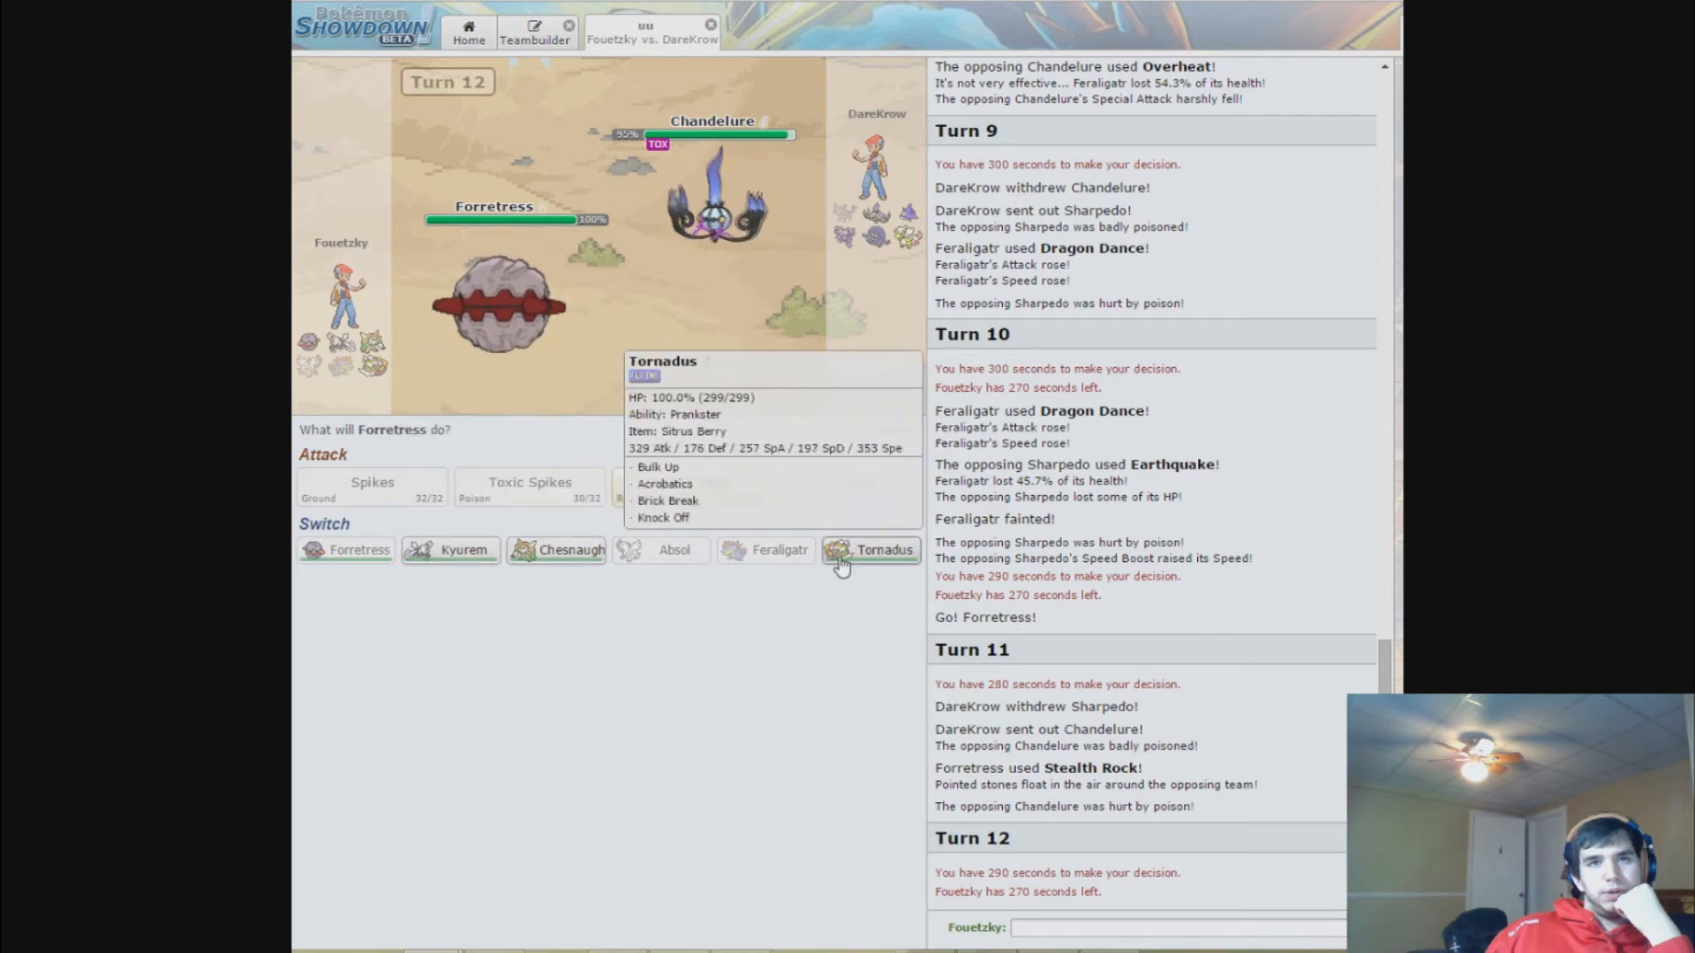
- Switch Forretress out for Tornadus, then Knock Off Chandelure to faint it
click(885, 549)
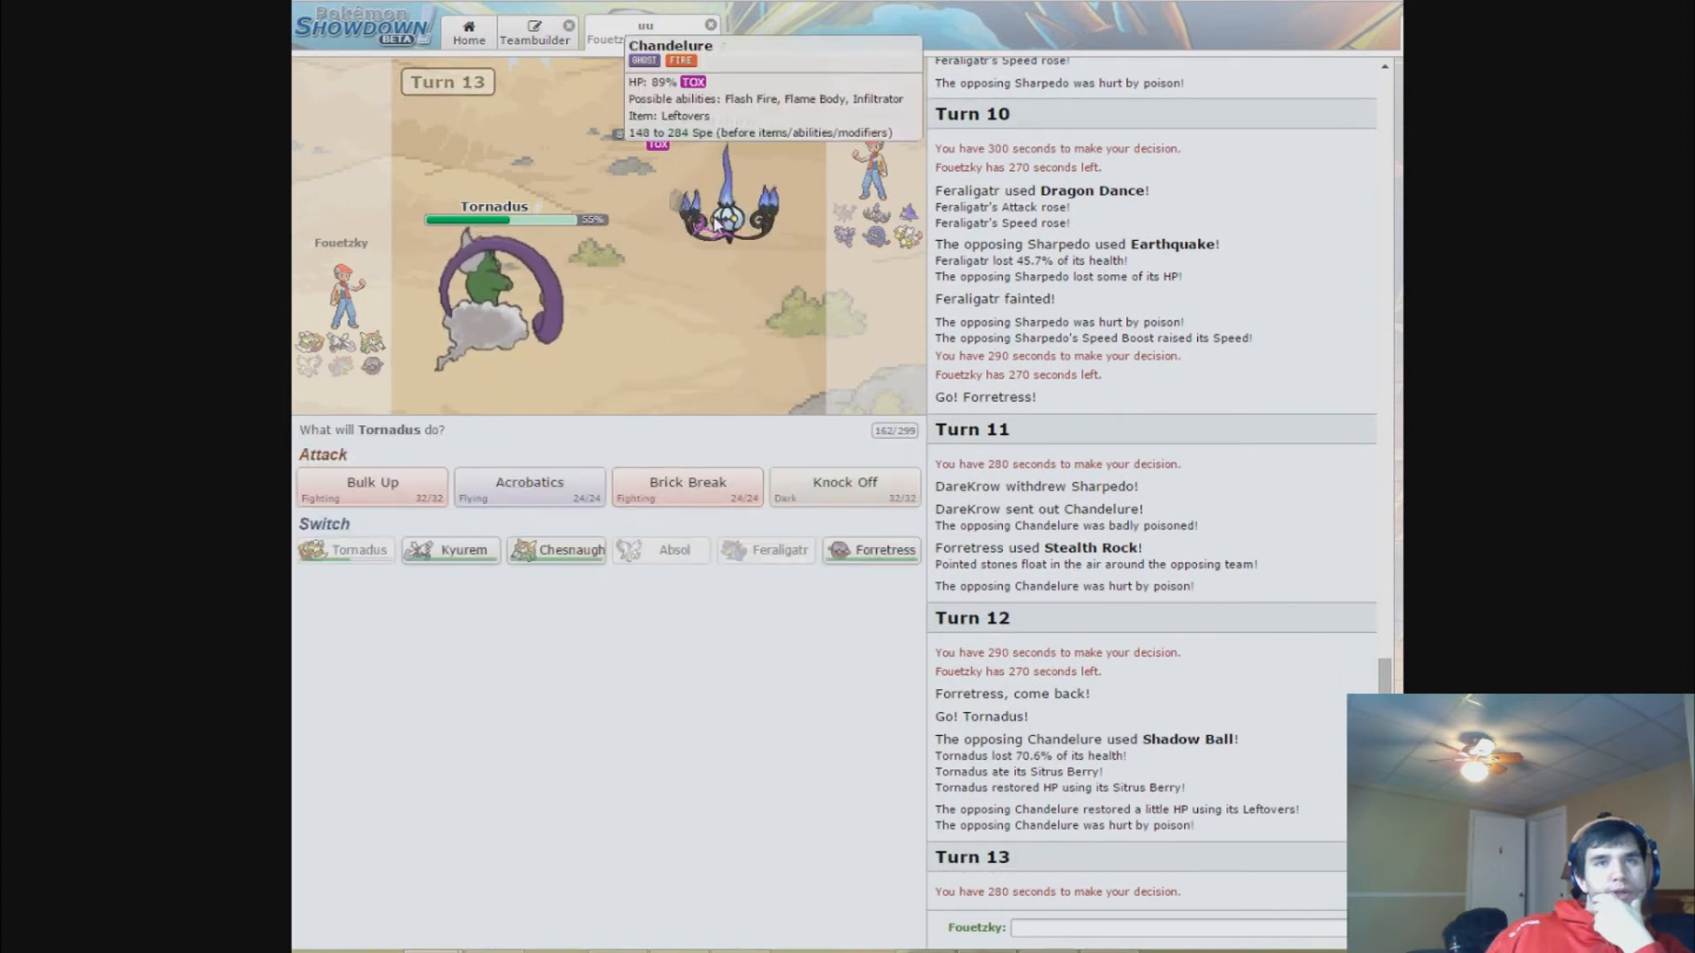
mouse_move(844, 484)
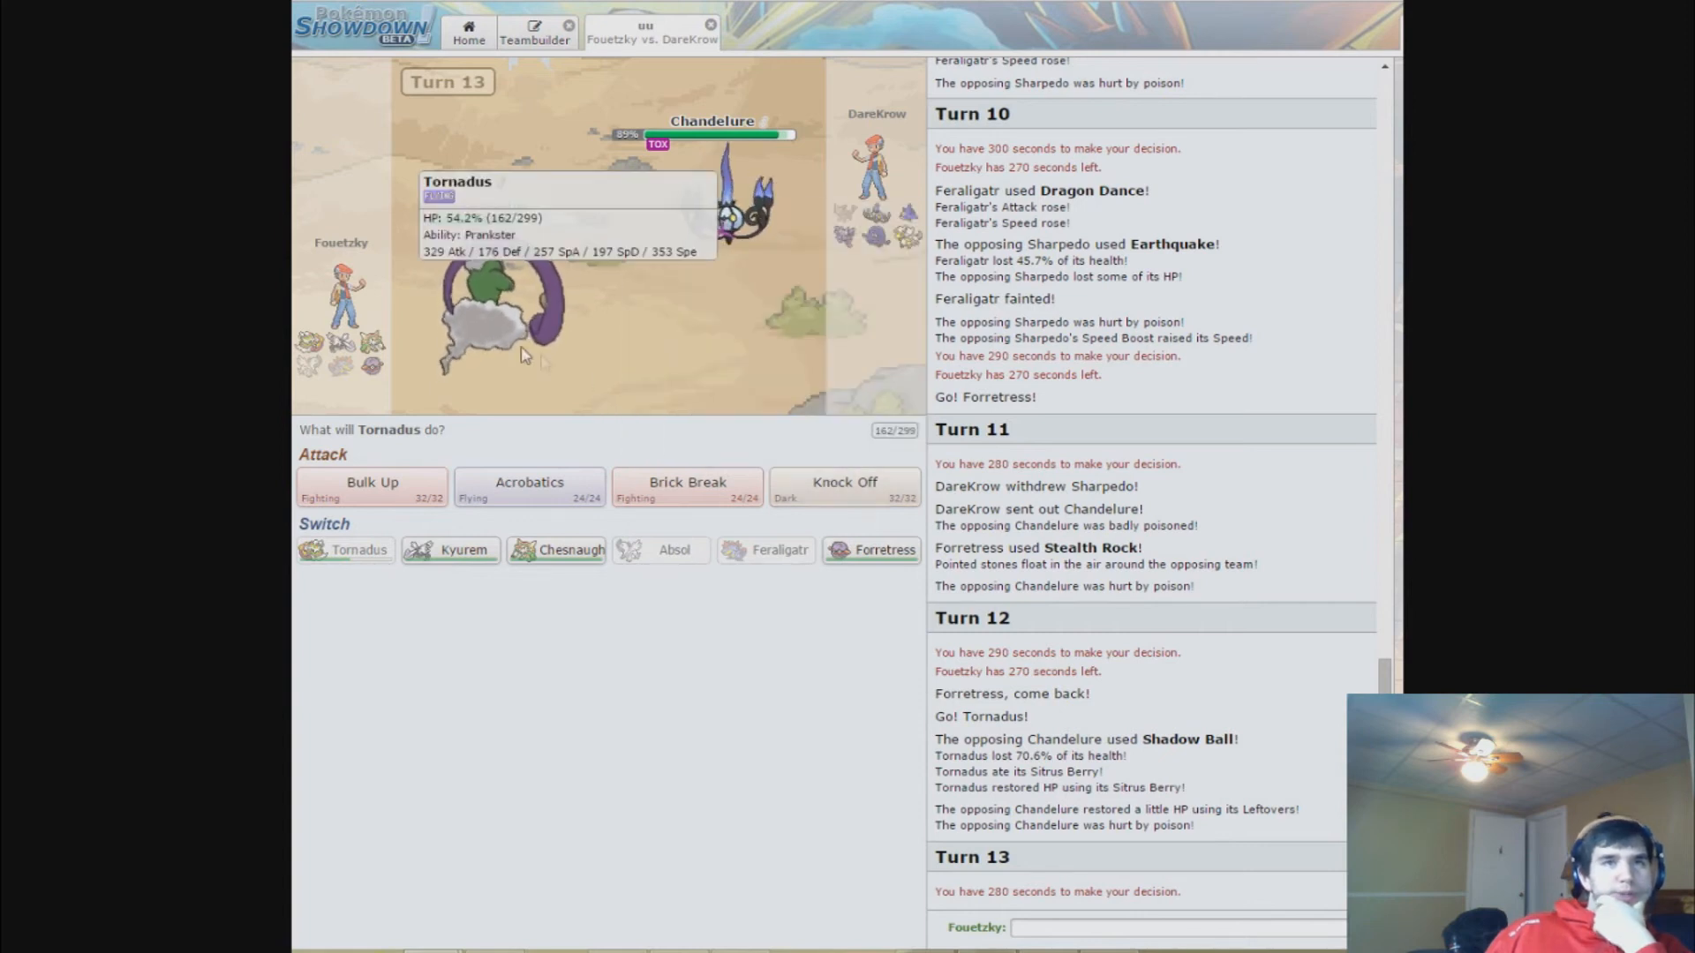
mouse_move(844, 483)
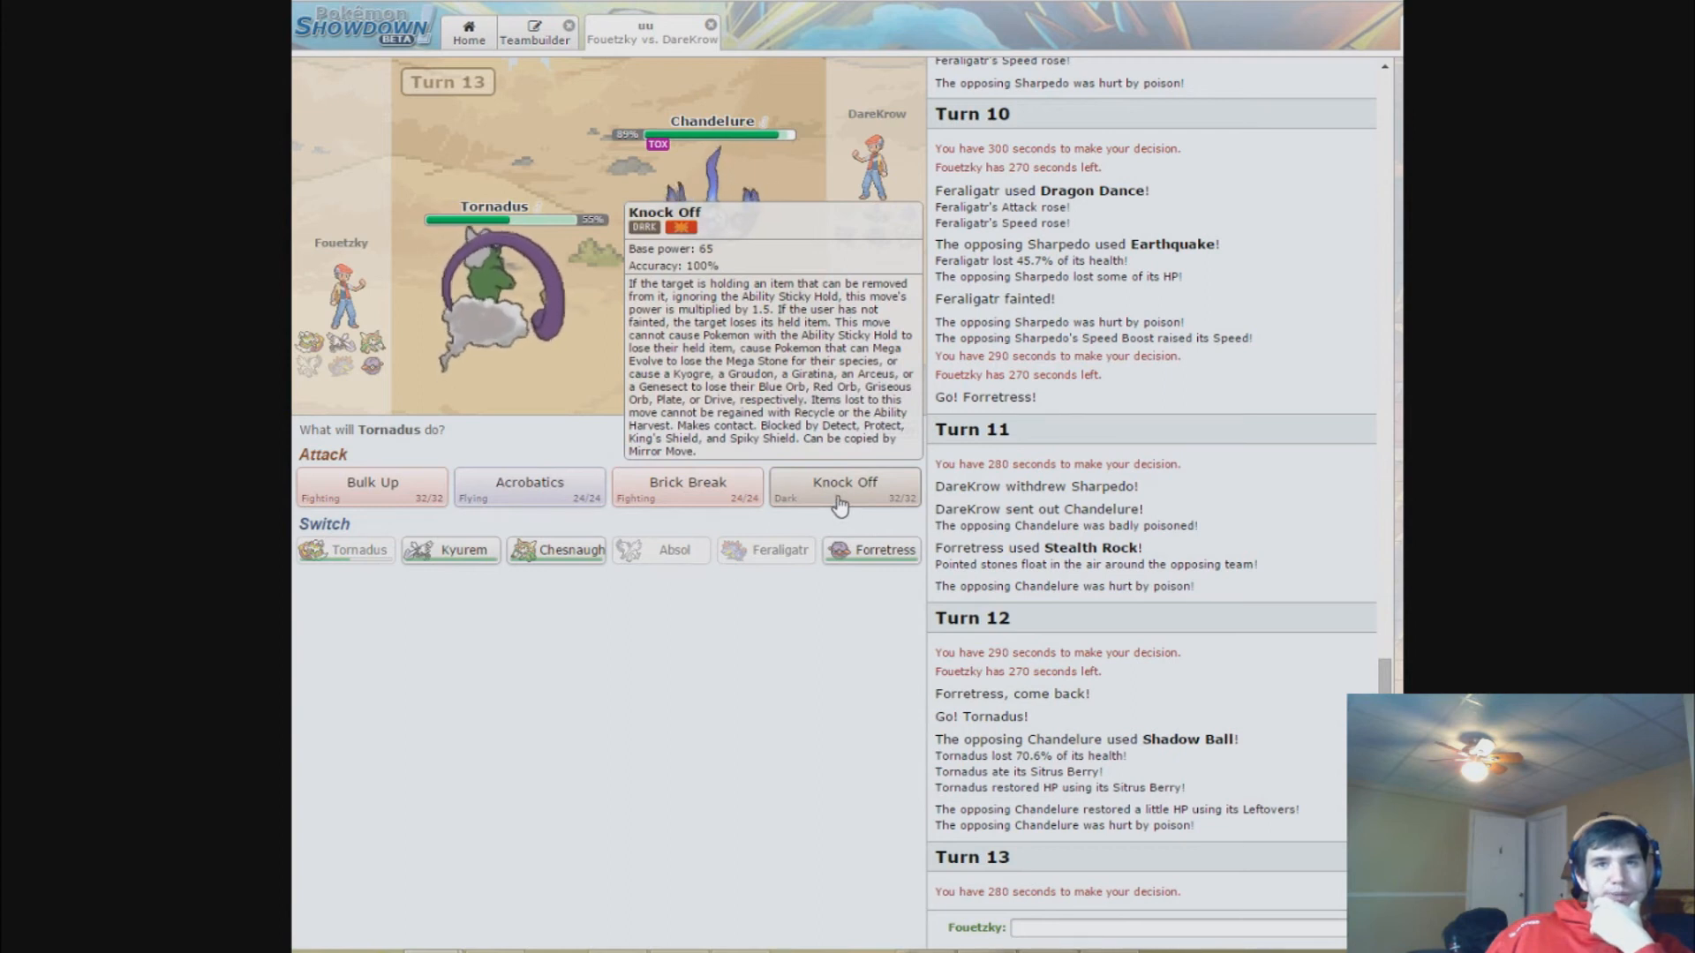
click(843, 482)
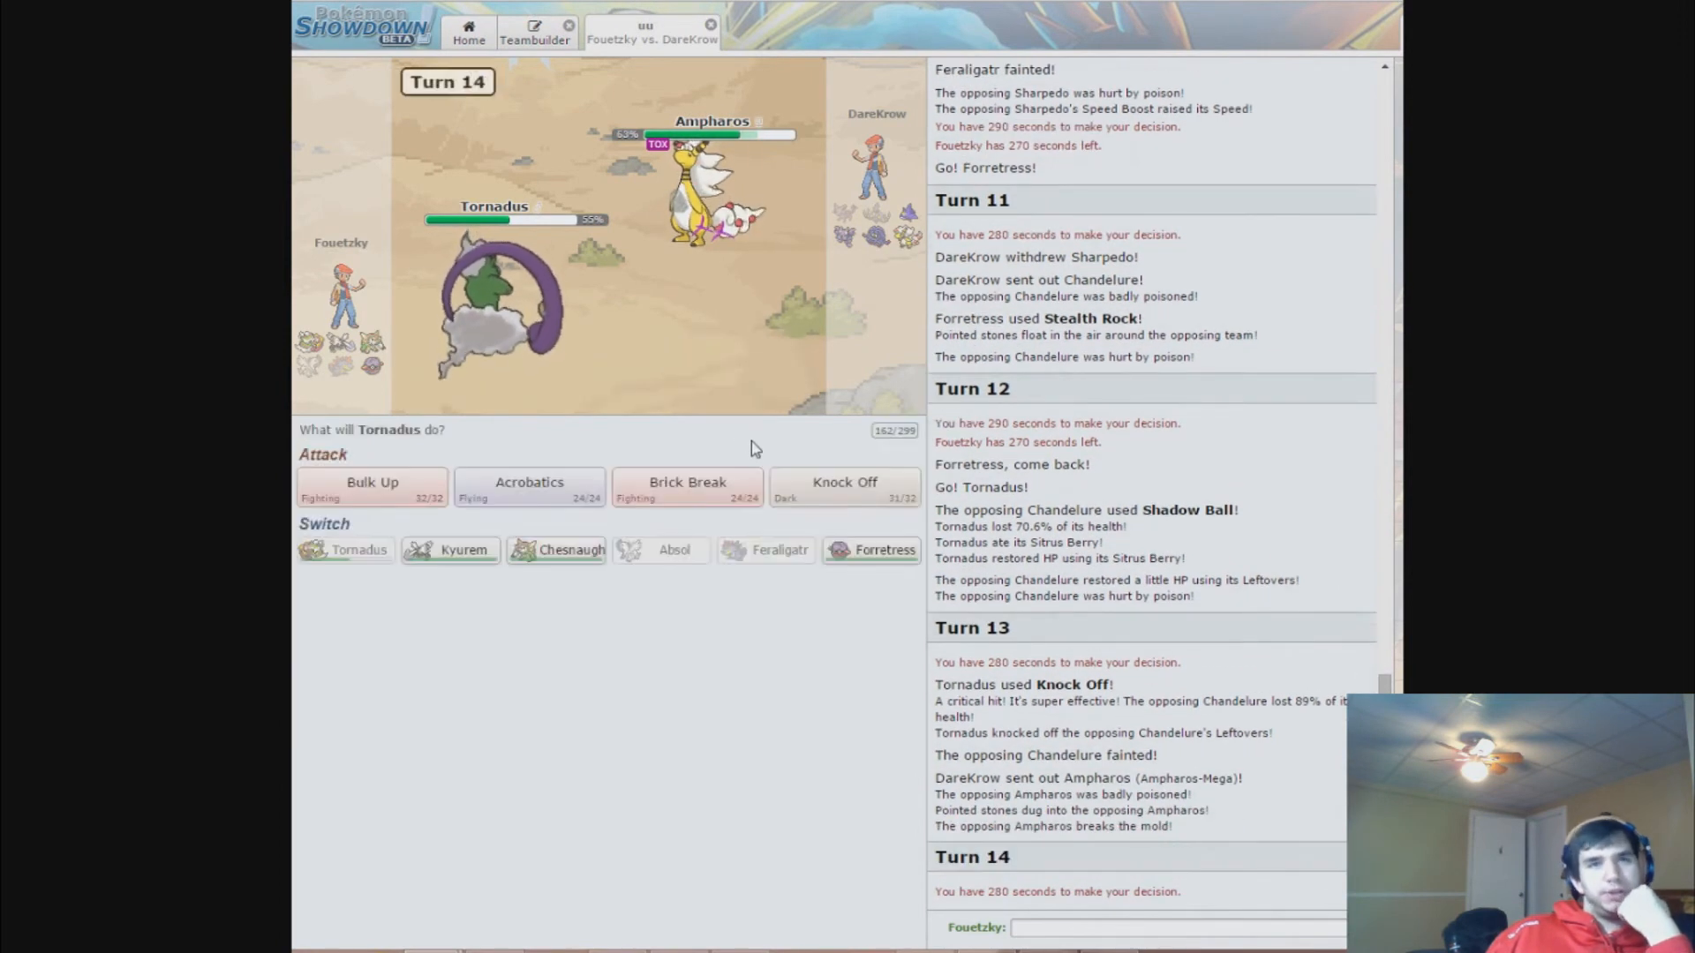
mouse_move(687, 482)
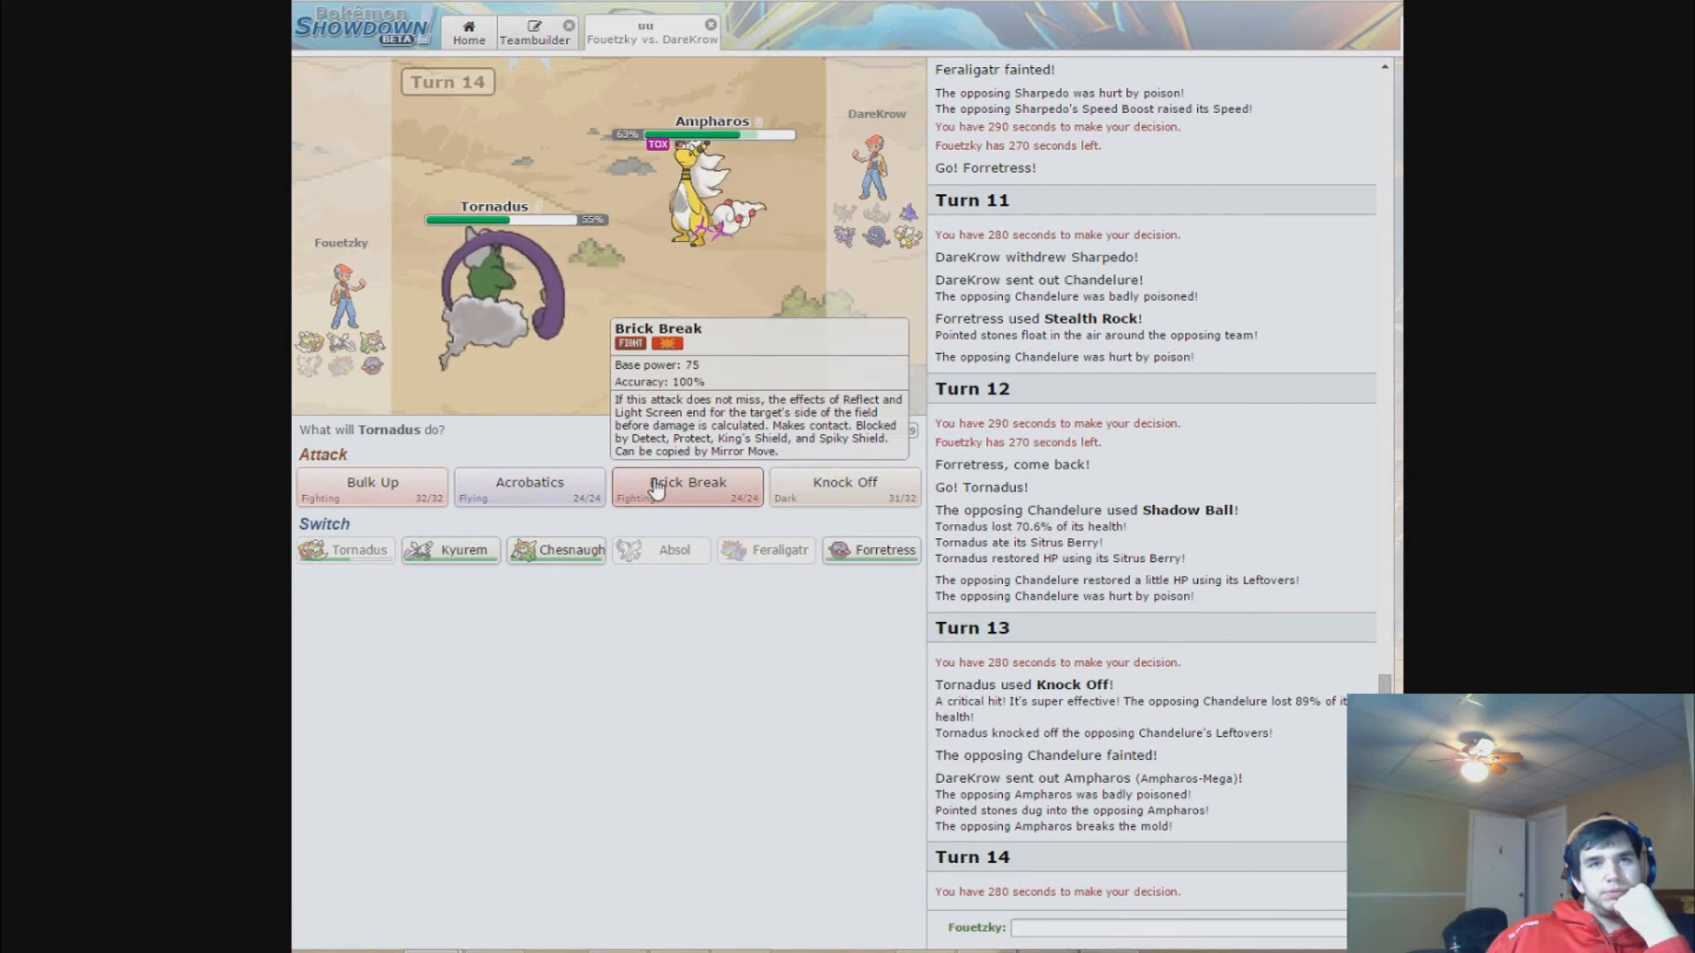
mouse_move(687, 489)
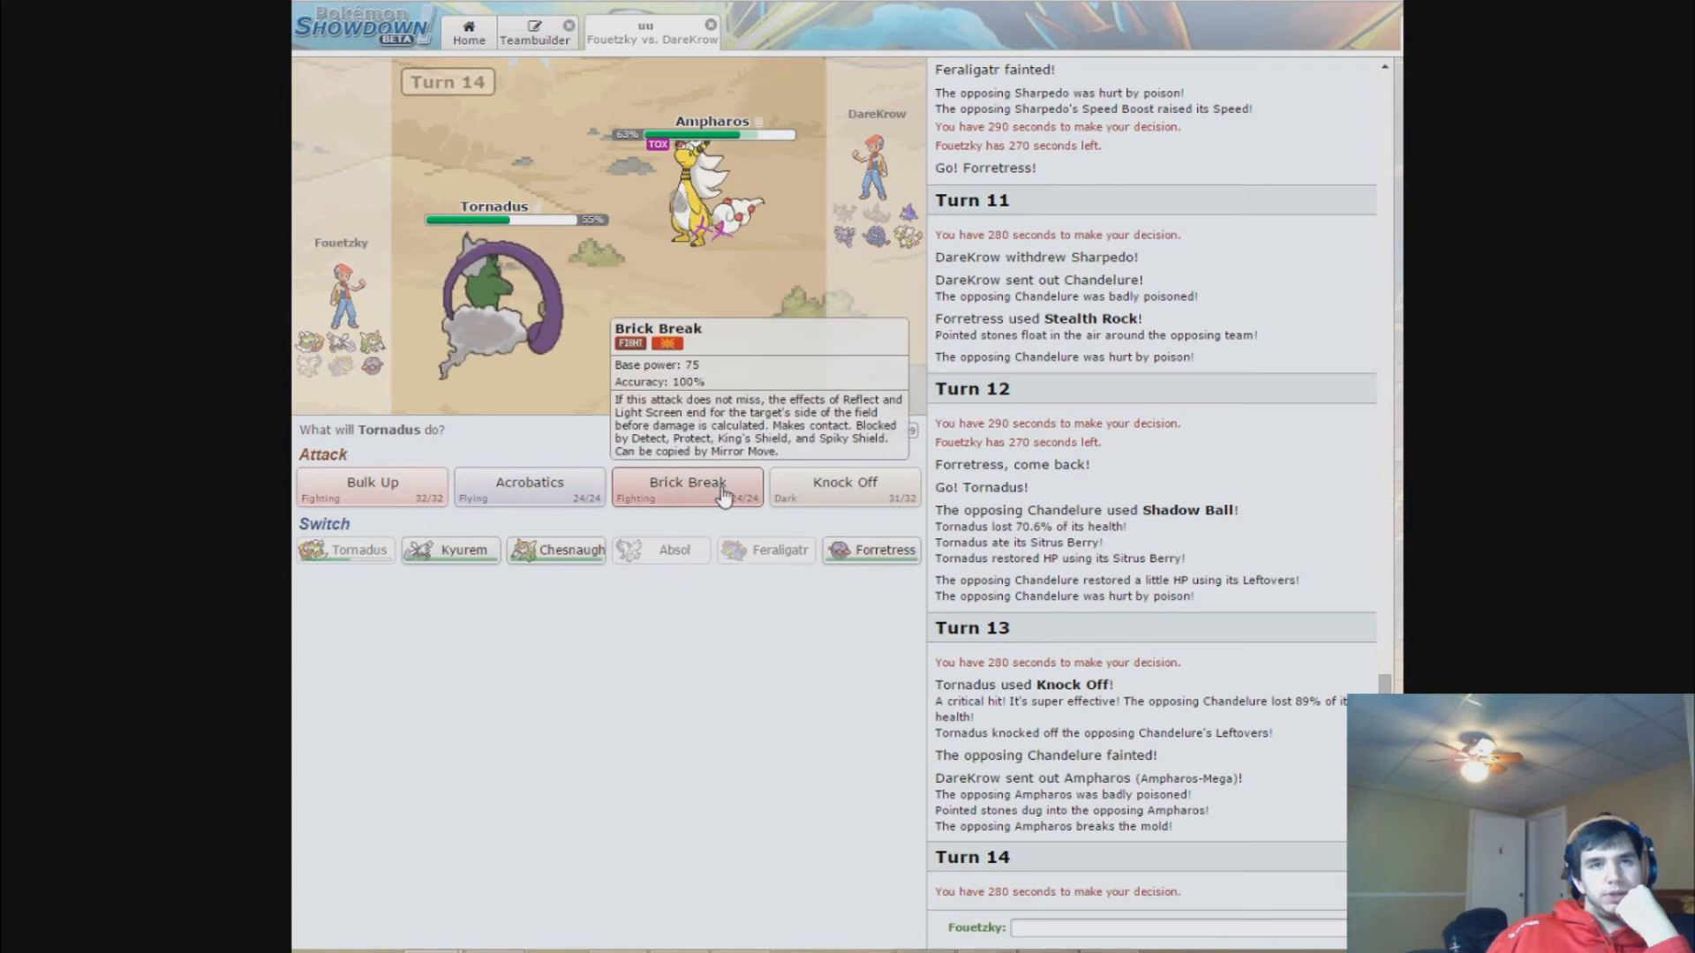
mouse_move(556, 549)
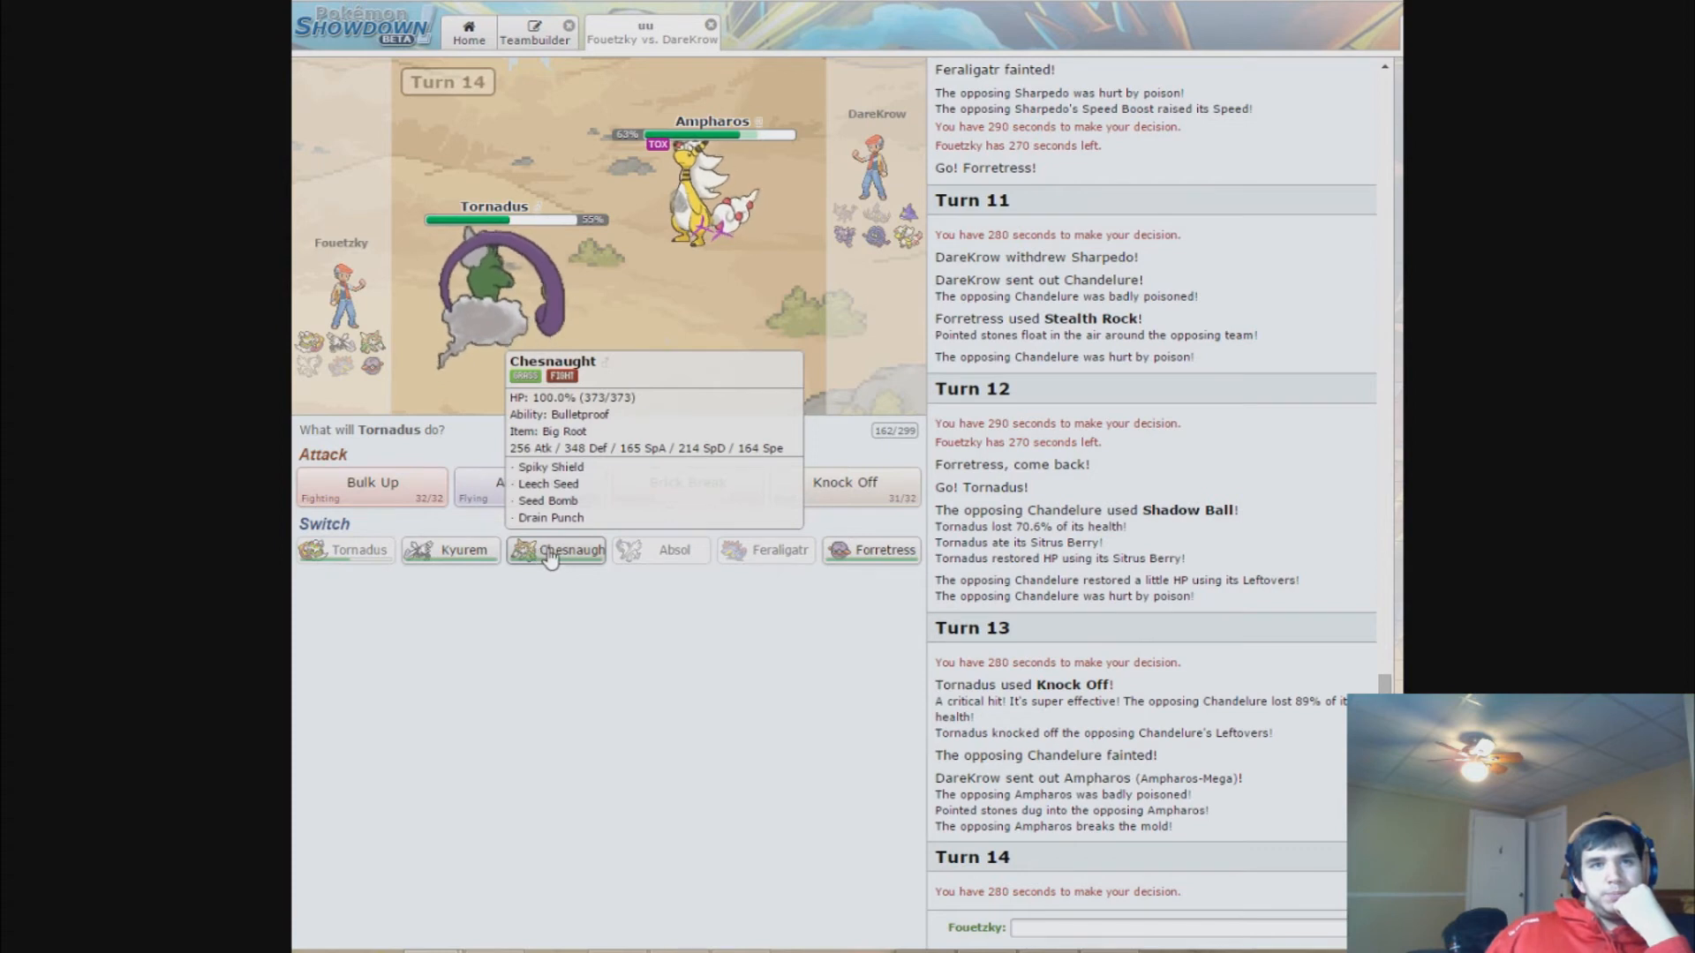
- Switch Tornadus out for Chesnaught against the opposing Ampharos on Turn 14
click(570, 549)
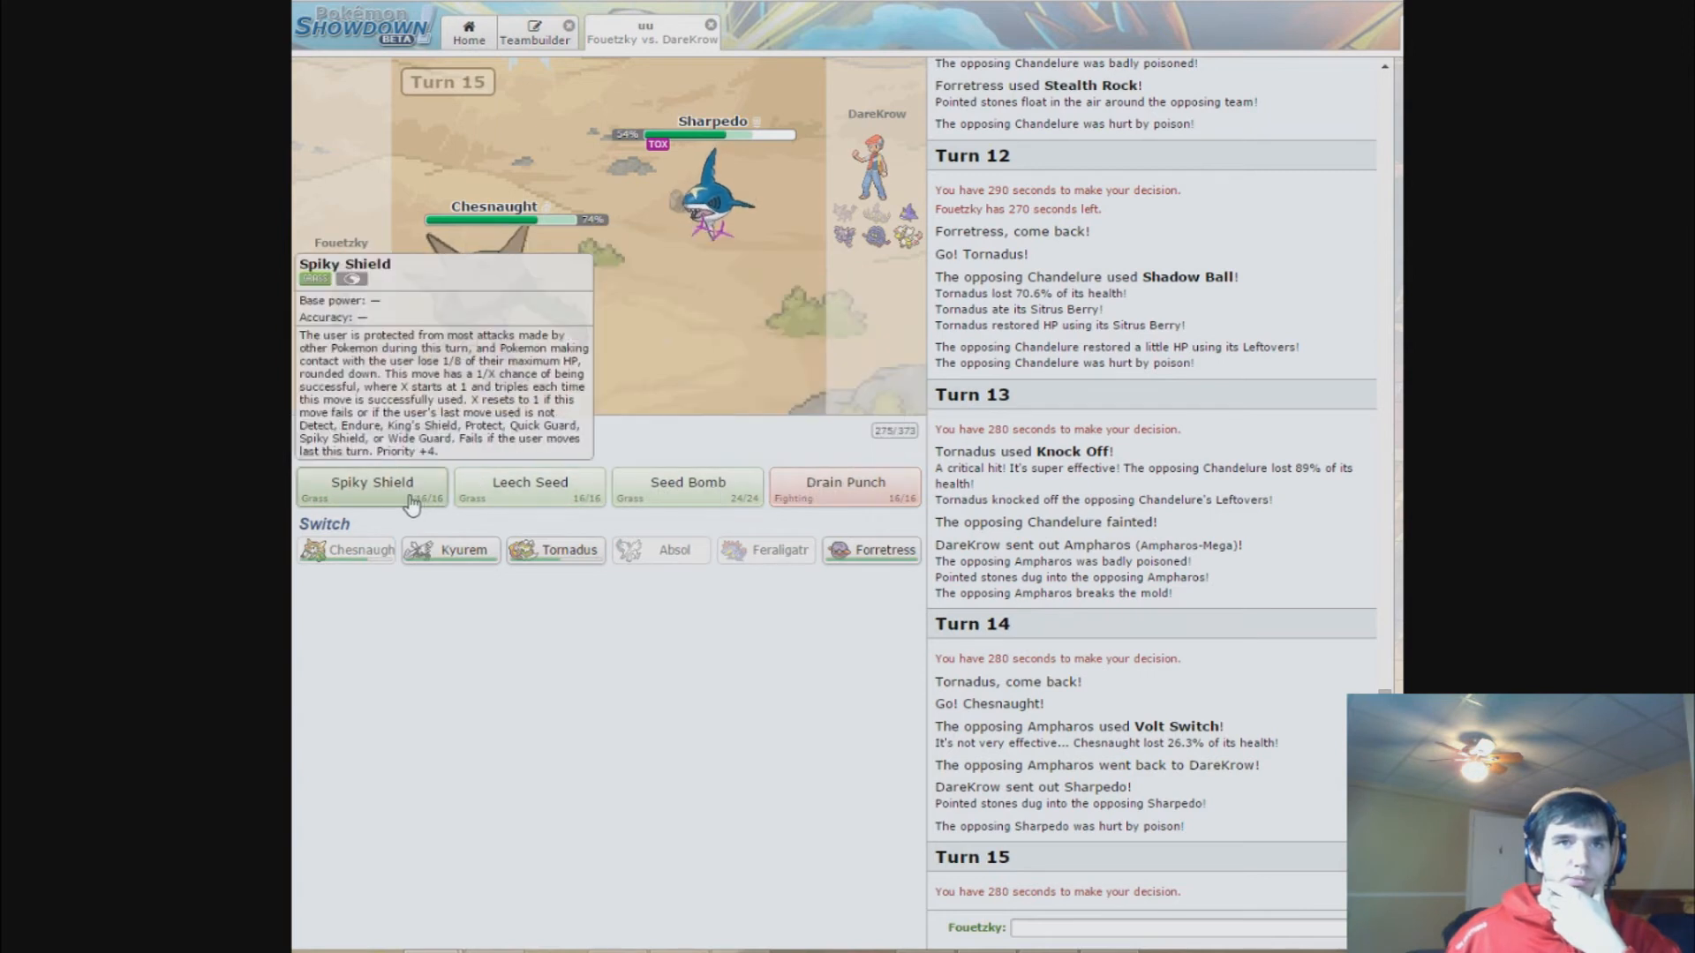
- Block Sharpedo with Spiky Shield, then switch Chesnaught out for Forretress
click(371, 482)
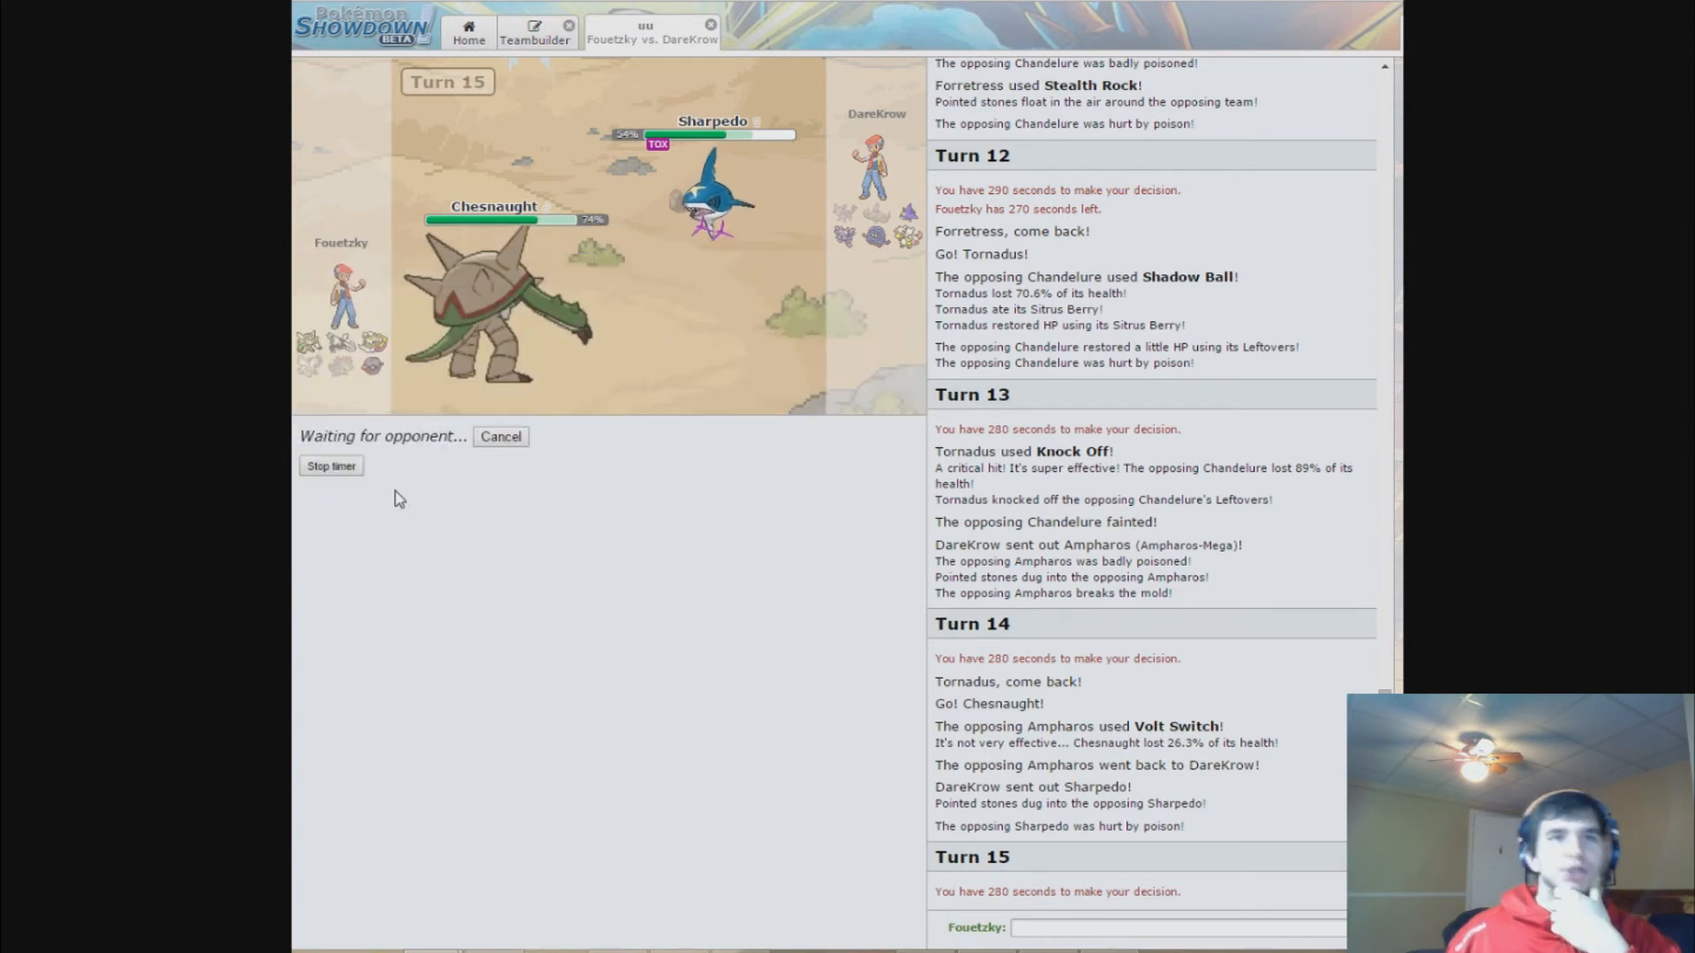
mouse_move(420, 493)
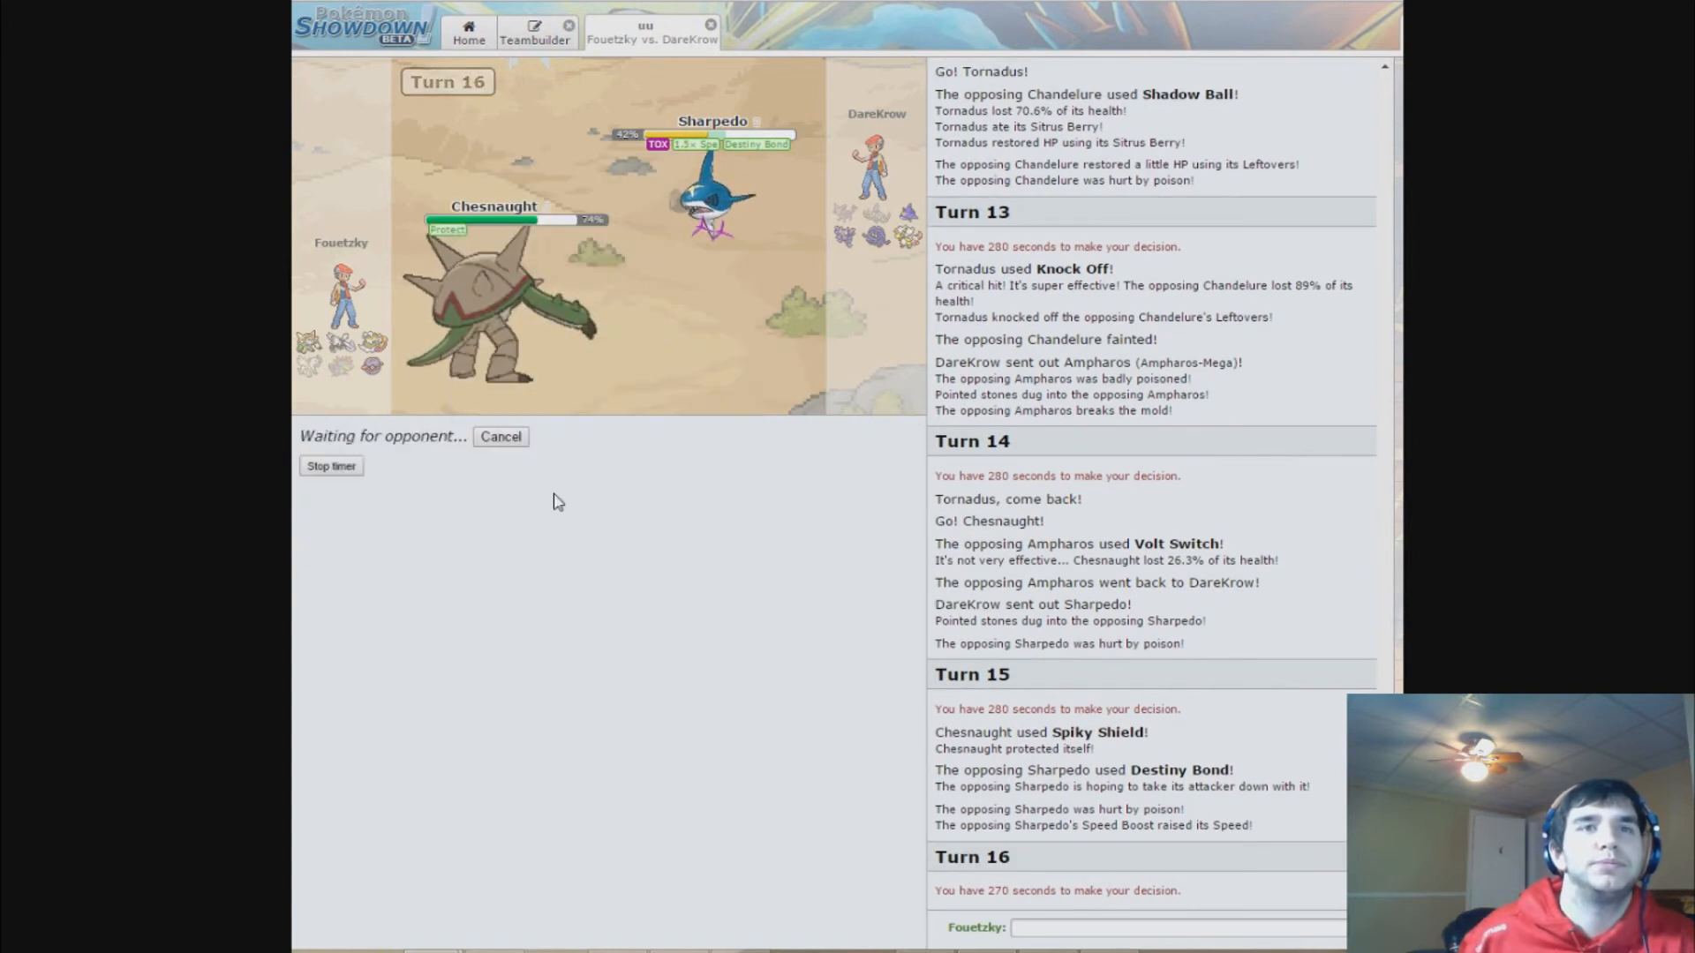
mouse_move(565, 518)
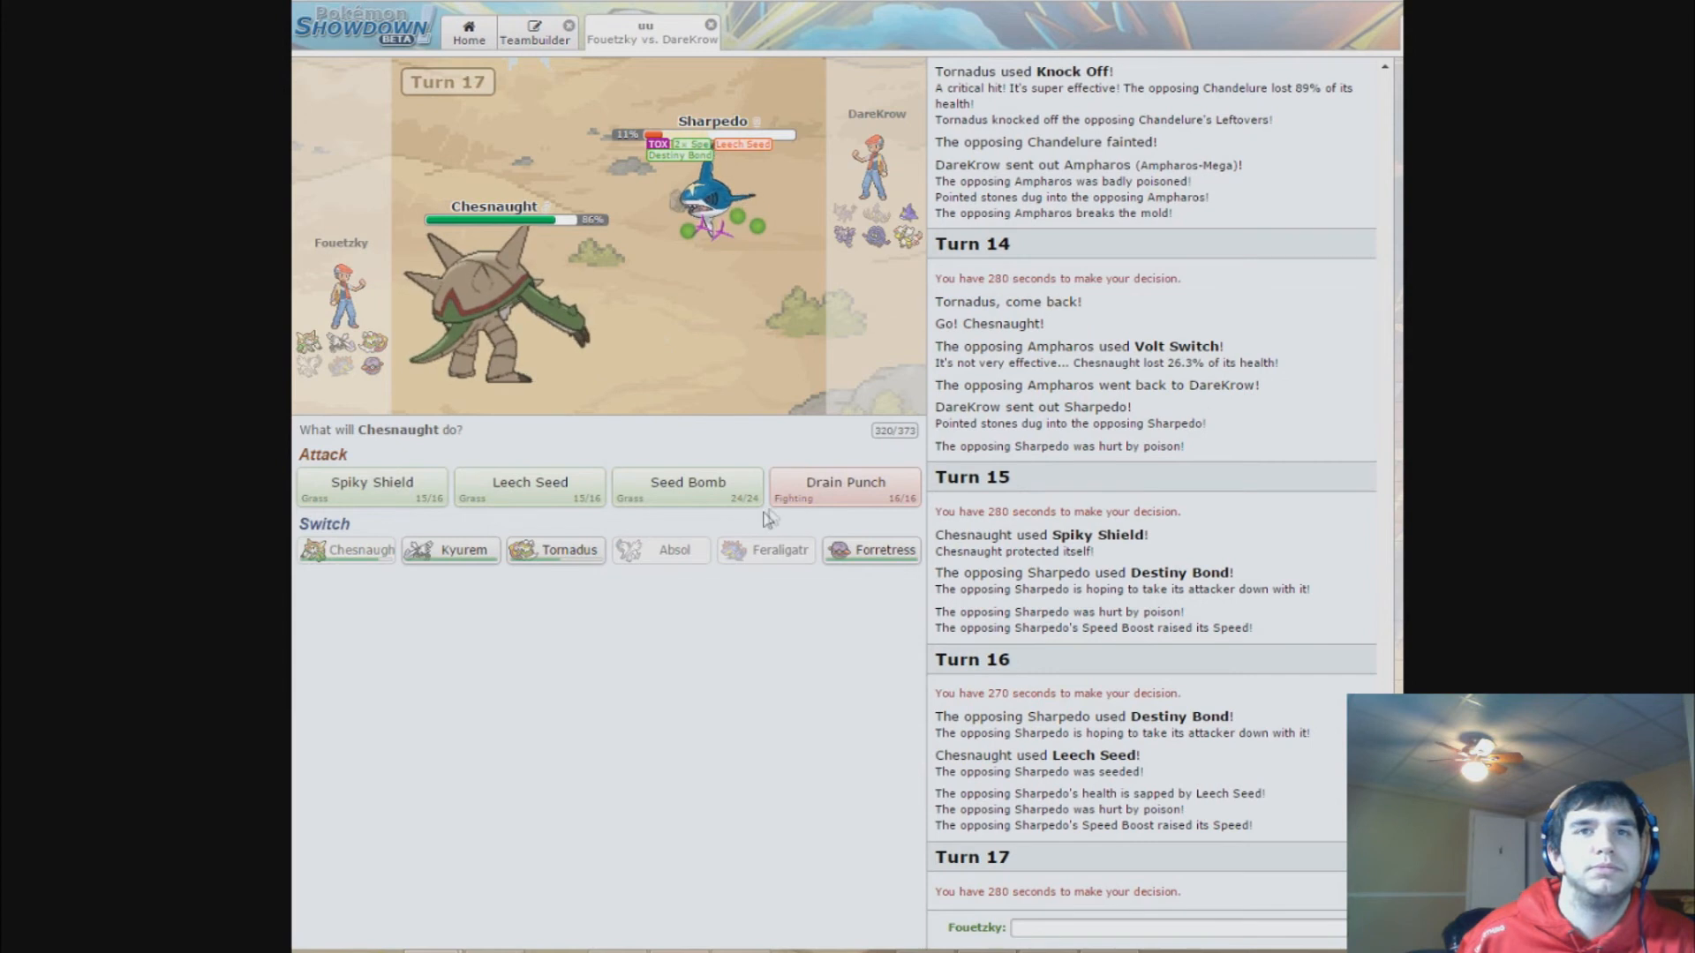
mouse_move(871, 549)
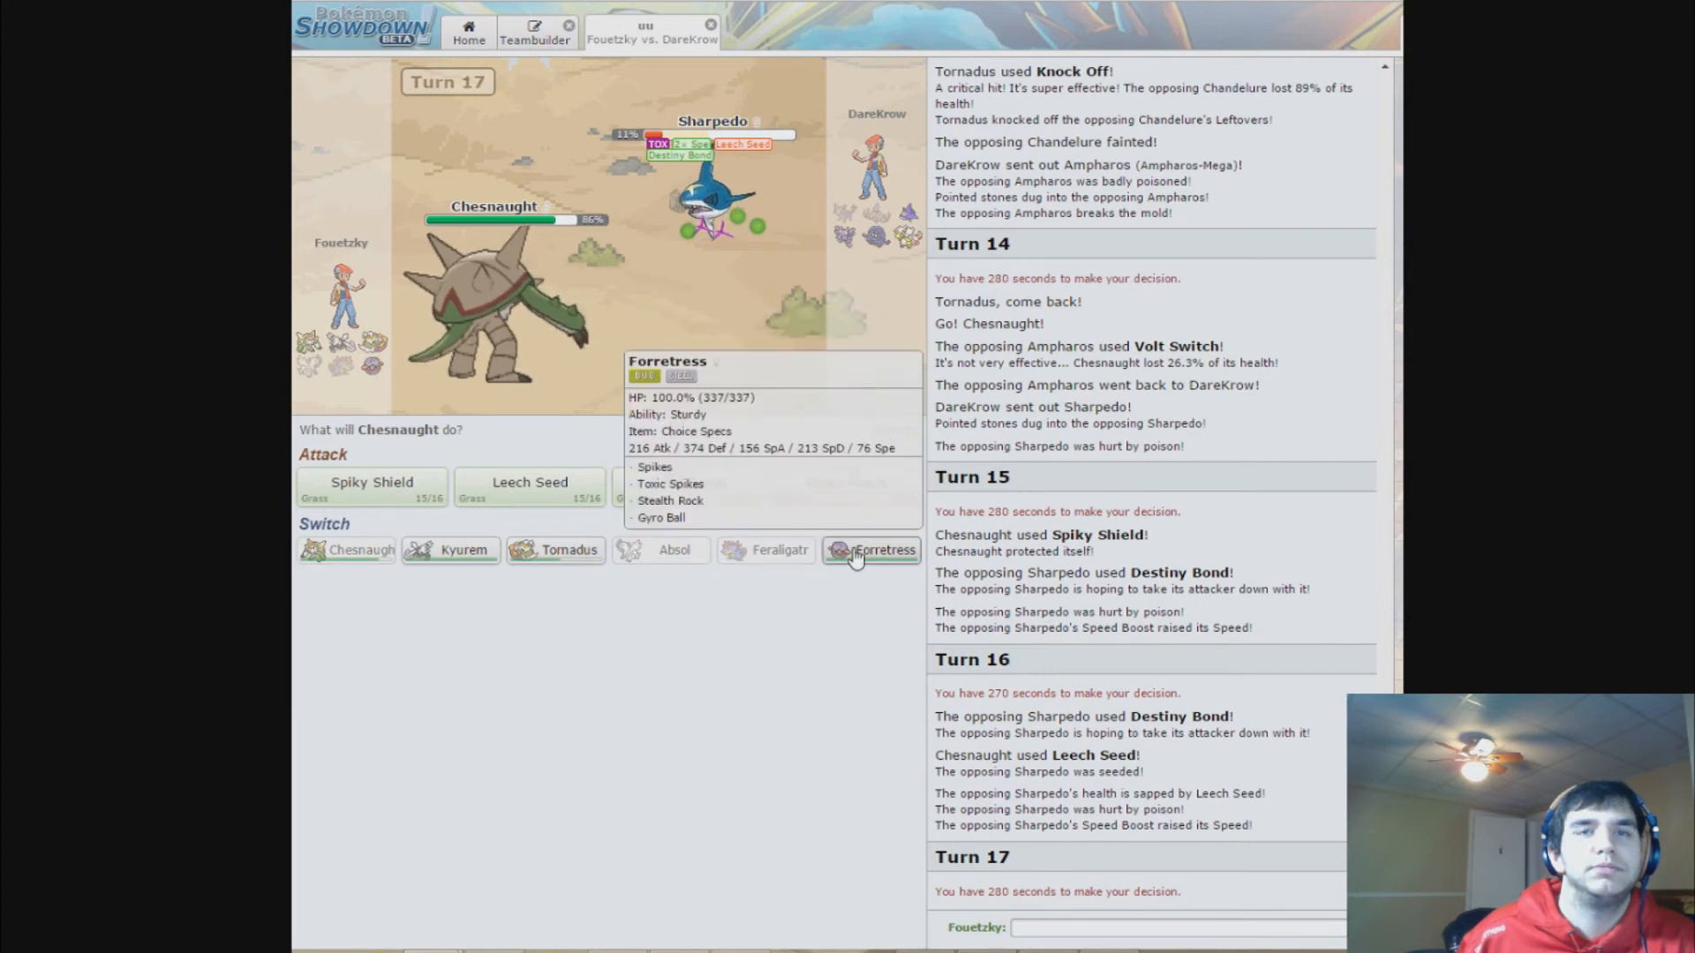
click(877, 549)
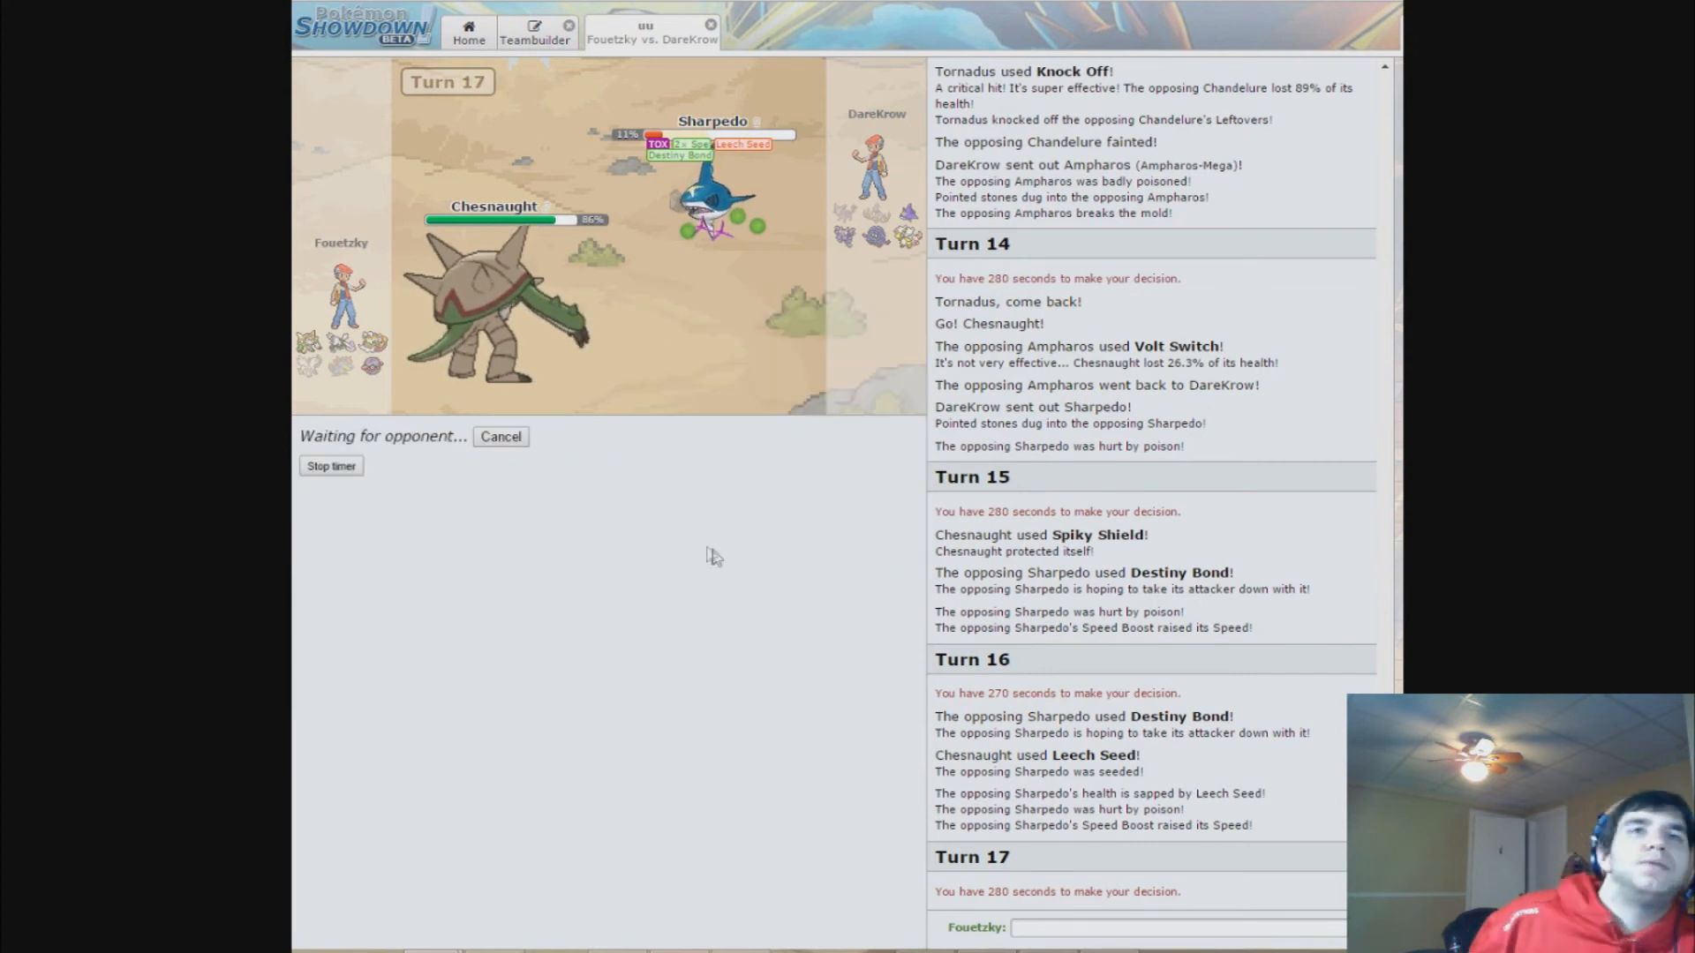
mouse_move(695, 544)
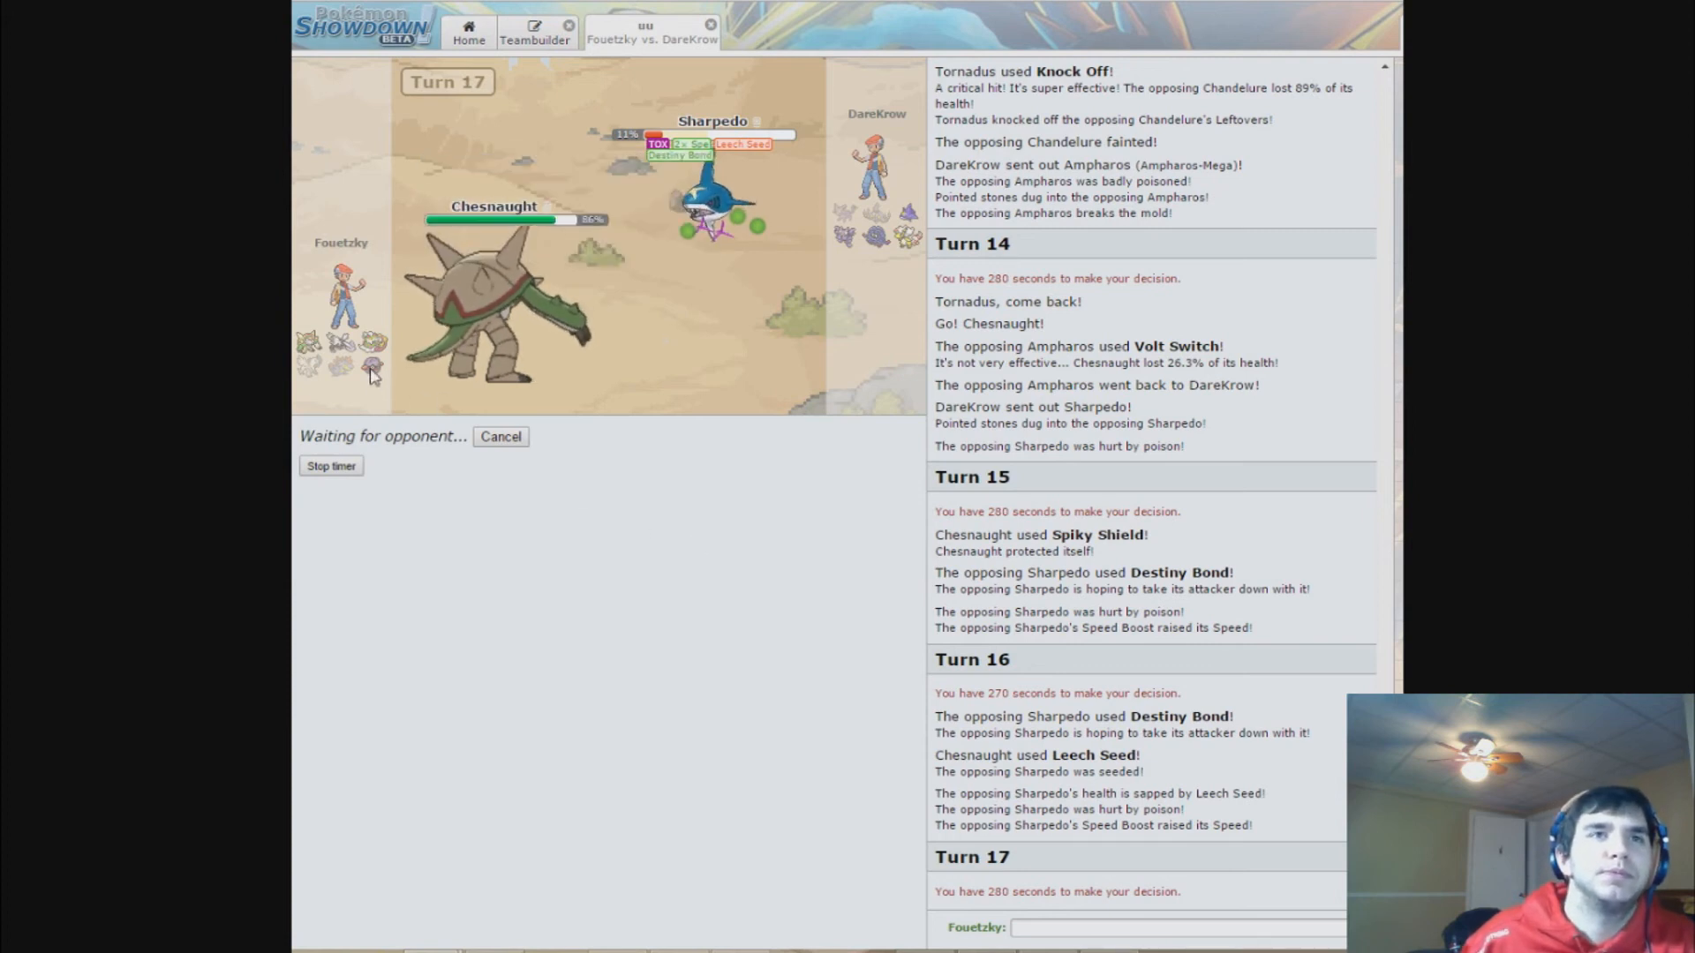
mouse_move(648, 509)
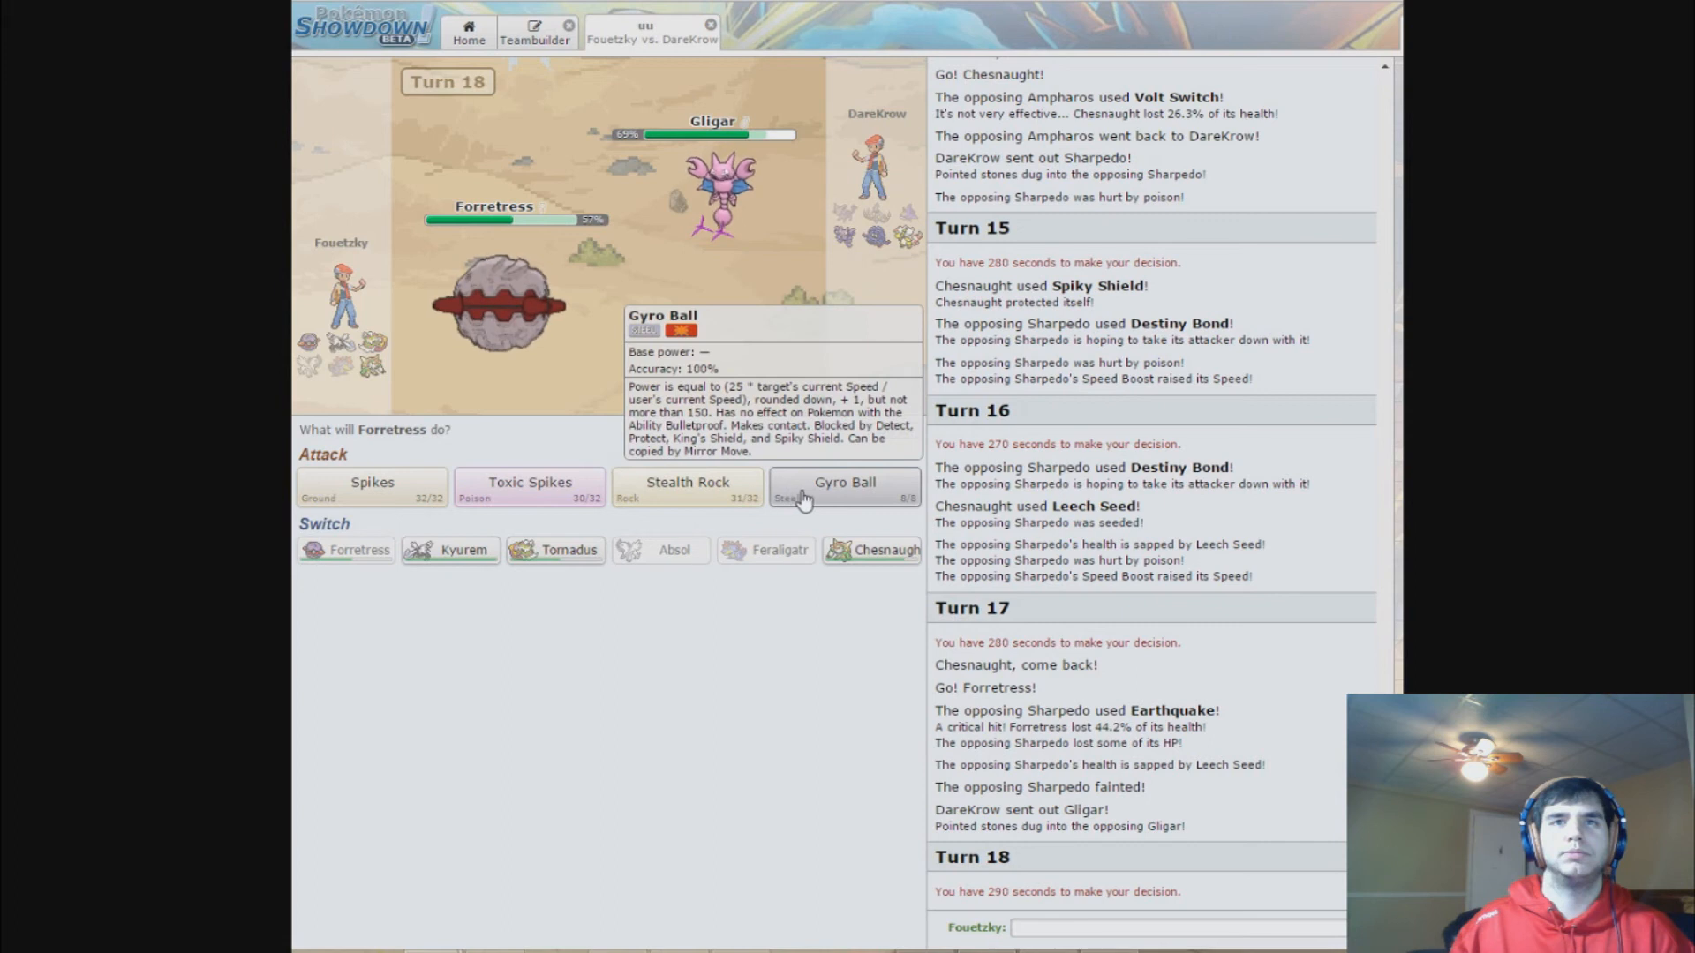
mouse_move(799, 364)
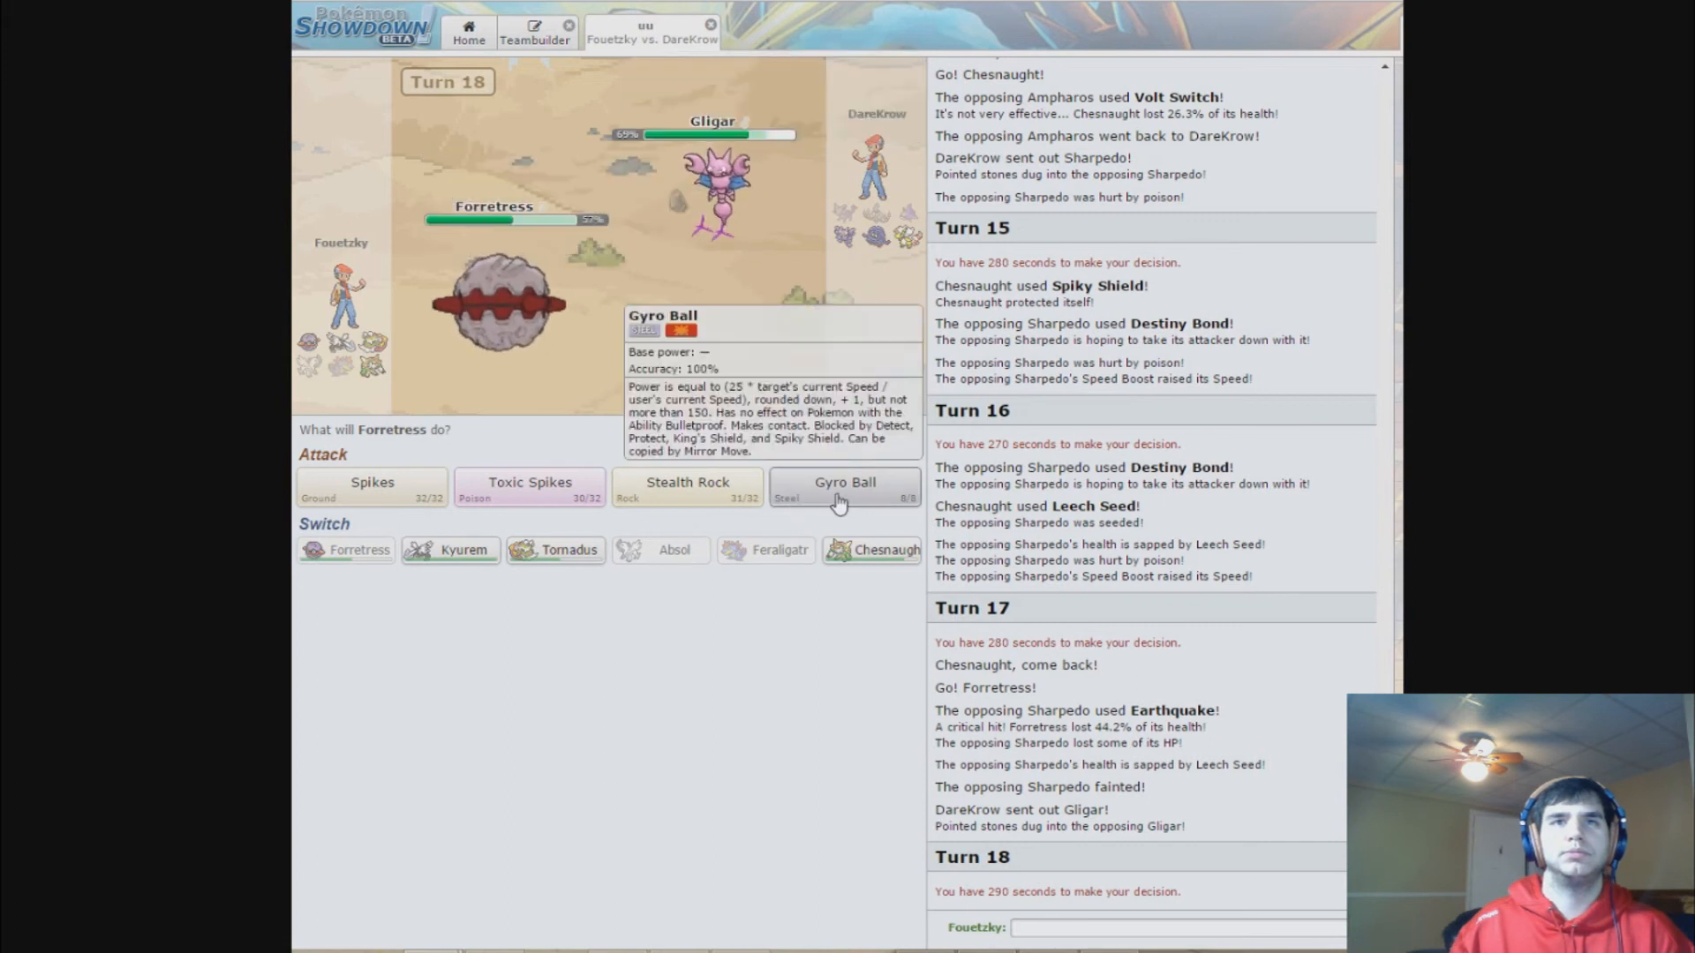
- Hit the incoming Gligar with Forretress's Gyro Ball on turns 18 and 19
click(846, 487)
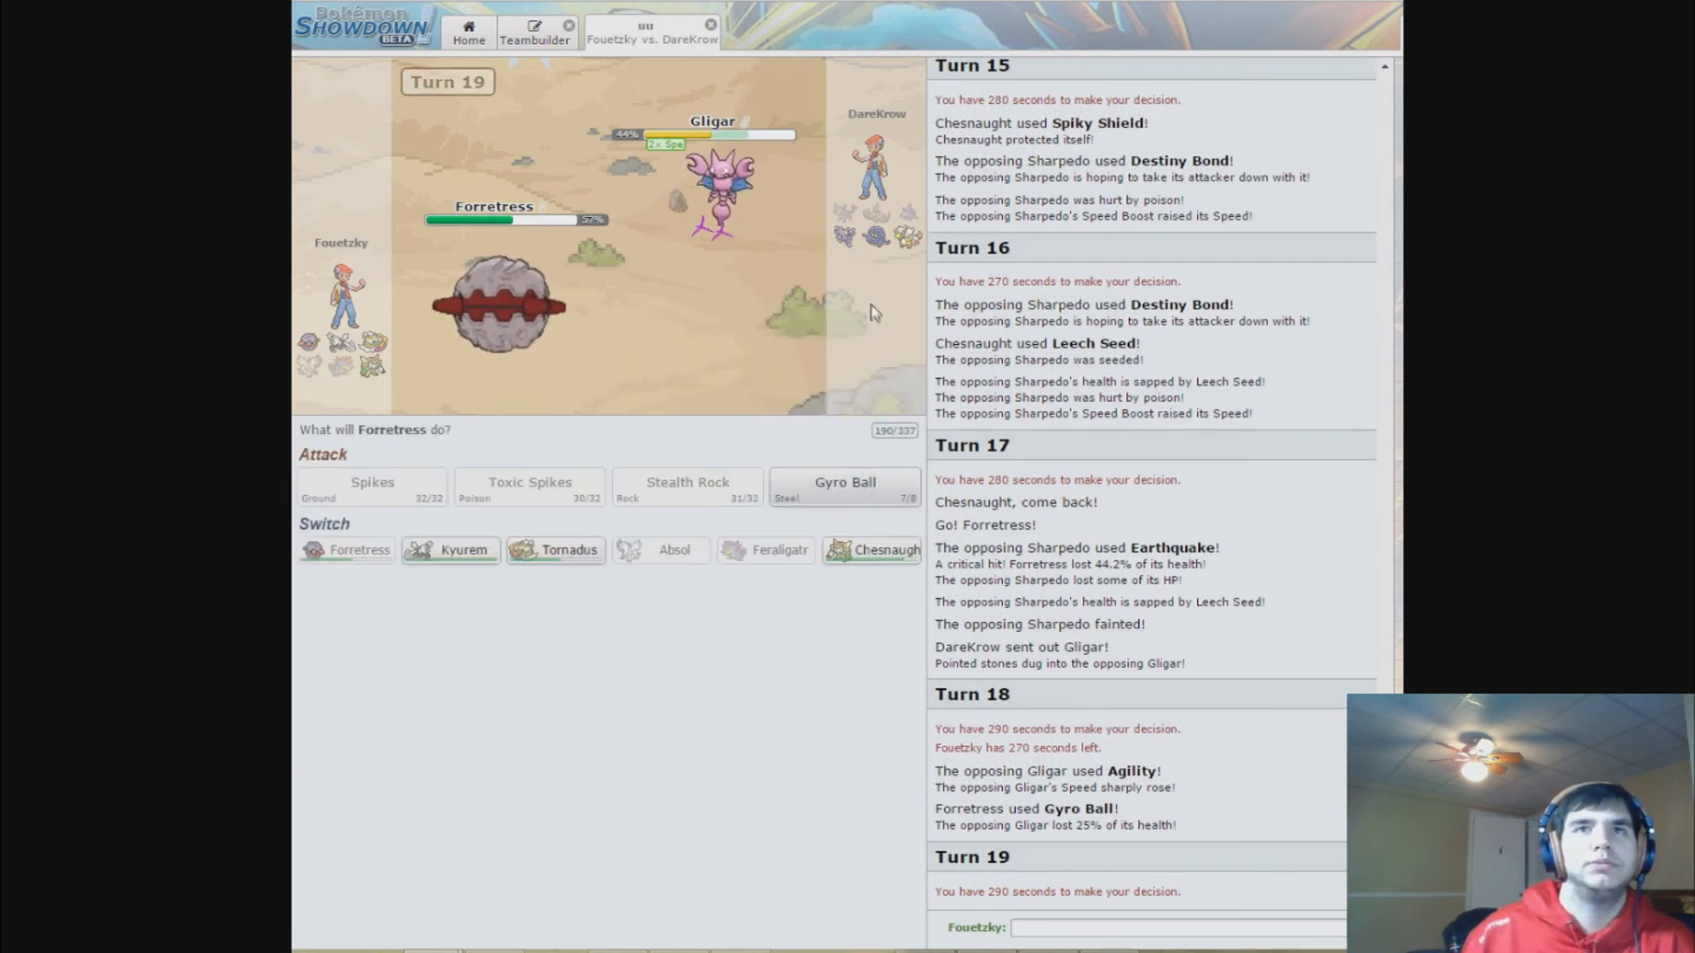
mouse_move(881, 247)
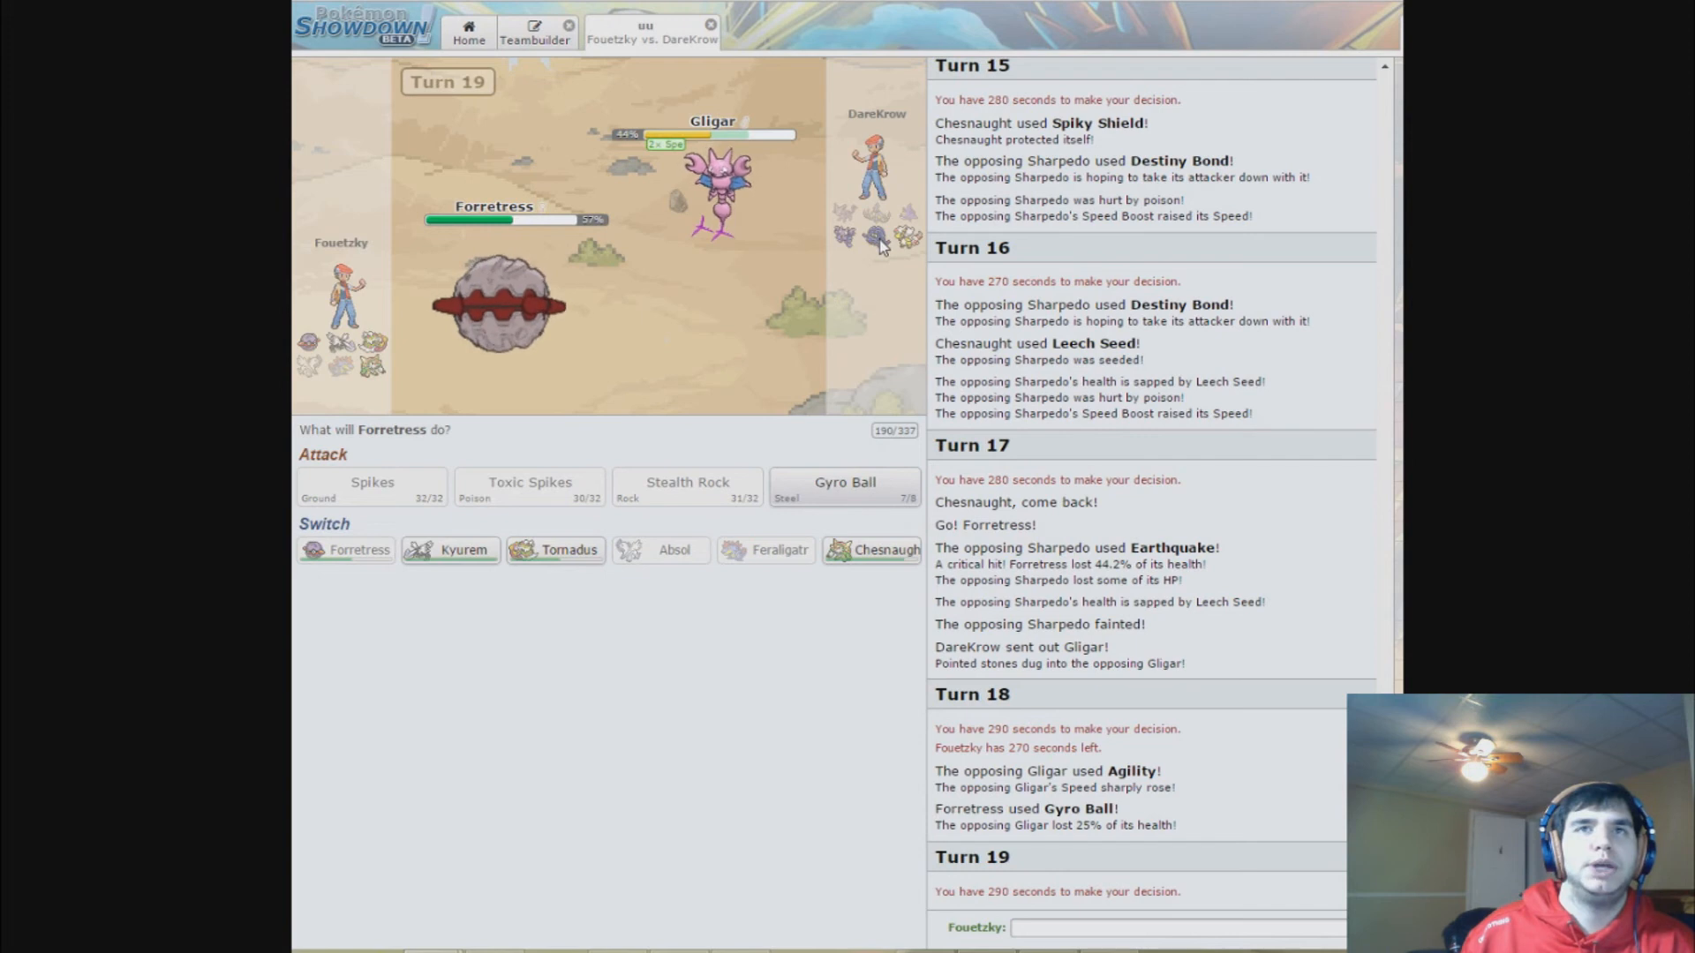
mouse_move(846, 487)
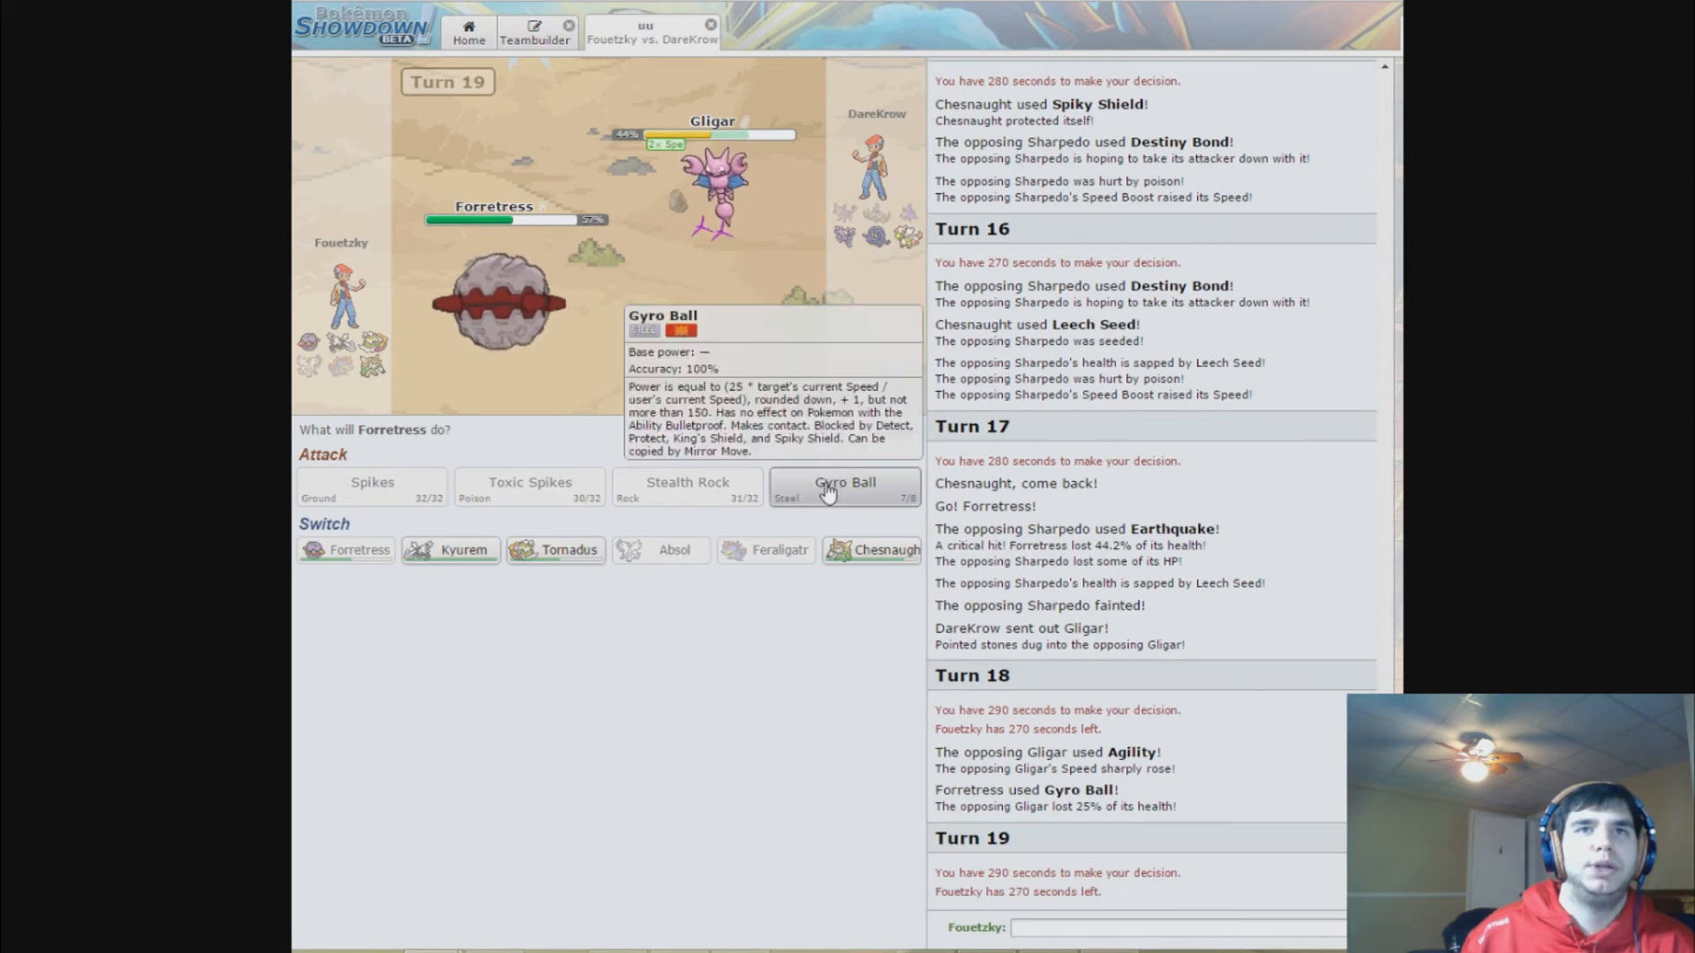
click(845, 482)
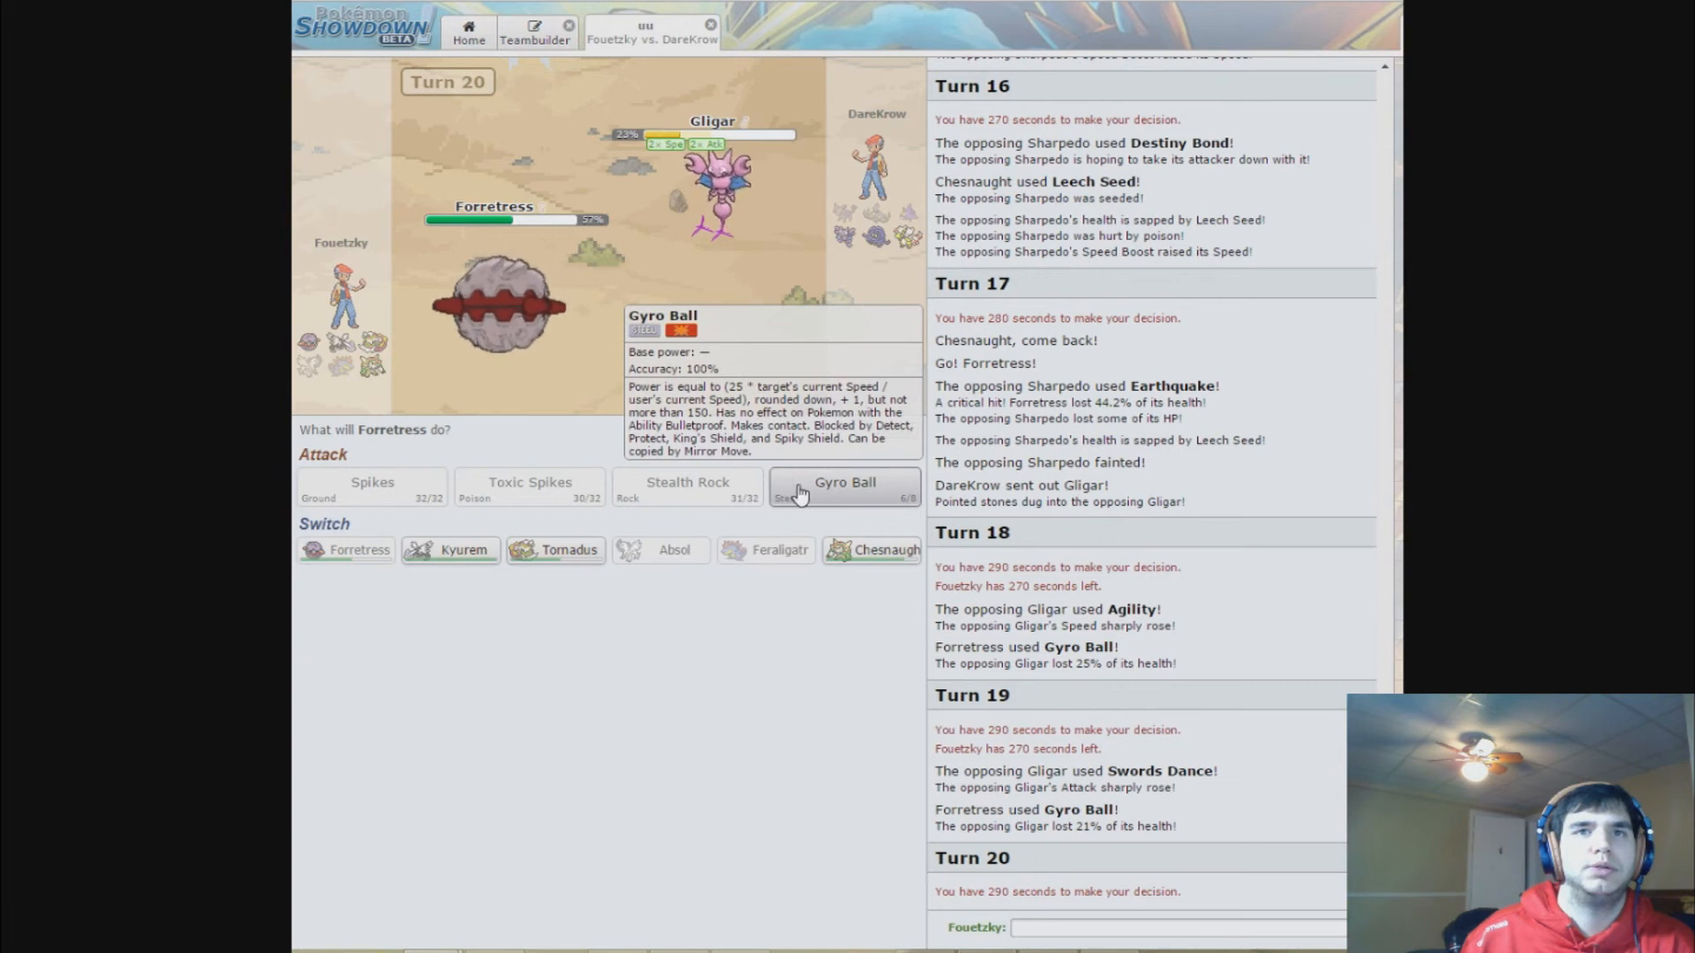
- Keep Forretress using Gyro Ball on turns 20-22 as Gligar passes to Tangrowth
click(846, 485)
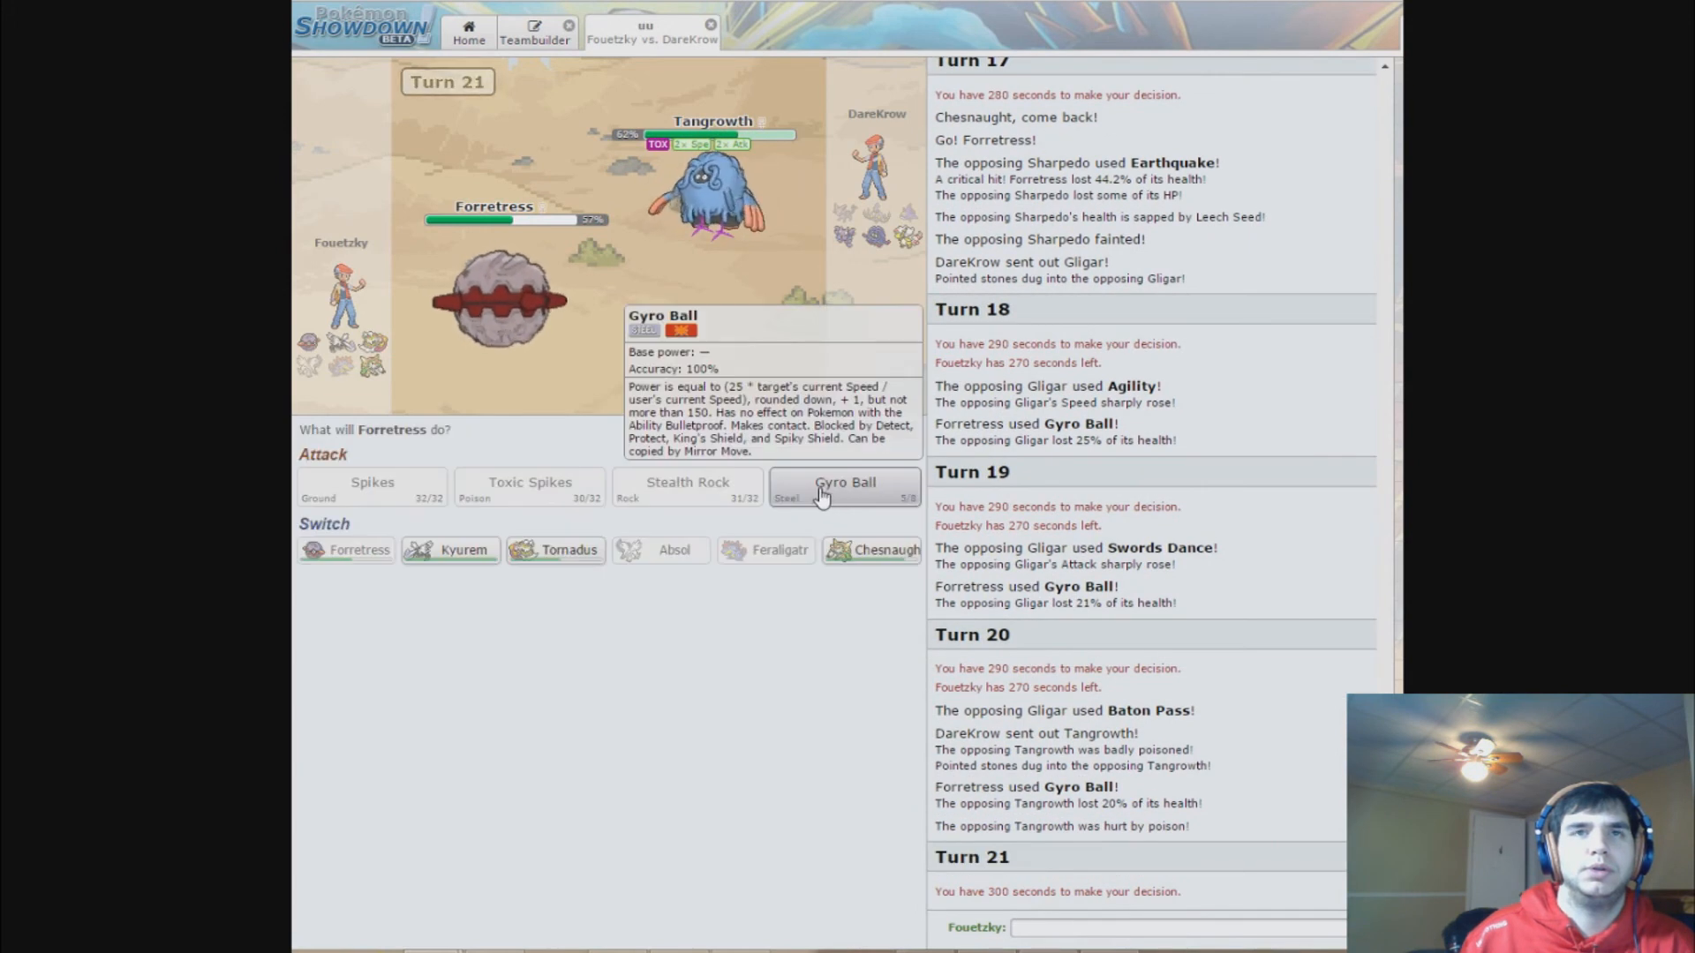
click(846, 487)
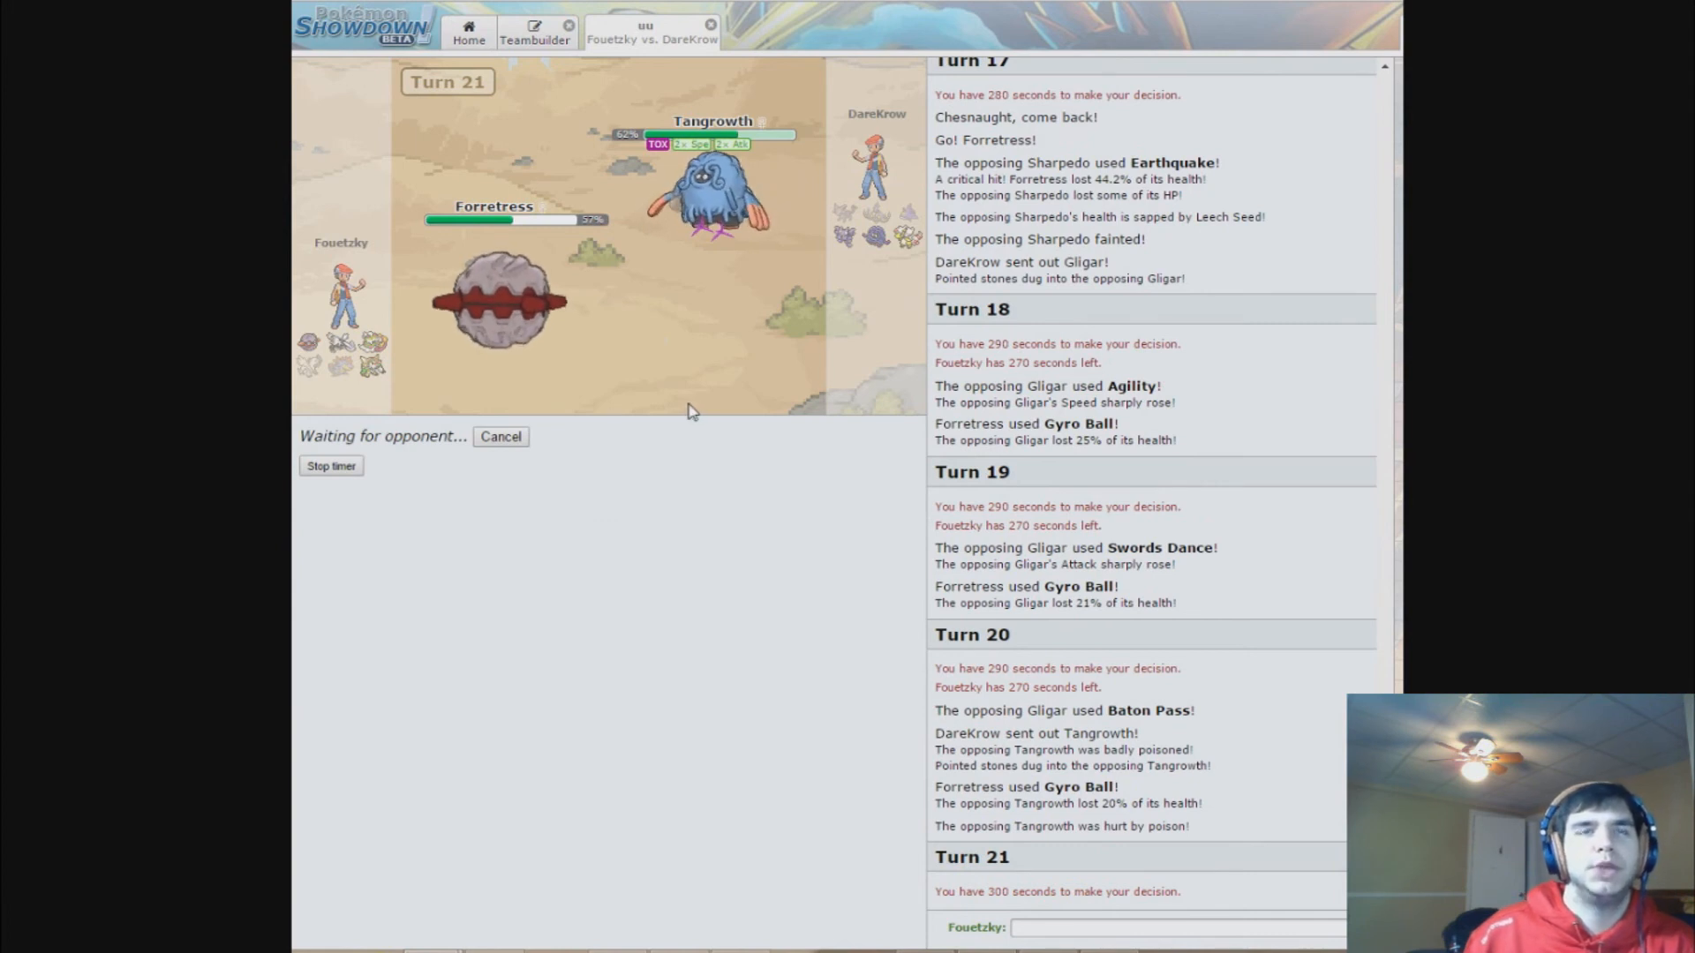
mouse_move(681, 413)
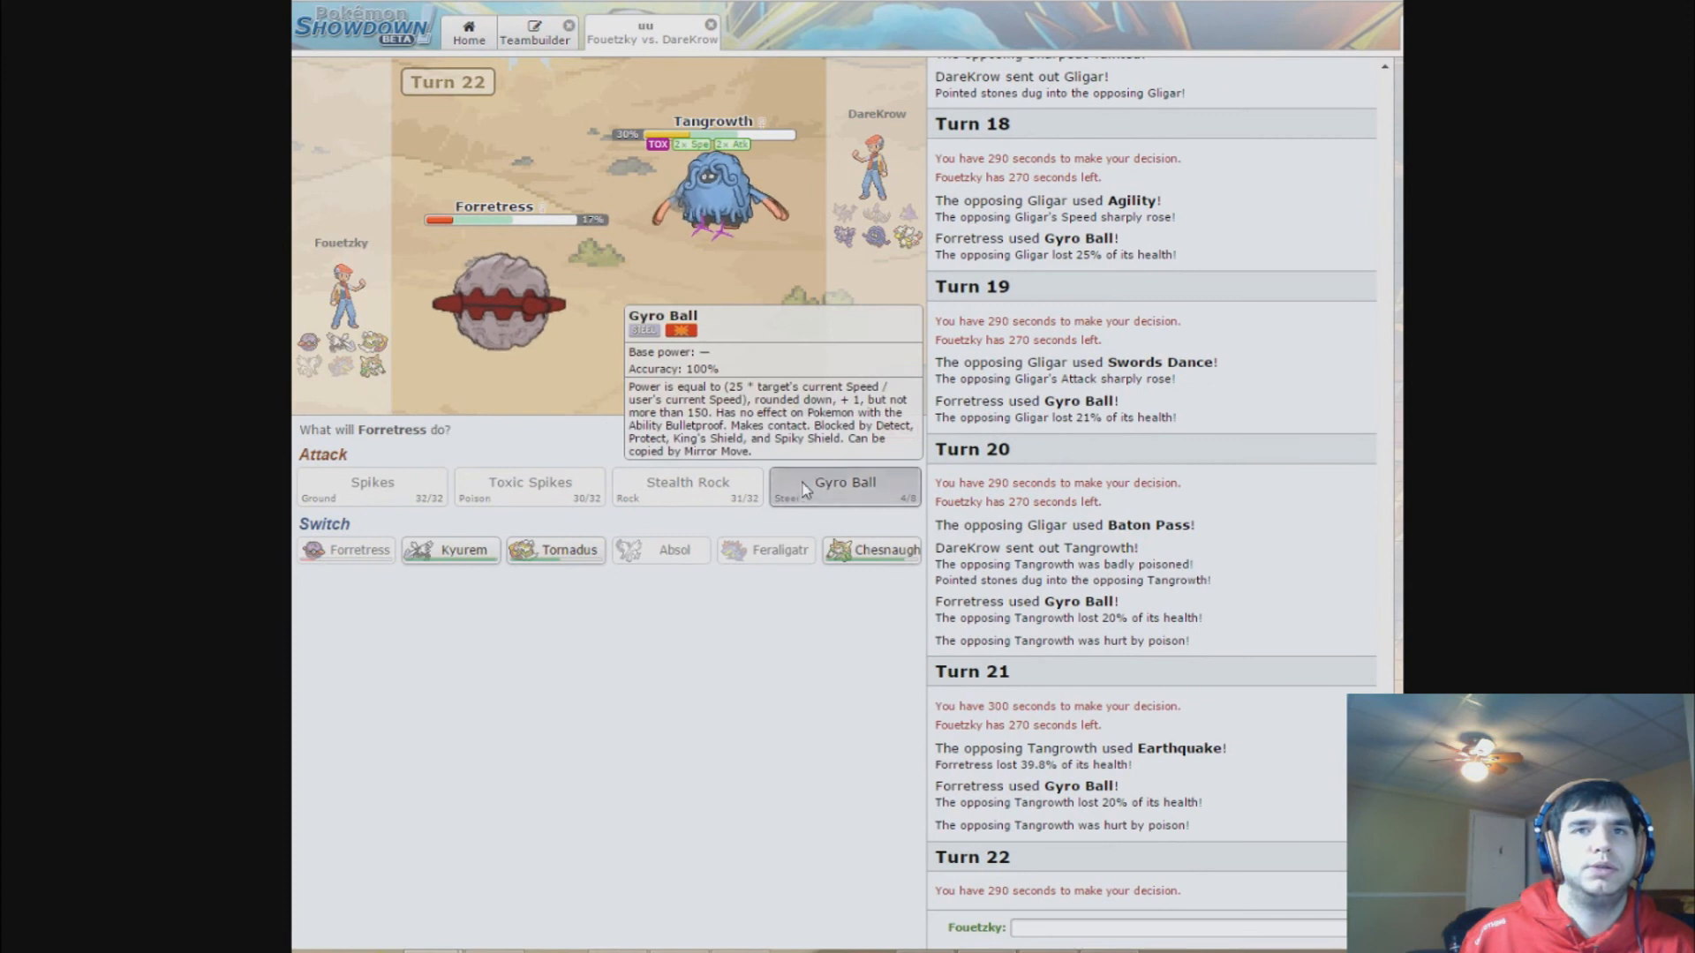
click(844, 482)
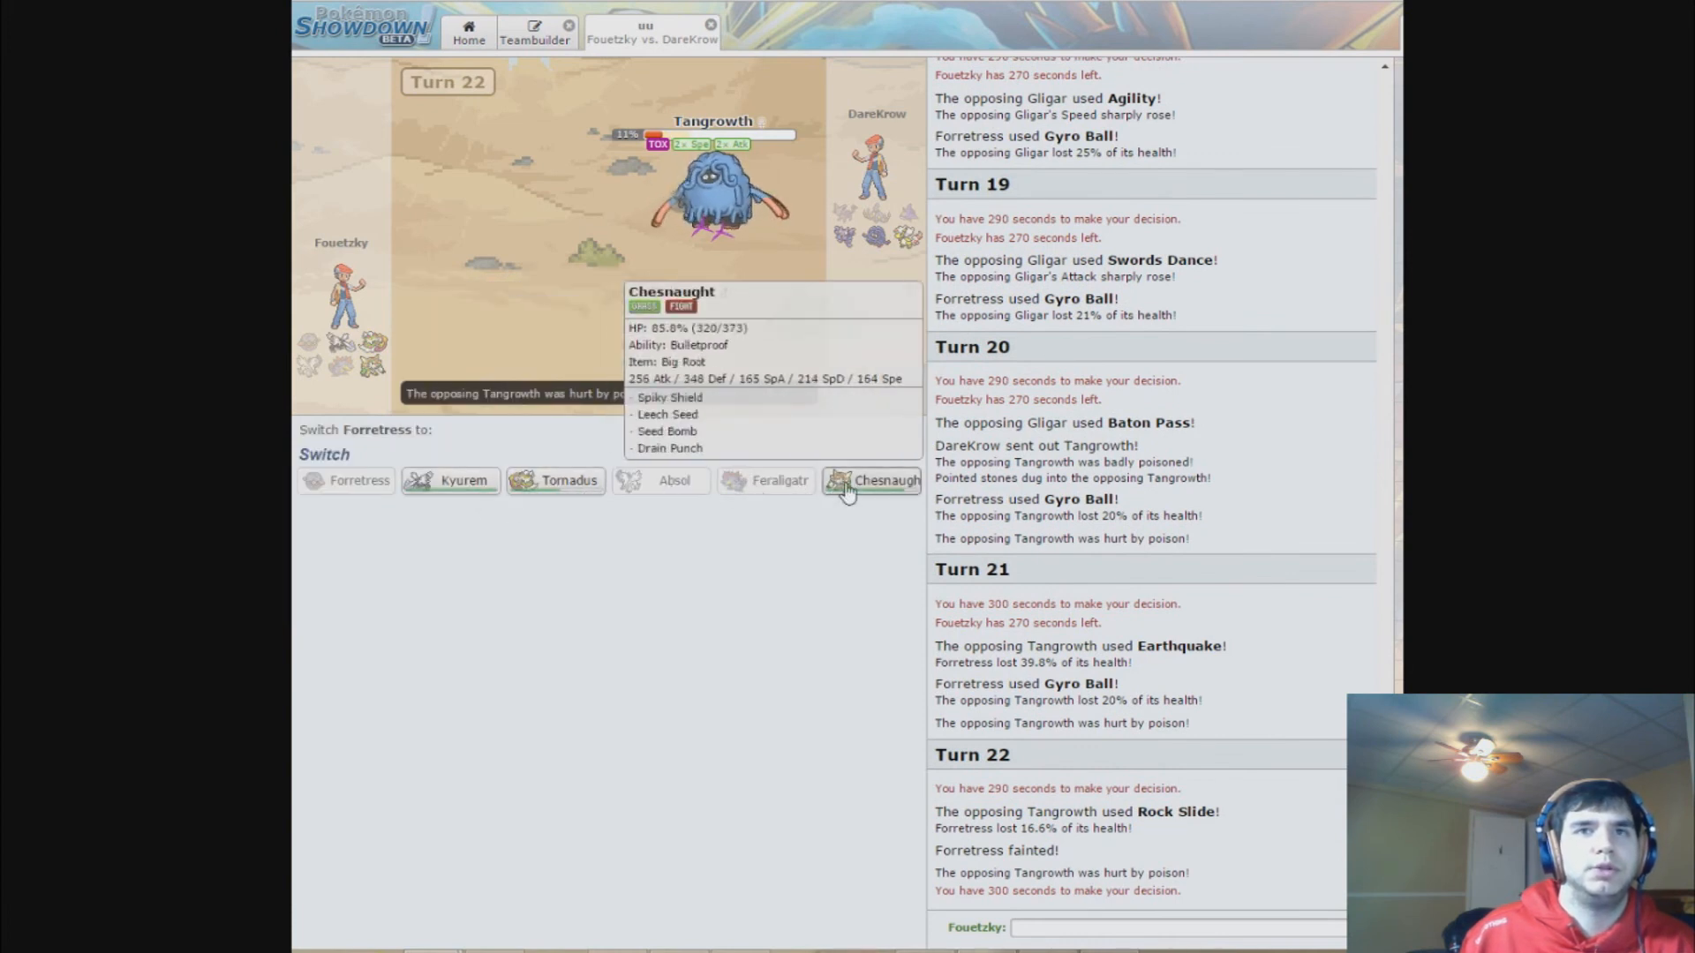
- Send Chesnaught in for fainted Forretress and use Spiky Shield on Turn 23
click(886, 481)
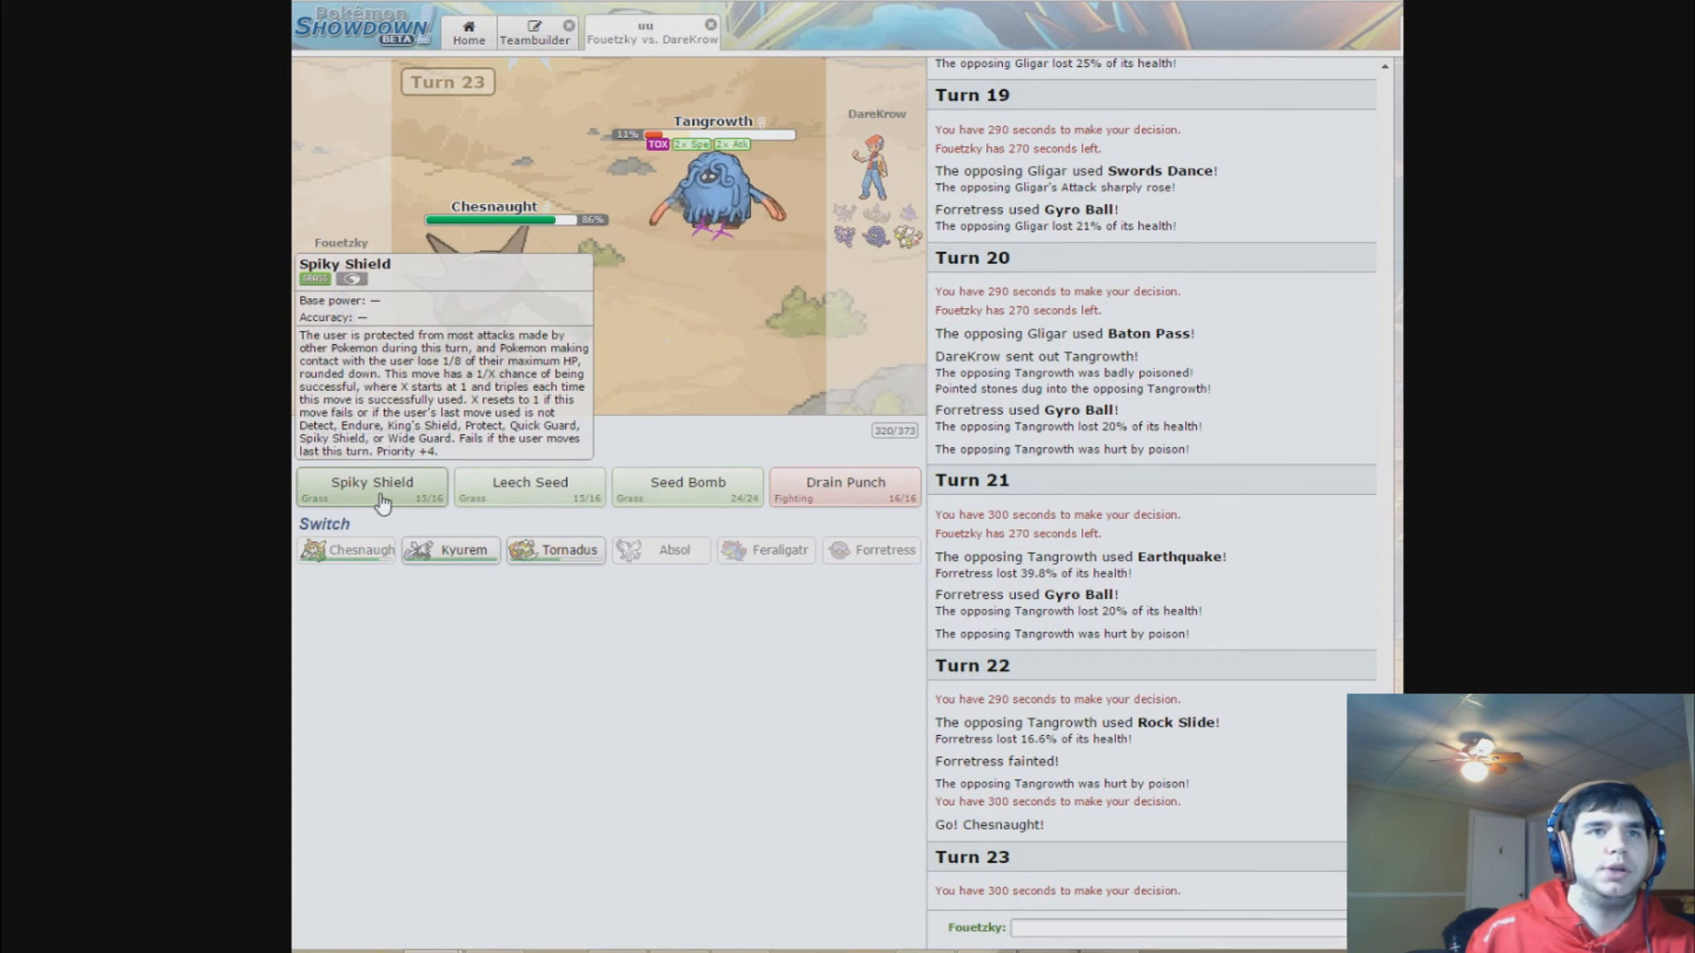
click(371, 482)
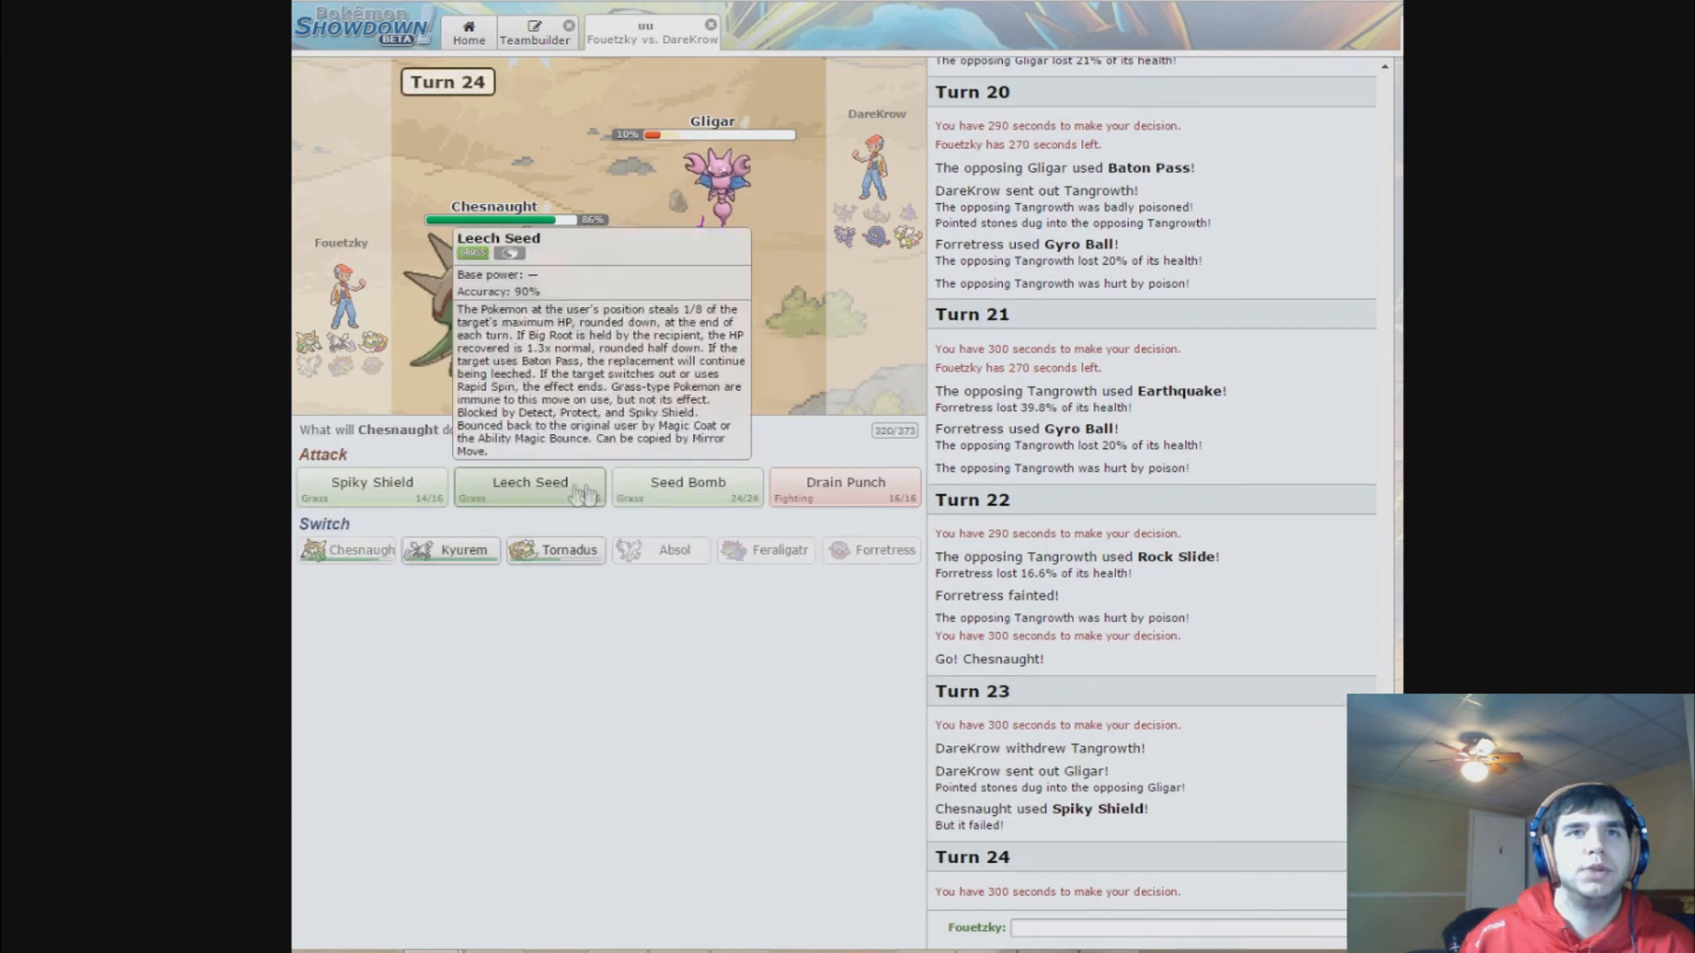
mouse_move(686, 487)
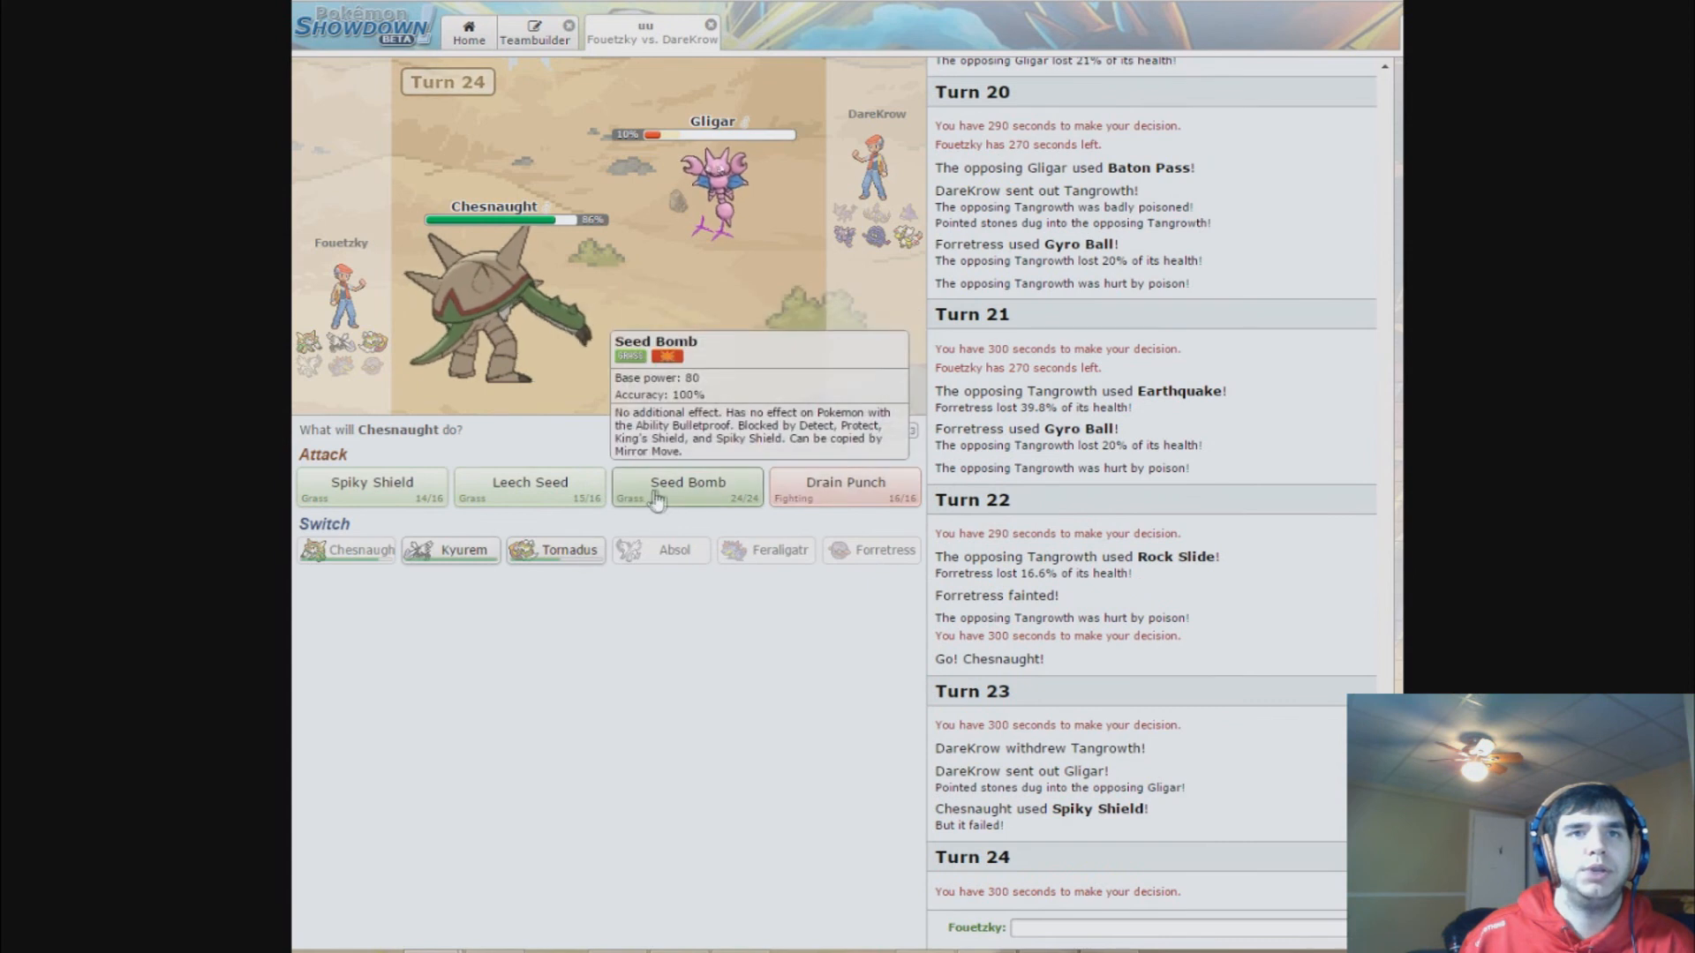
- Knock out the weakened Gligar with Chesnaught's Seed Bomb on Turn 24
click(687, 482)
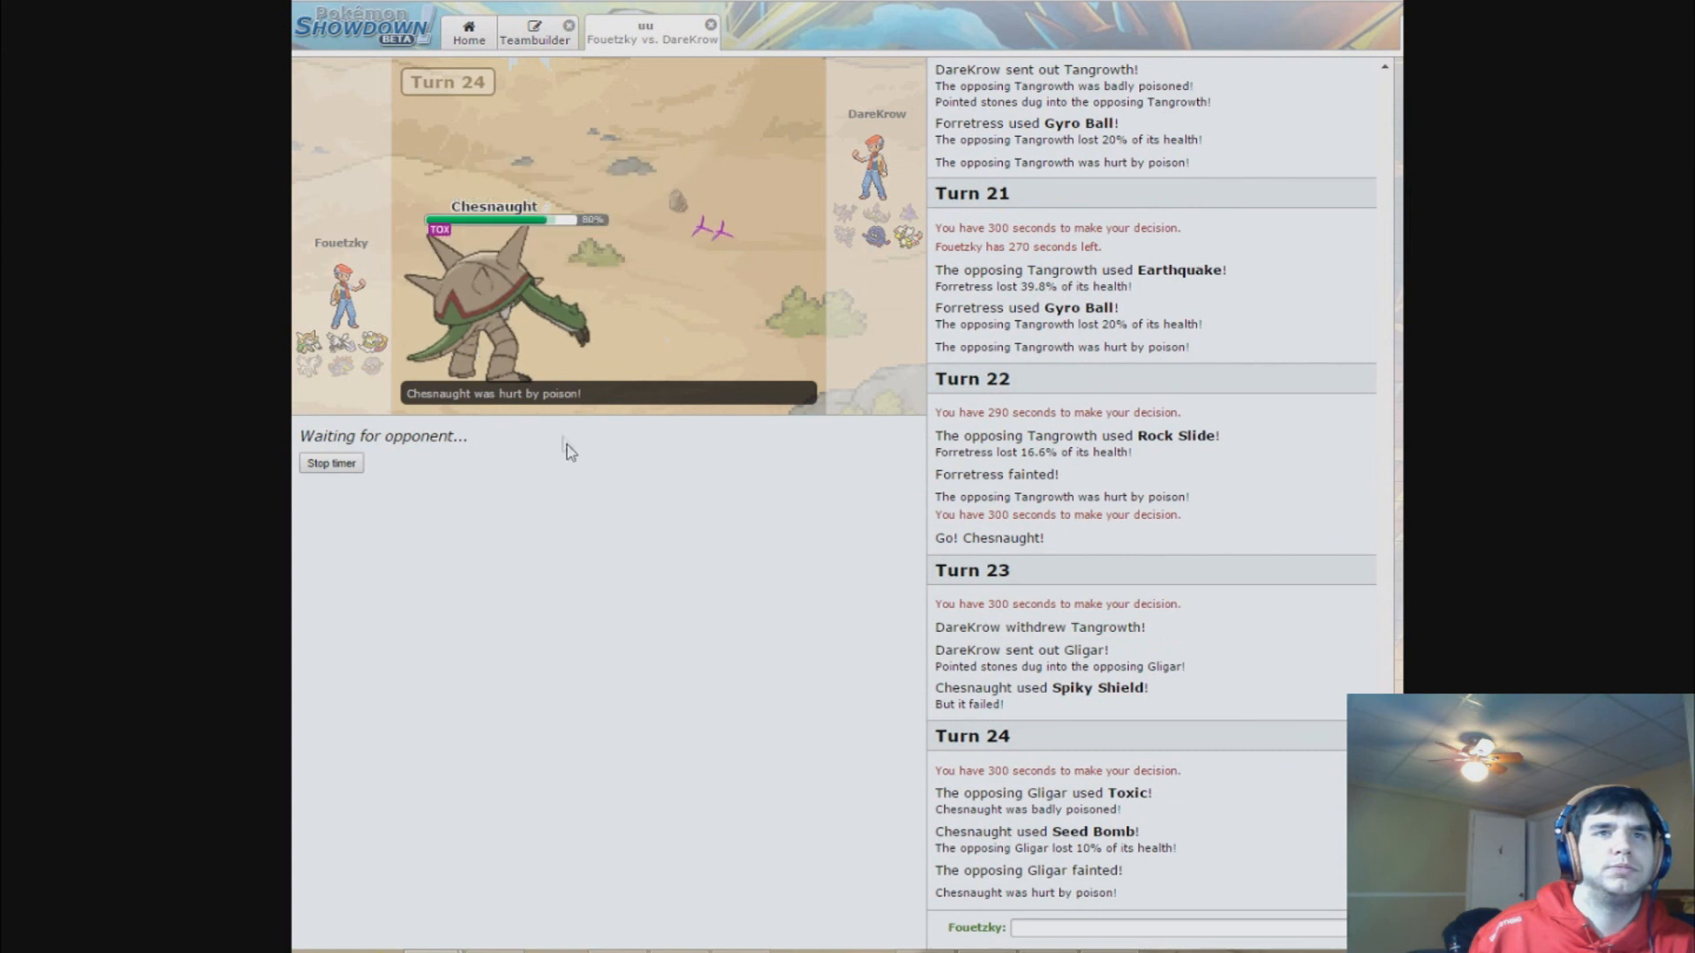
mouse_move(582, 483)
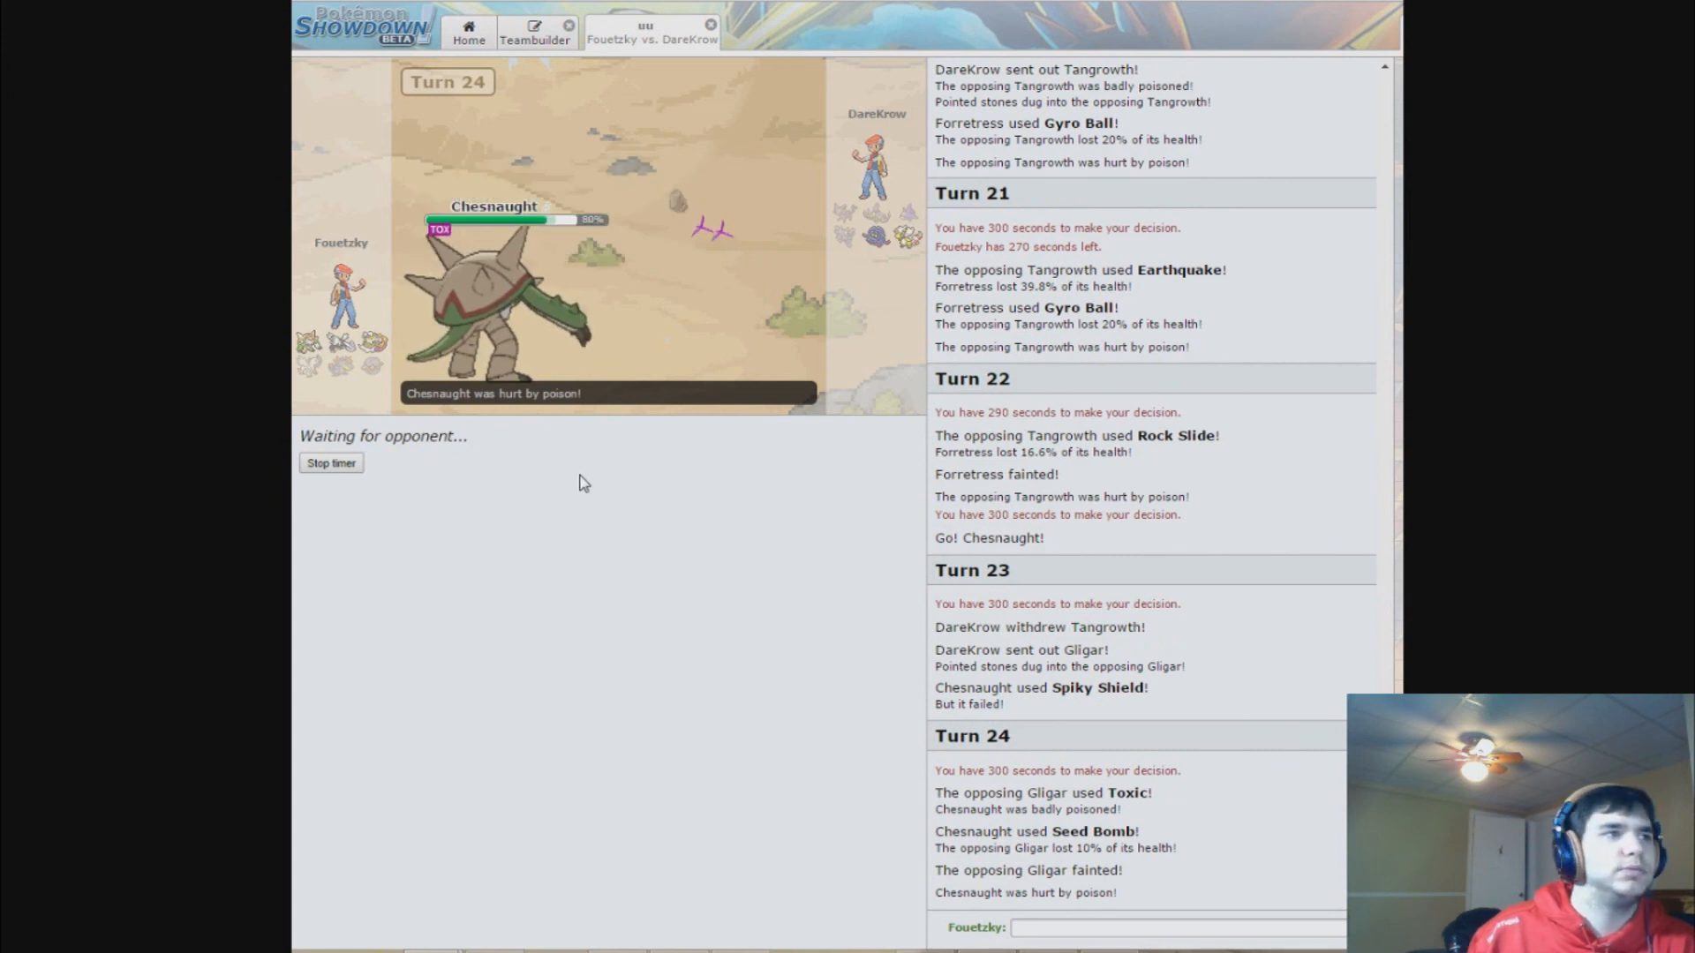
mouse_move(487, 325)
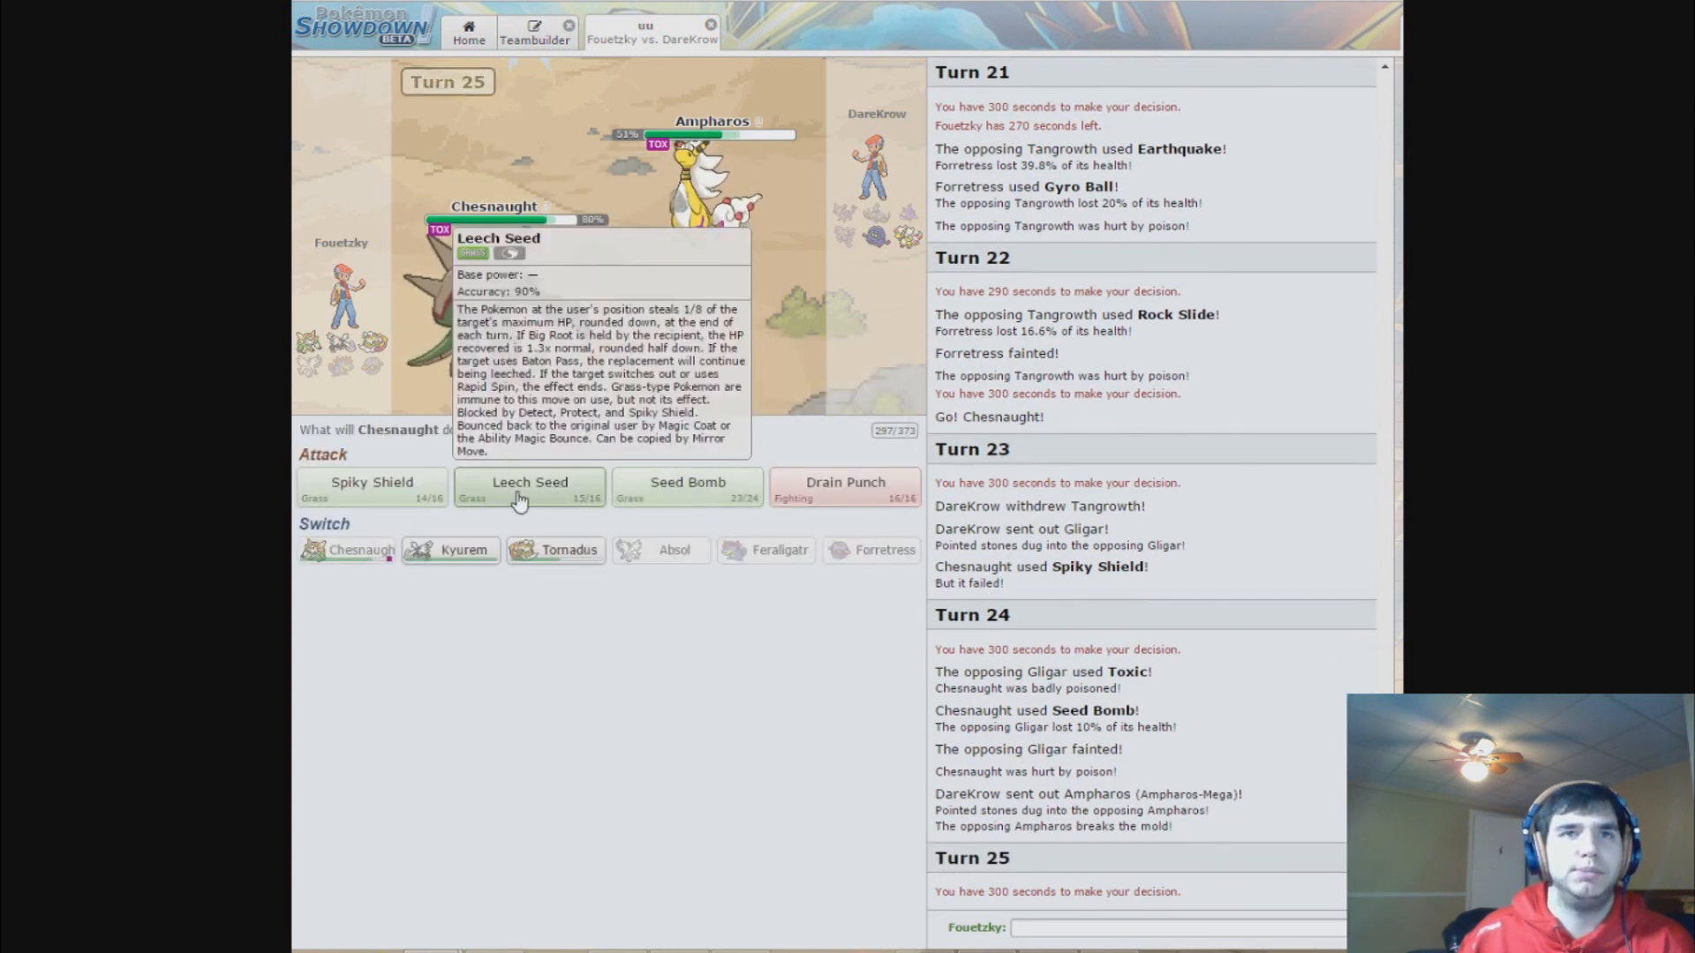
mouse_move(845, 488)
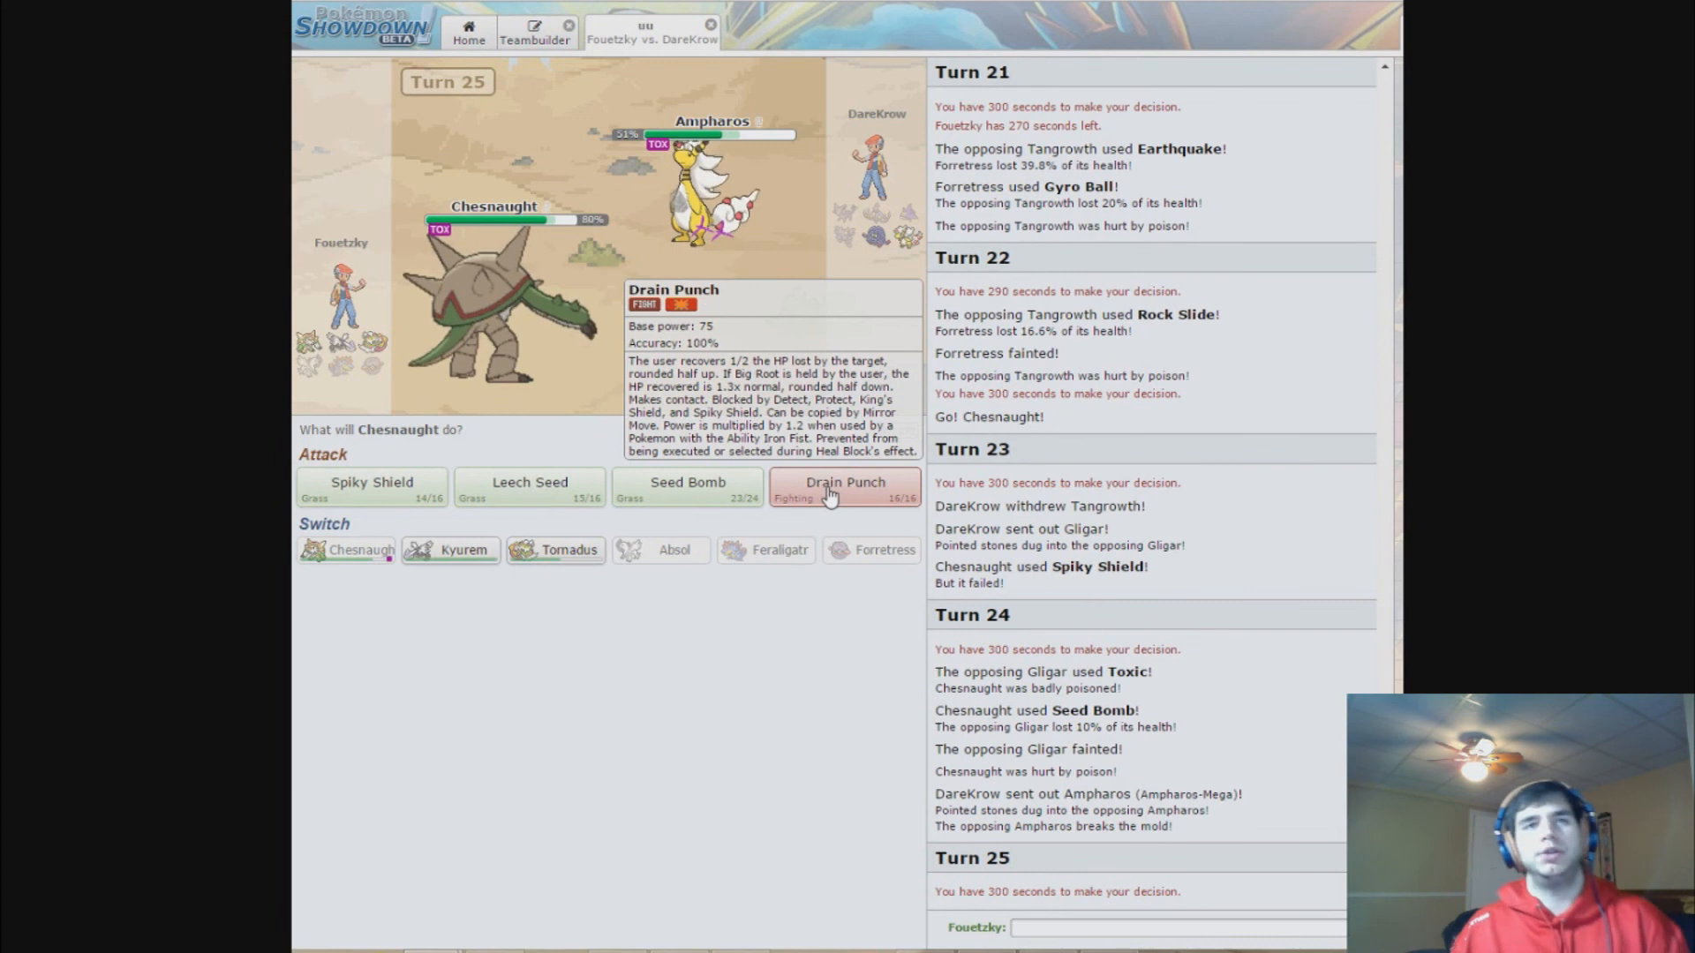
mouse_move(812, 498)
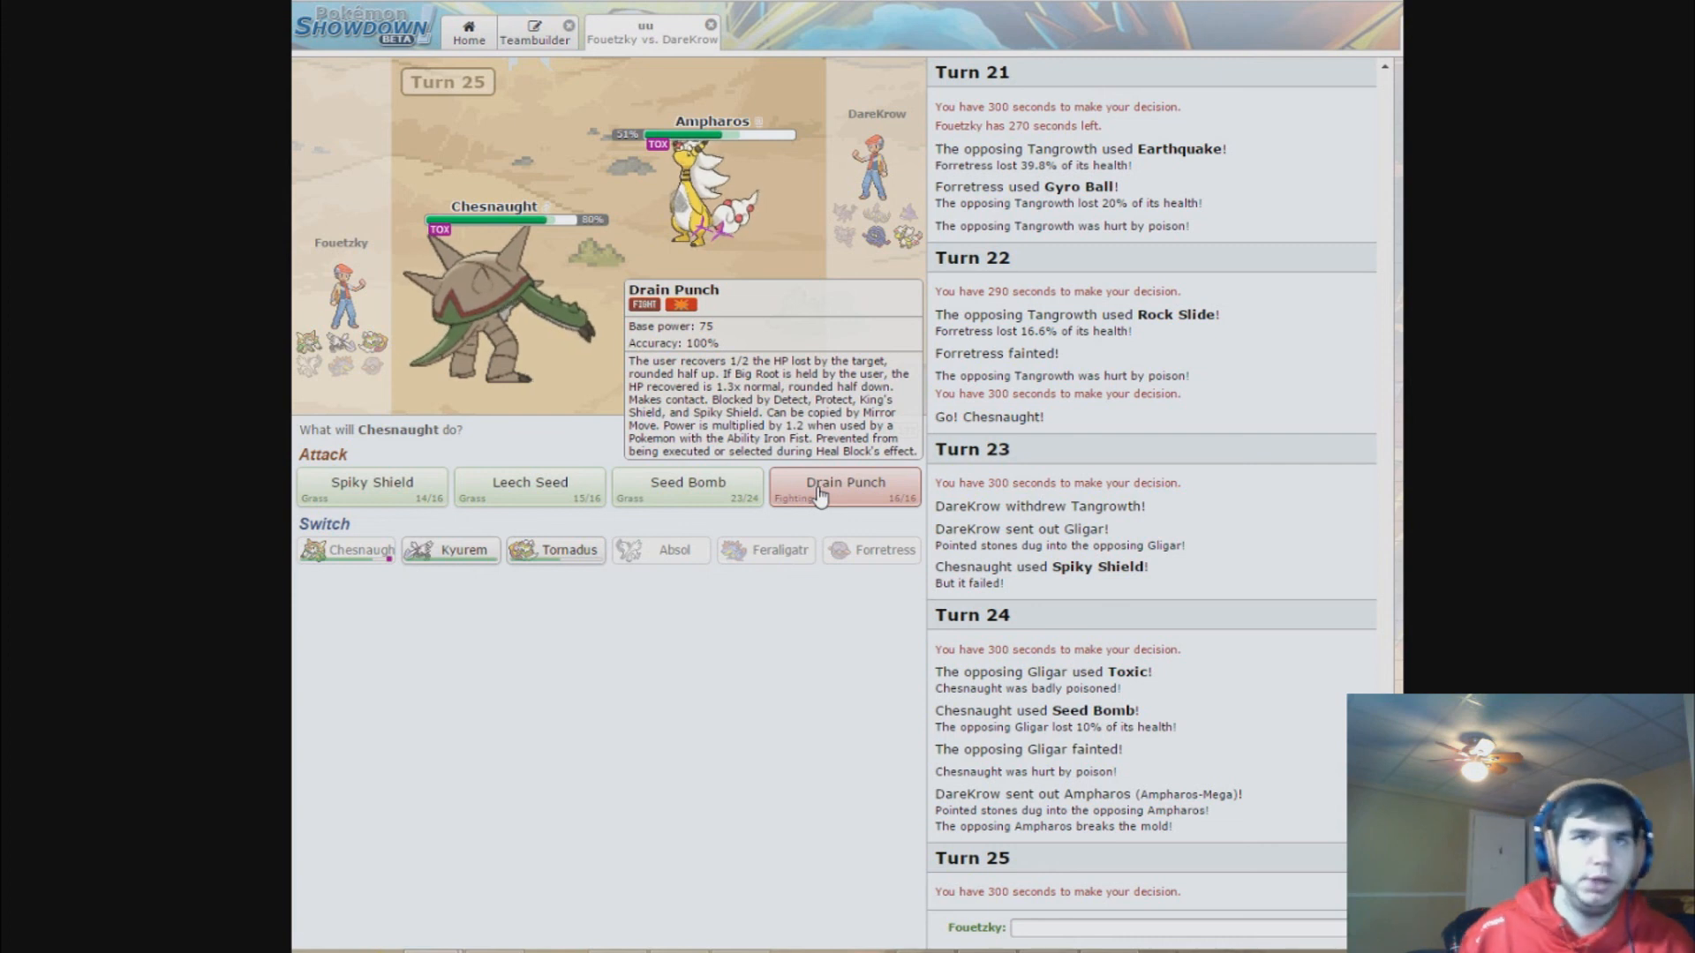
- Hit the incoming Mega Ampharos with Drain Punch on turns 25 and 26
click(846, 483)
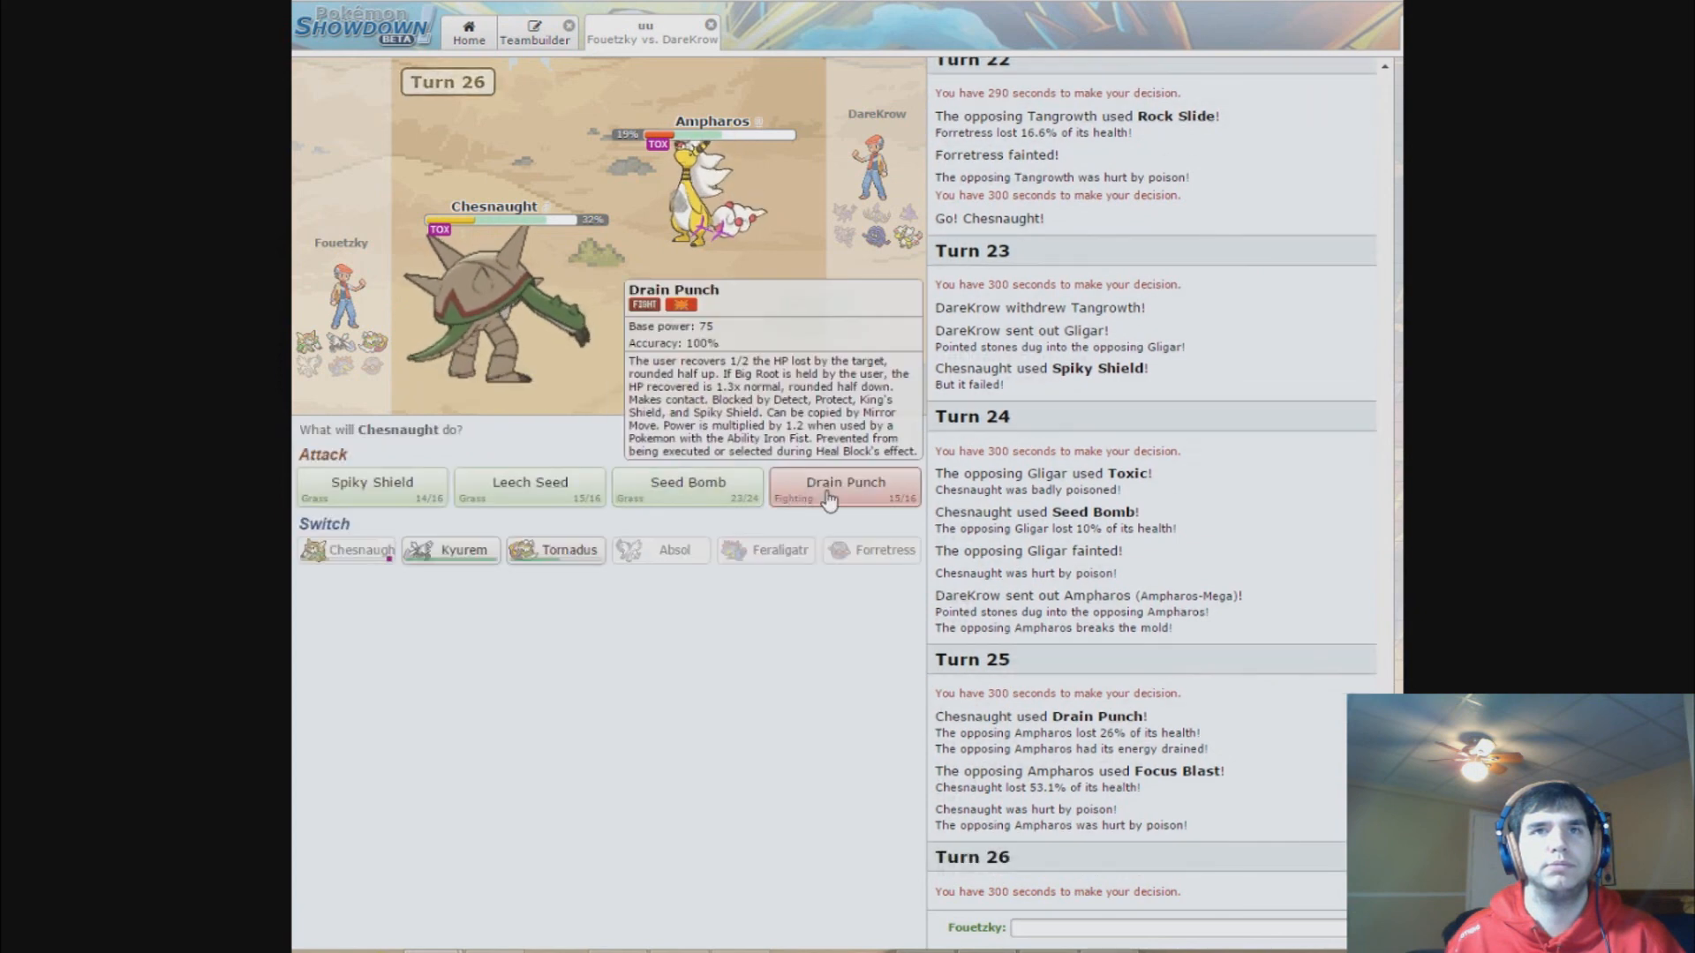
click(844, 482)
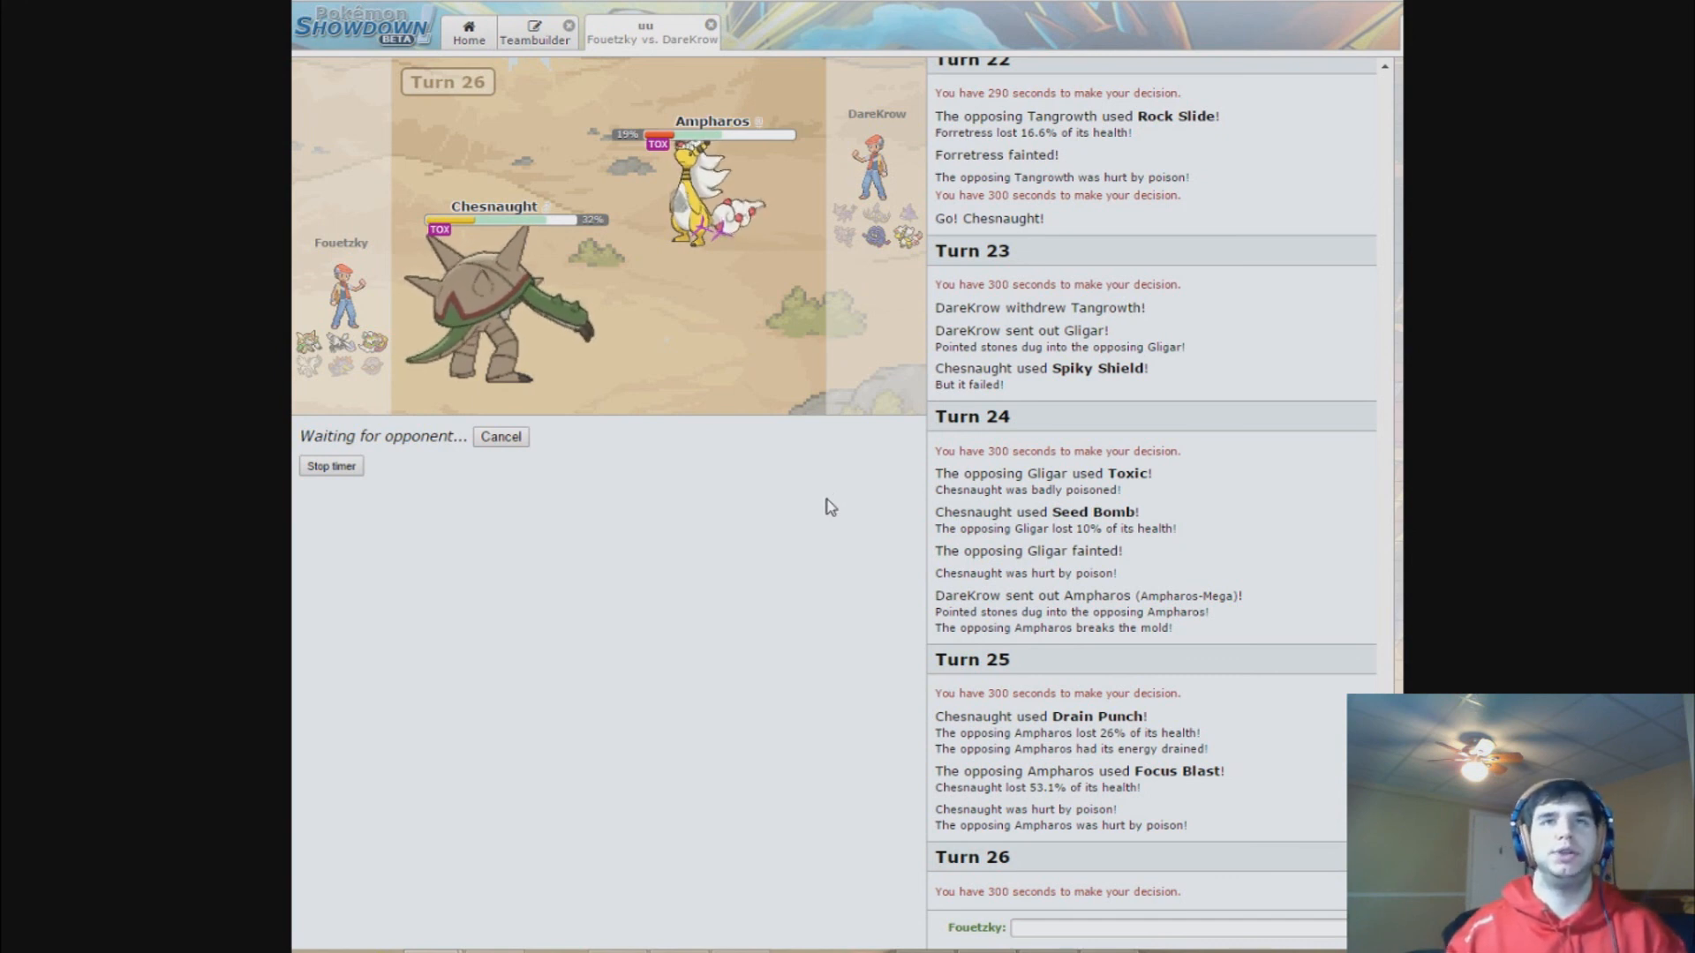
mouse_move(748, 517)
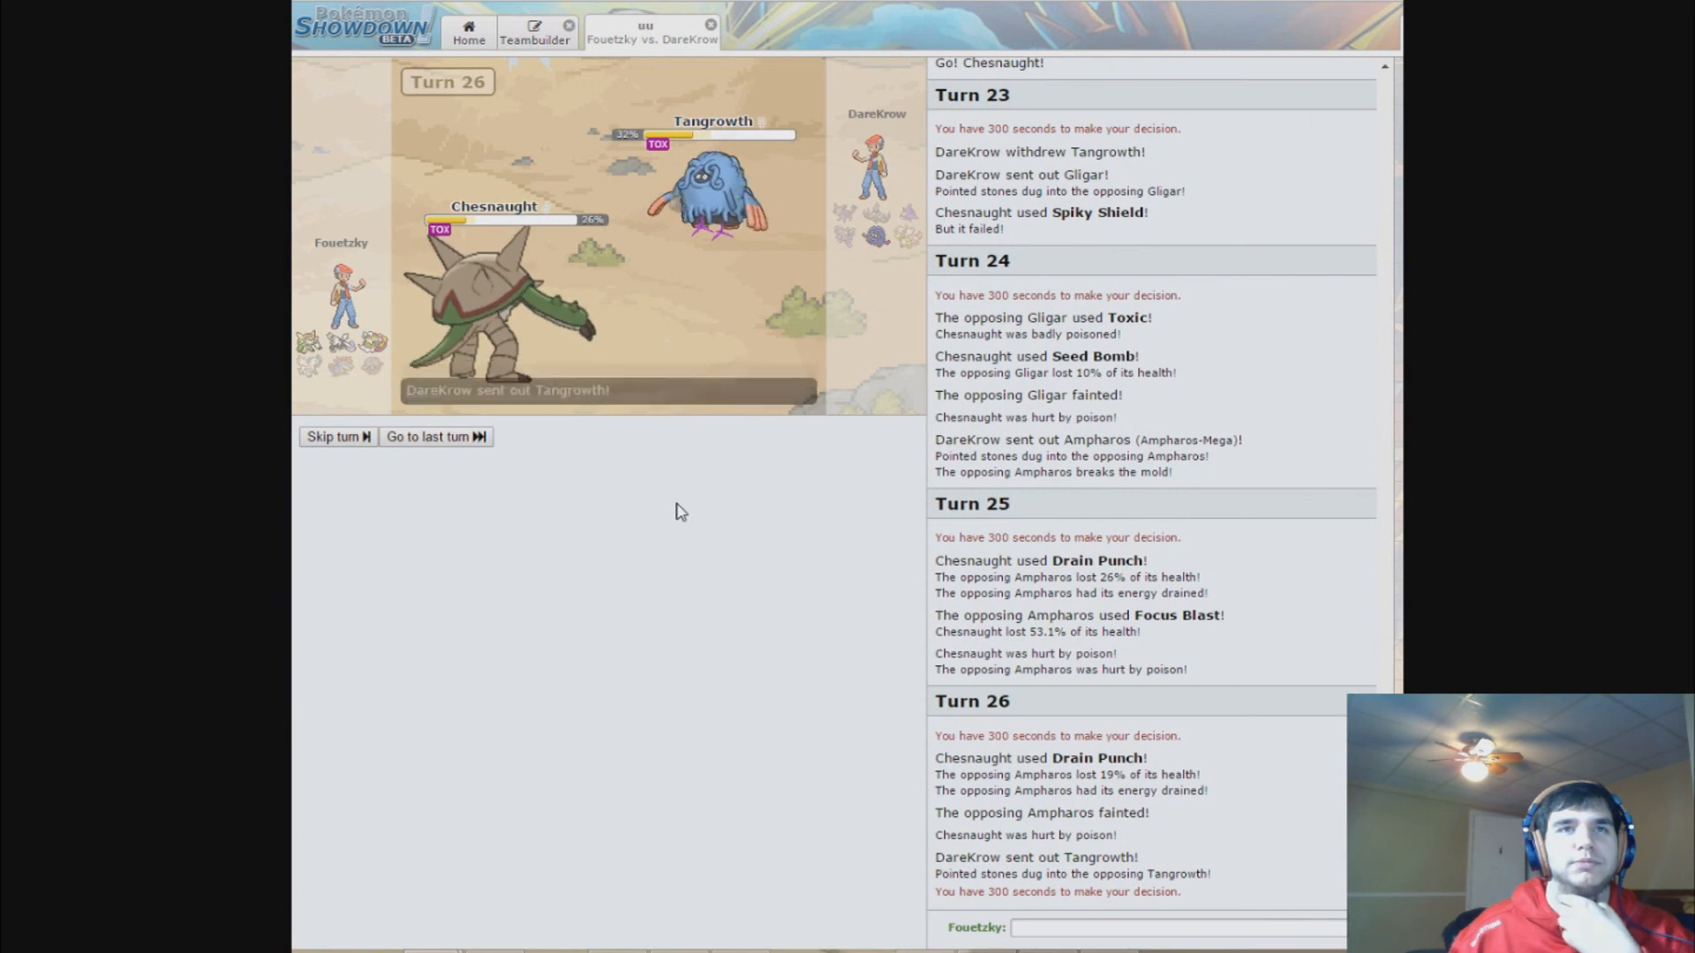
mouse_move(450, 549)
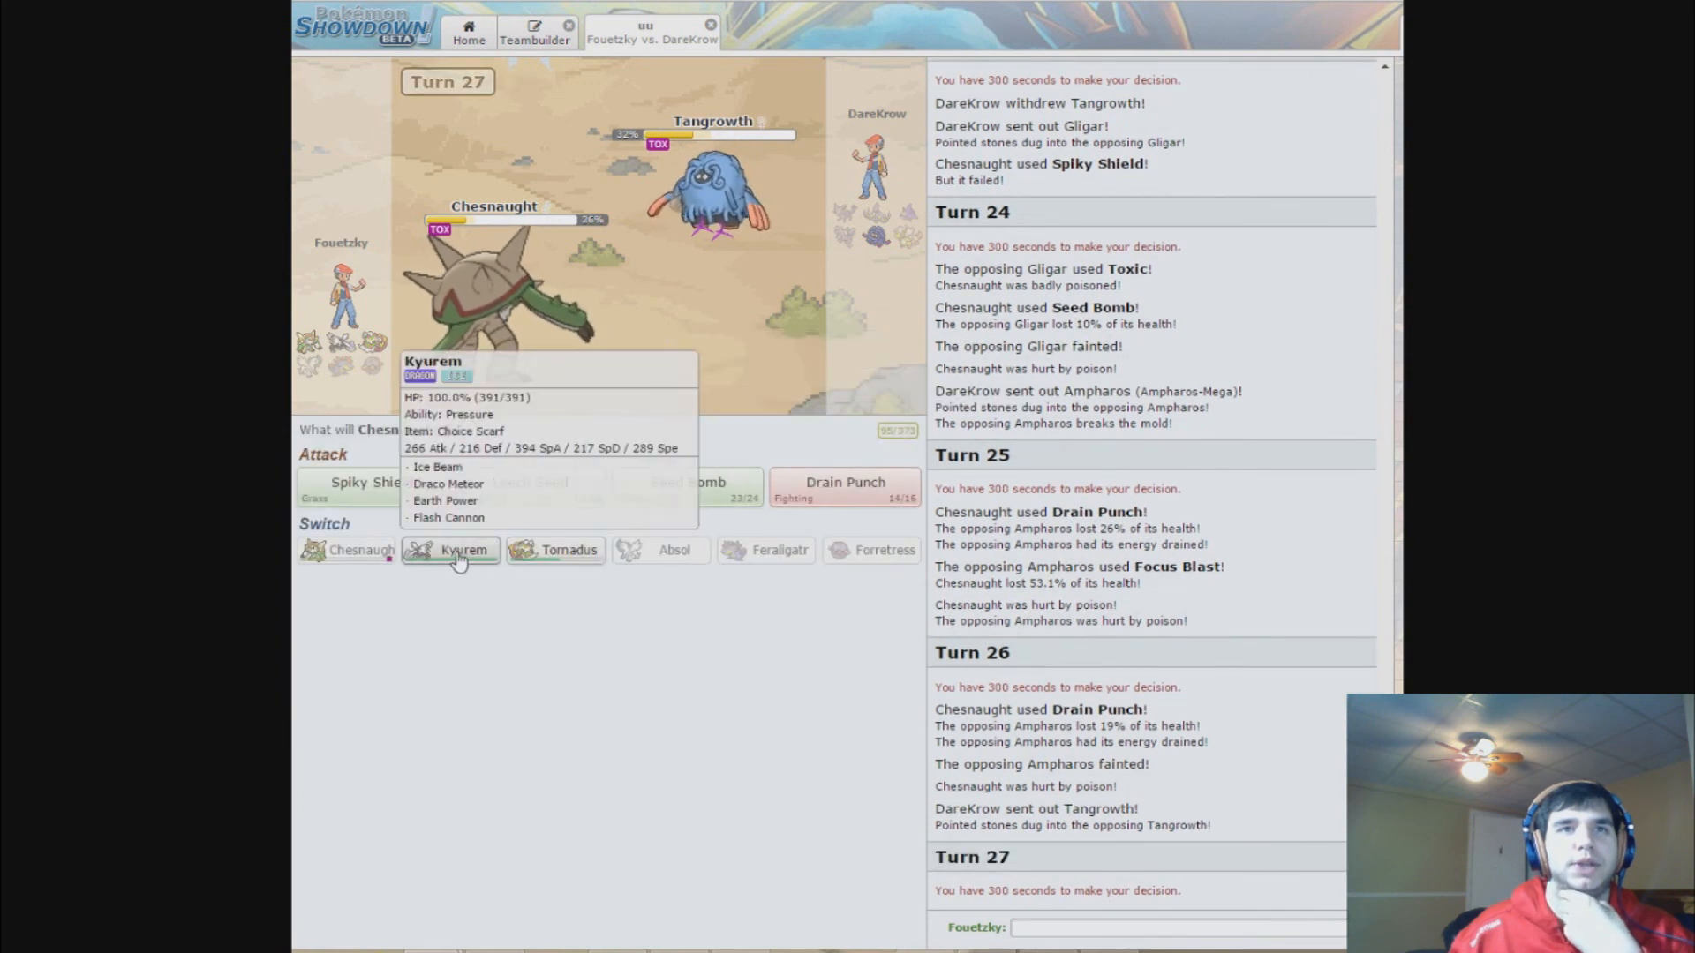
mouse_move(702, 194)
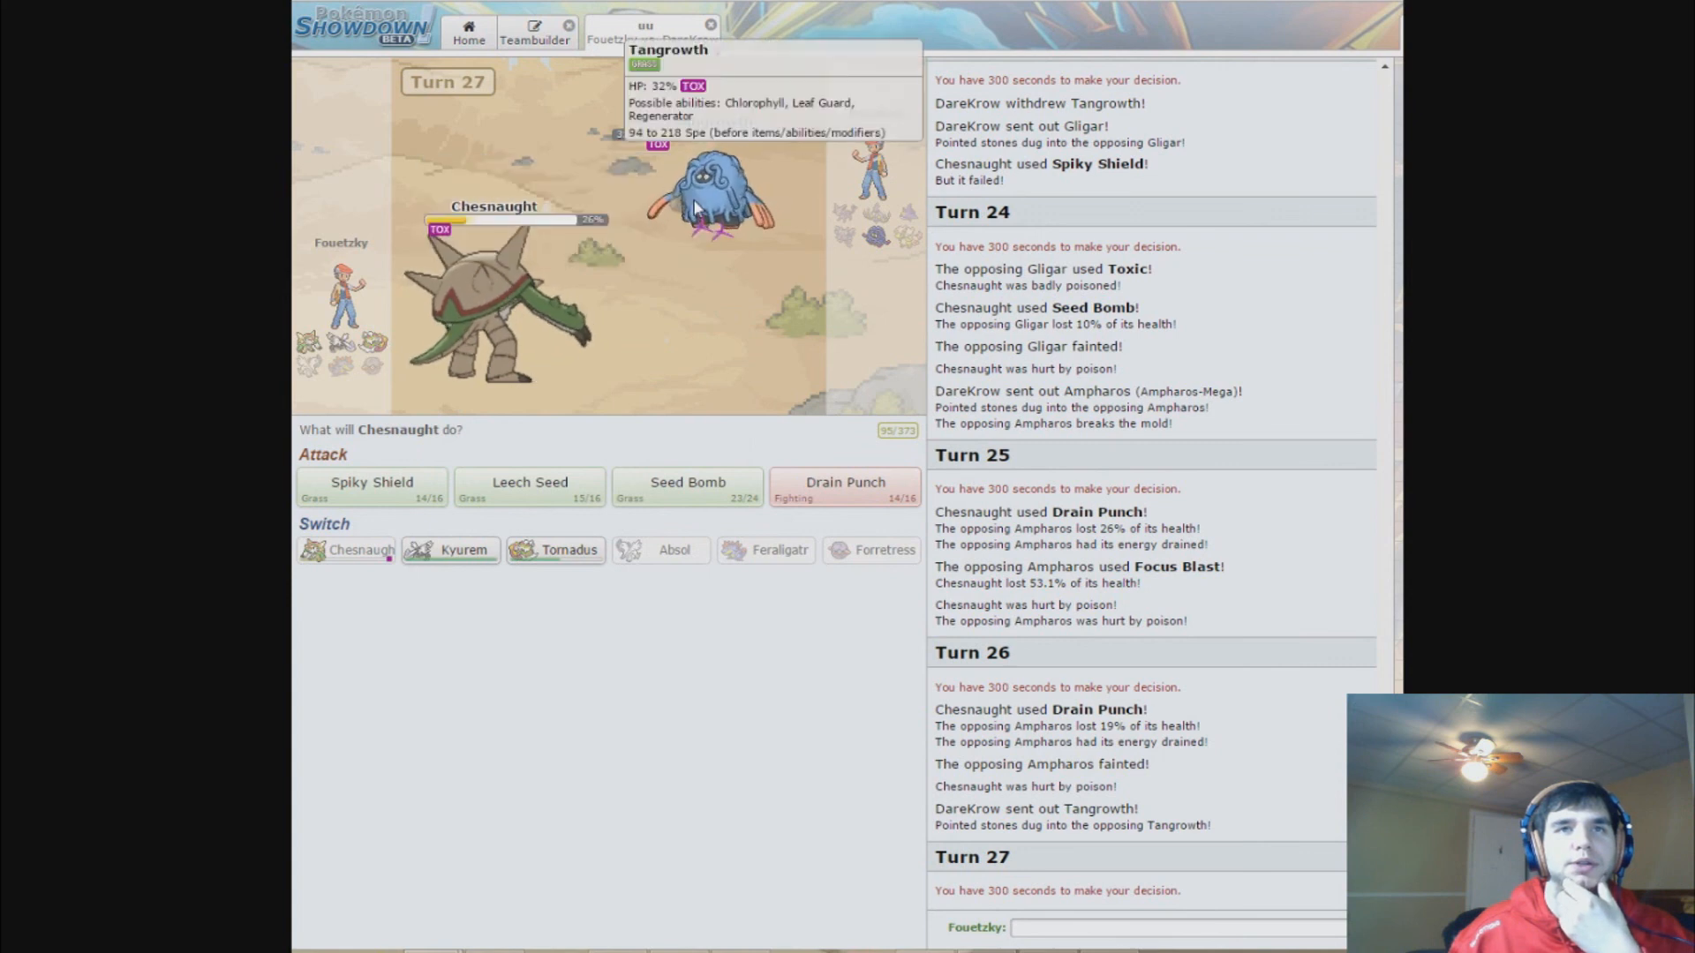
mouse_move(480, 546)
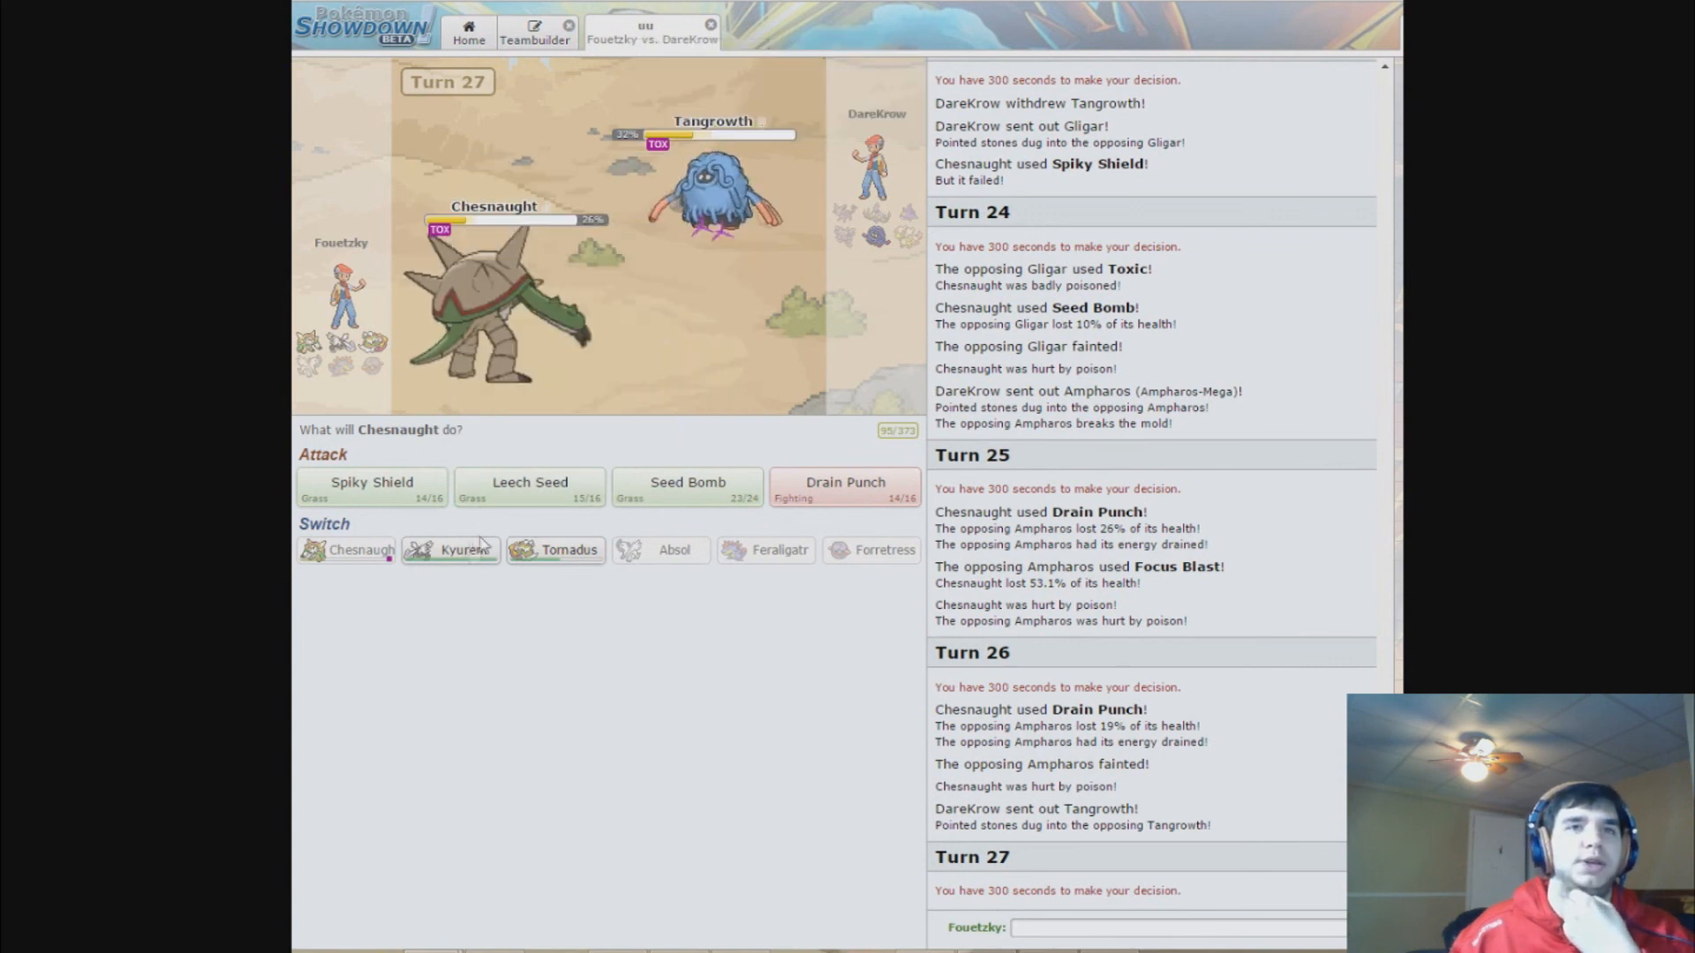
mouse_move(450, 549)
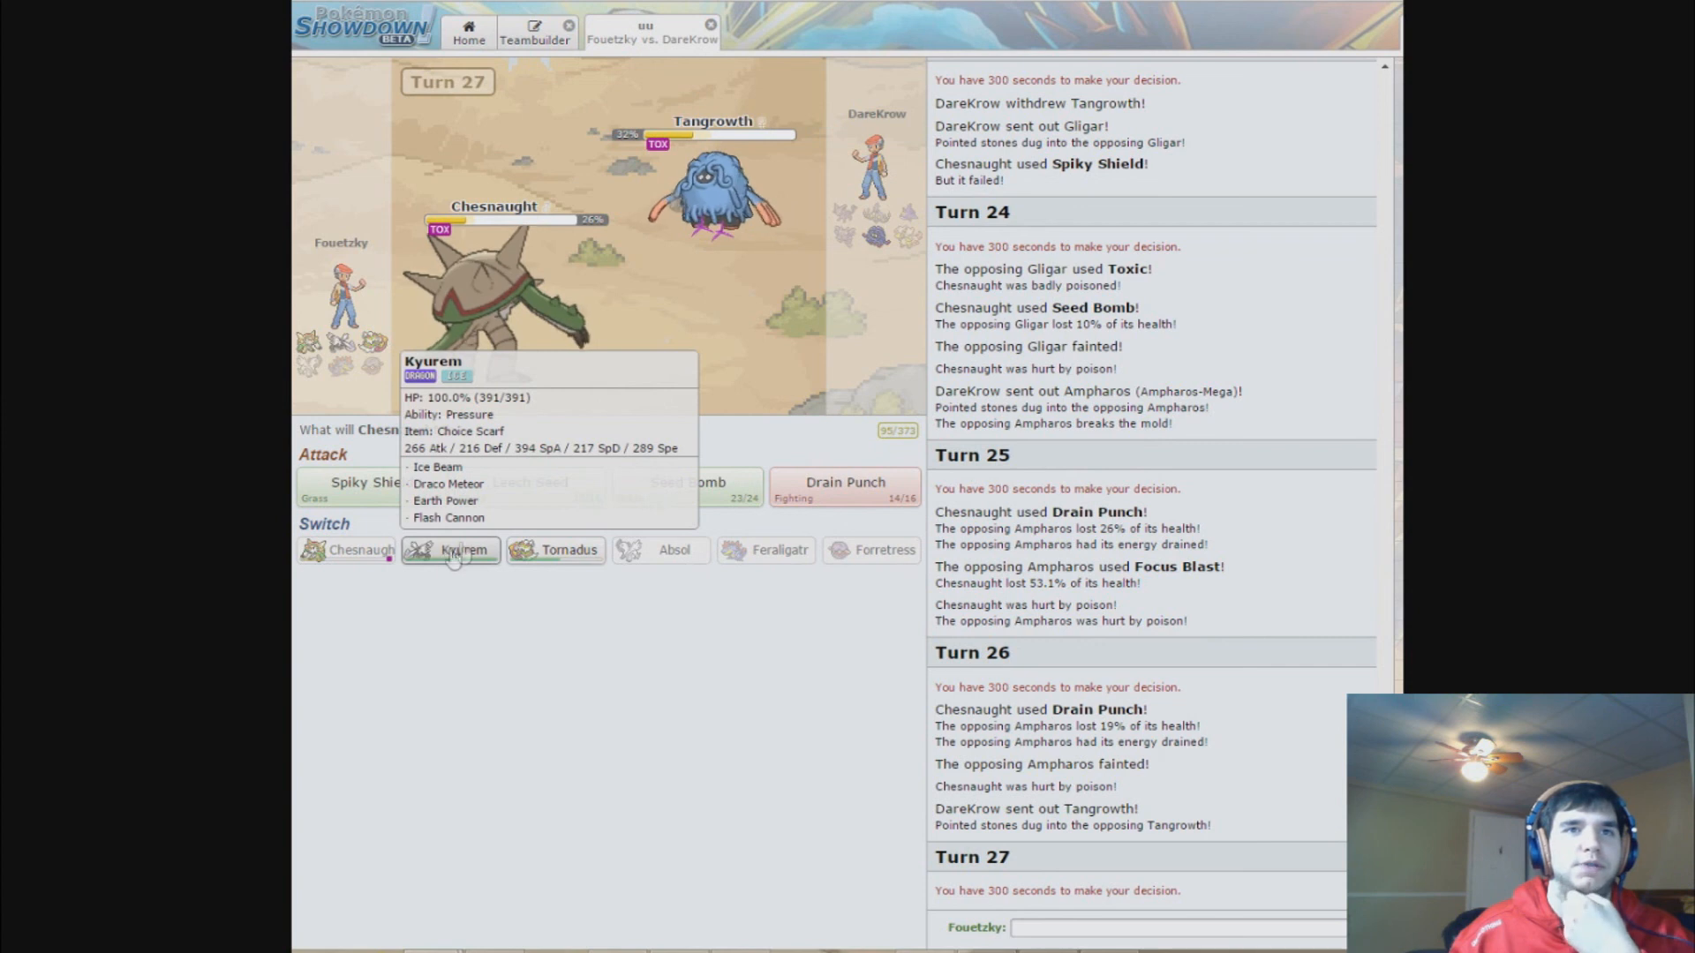
mouse_move(845, 481)
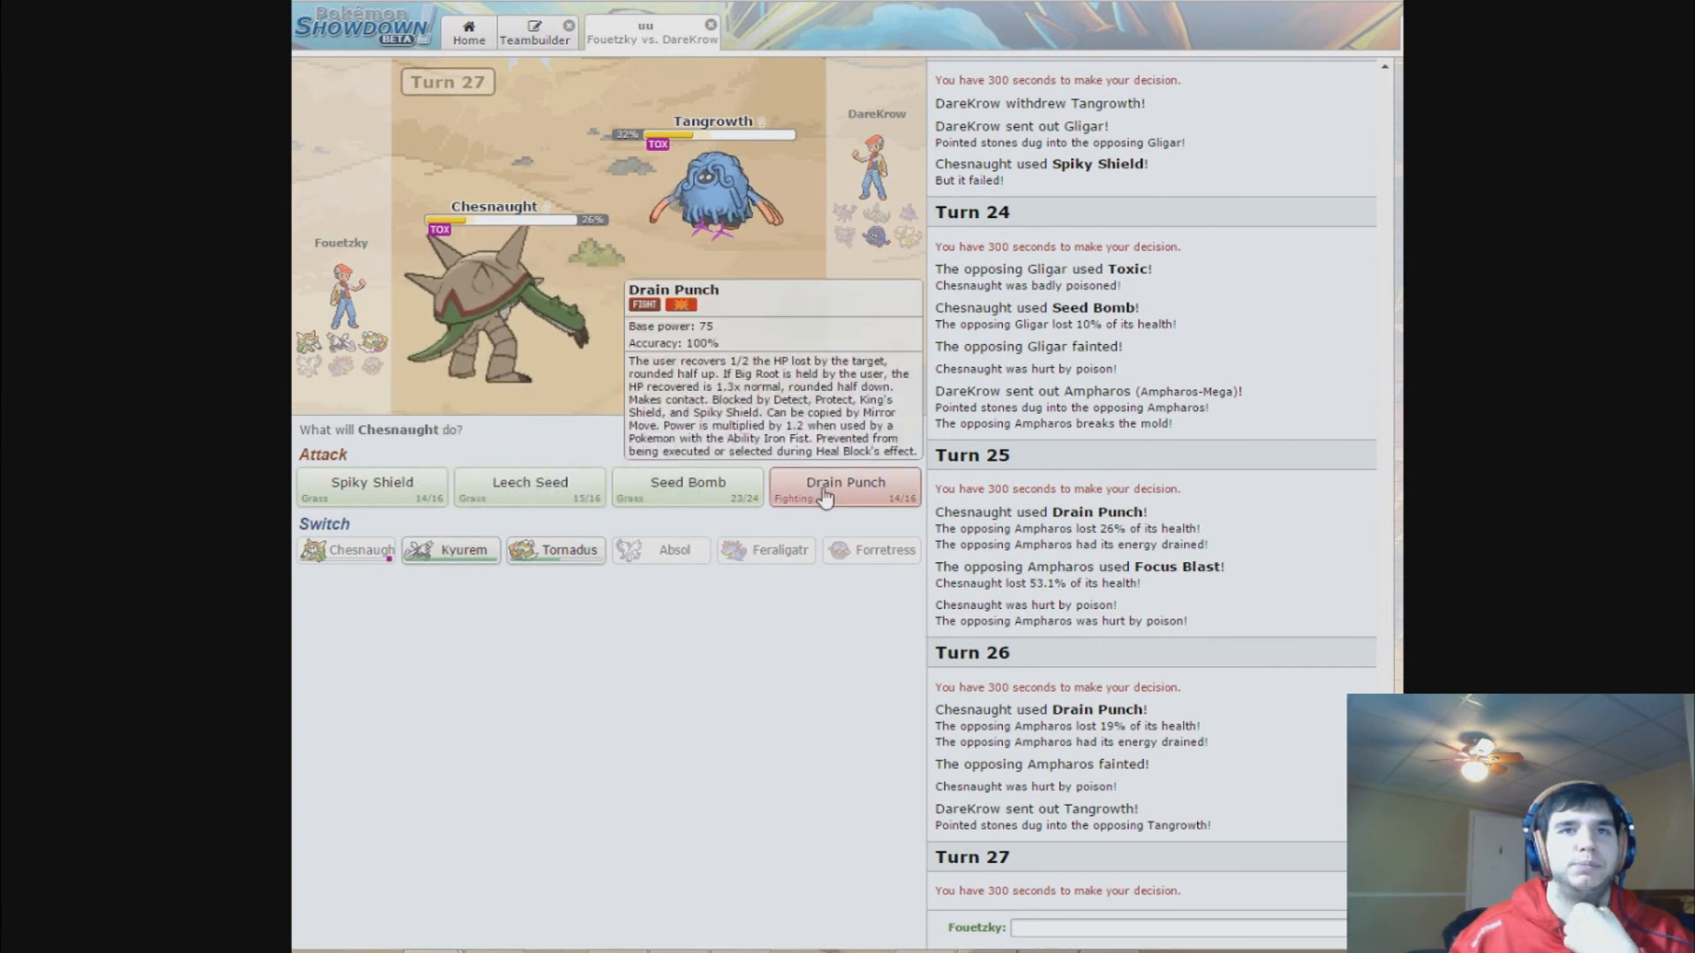
- Use Drain Punch on the incoming Tangrowth on turns 27 and 28
click(844, 483)
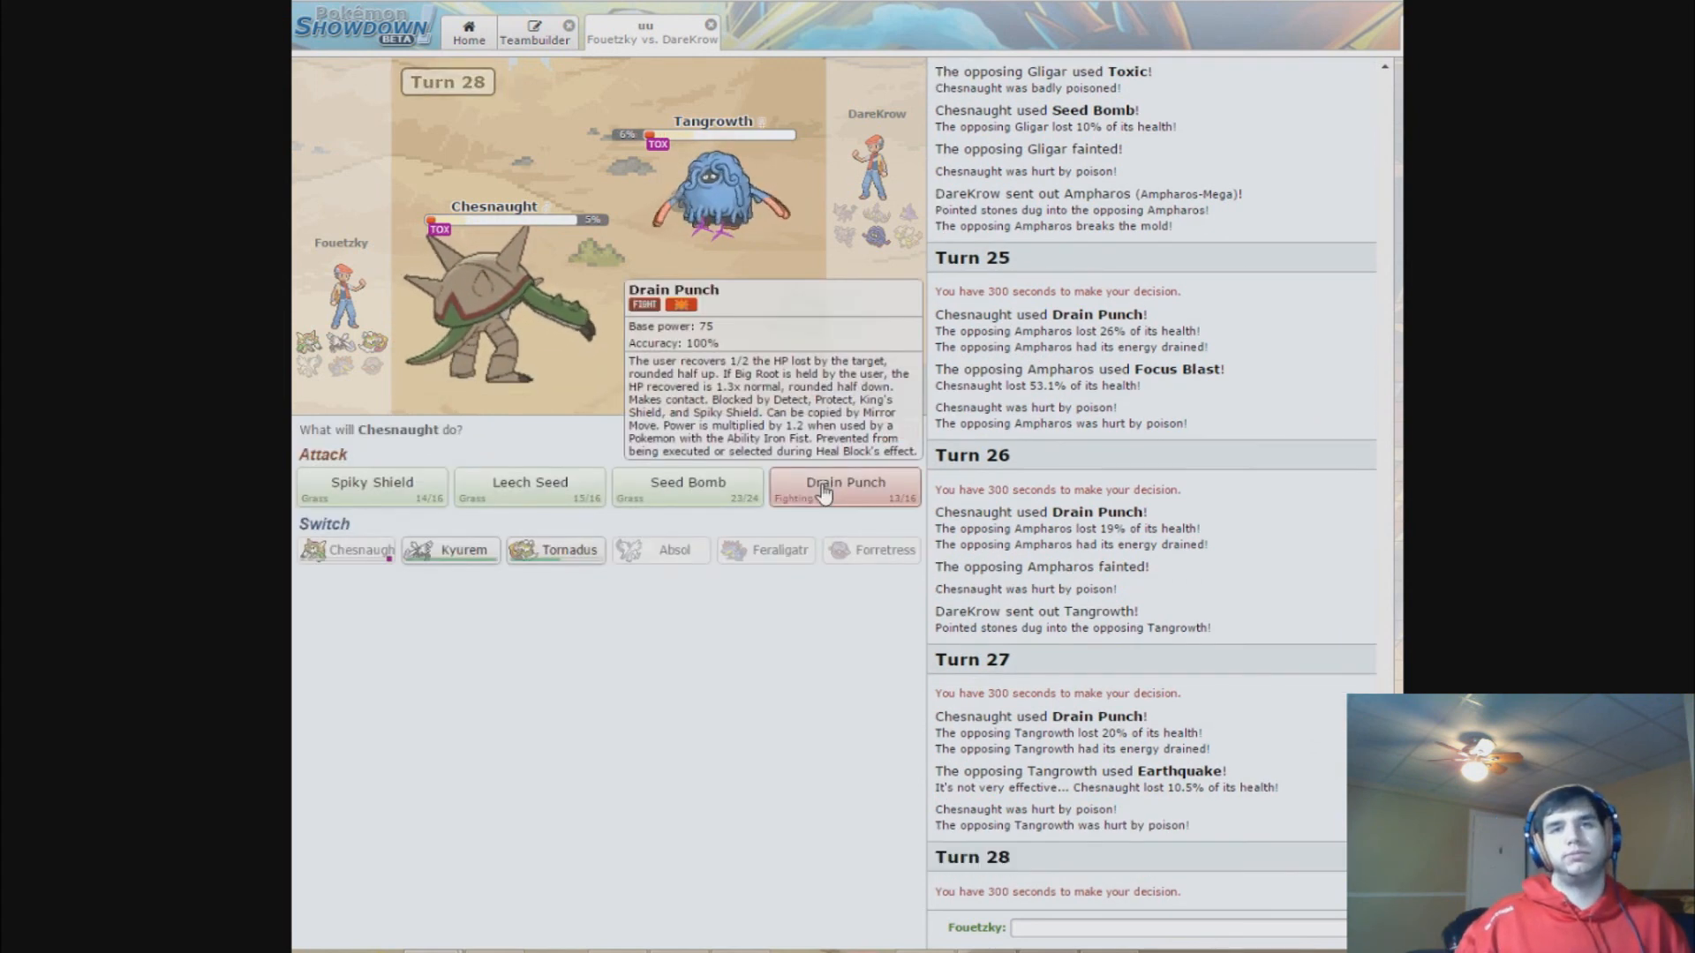
click(846, 482)
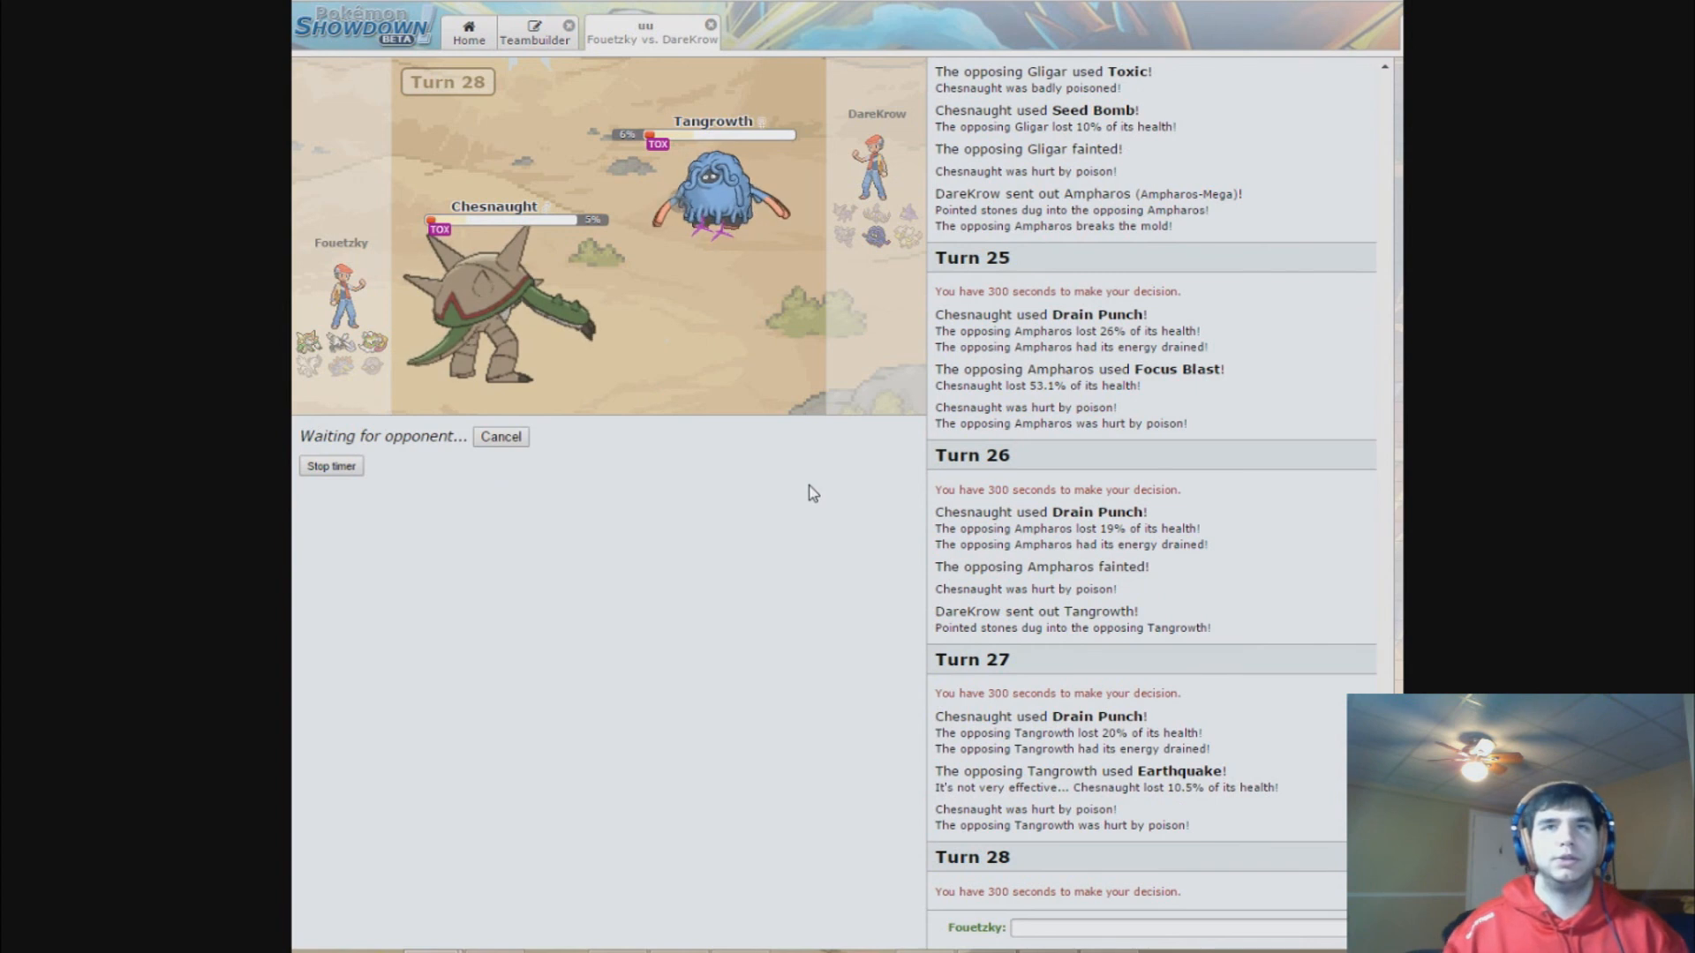